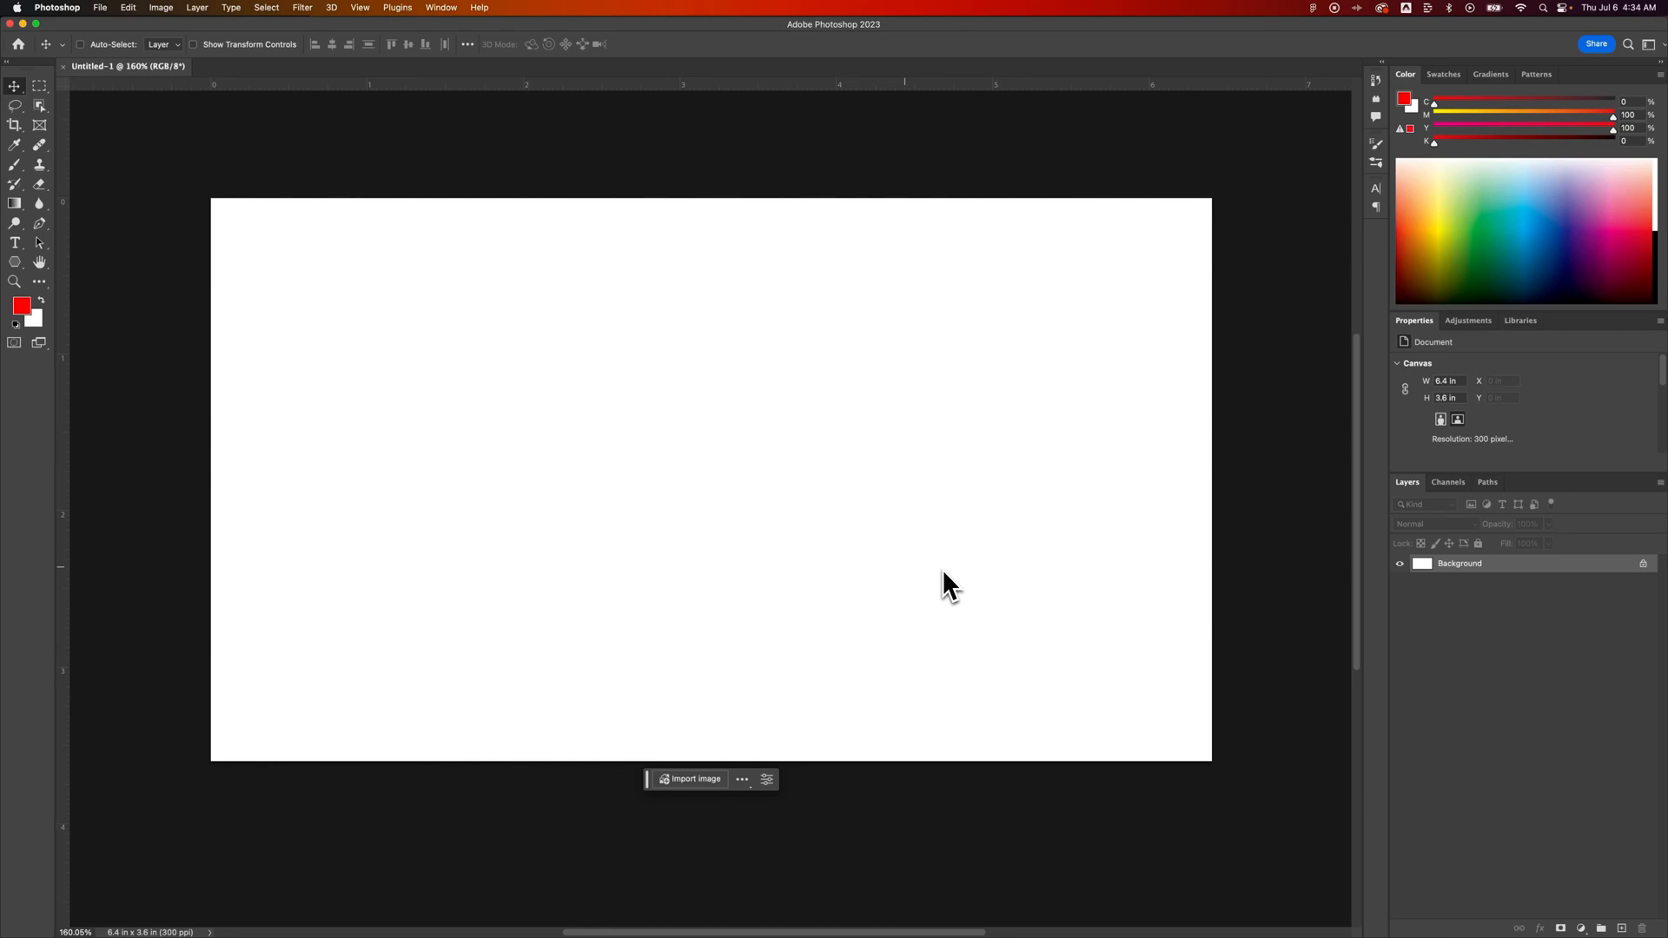
mouse_move(882, 553)
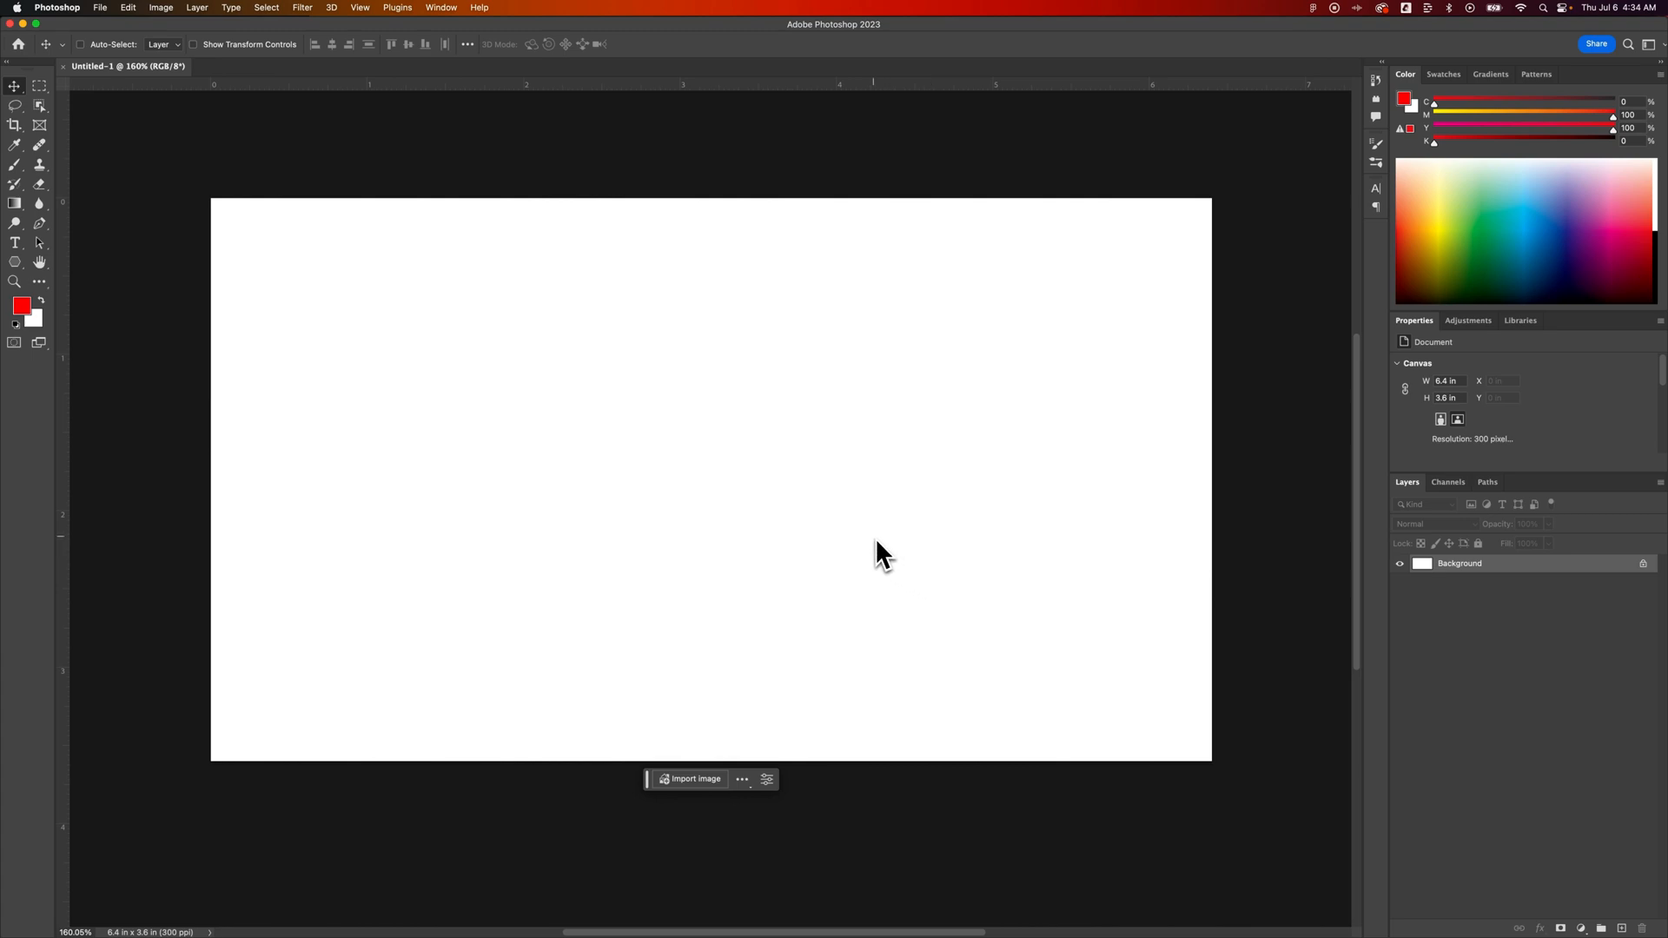
- Activate the Horizontal Type tool on the blank white canvas
left_click(14, 243)
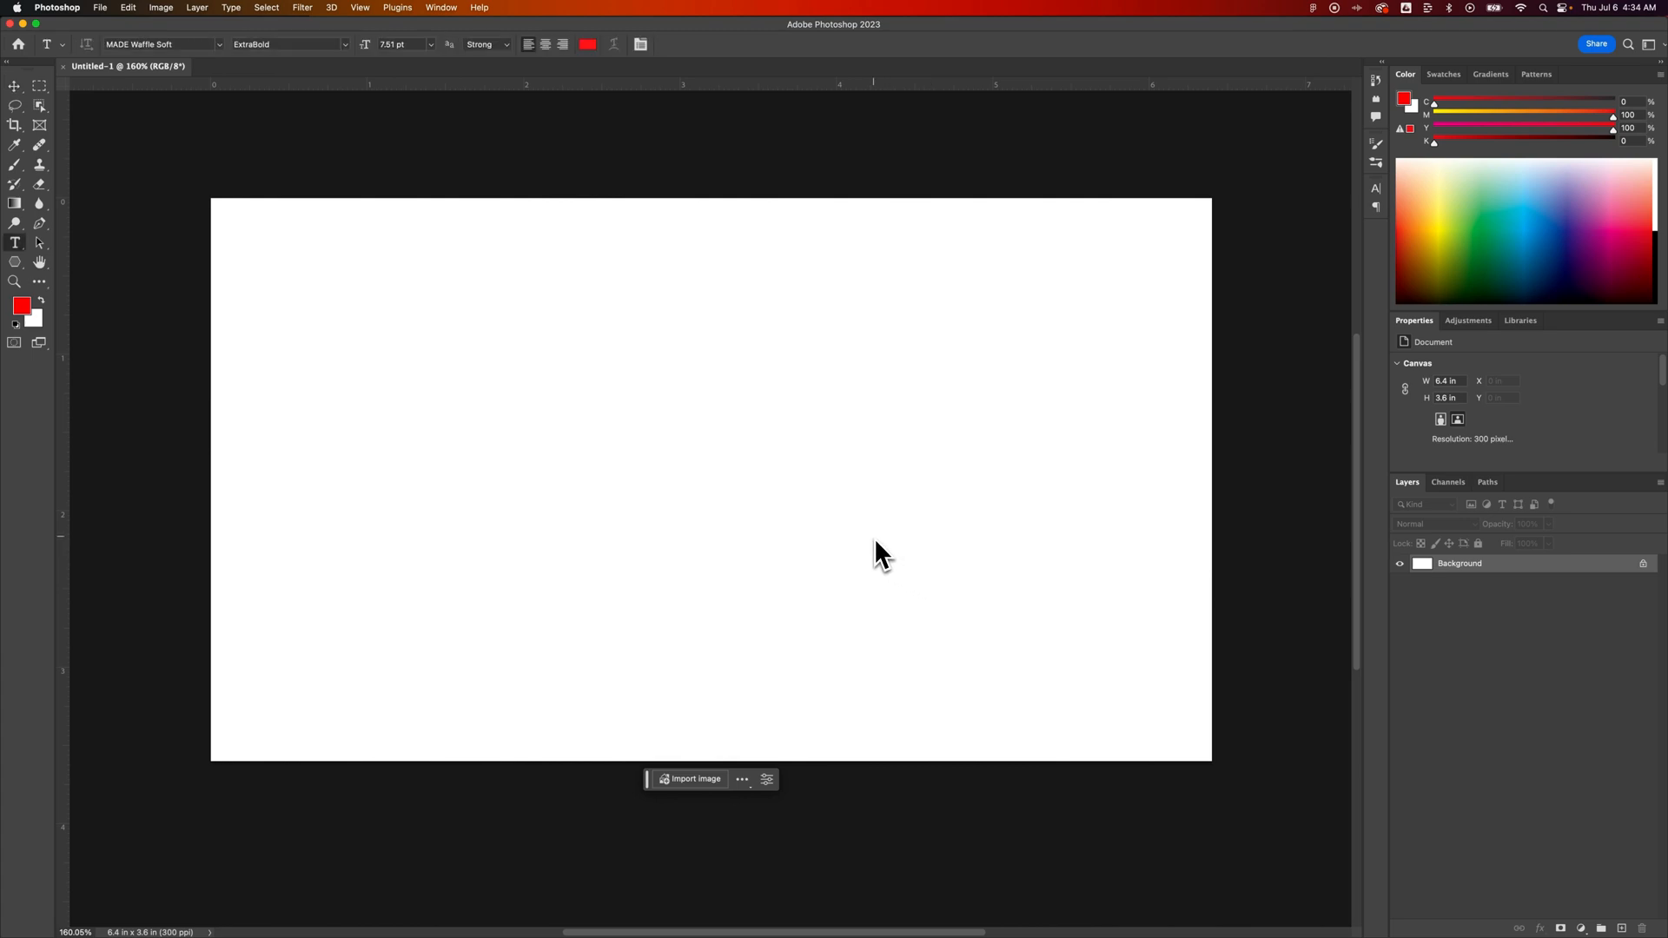
mouse_move(27, 260)
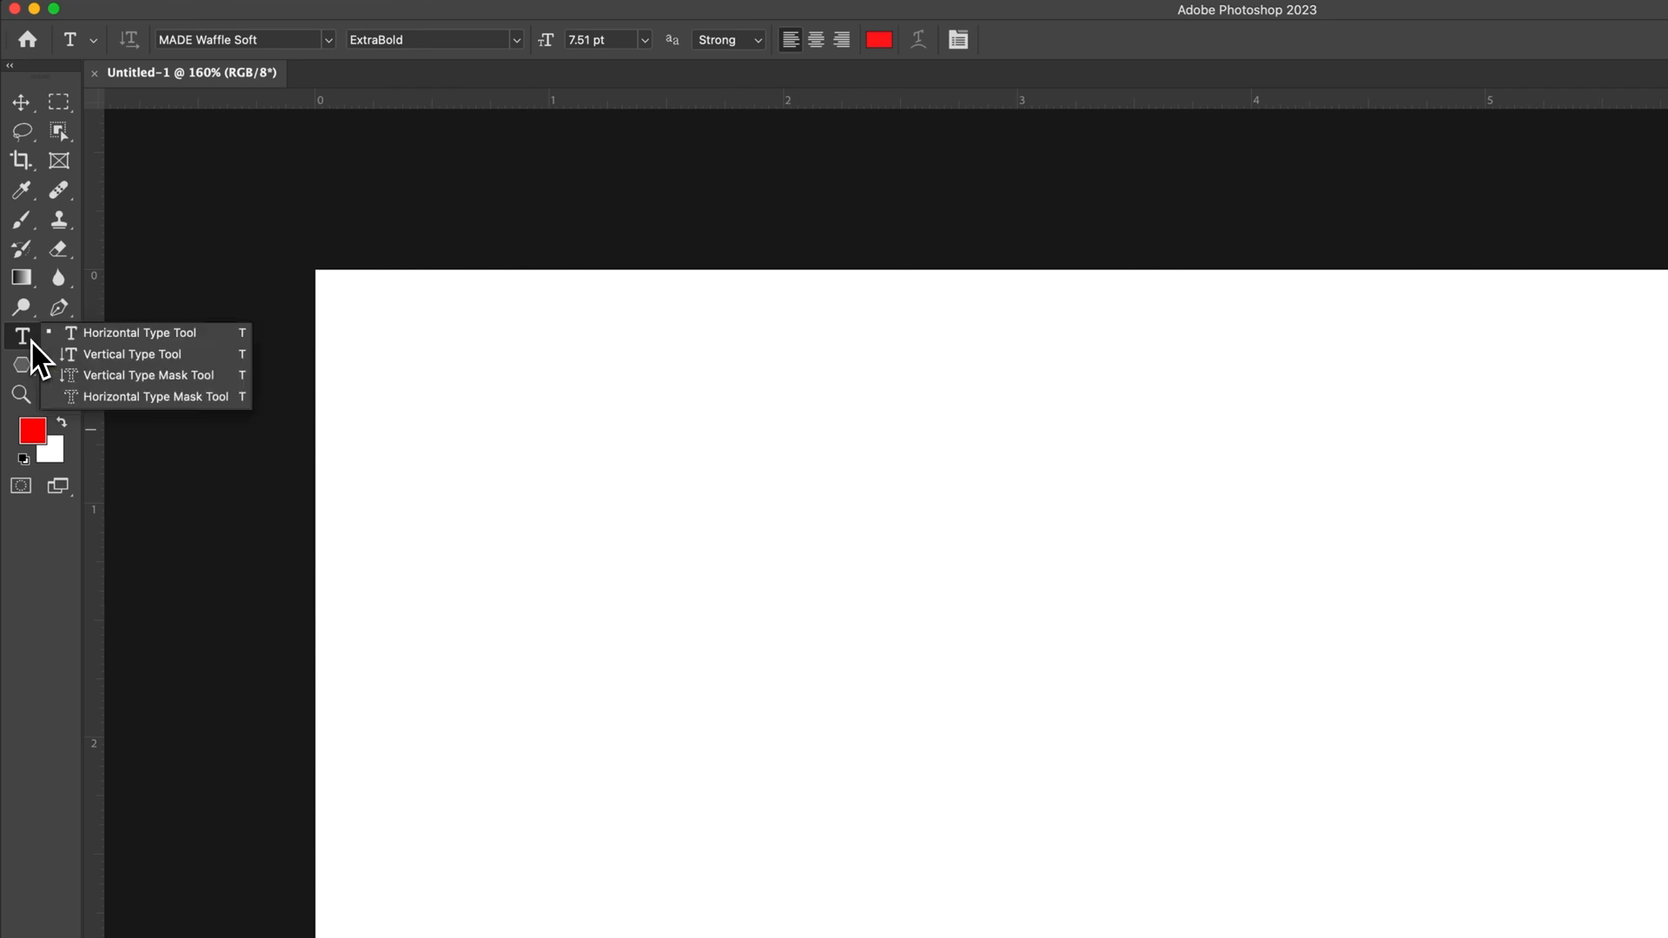
mouse_move(148, 355)
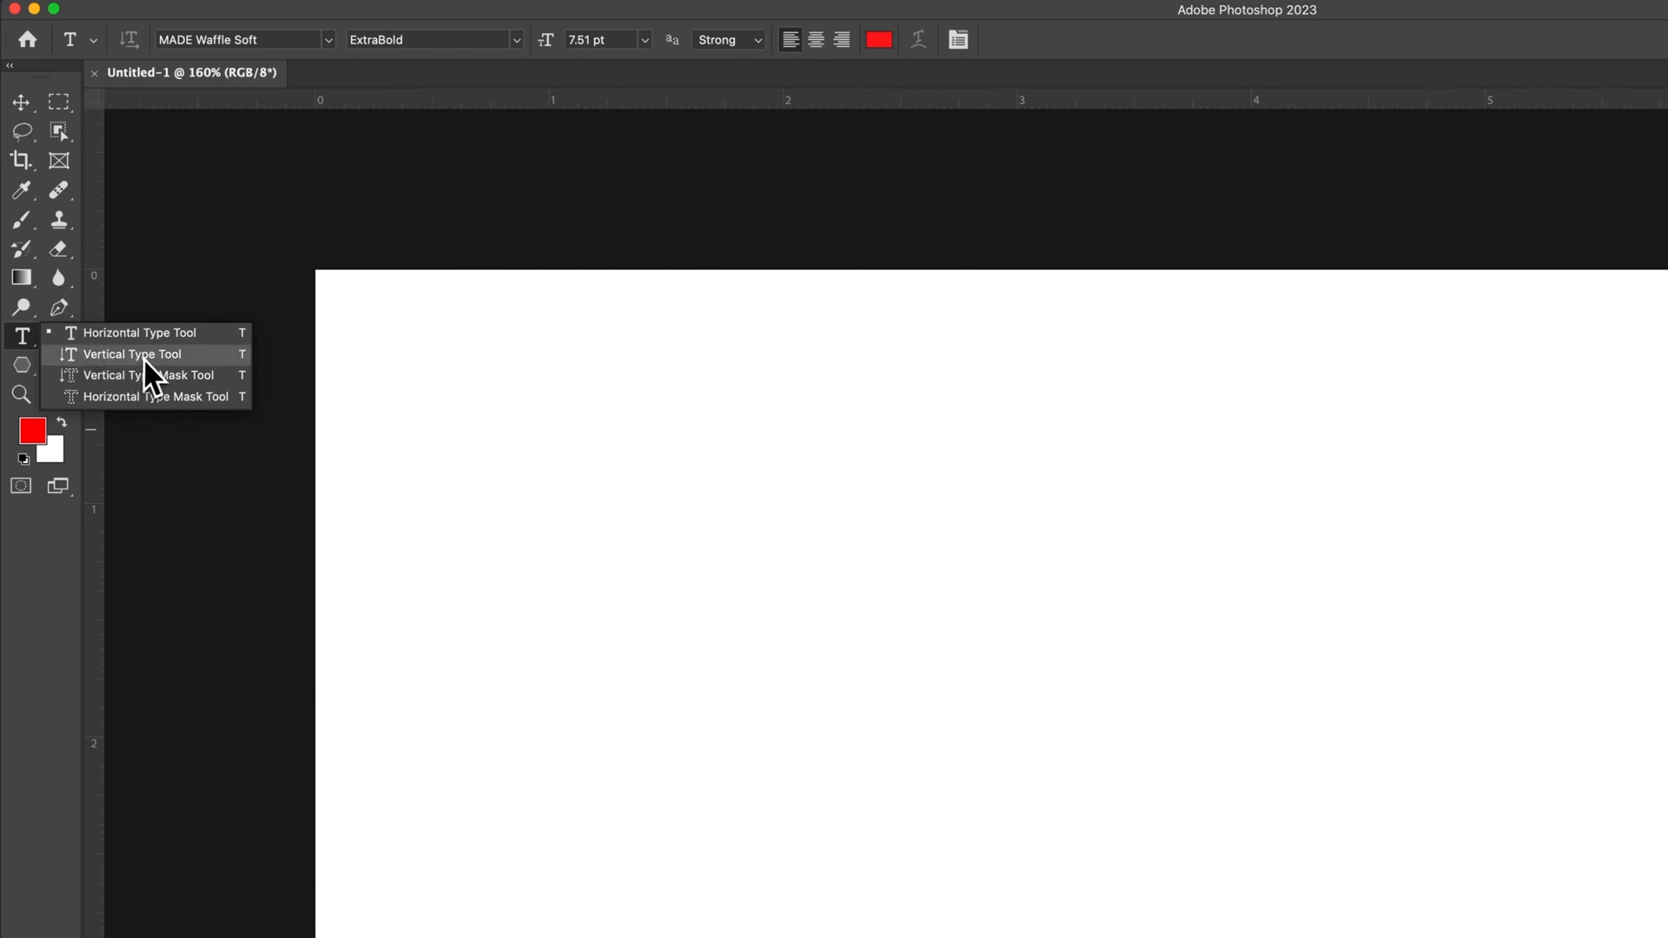
mouse_move(228, 388)
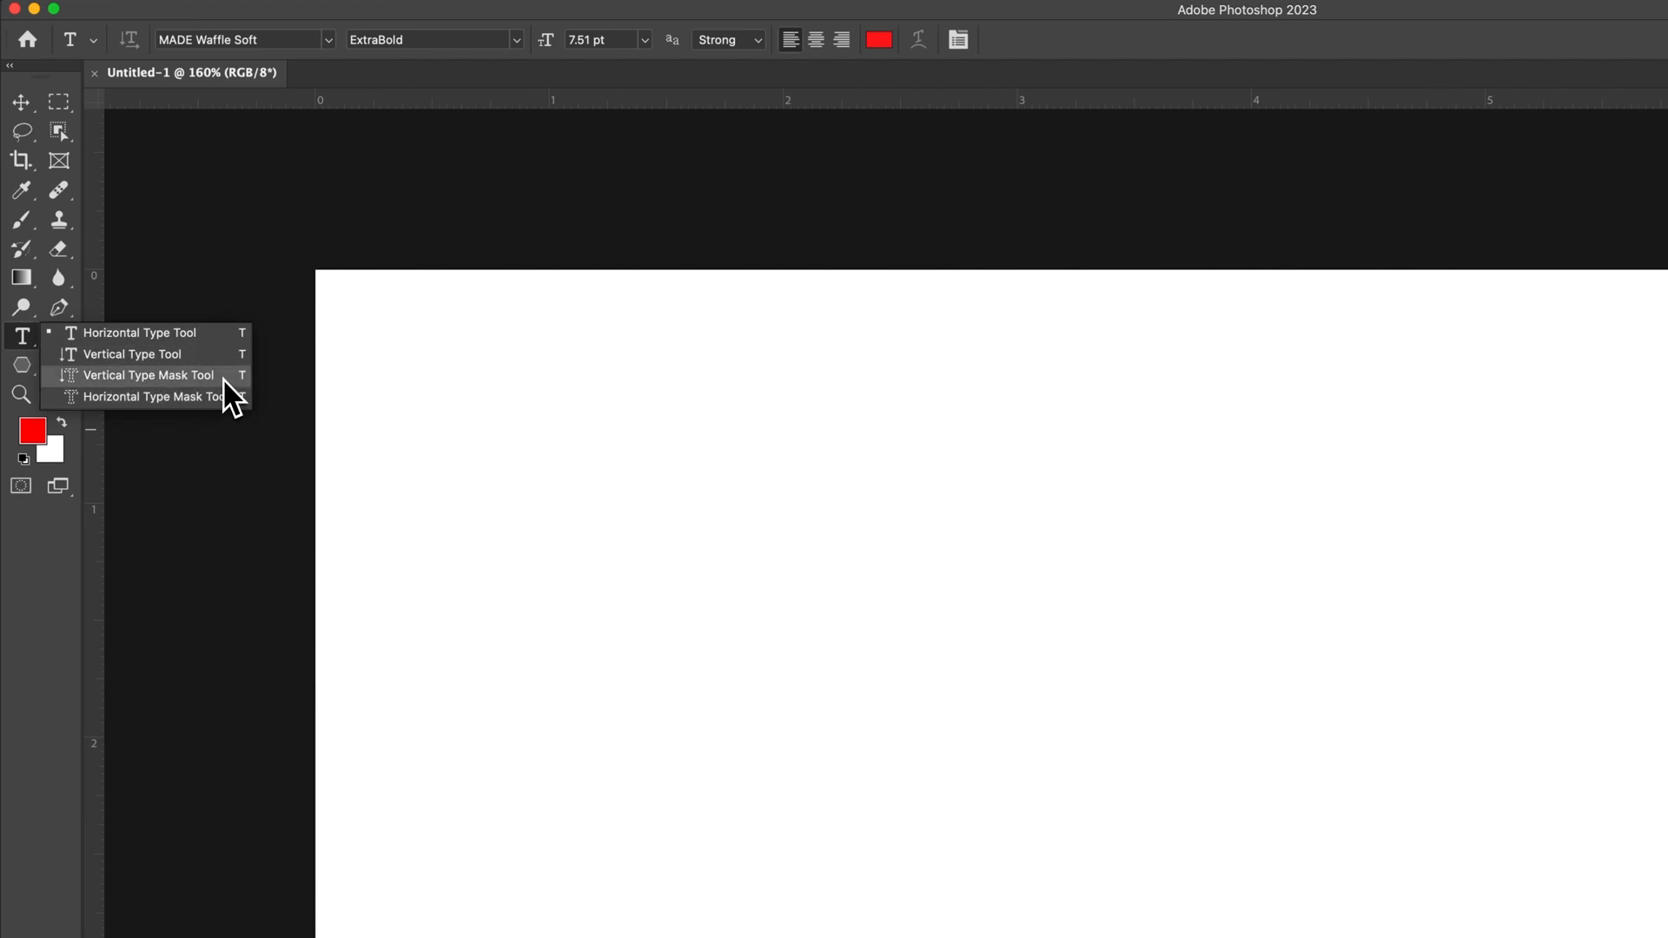
mouse_move(223, 403)
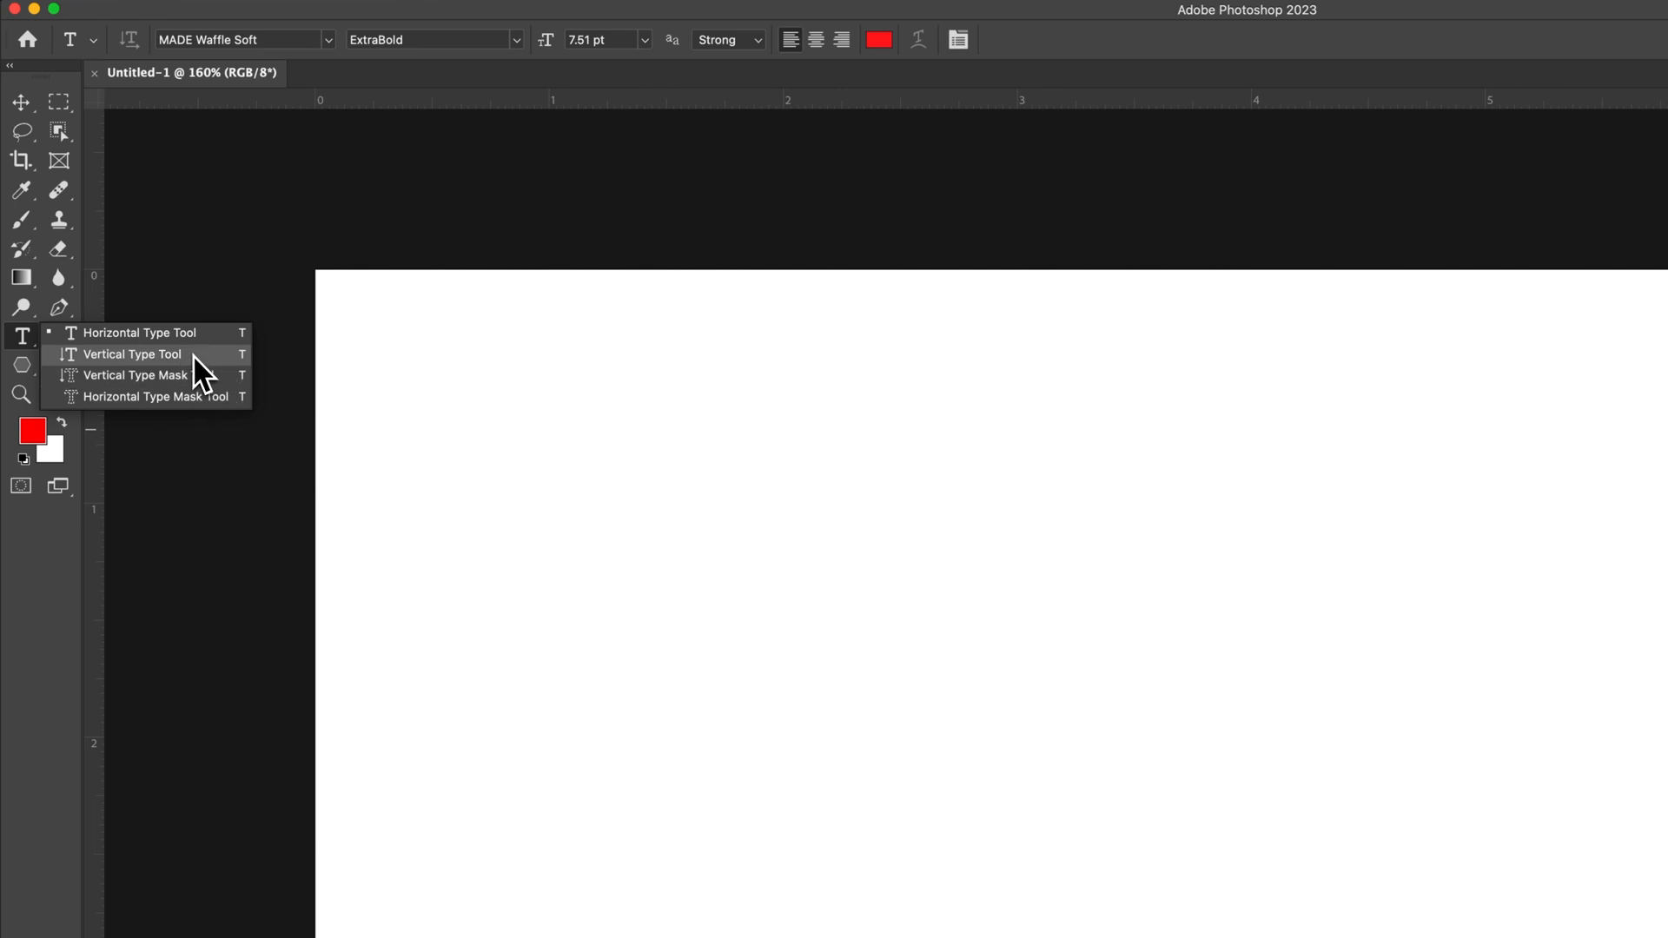
mouse_move(189, 372)
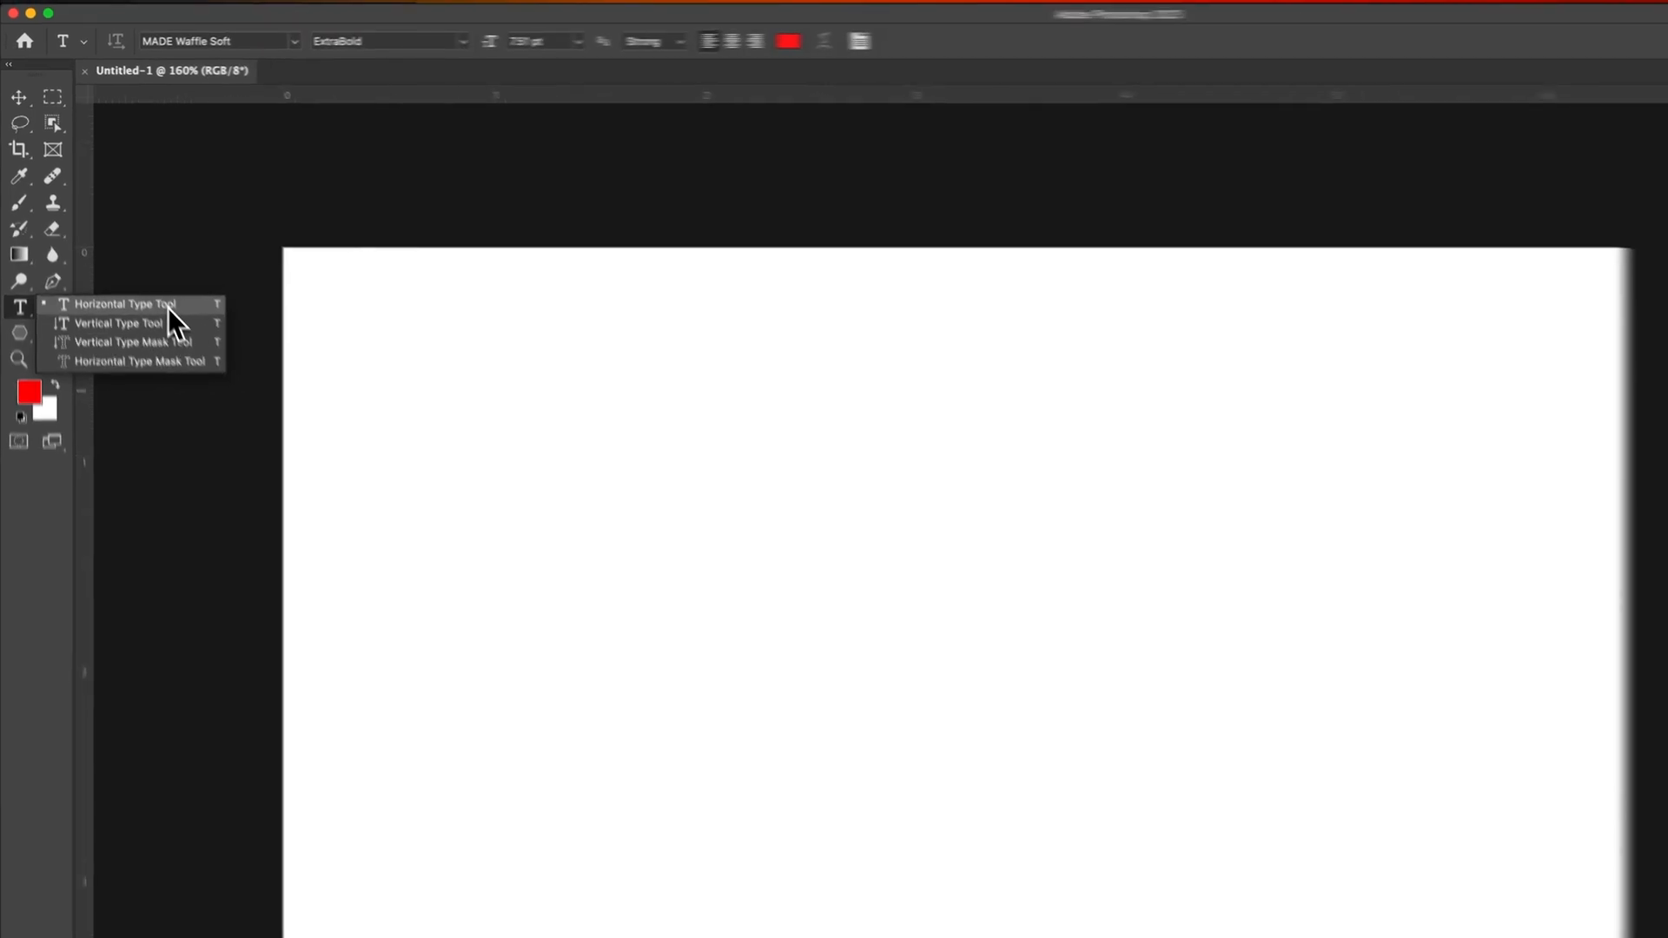
- Add a text line reading 'Add Text Here' in the upper left of the canvas
left_click(125, 304)
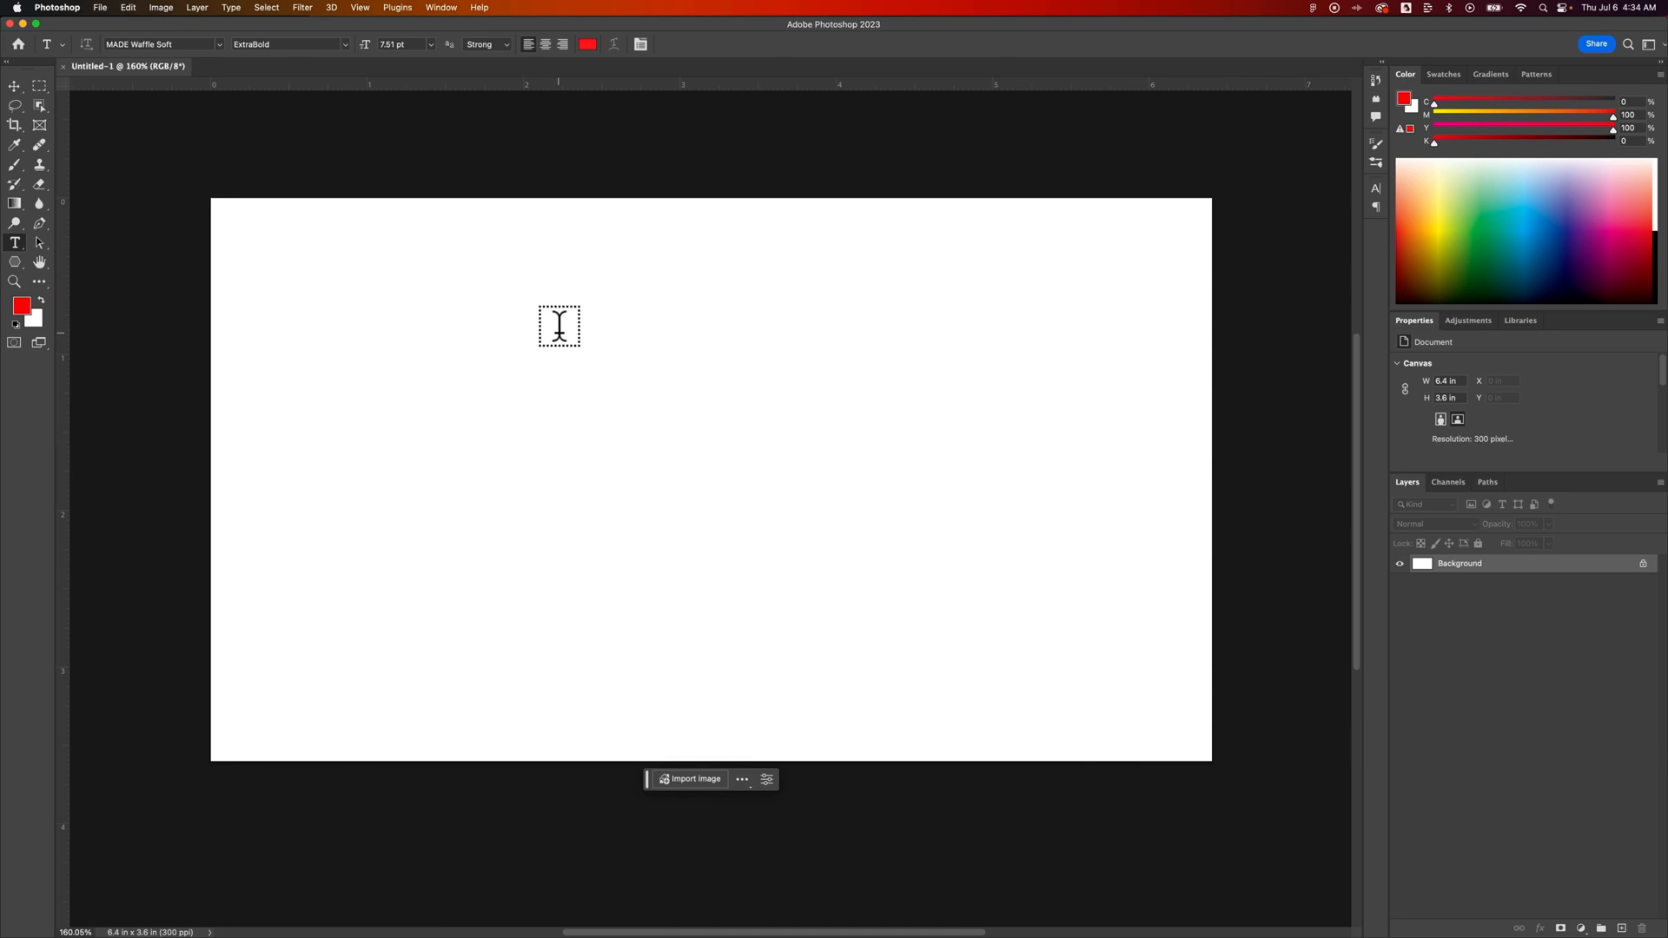
type("Add Text Her")
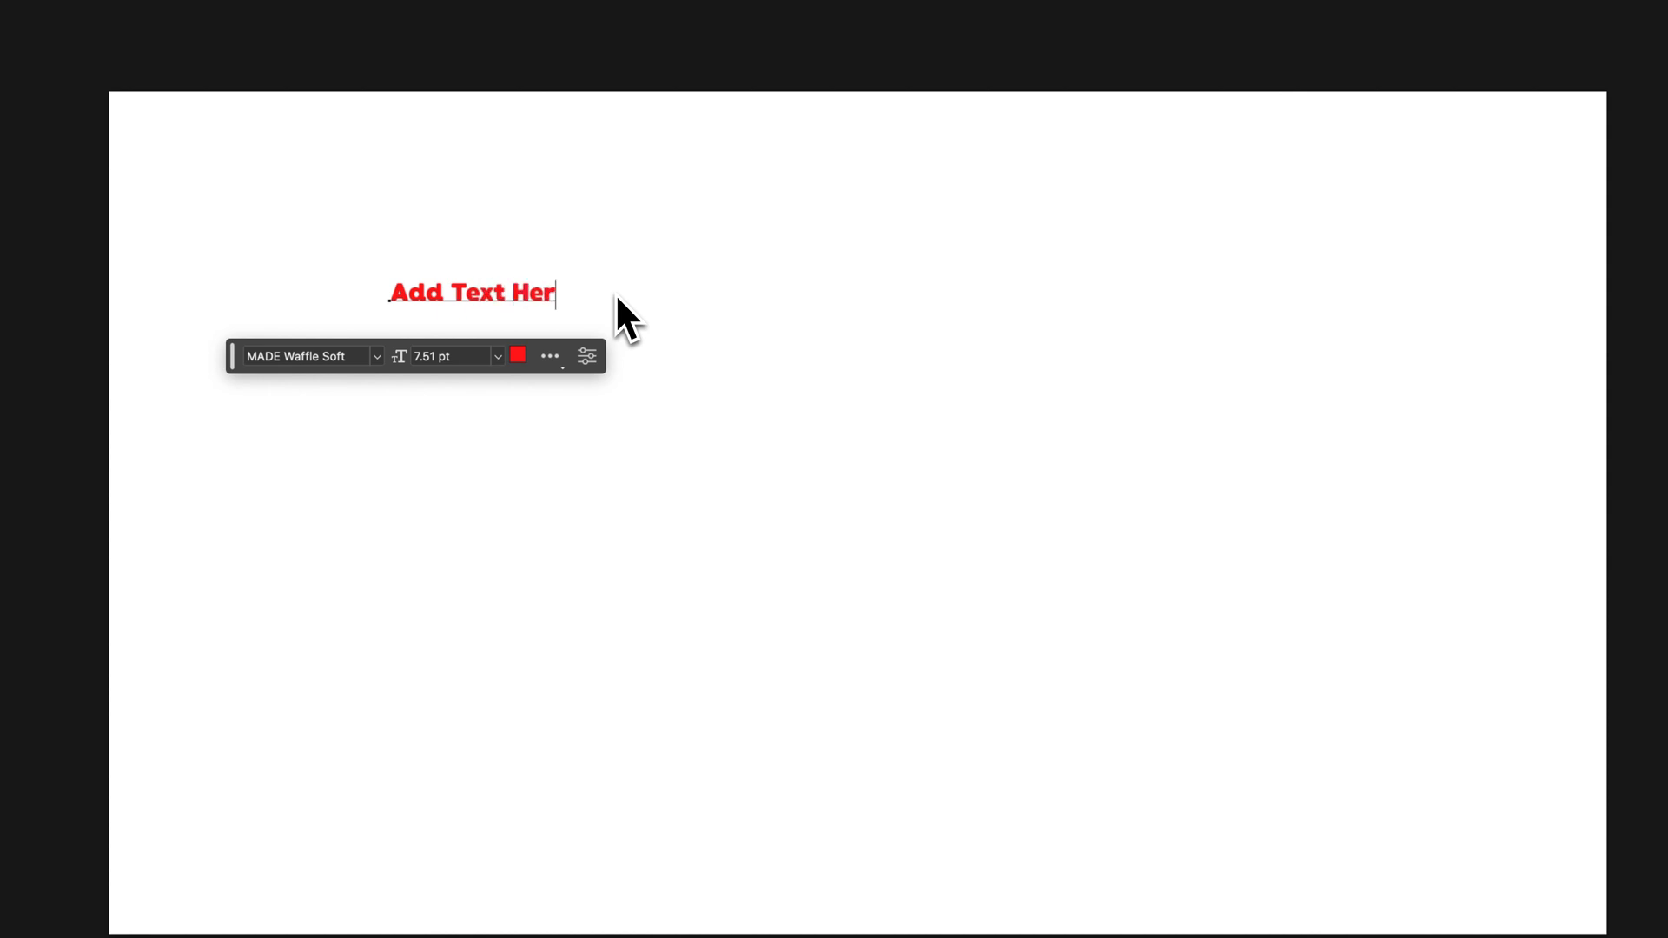
type("e")
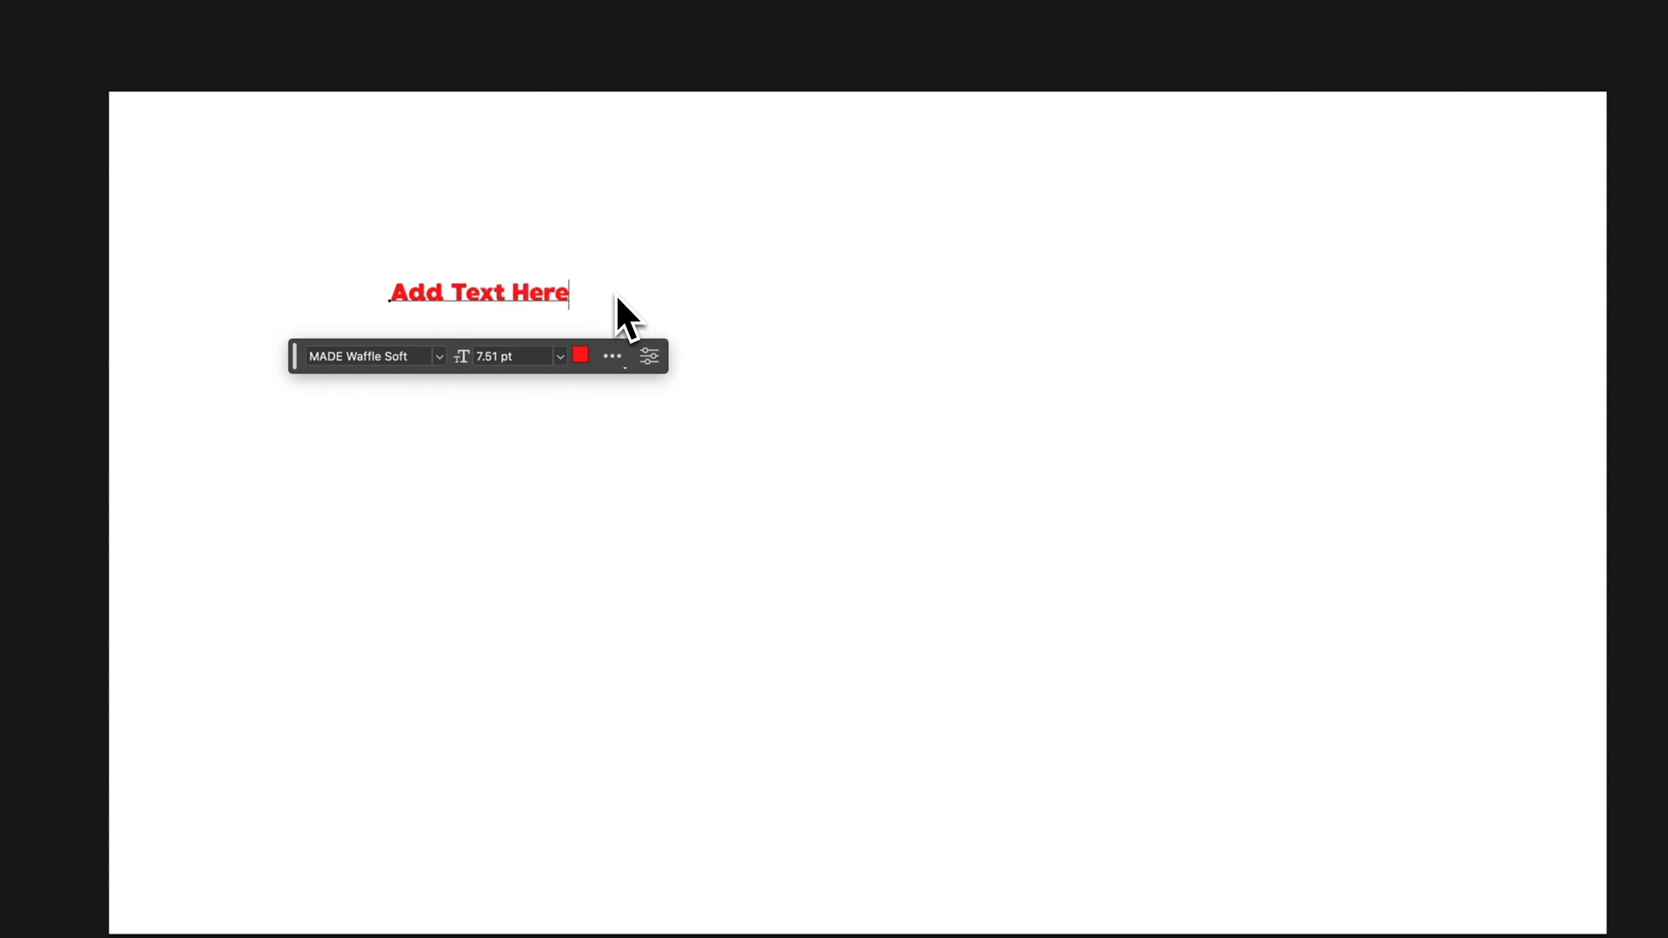
mouse_move(458, 378)
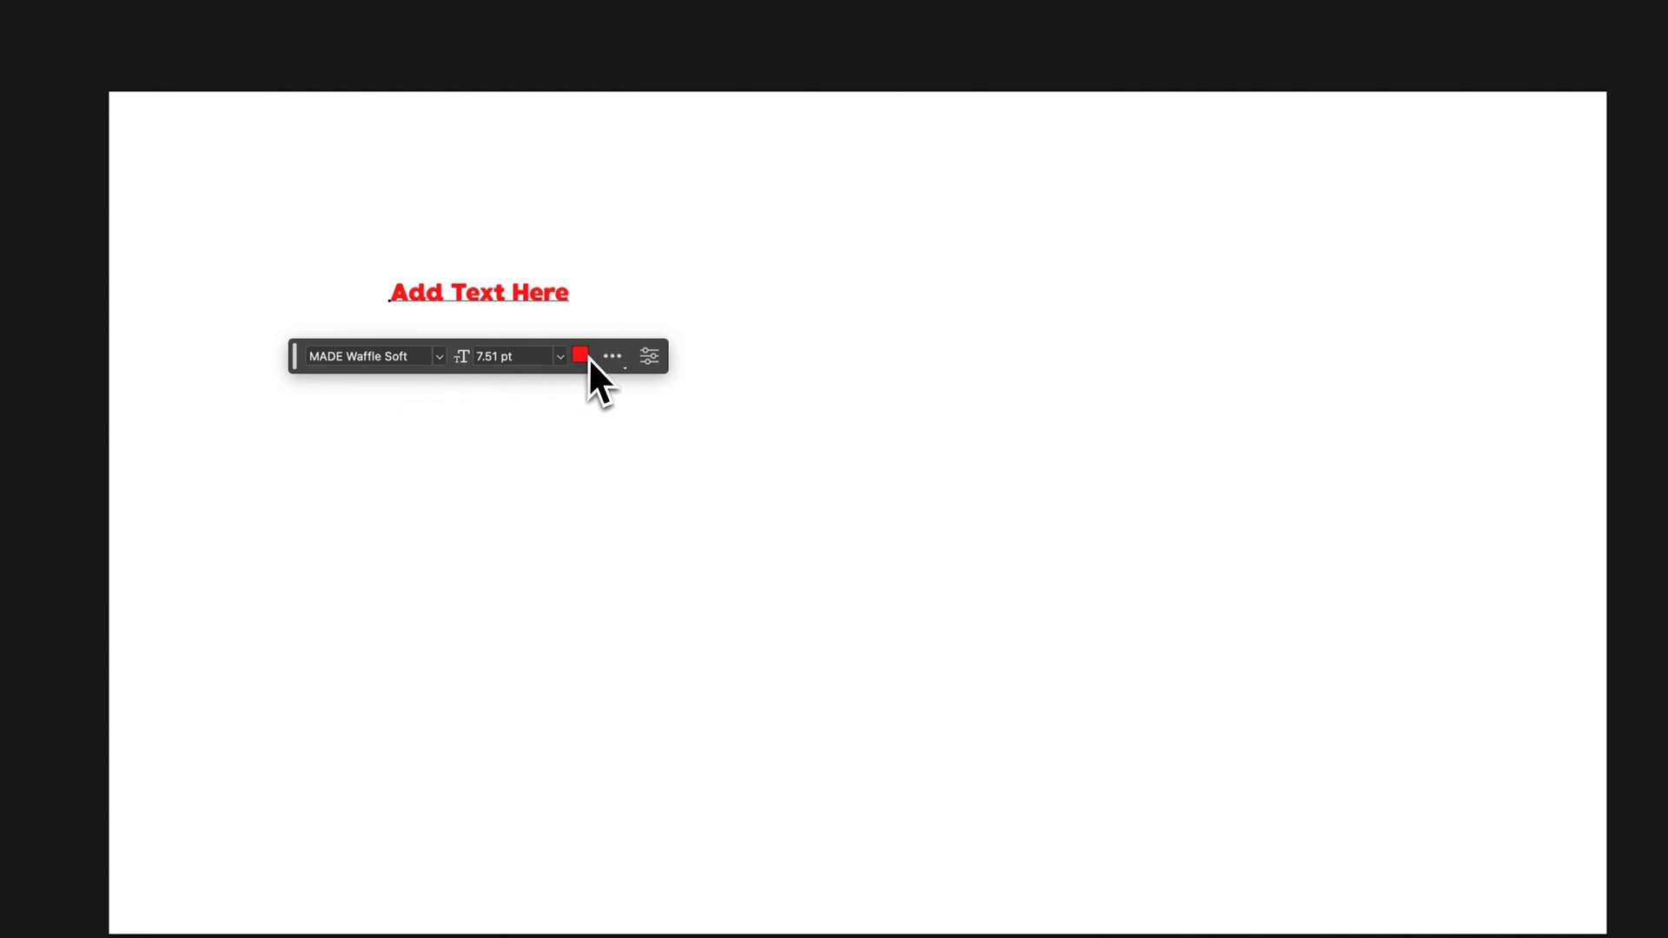
- Set the text to Inter at 36 pt and colour it black (#000000)
left_click(366, 355)
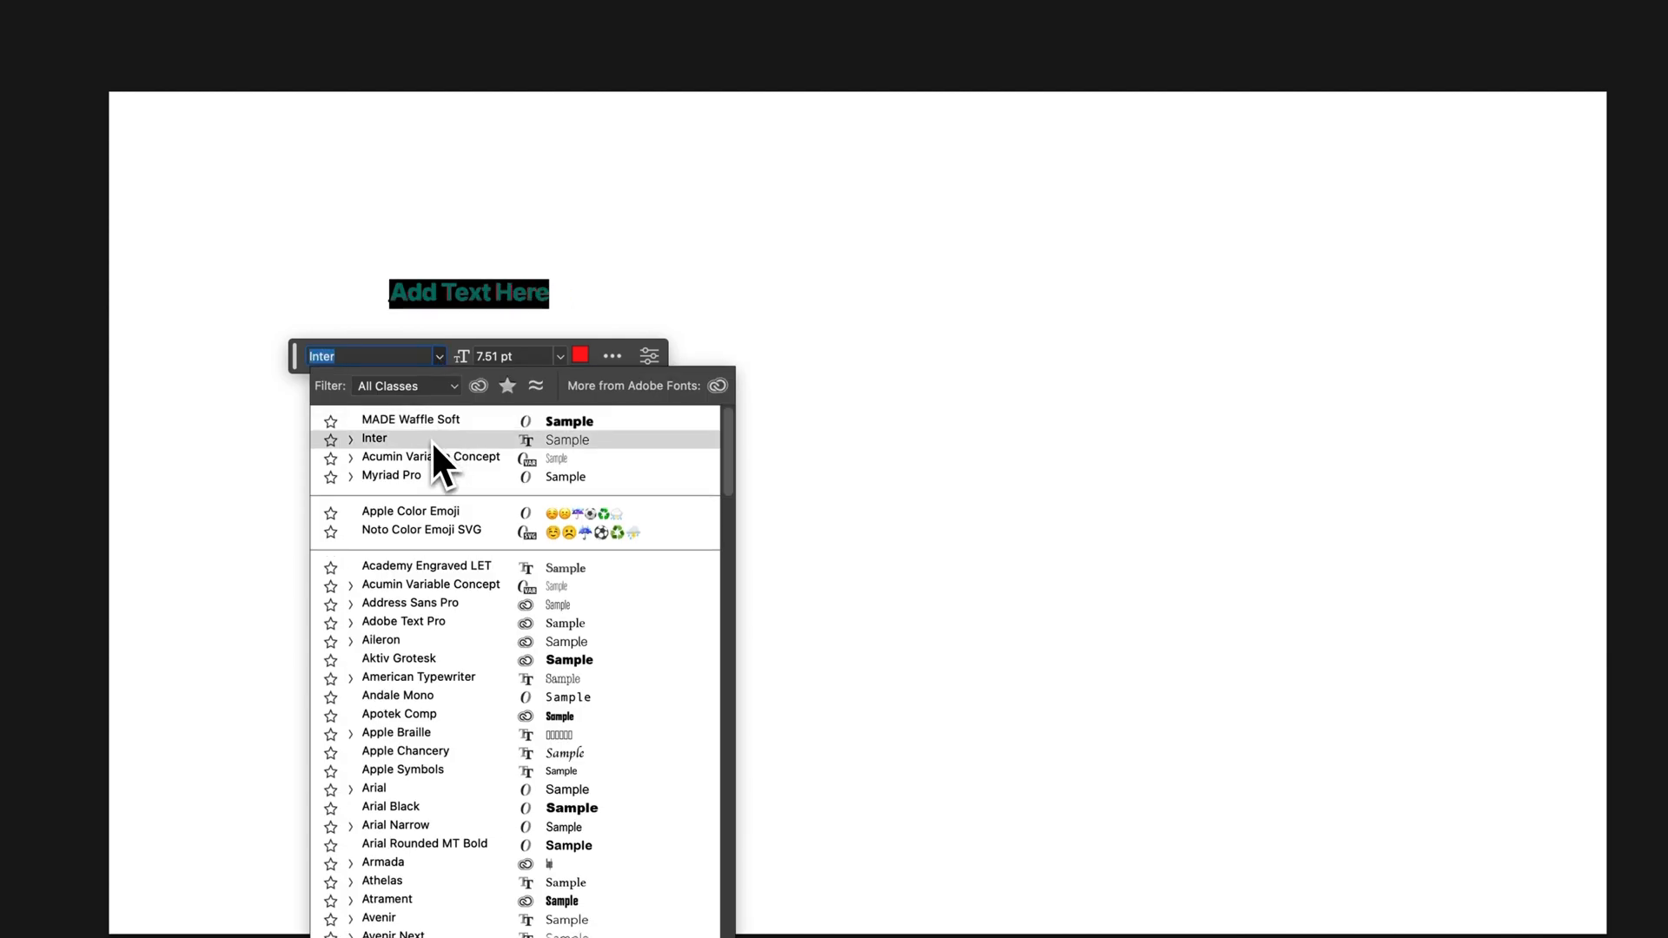
left_click(549, 356)
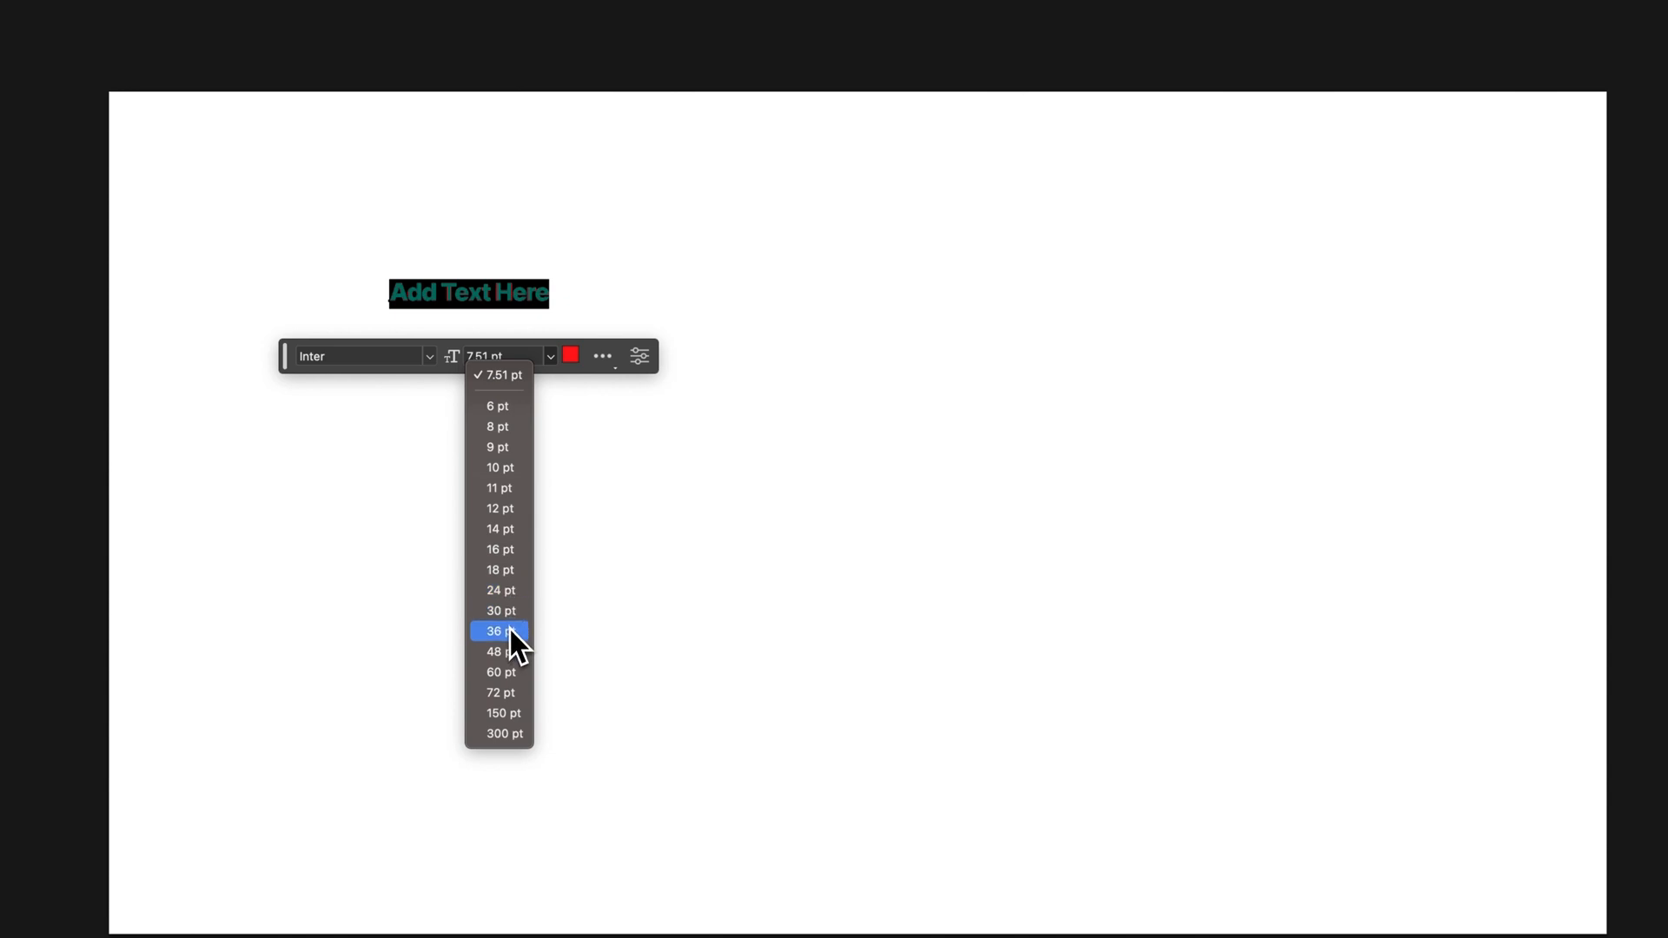
left_click(497, 631)
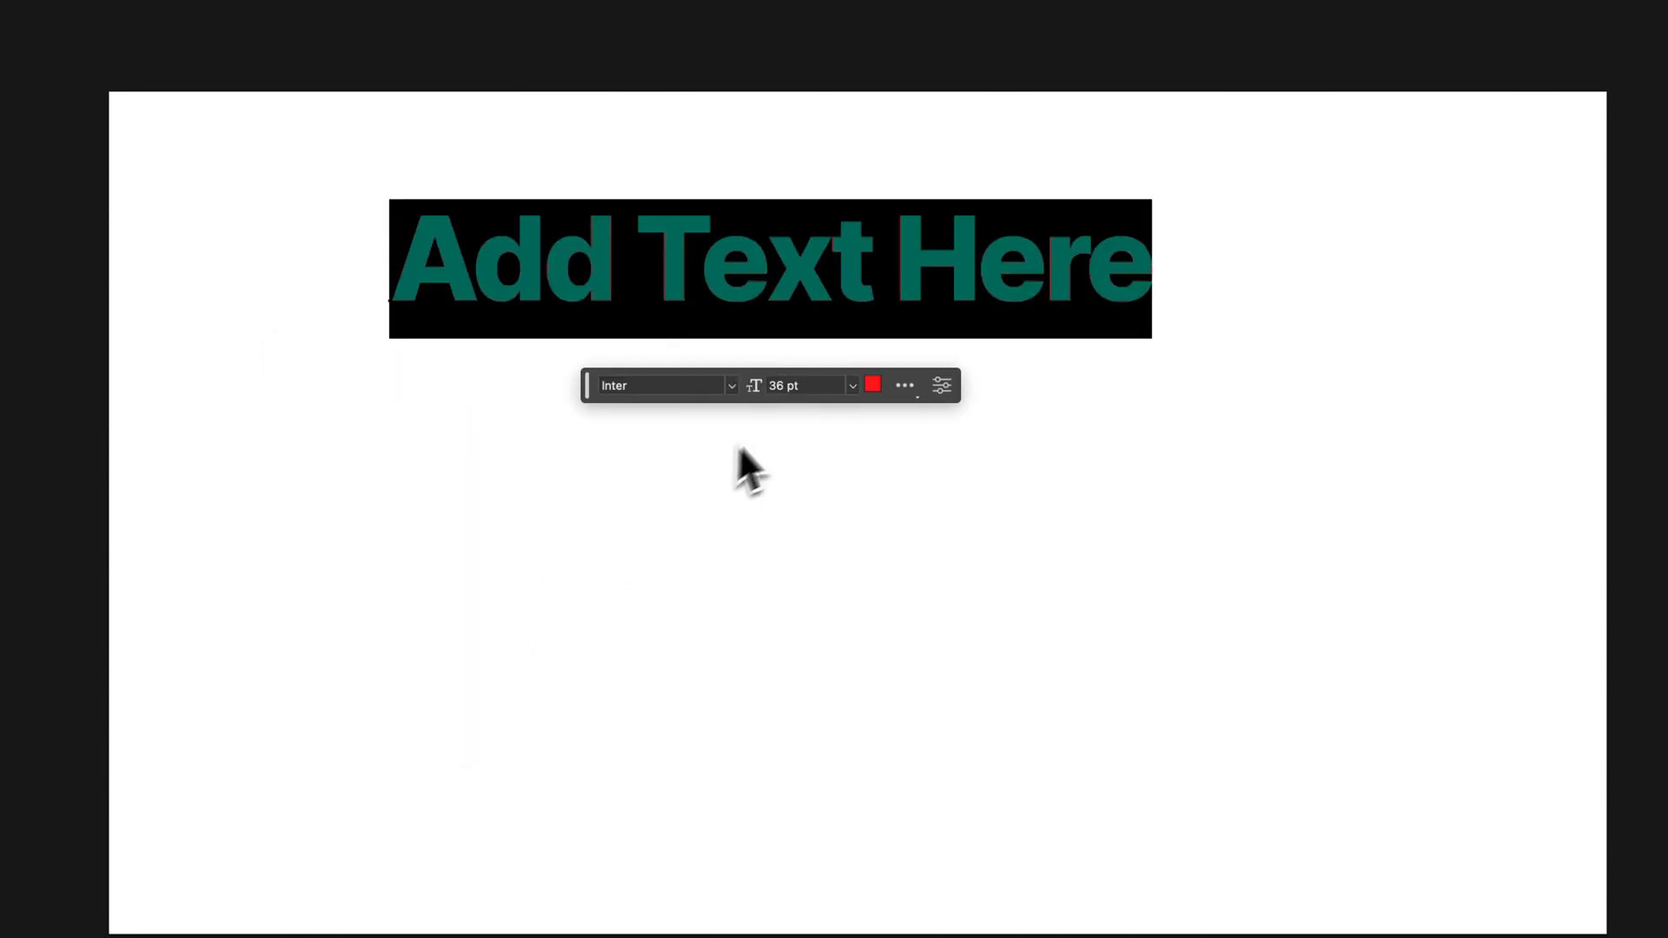
left_click(872, 384)
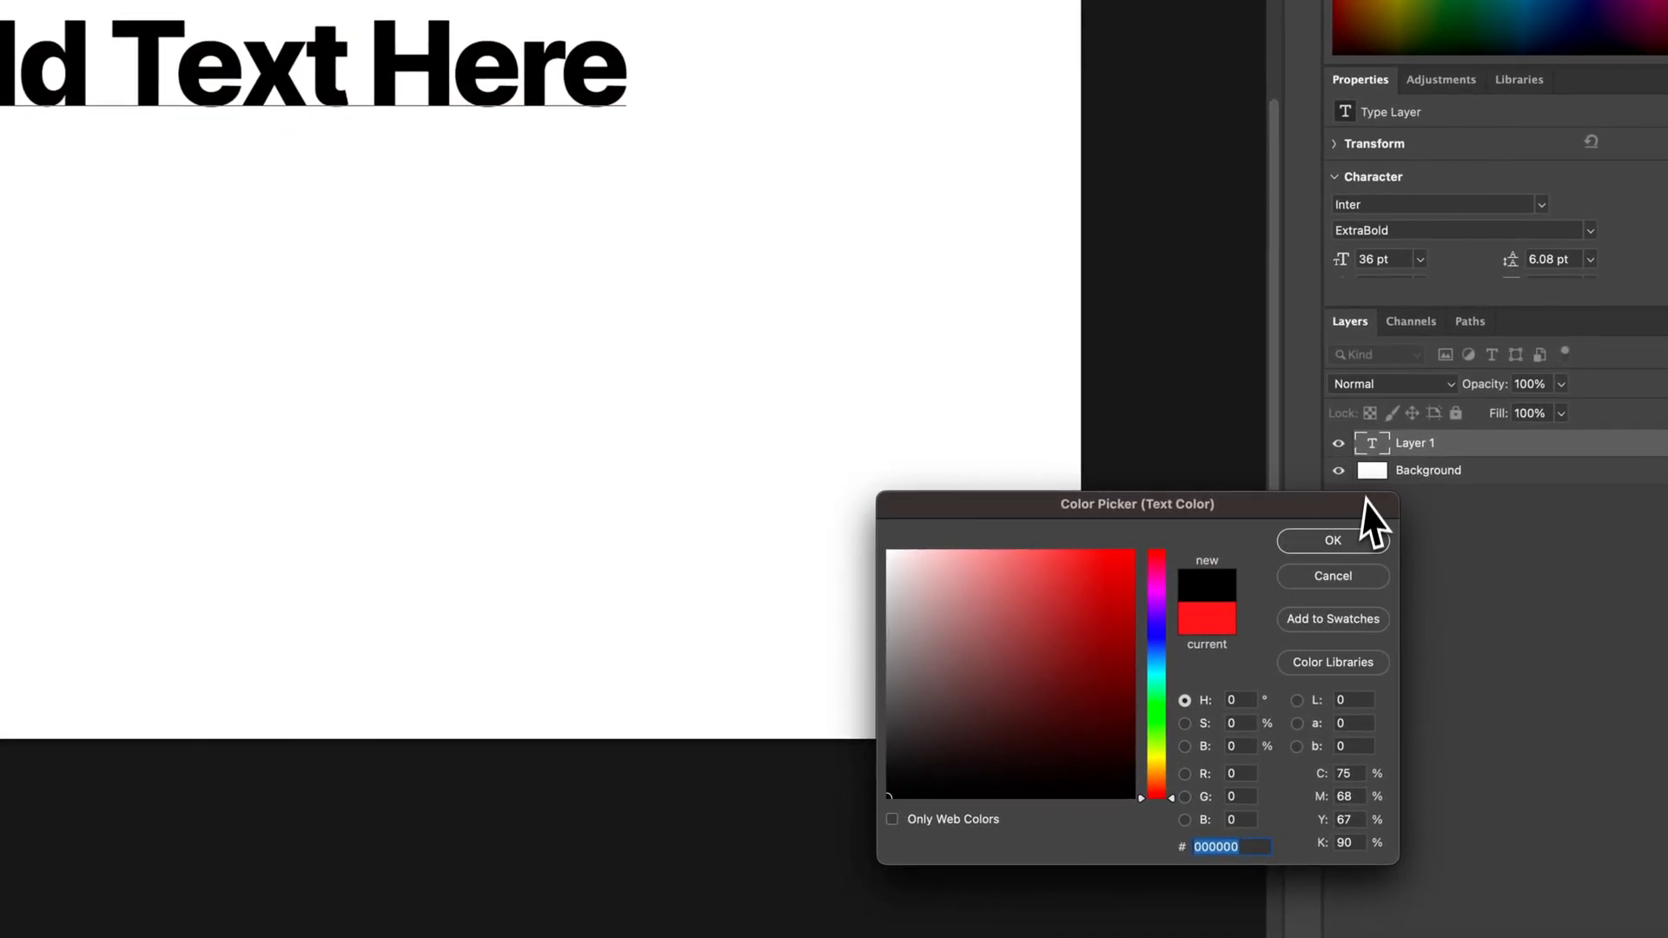
left_click(1331, 541)
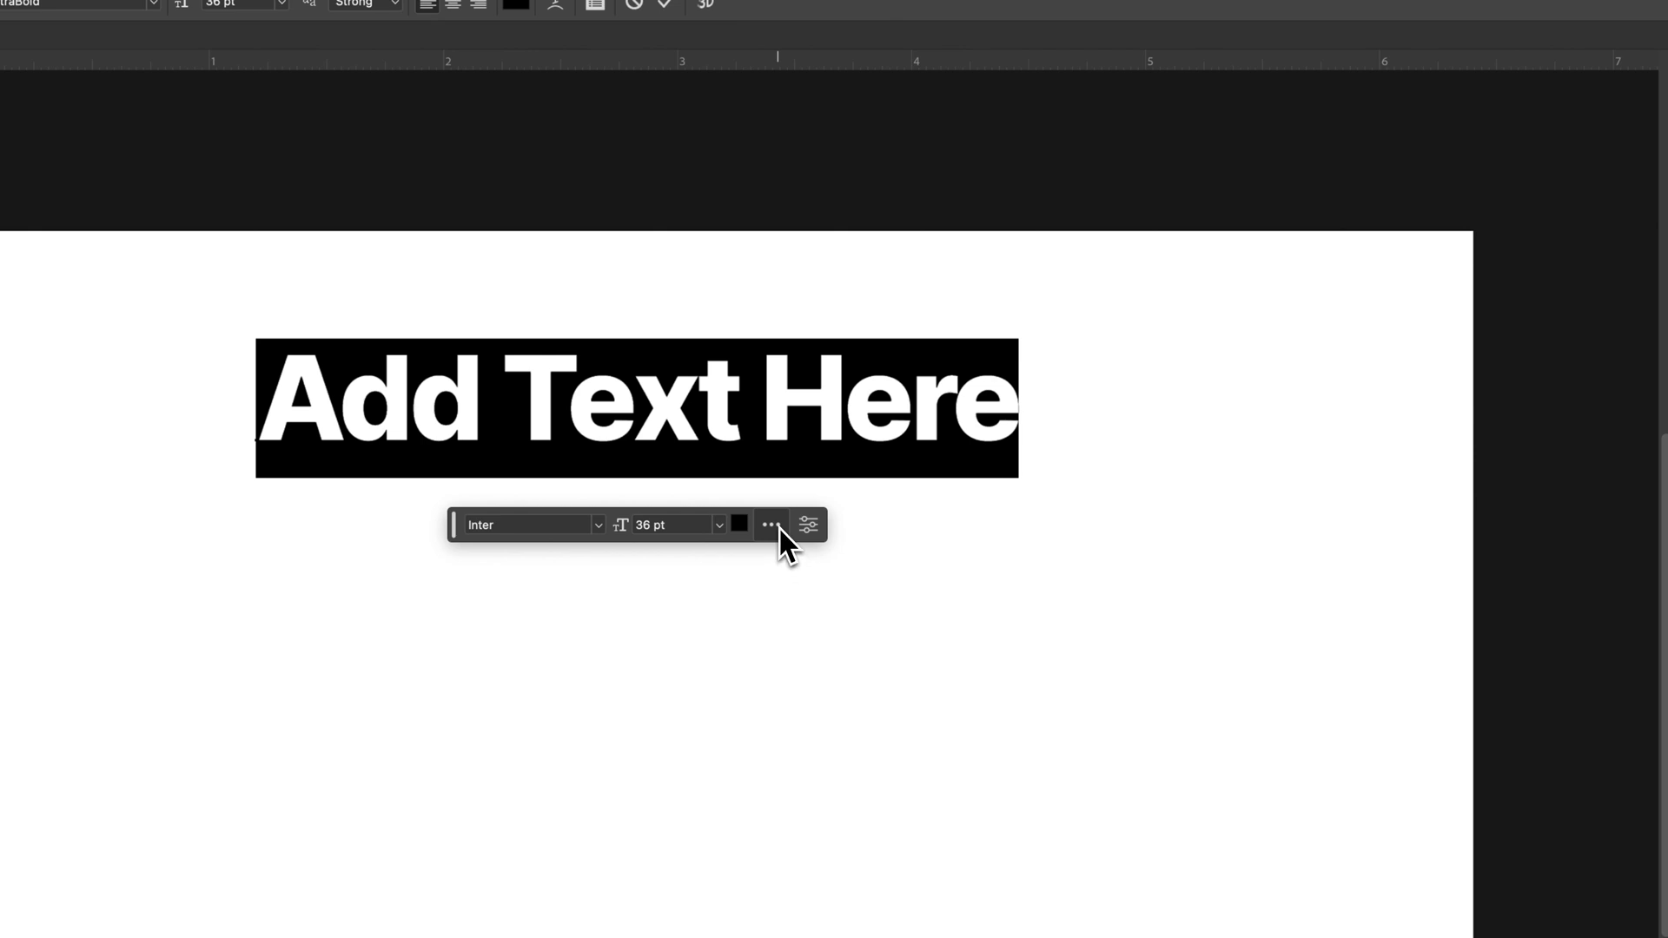
- Move the quick text settings bar above the headline and reach the layer's Properties
left_click(769, 524)
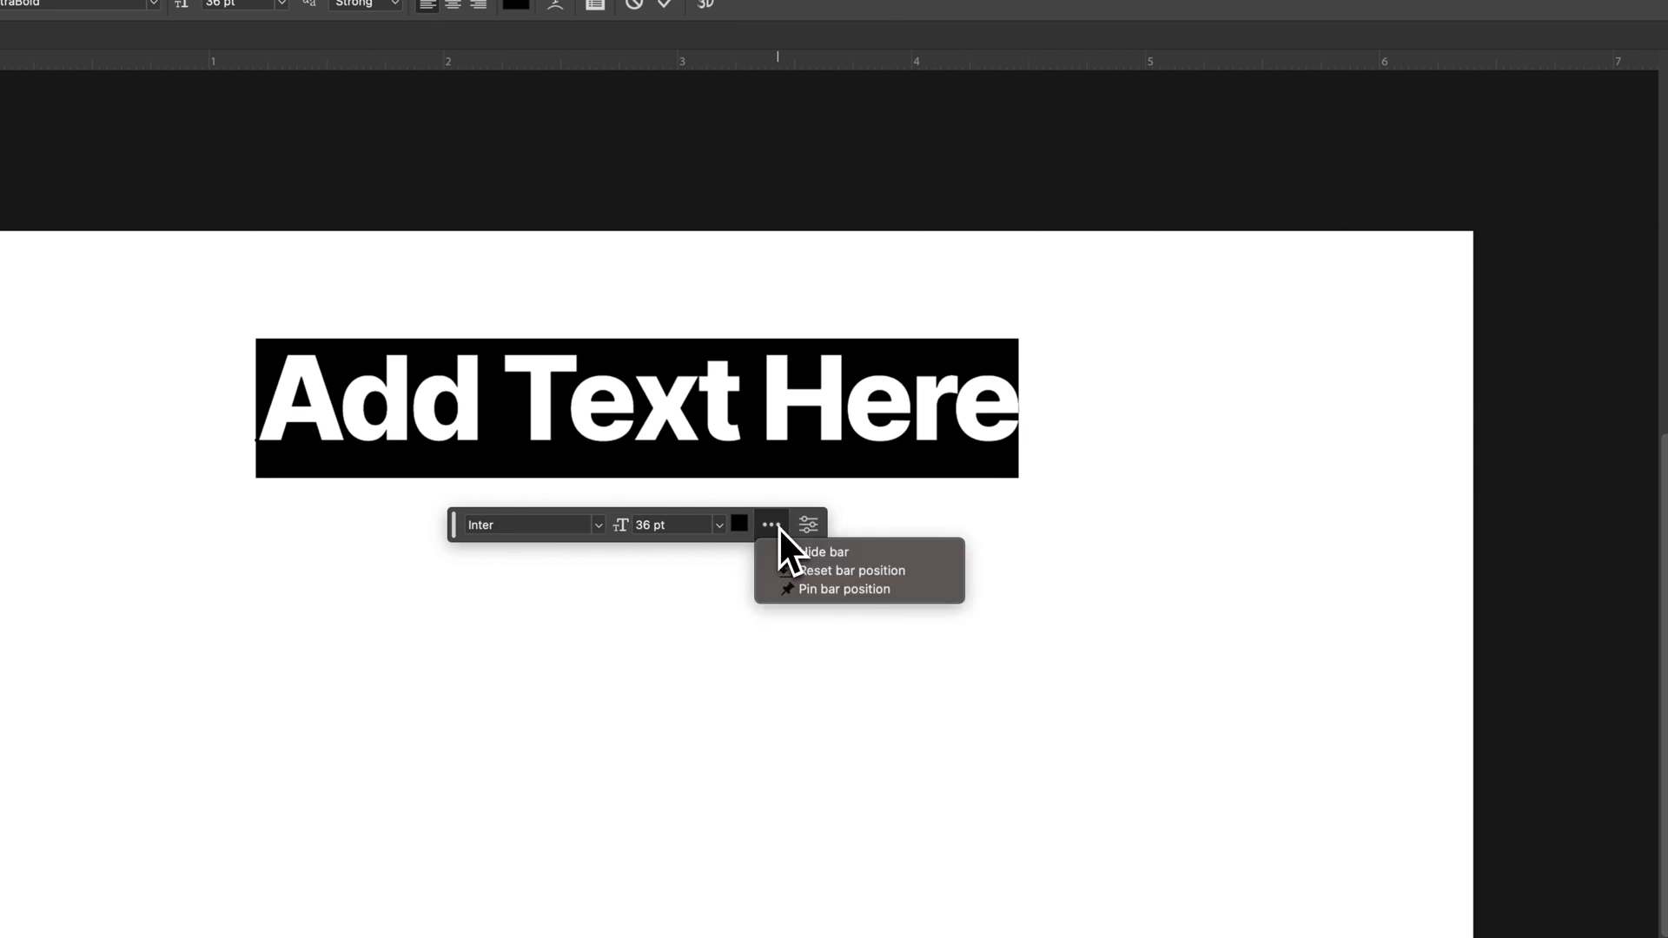
mouse_move(844, 589)
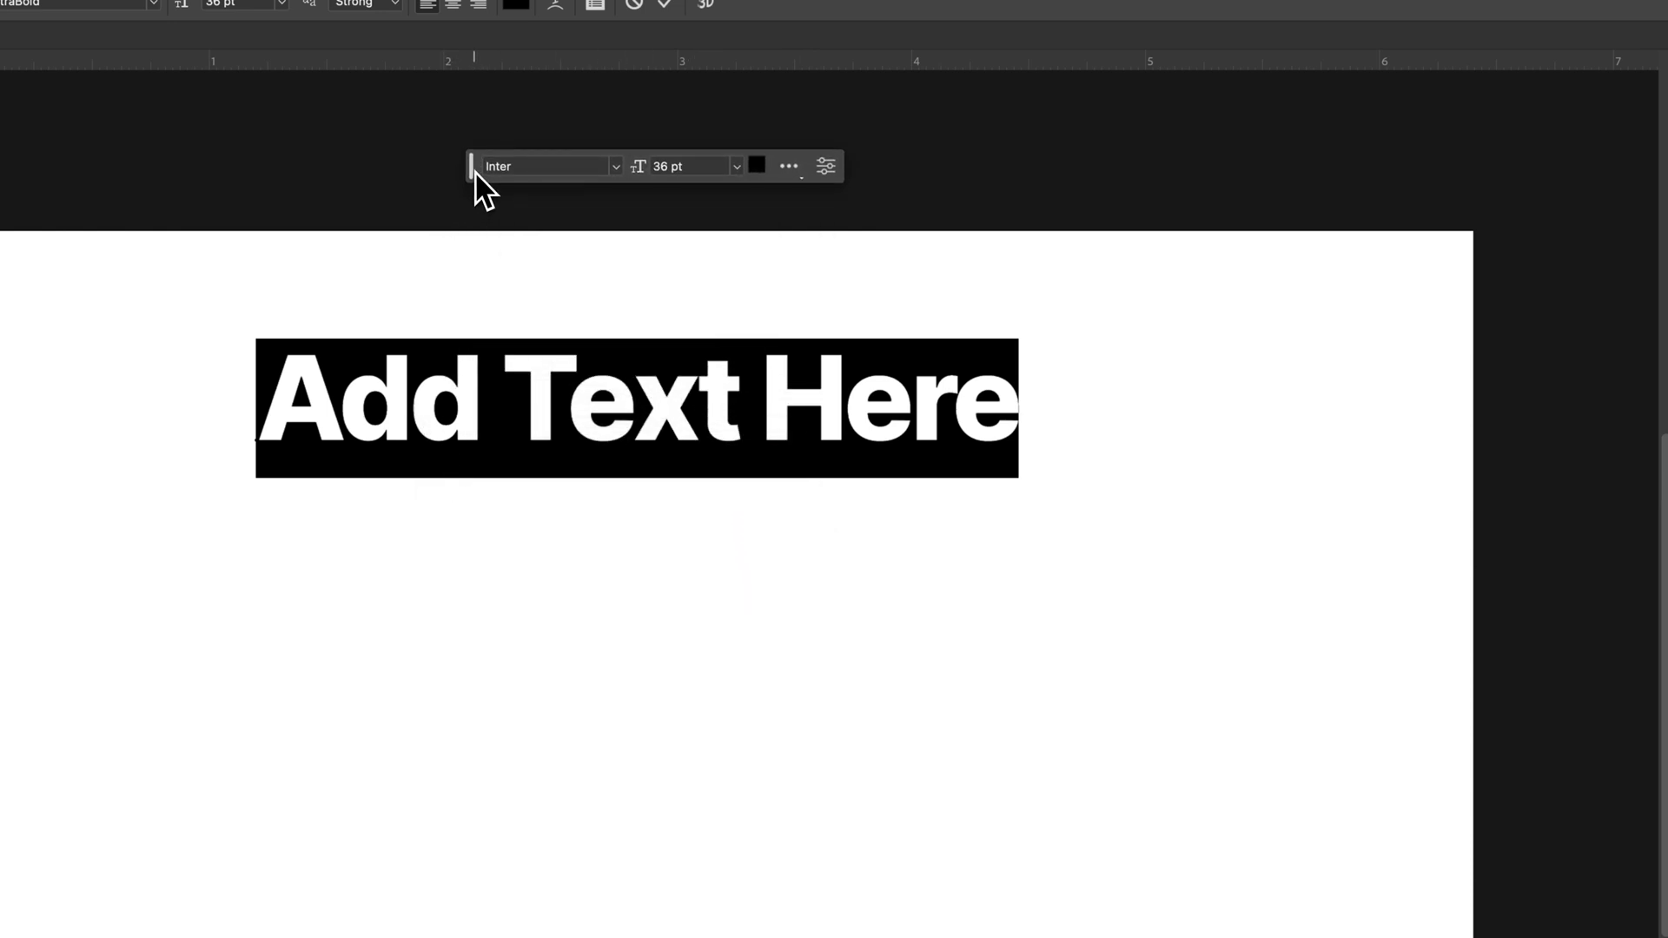
left_click(788, 166)
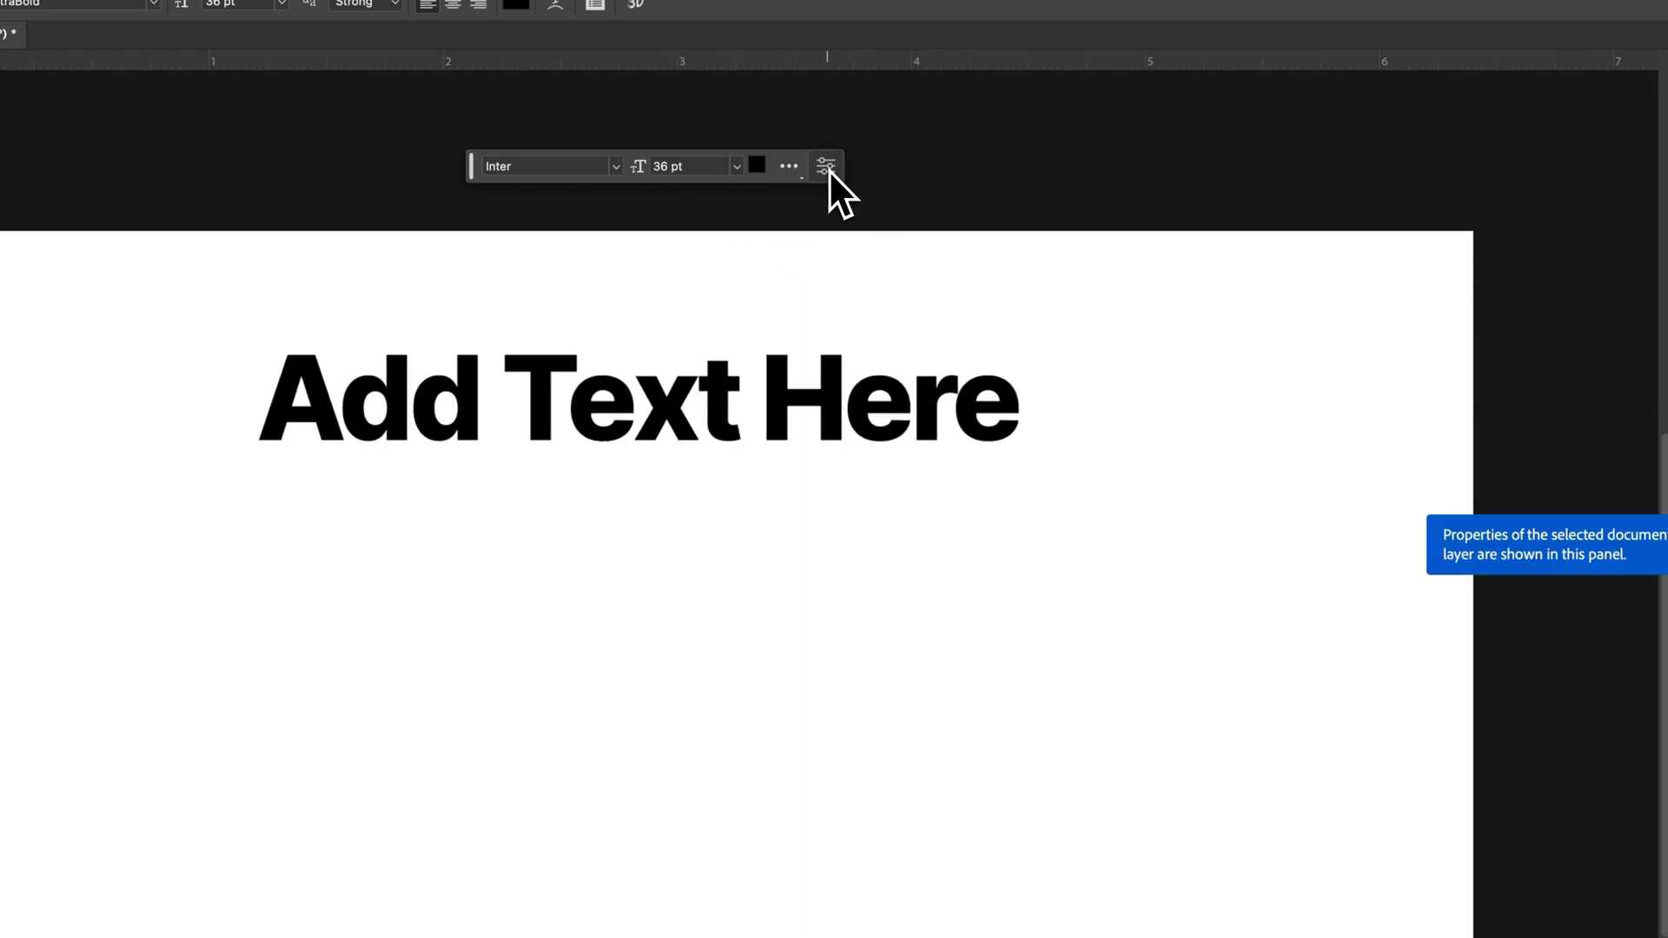
mouse_move(830, 186)
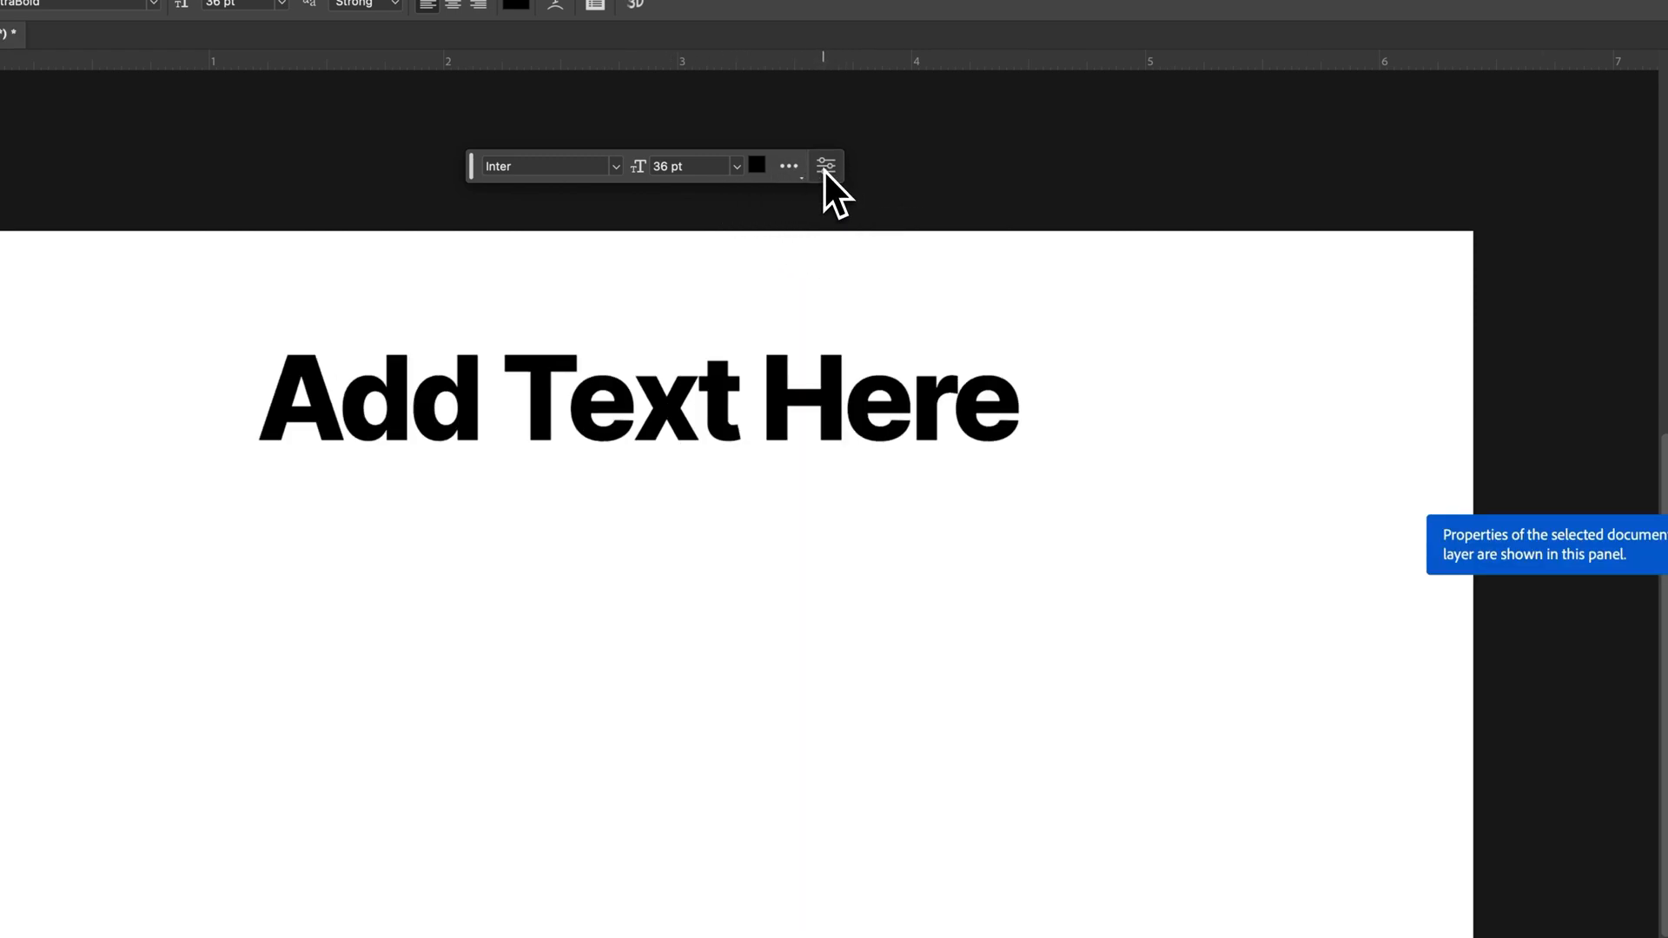
left_click(826, 165)
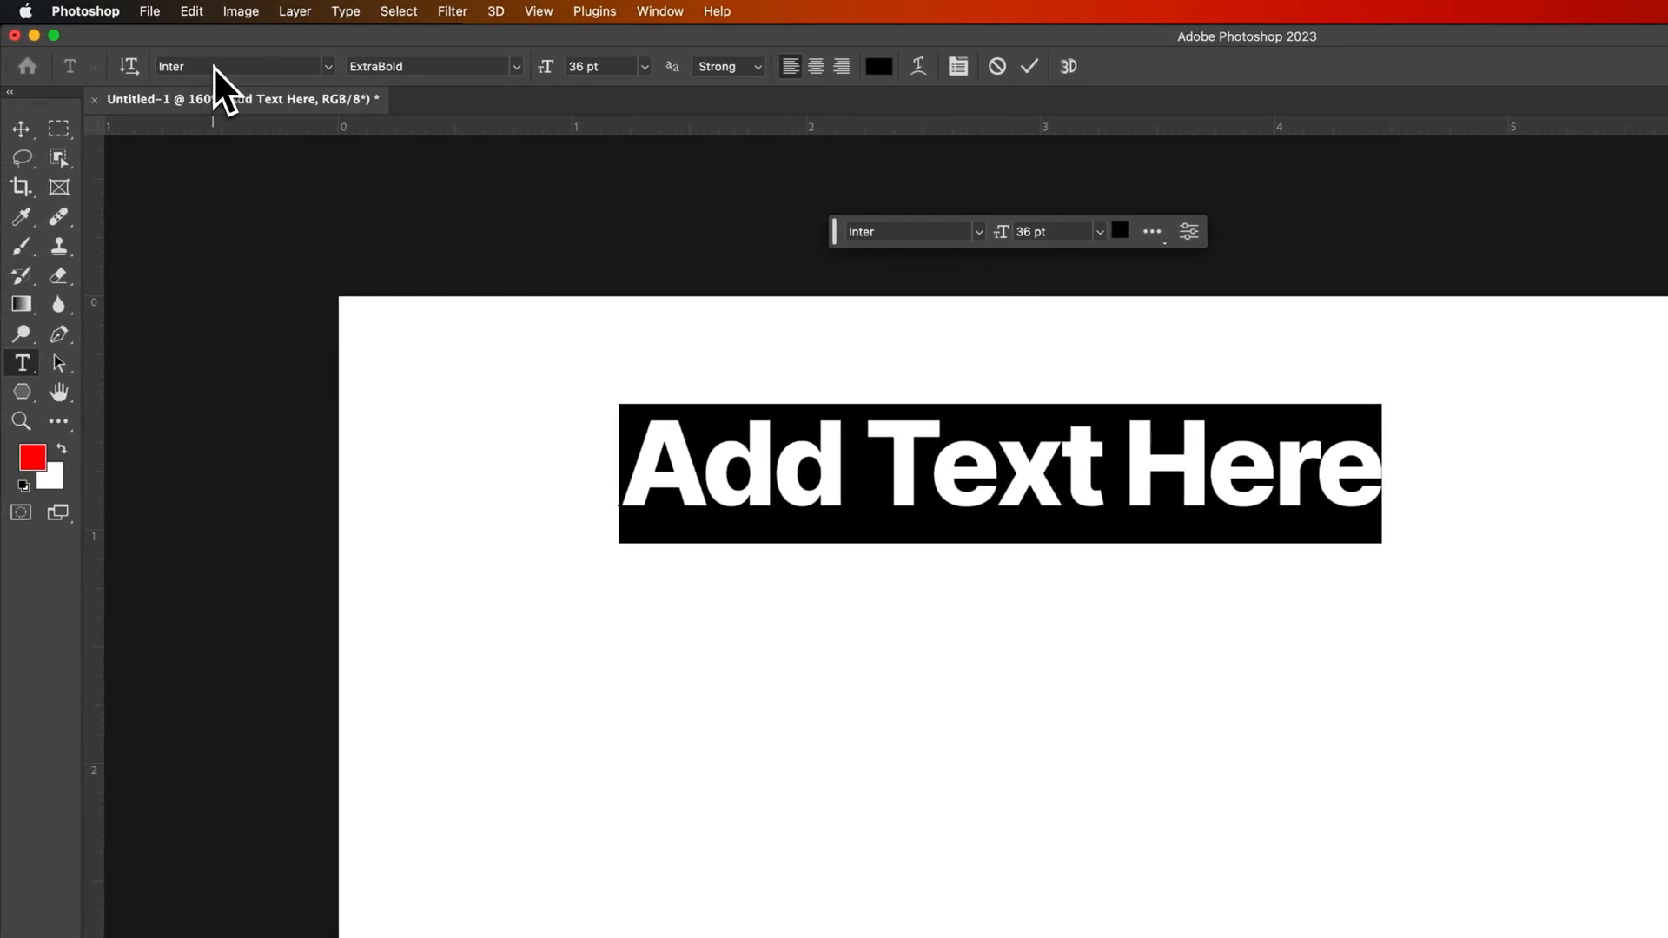
mouse_move(253, 85)
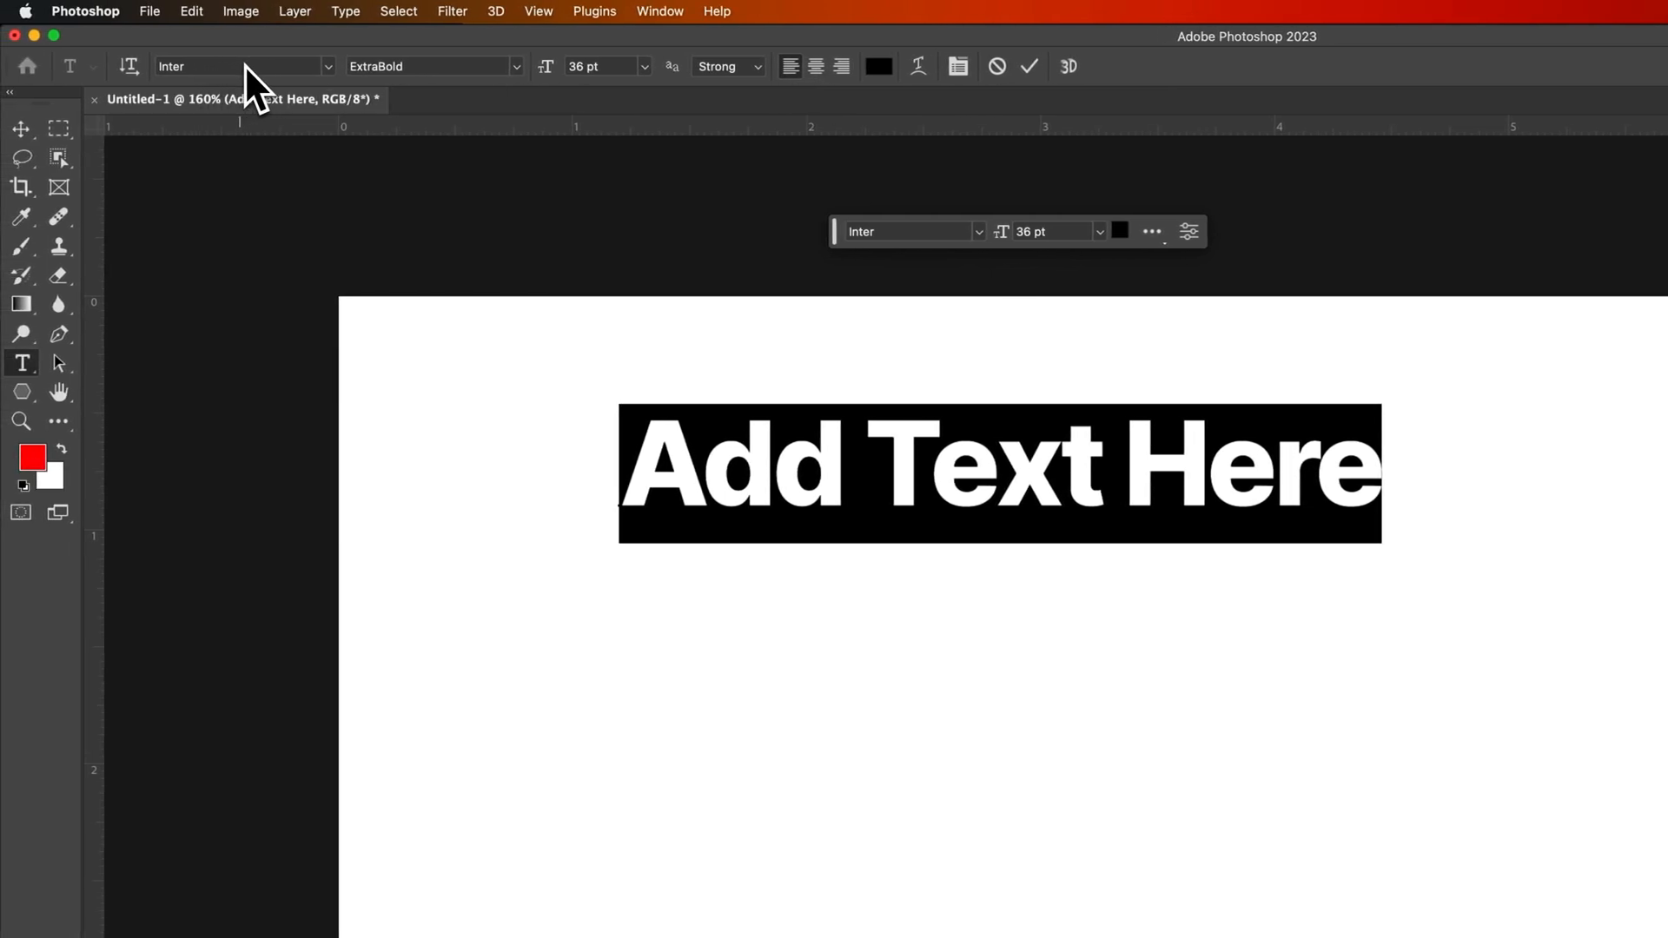
mouse_move(516, 85)
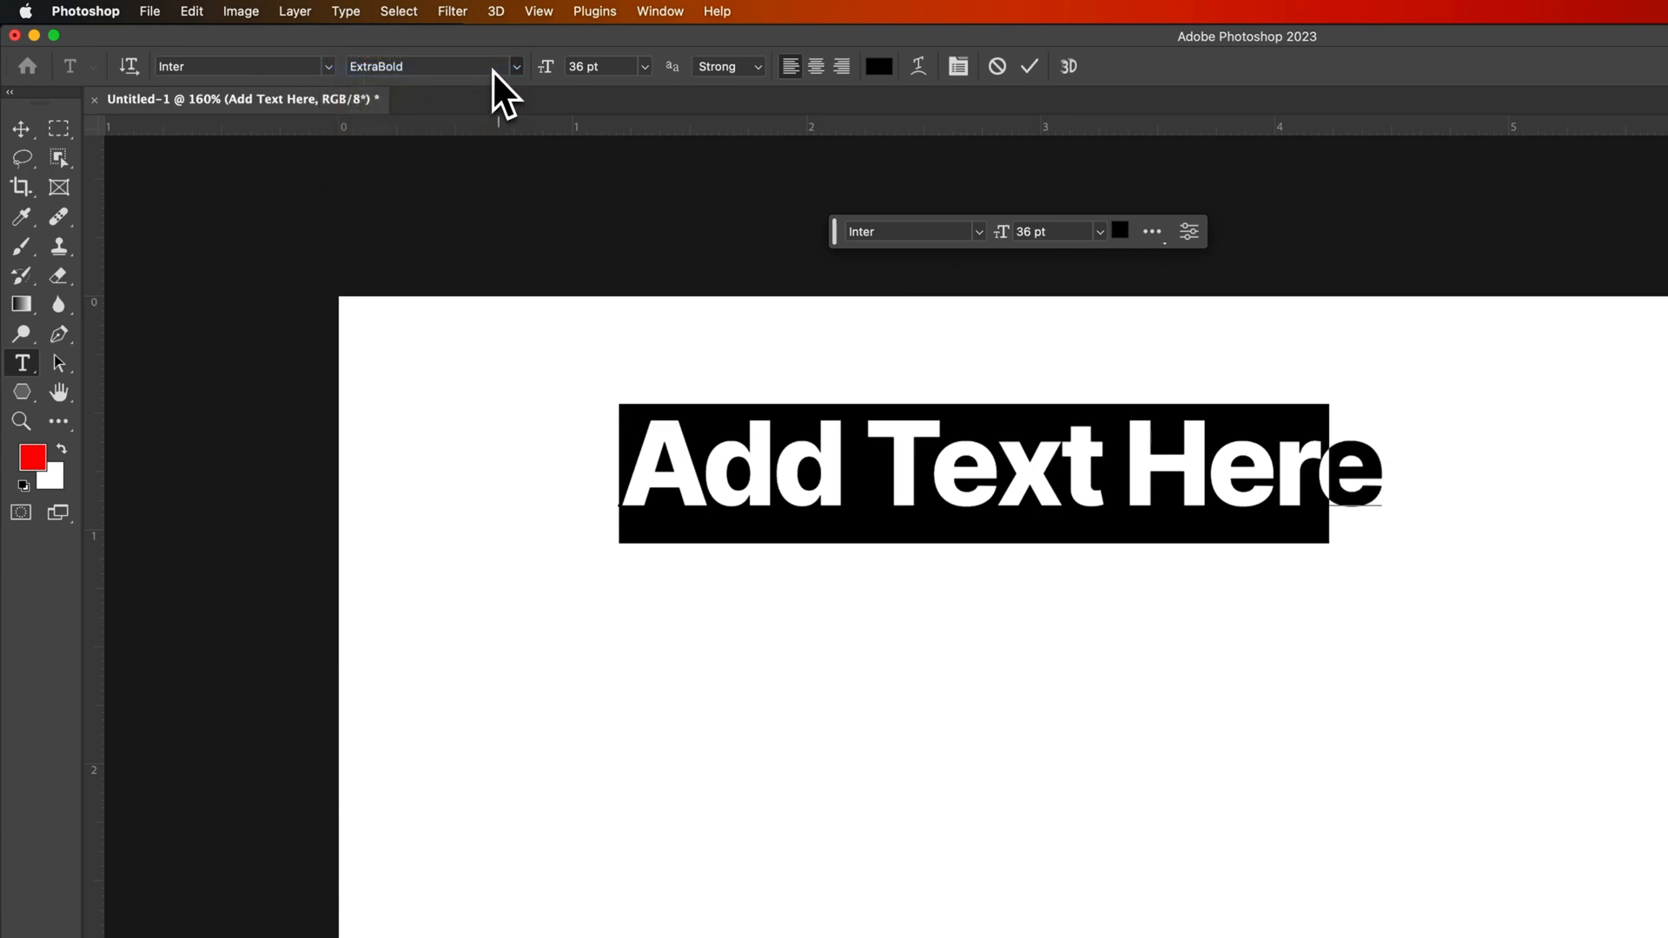
- Change the headline to Inter Bold at 40 pt via the options bar
left_click(431, 66)
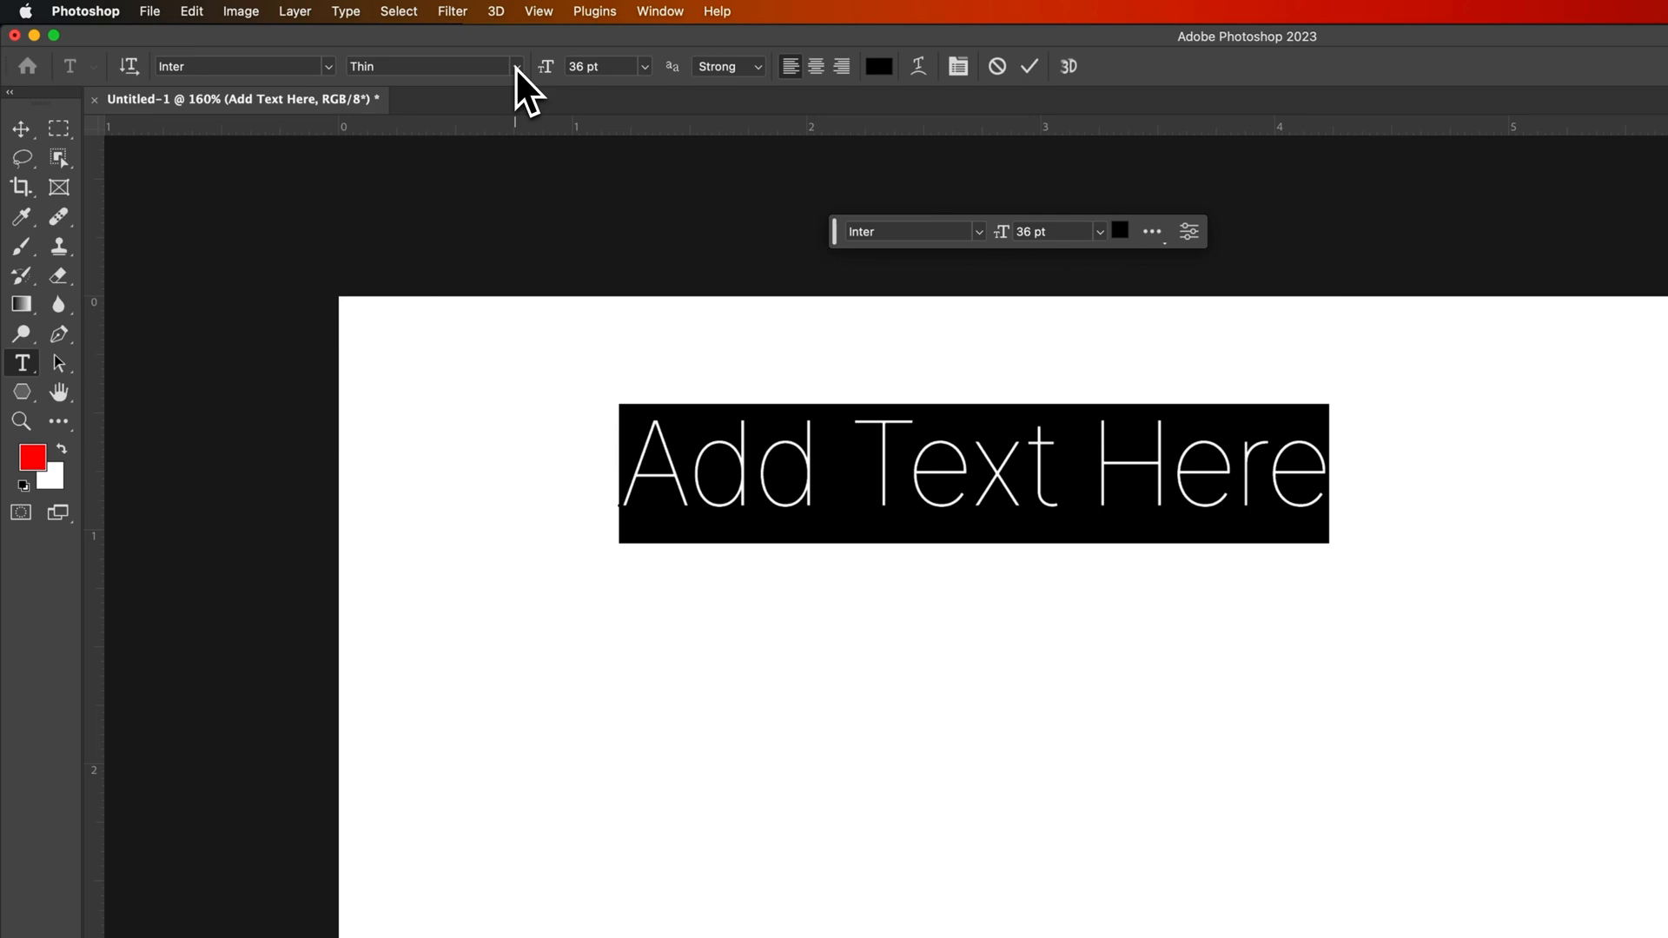
left_click(518, 66)
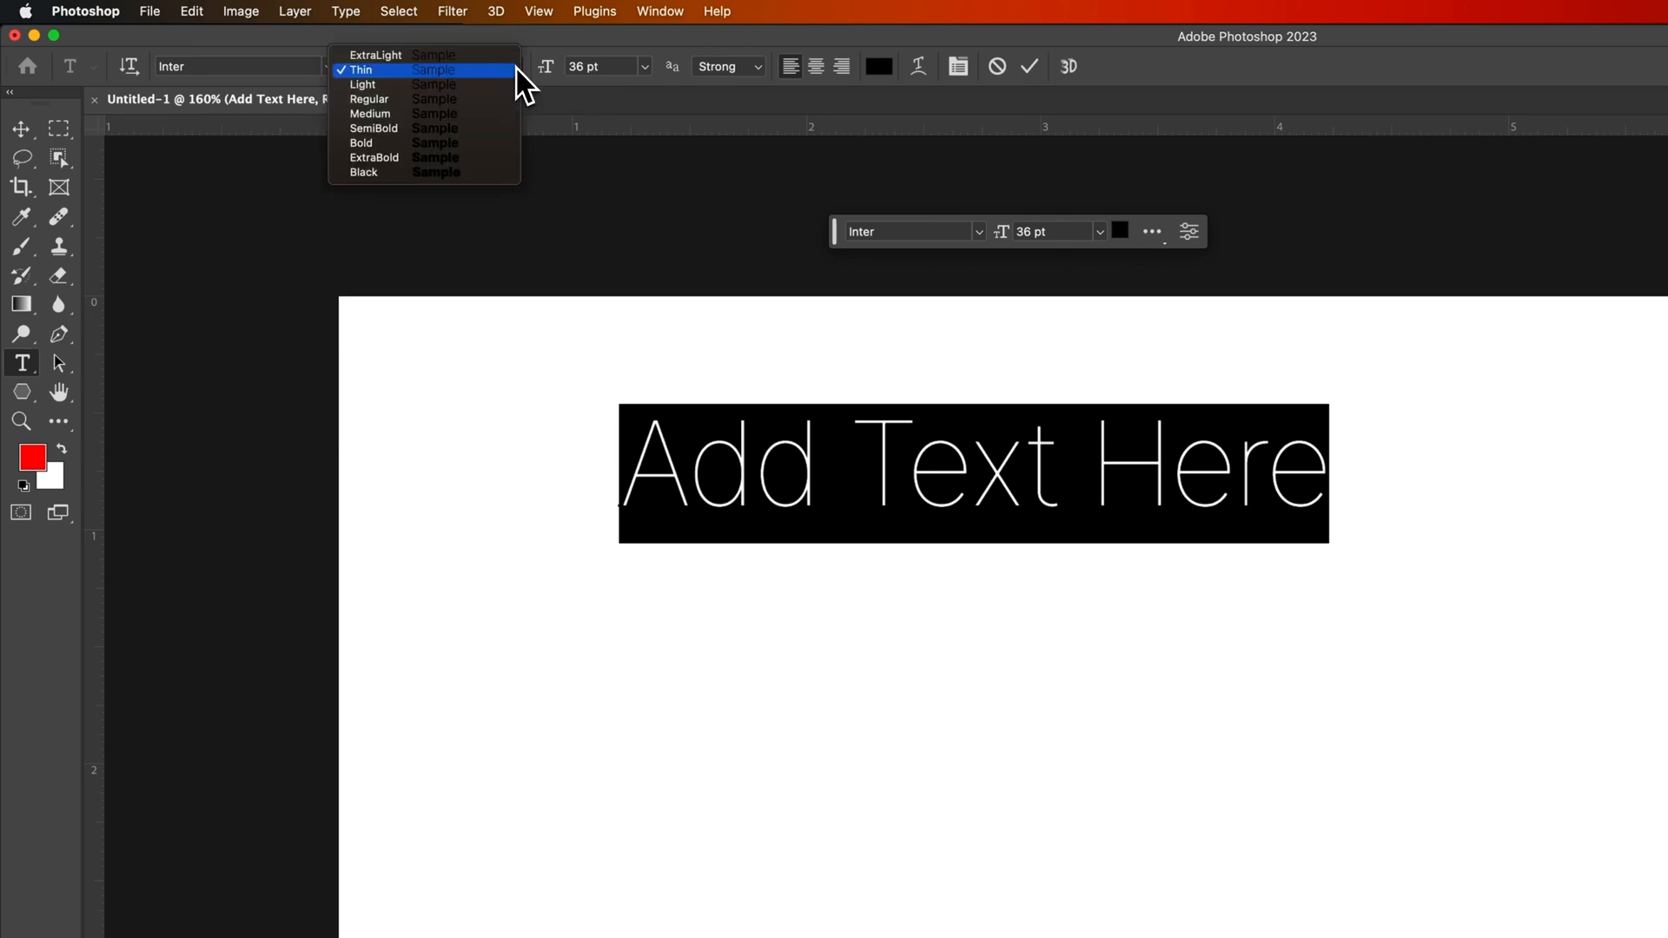
left_click(361, 143)
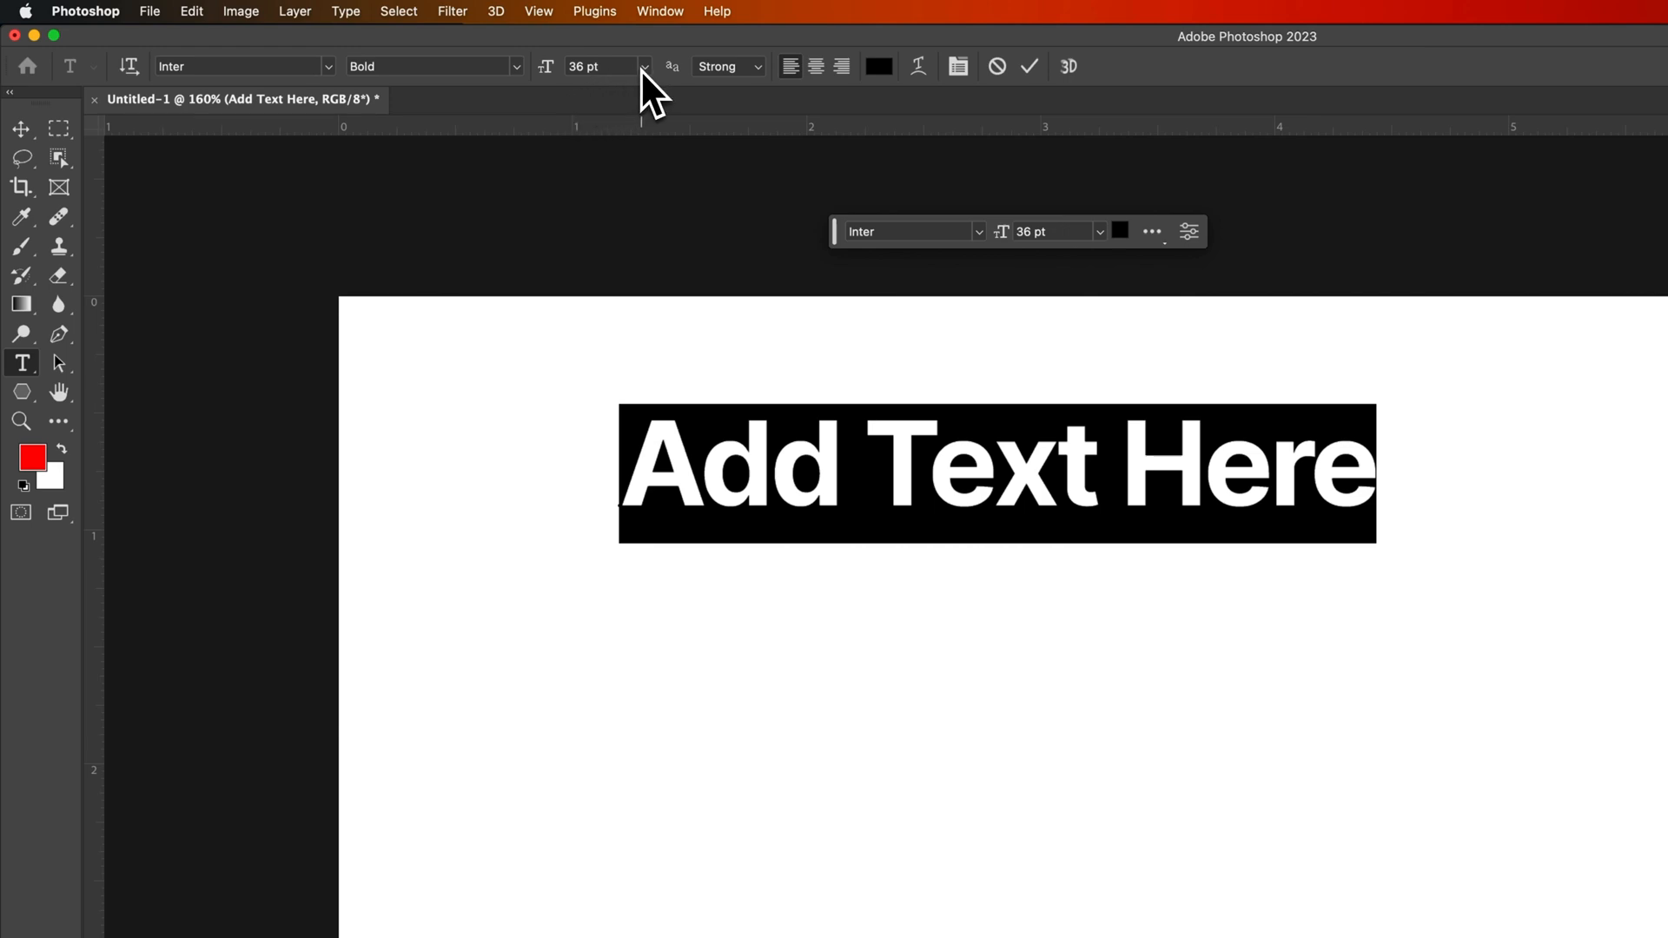
mouse_move(548, 85)
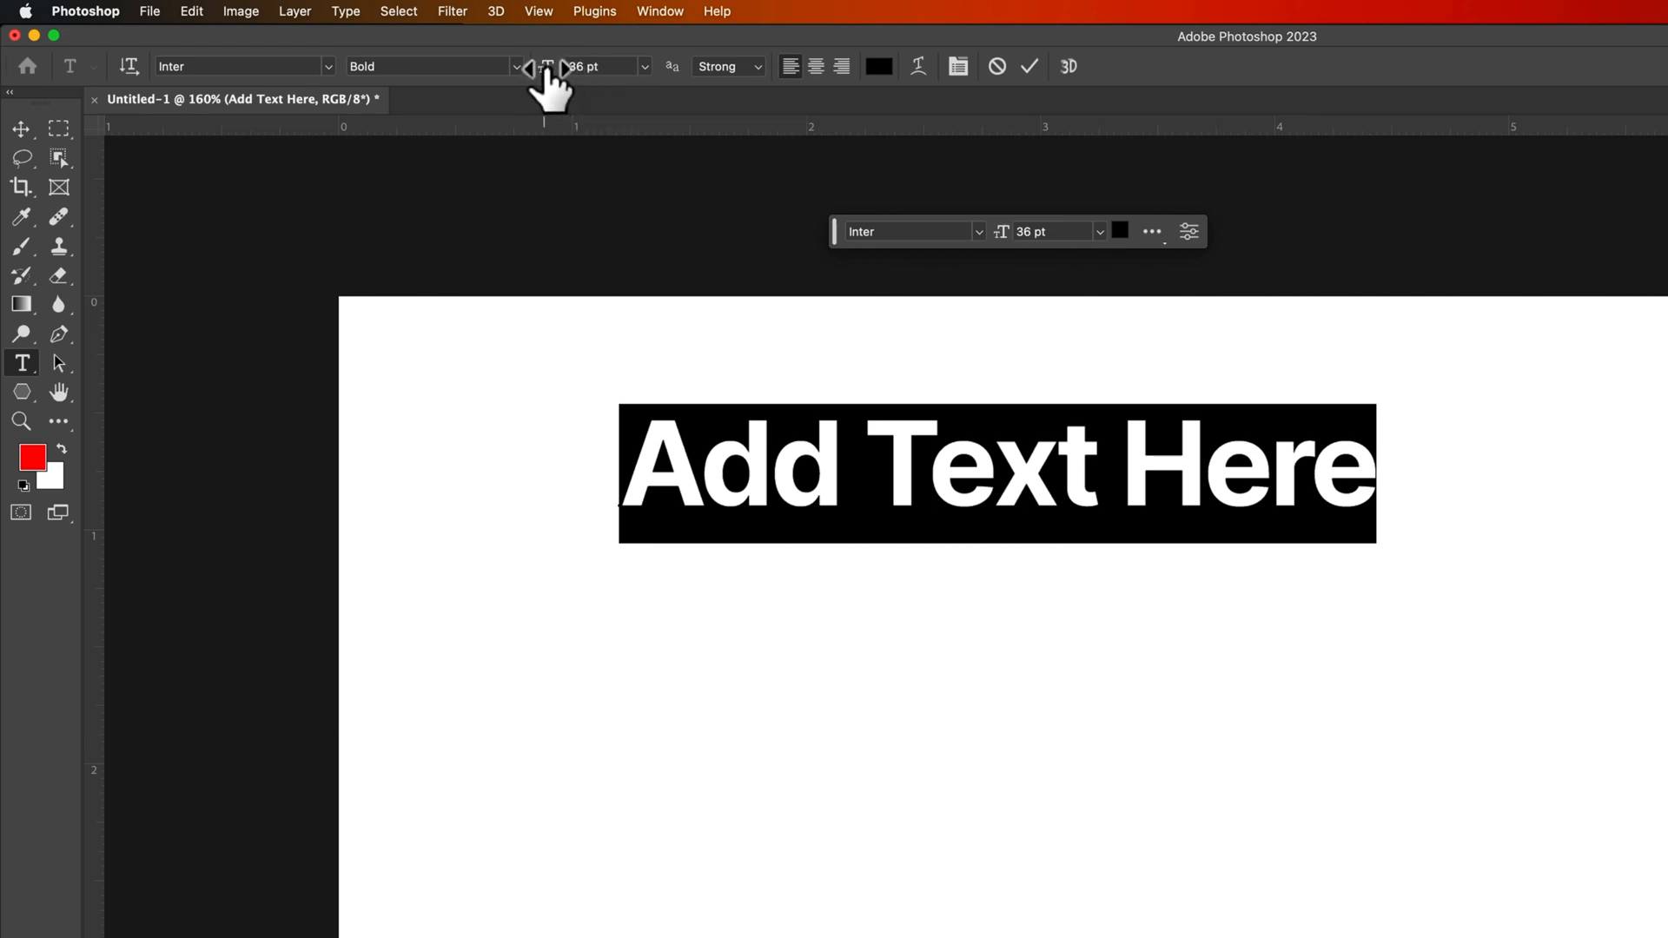
triple_click(601, 66)
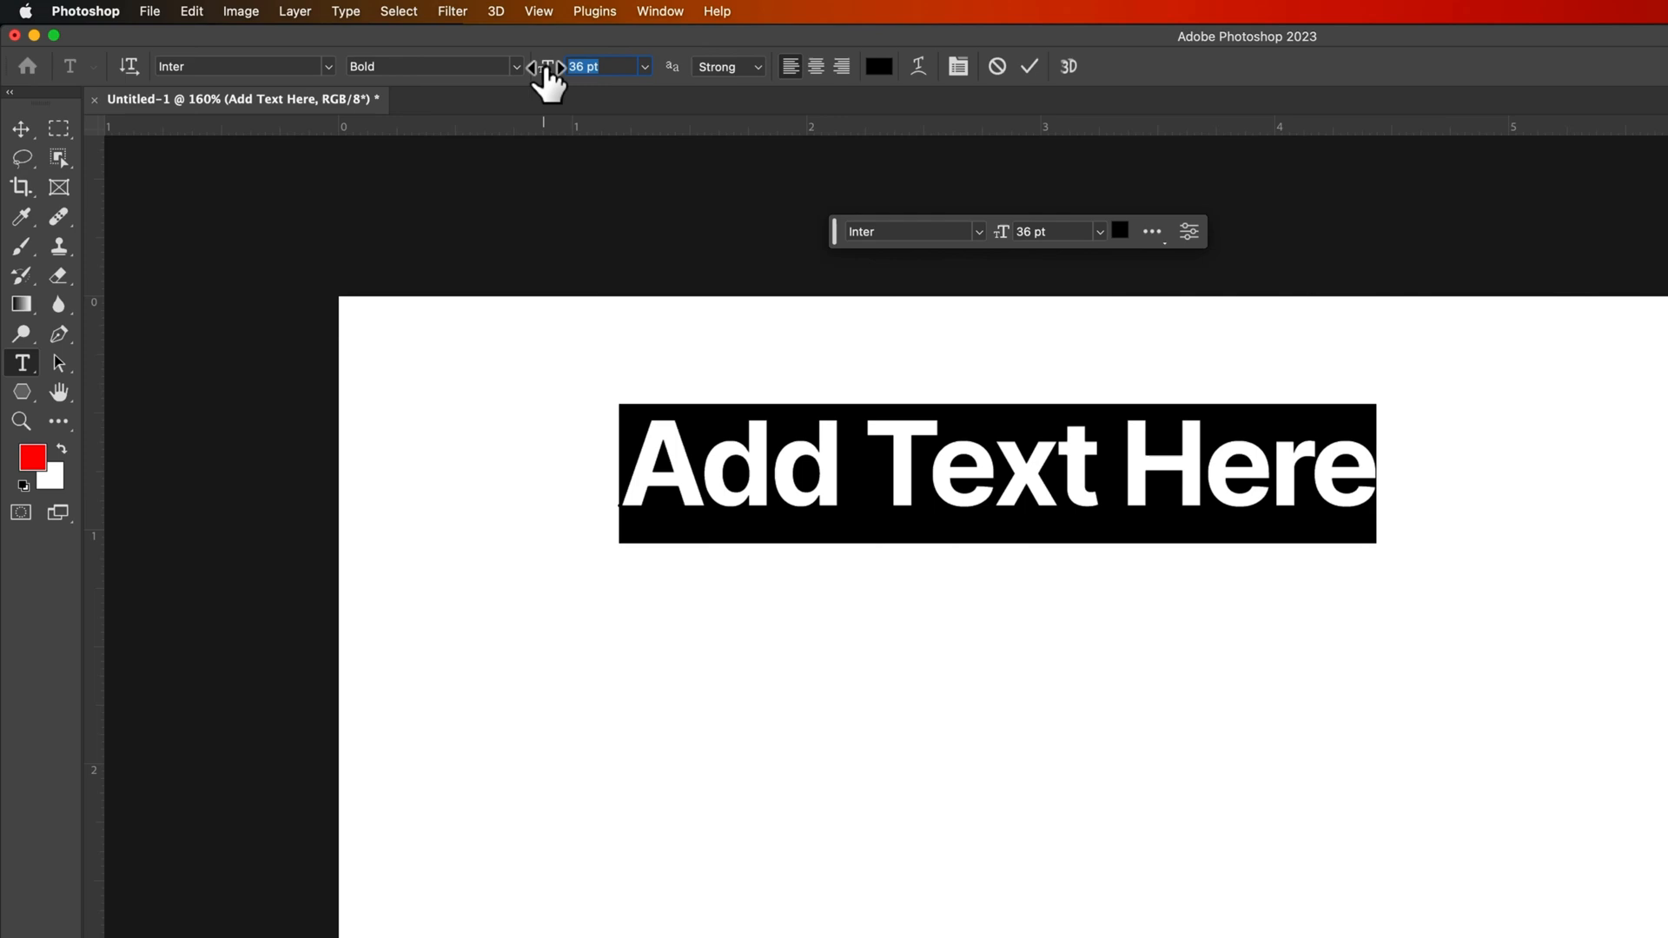
left_click(555, 66)
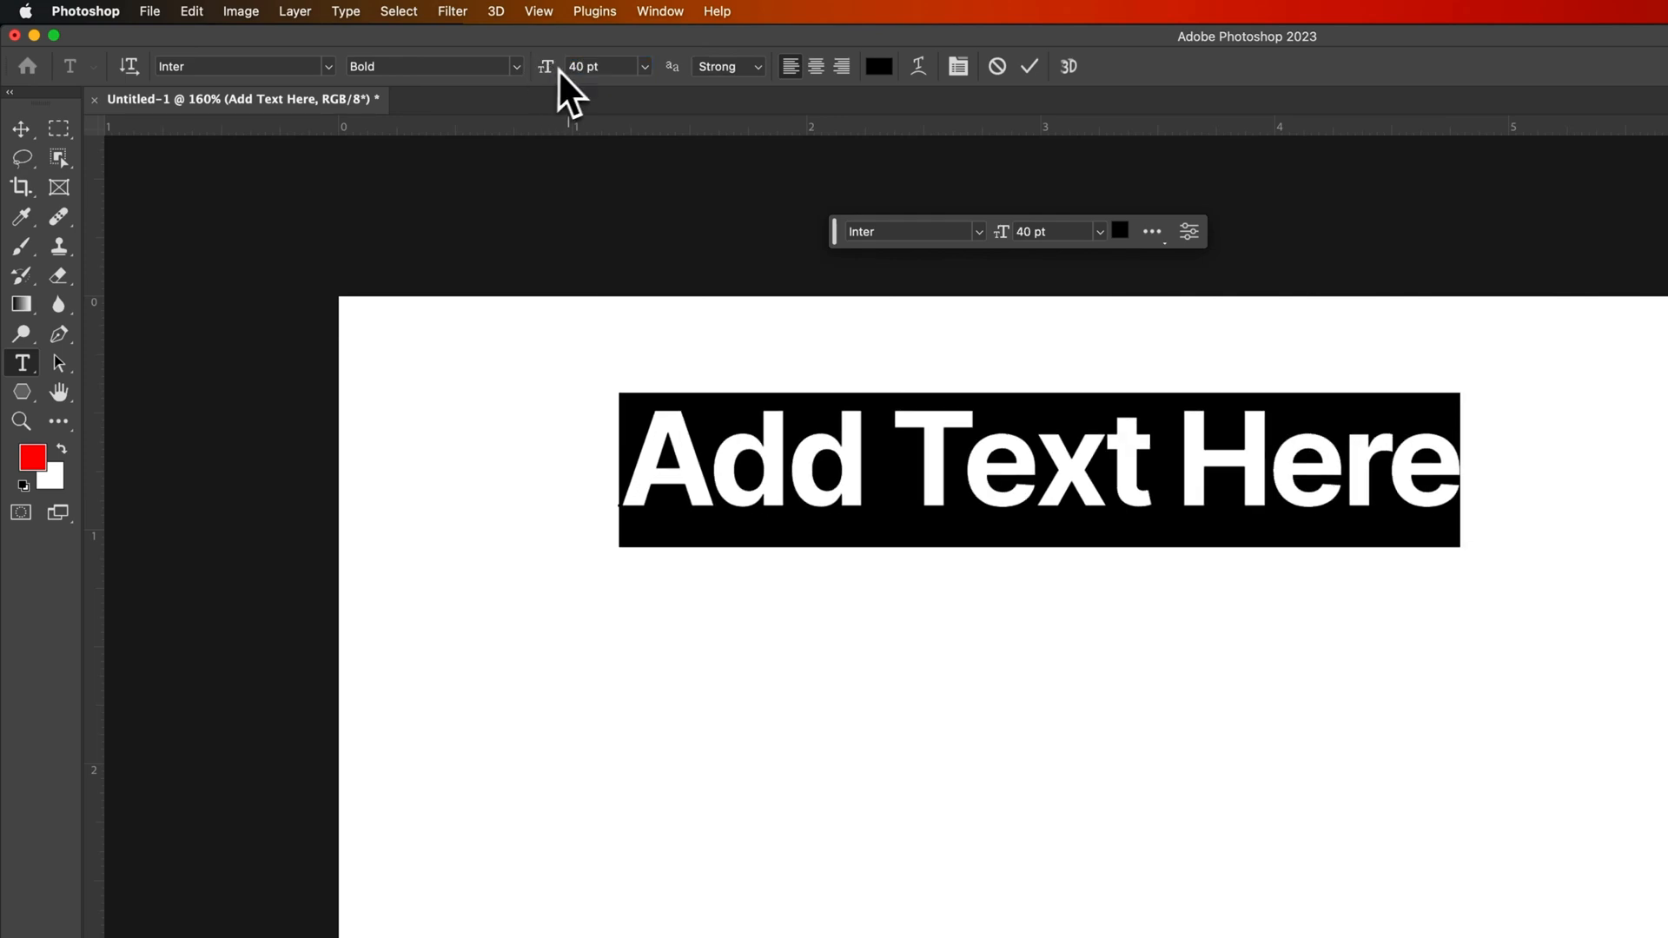
left_click(728, 66)
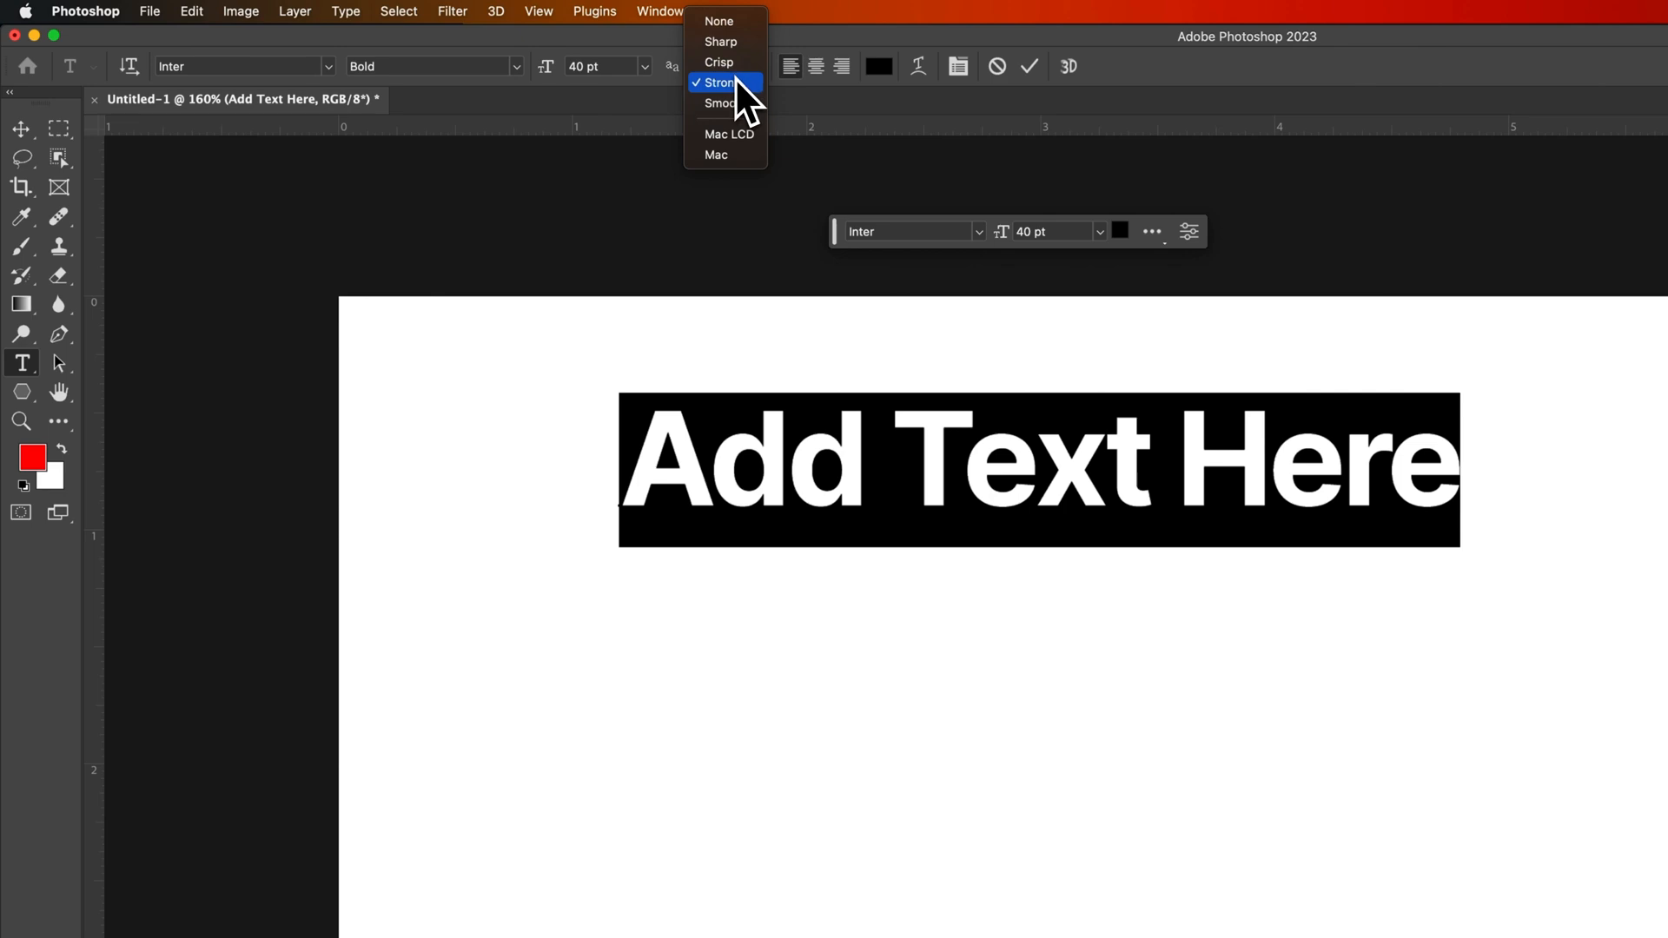
mouse_move(698, 112)
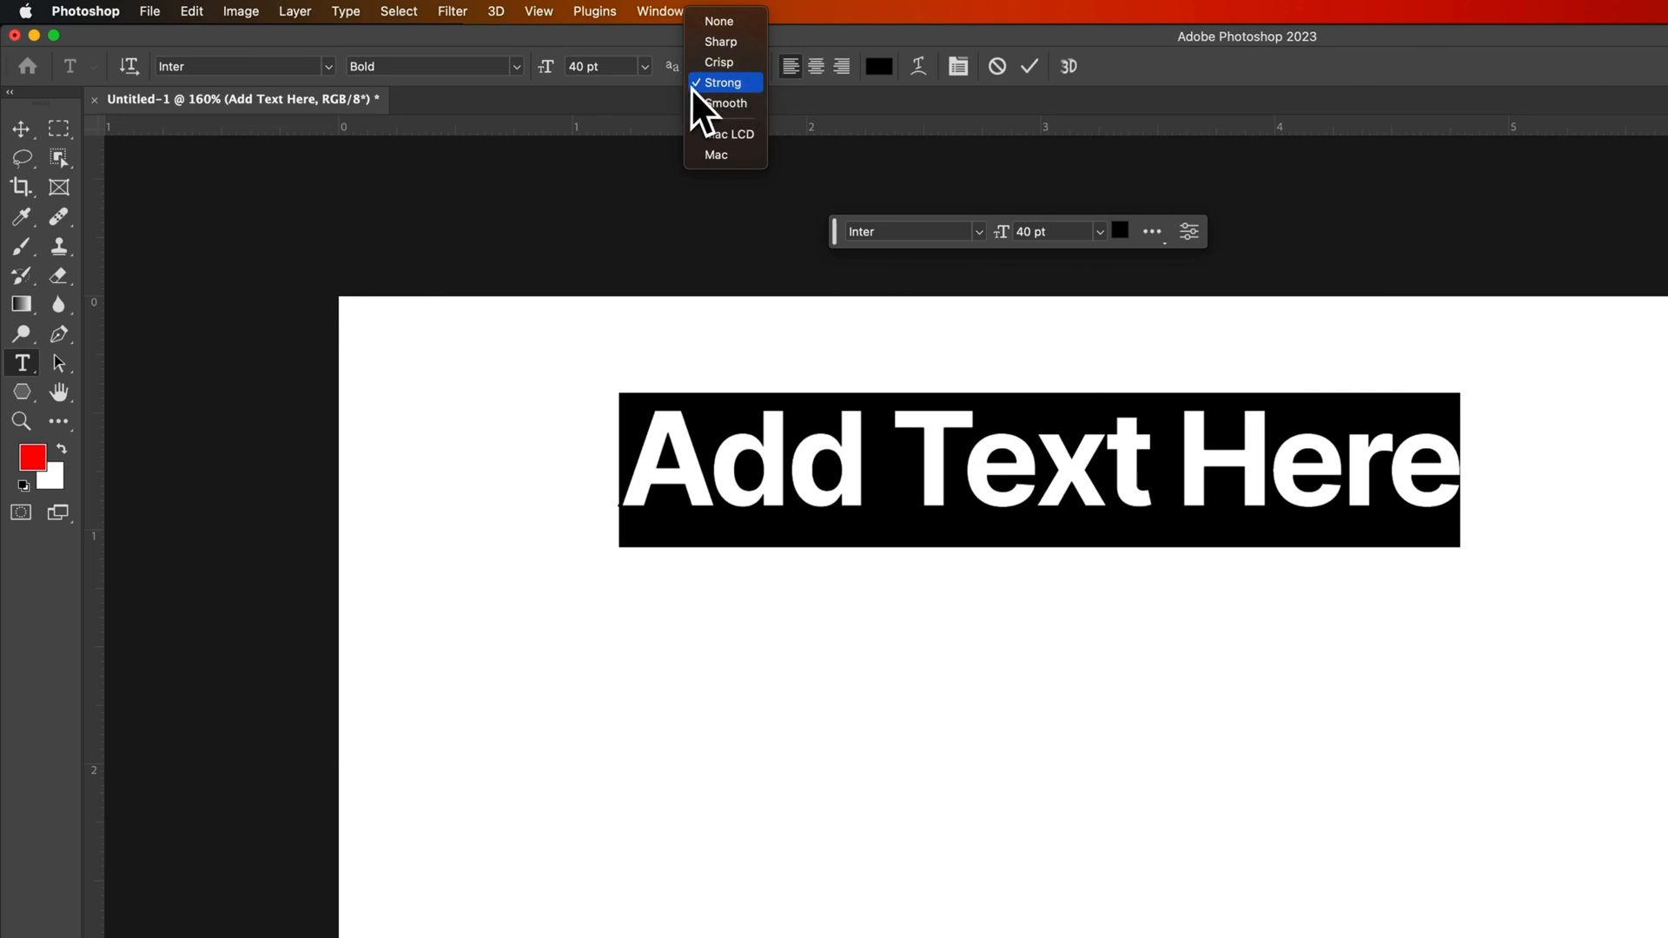
mouse_move(710, 114)
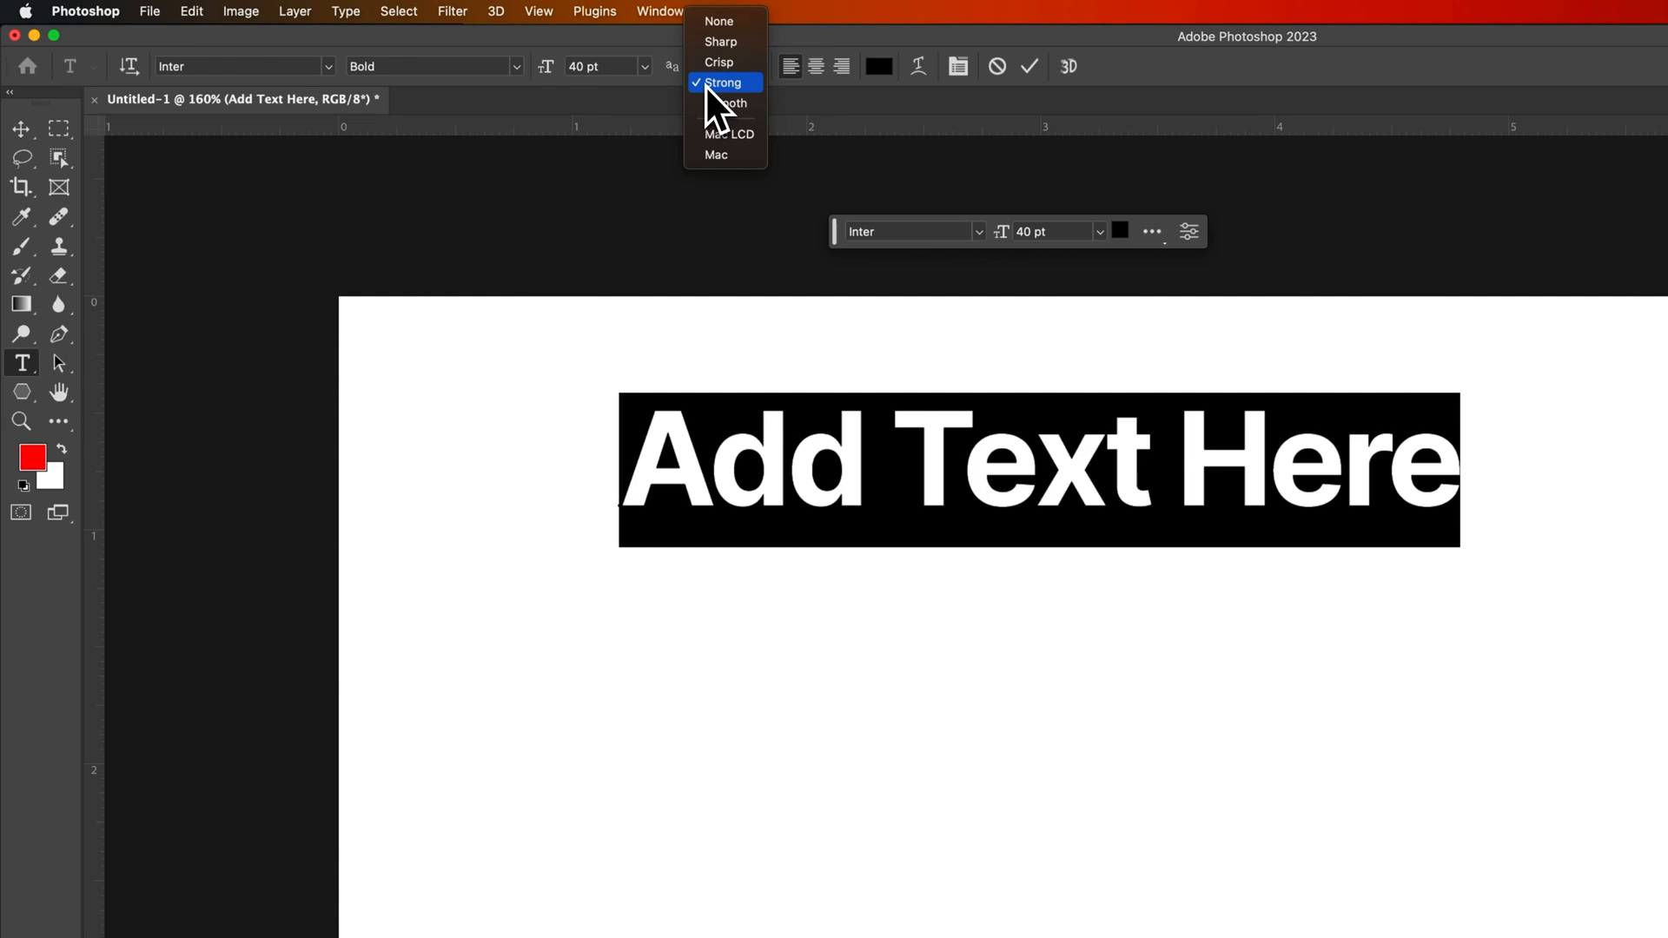
mouse_move(745, 94)
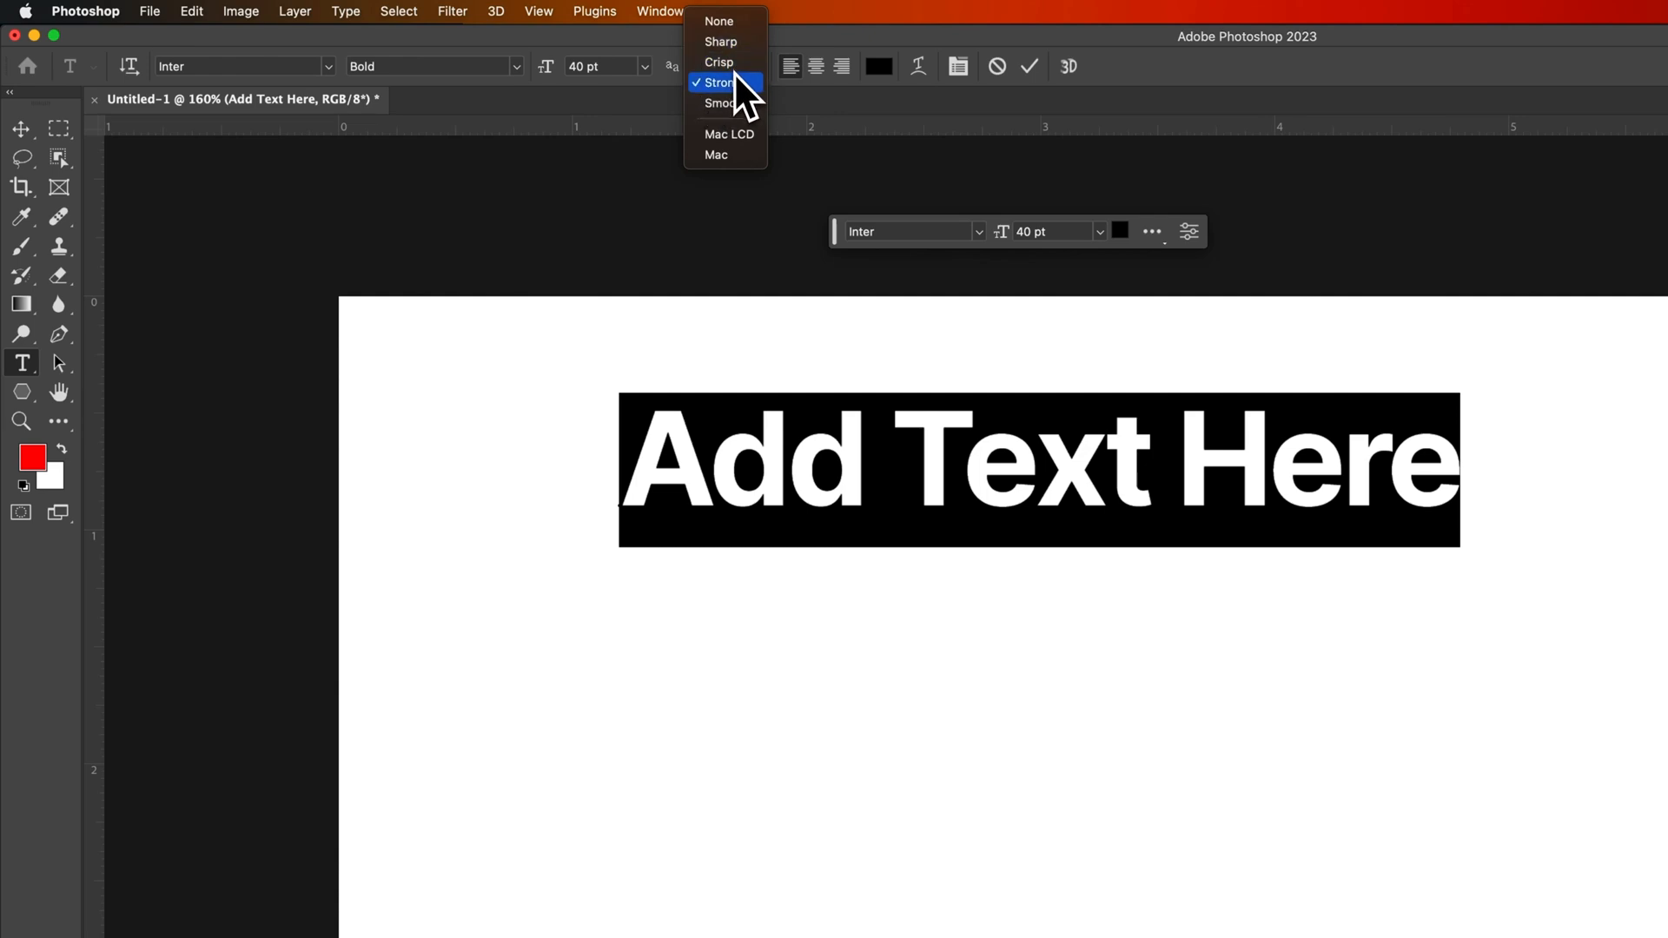
mouse_move(719, 20)
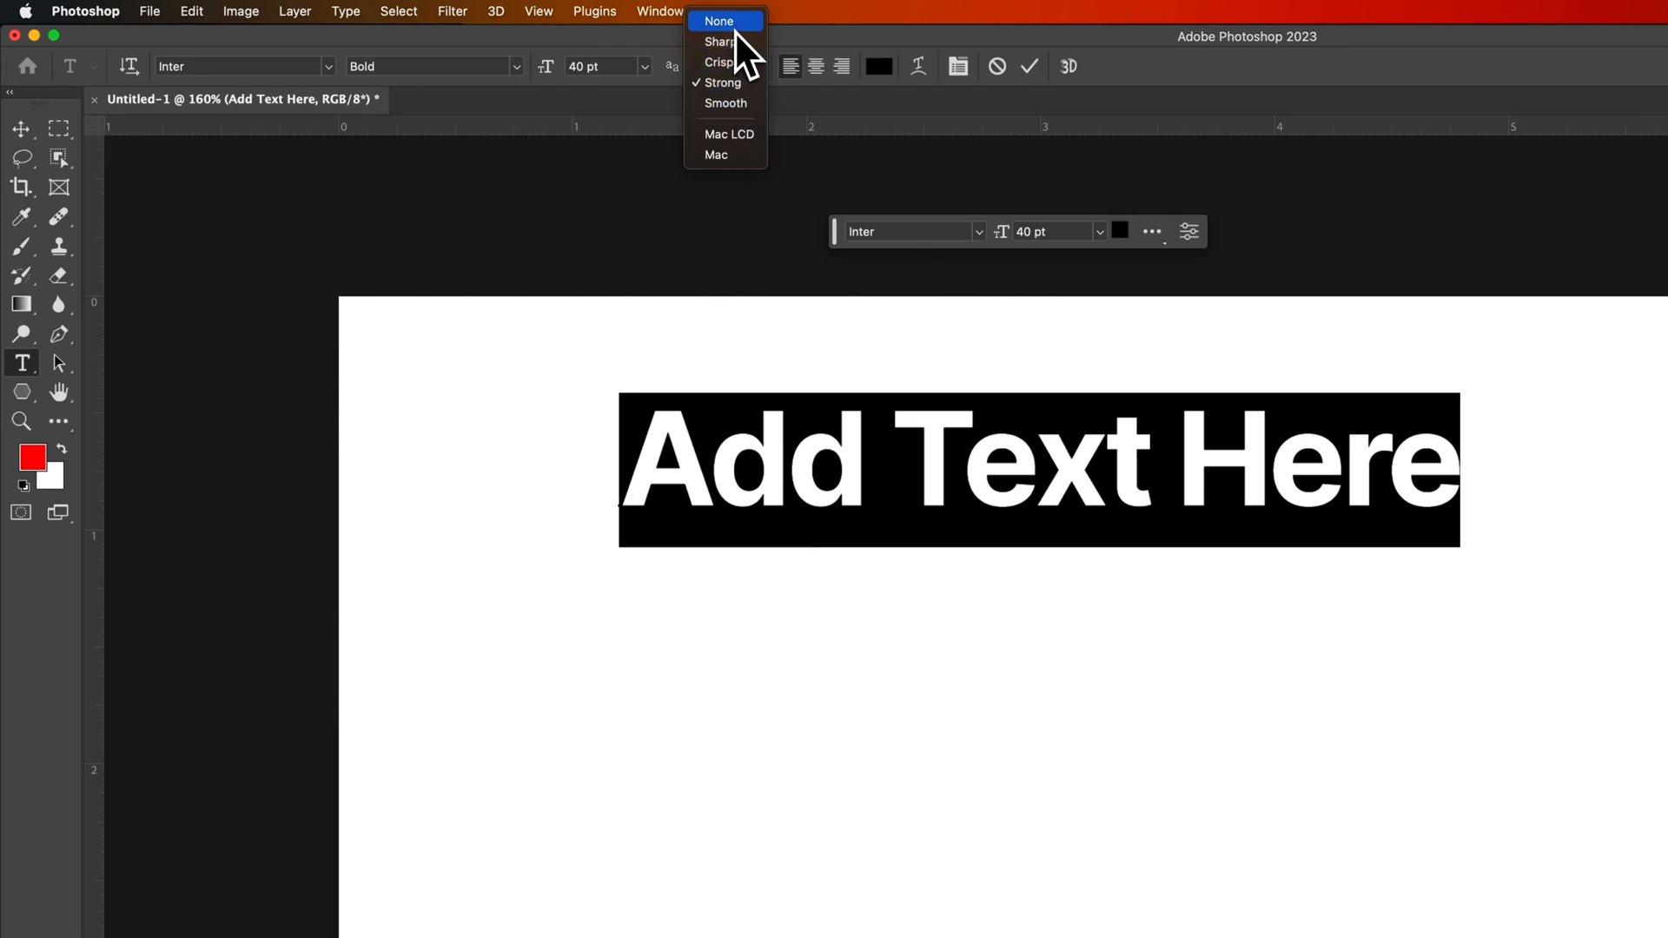
- Try anti-aliasing None on the headline, then restore it to Strong
left_click(718, 20)
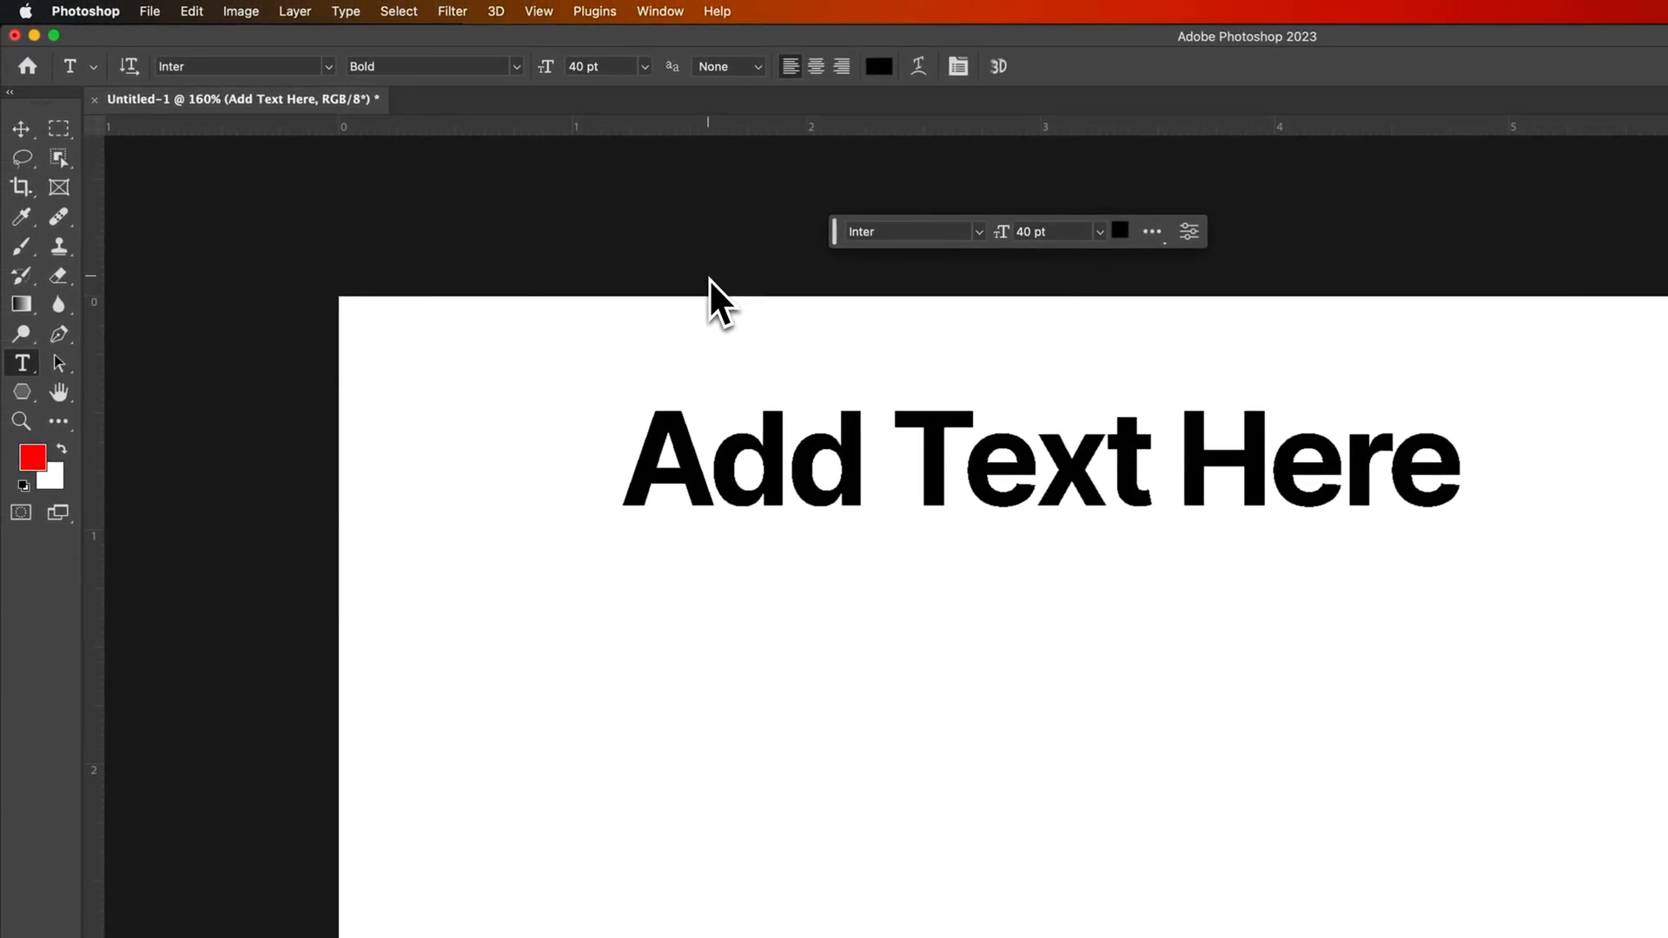
left_click(726, 66)
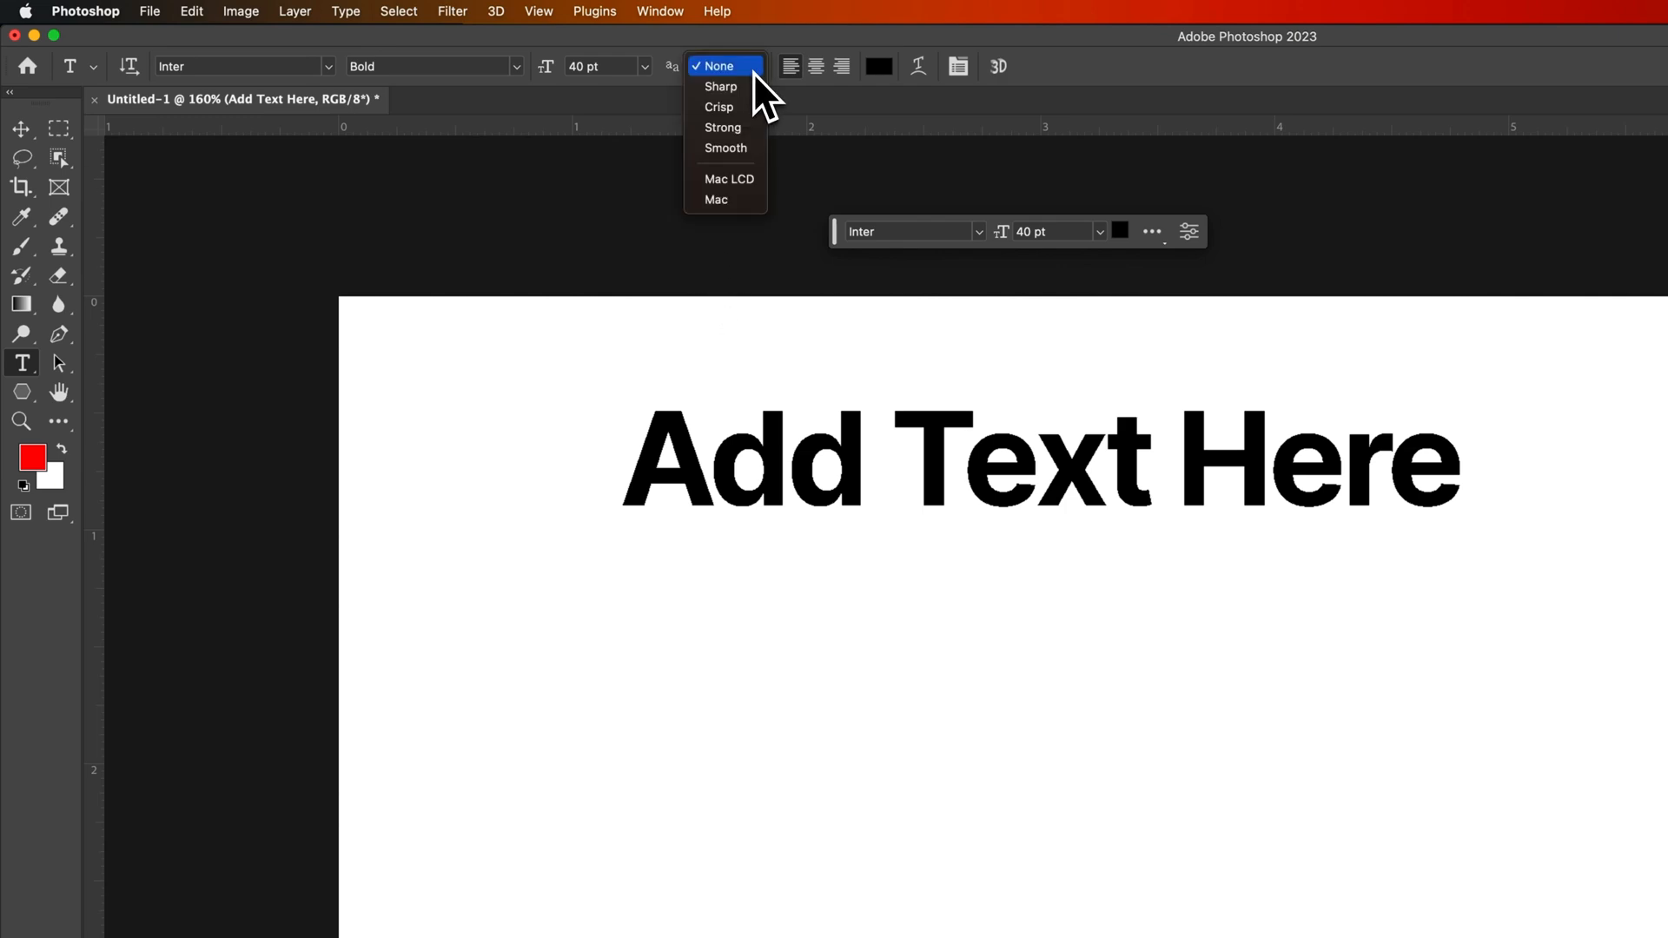
mouse_move(742, 128)
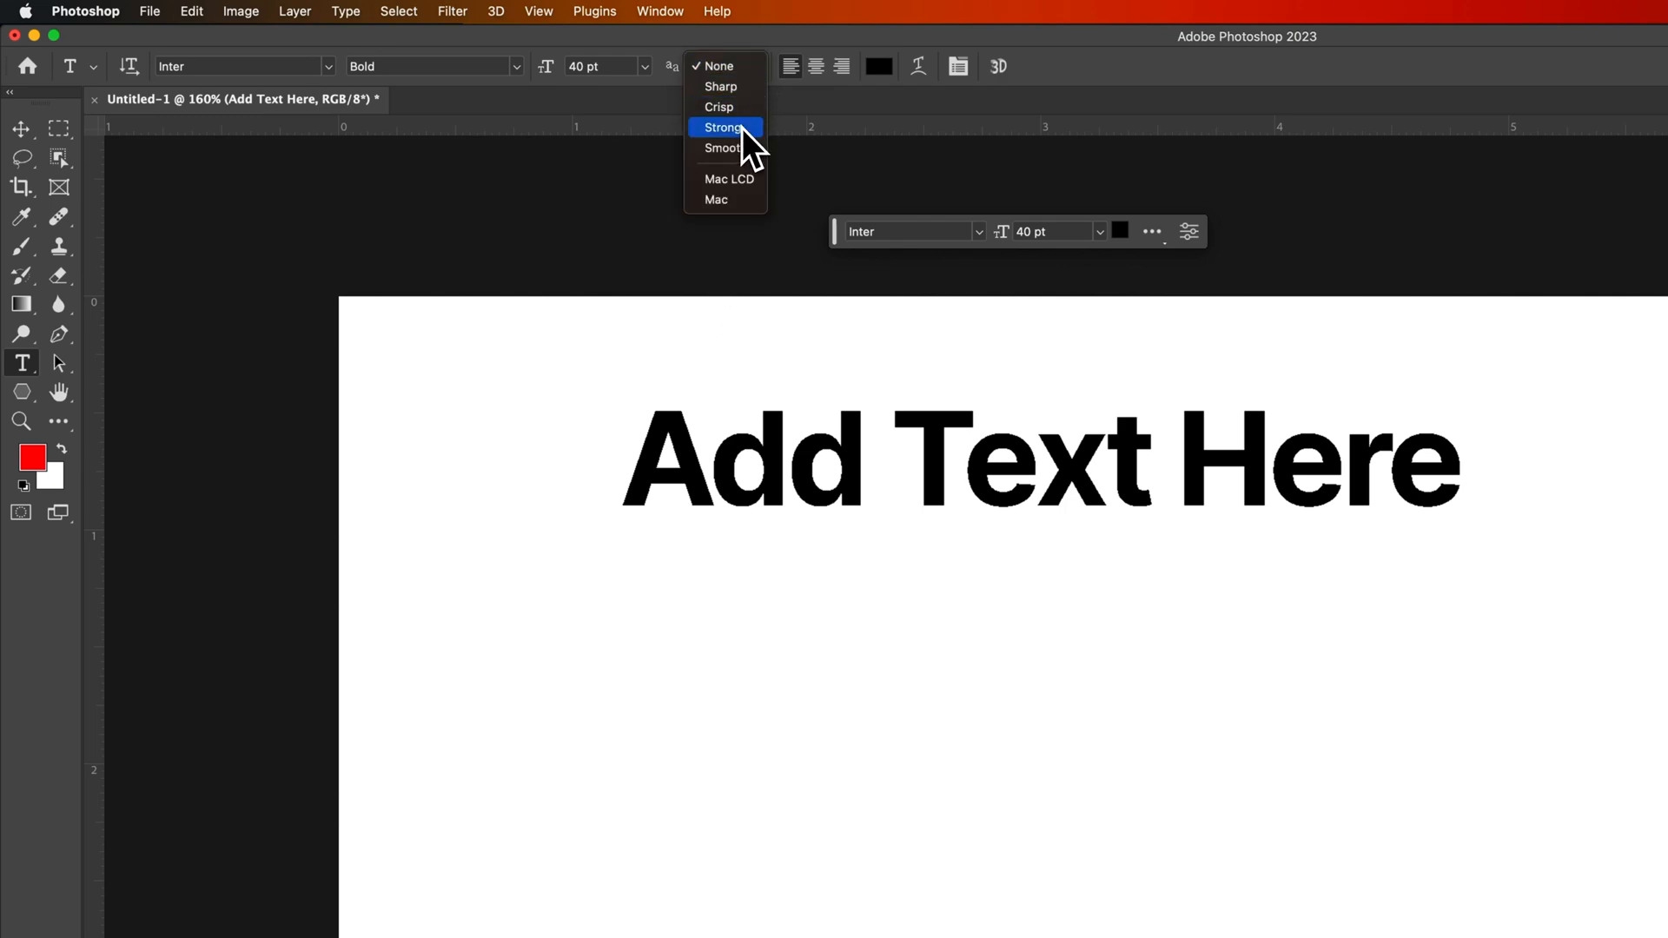
left_click(721, 127)
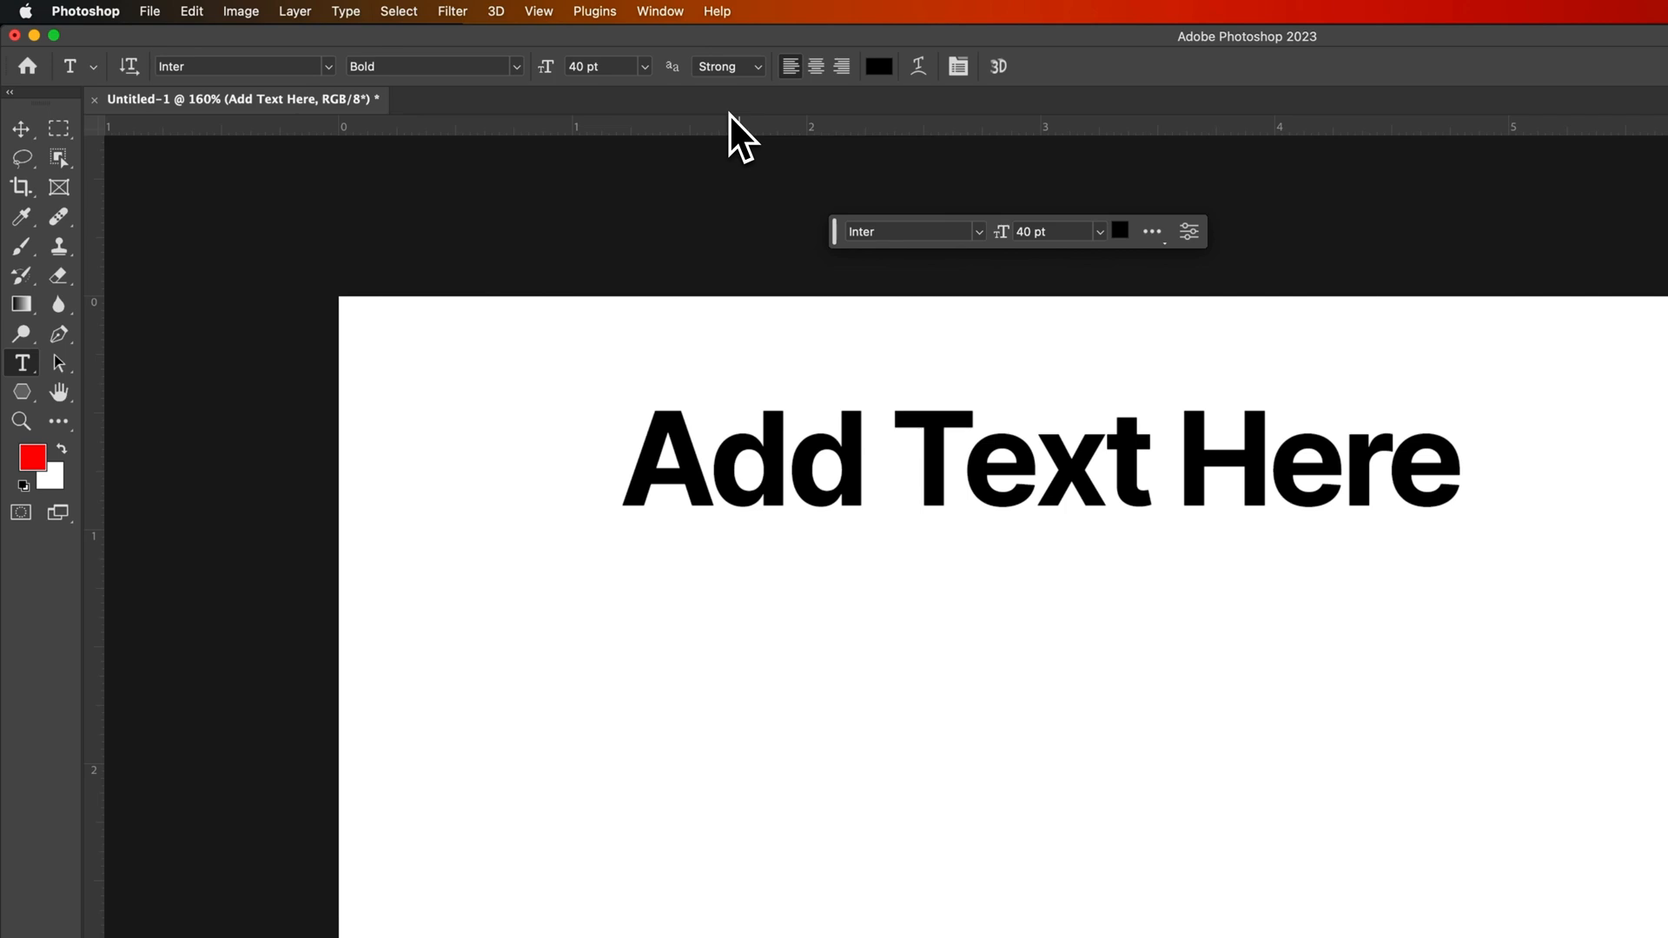
mouse_move(763, 128)
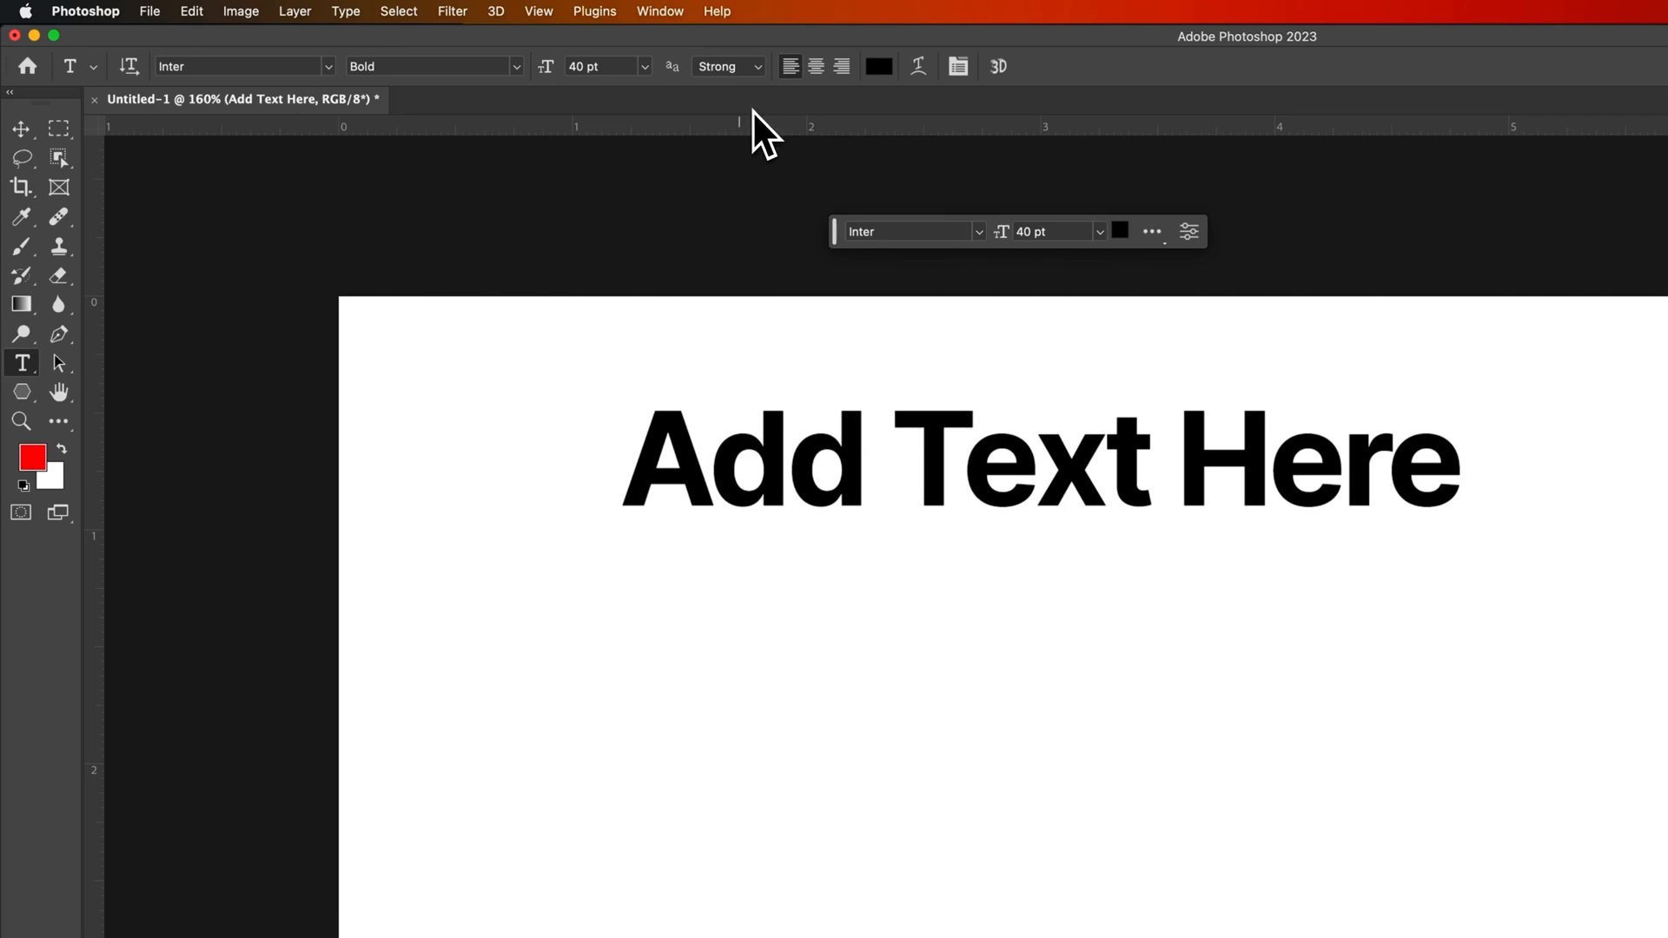
mouse_move(861, 335)
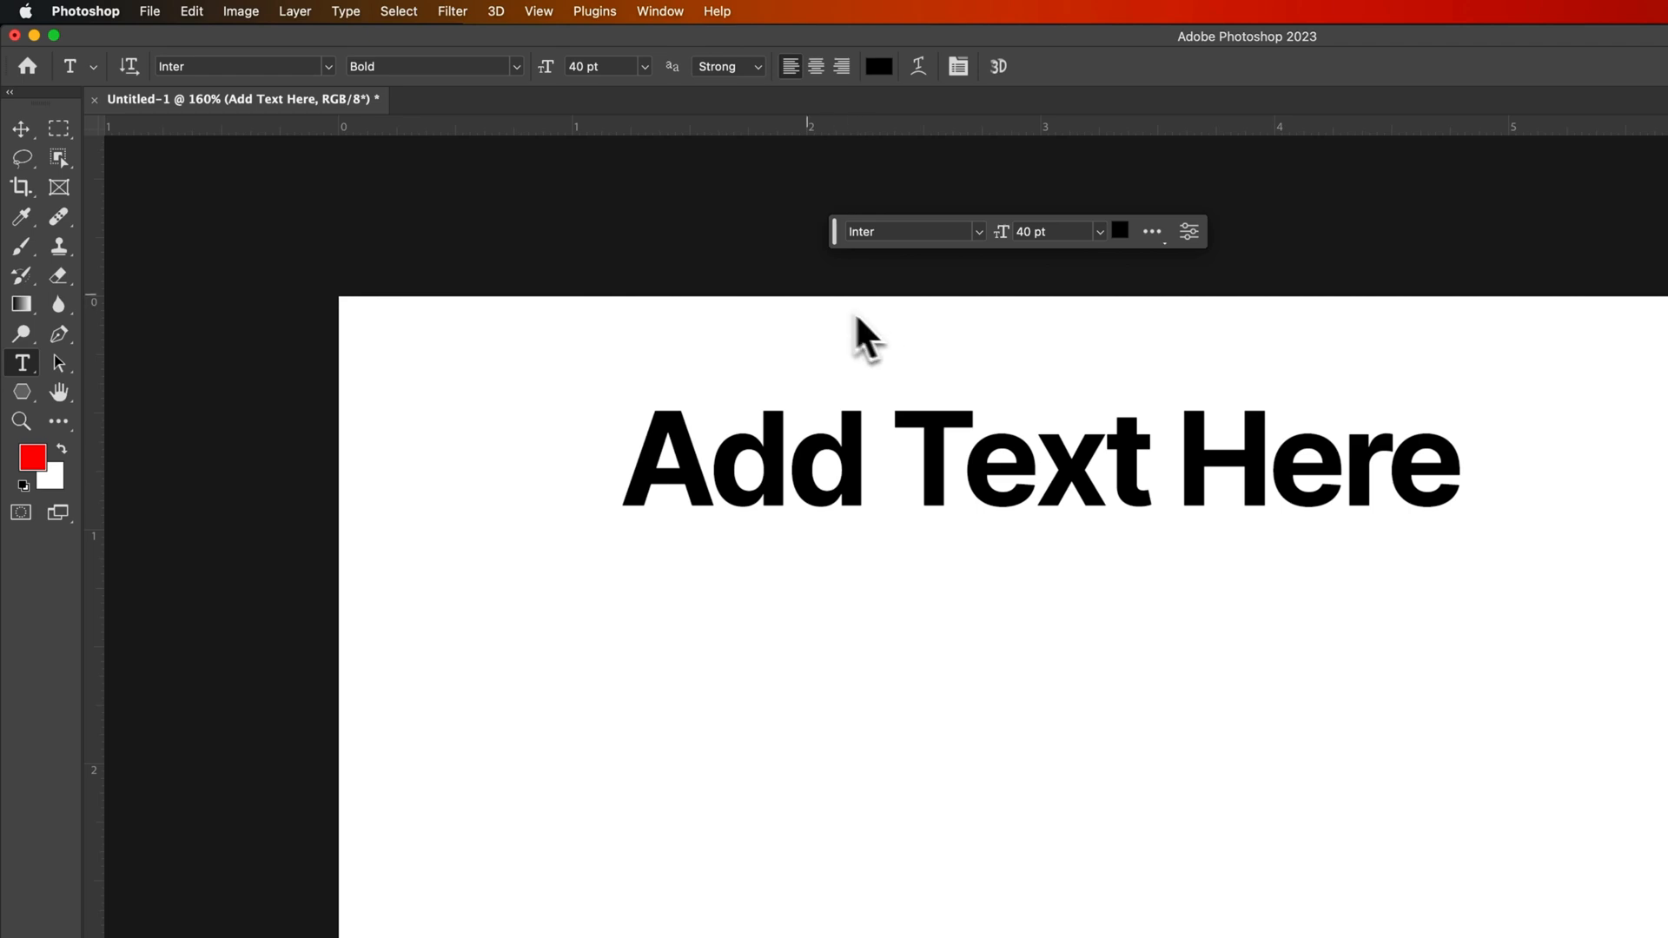
mouse_move(754, 96)
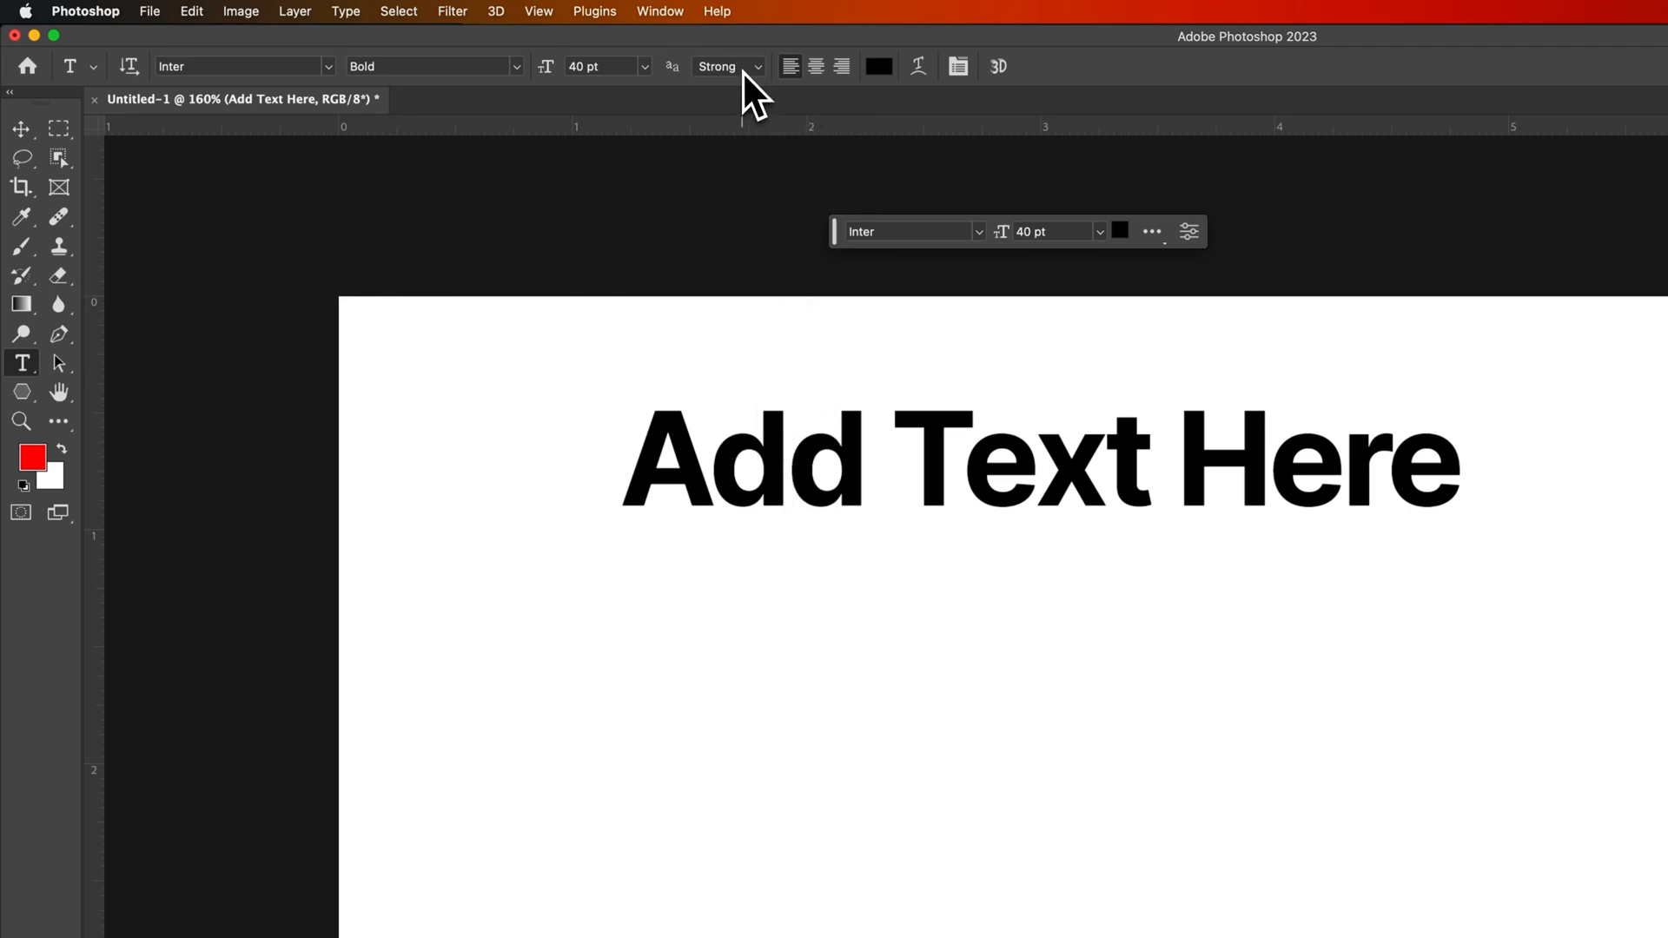
mouse_move(819, 85)
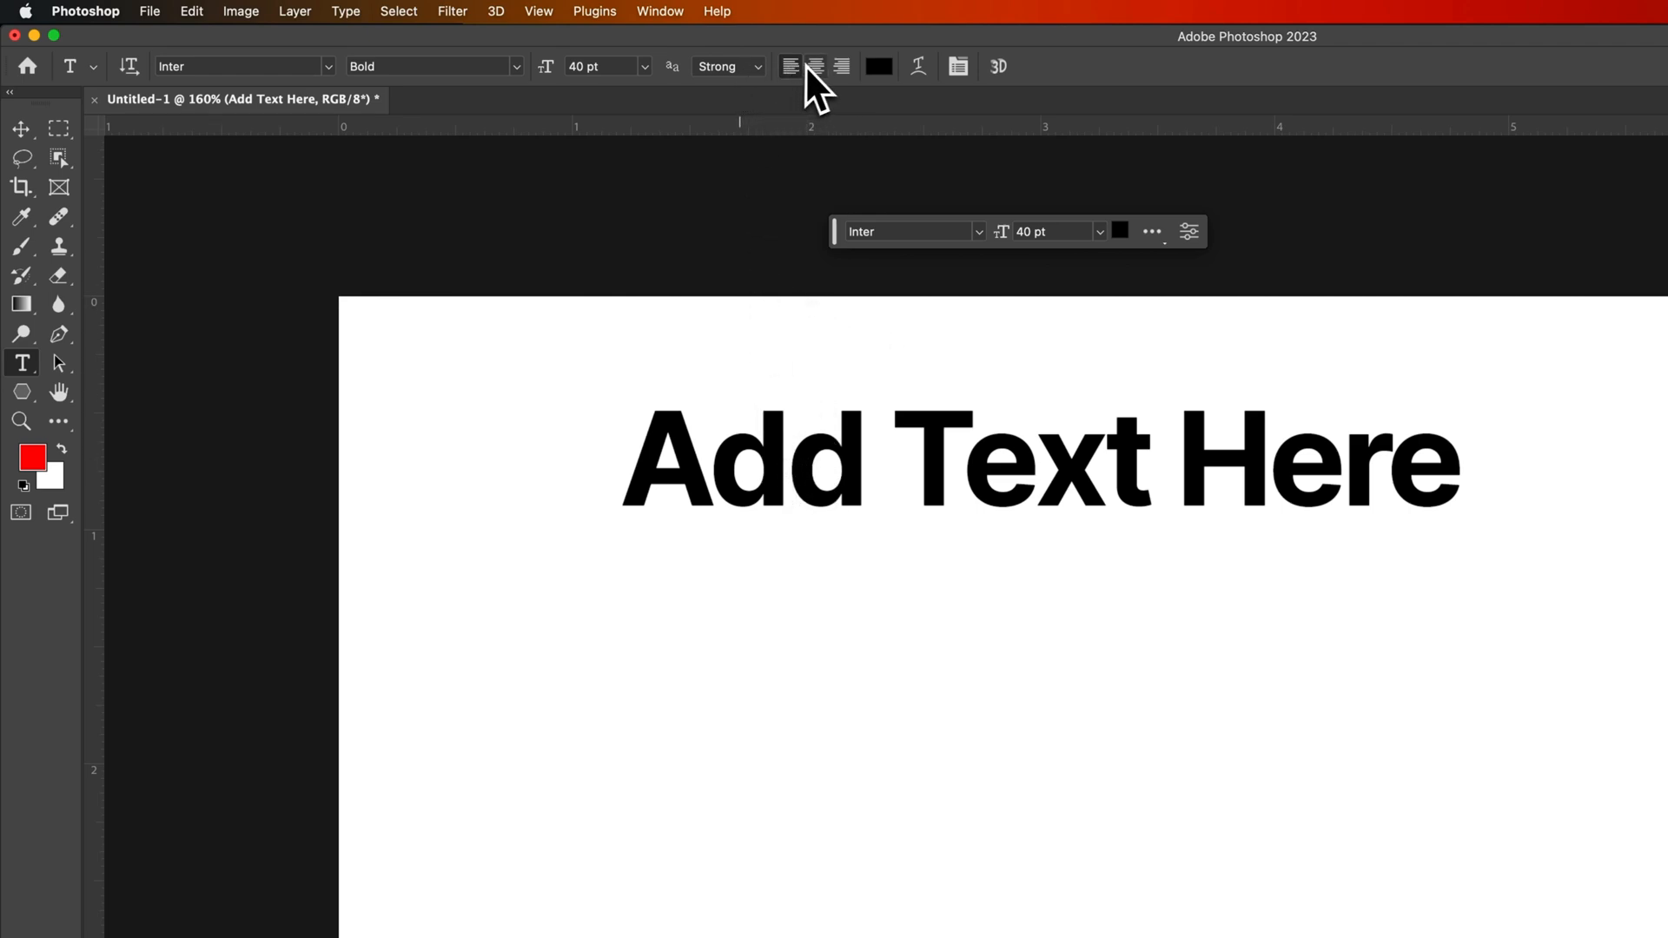
mouse_move(816, 67)
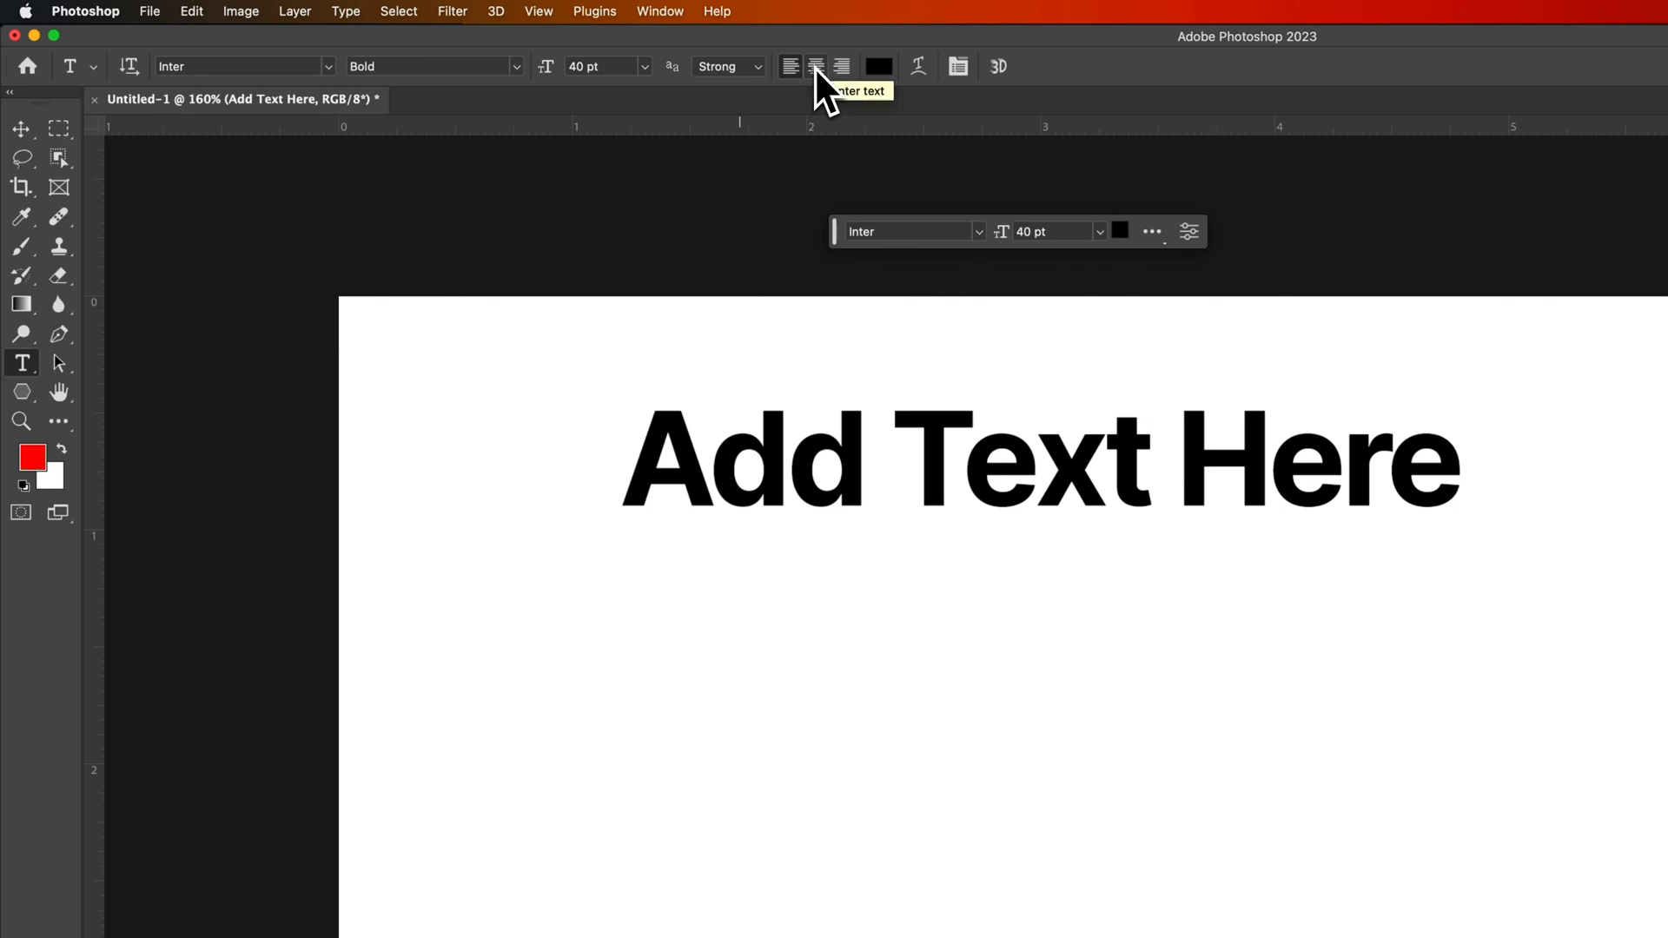
- Centre-align the headline, briefly try right alignment, then return to centre
left_click(840, 66)
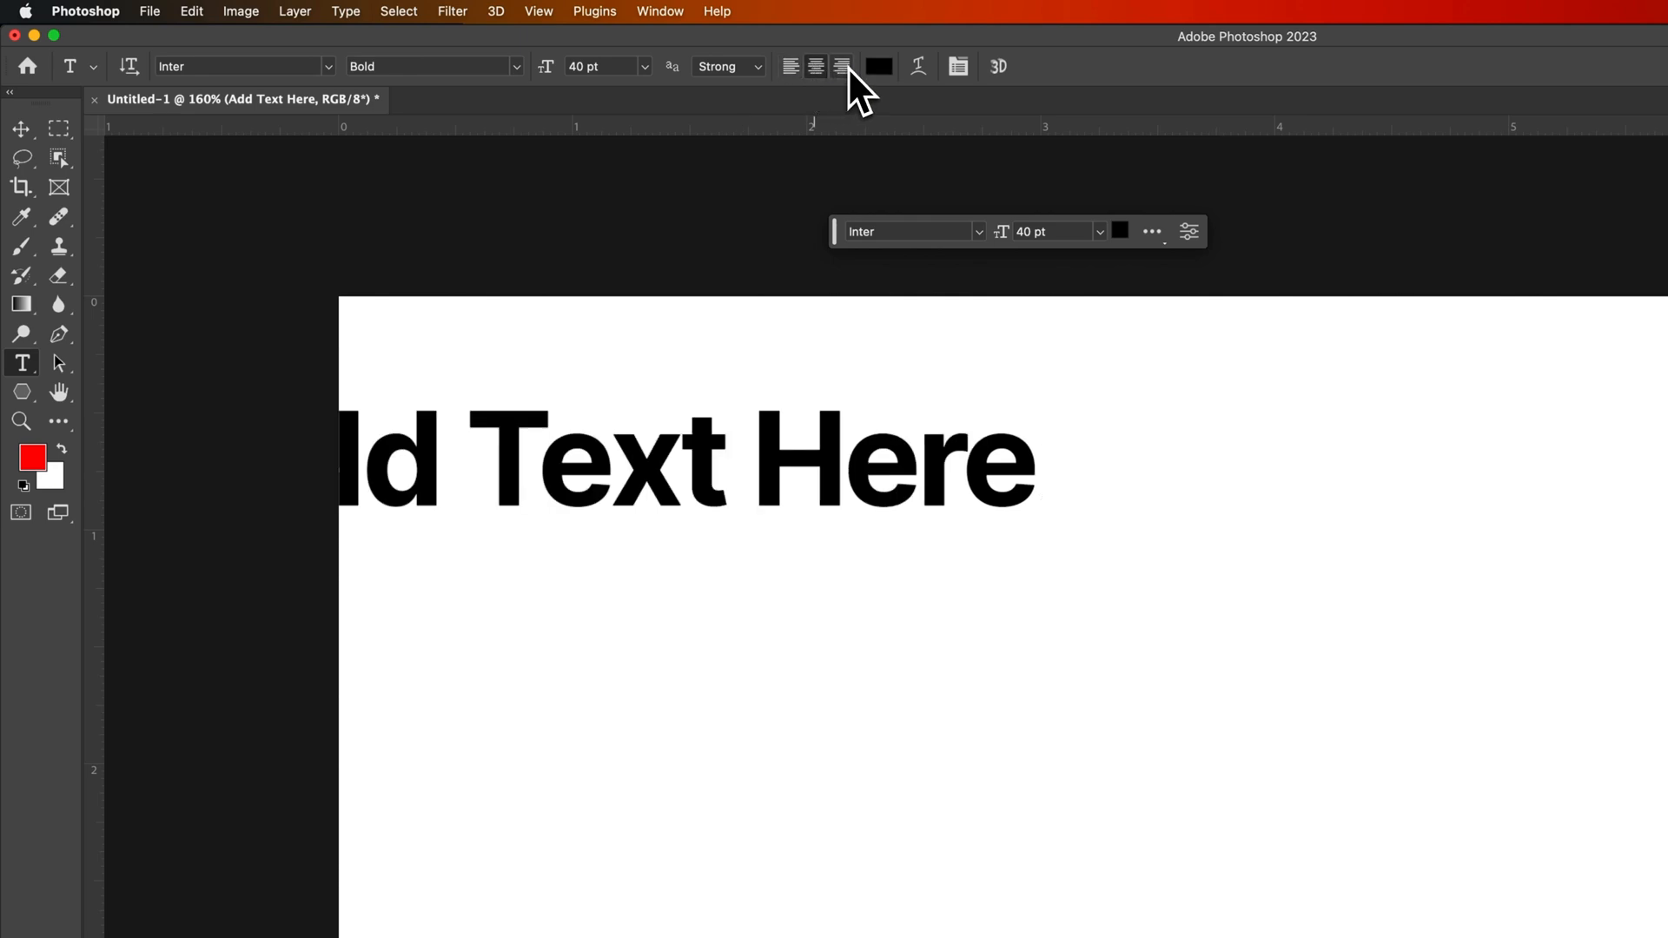
left_click(840, 66)
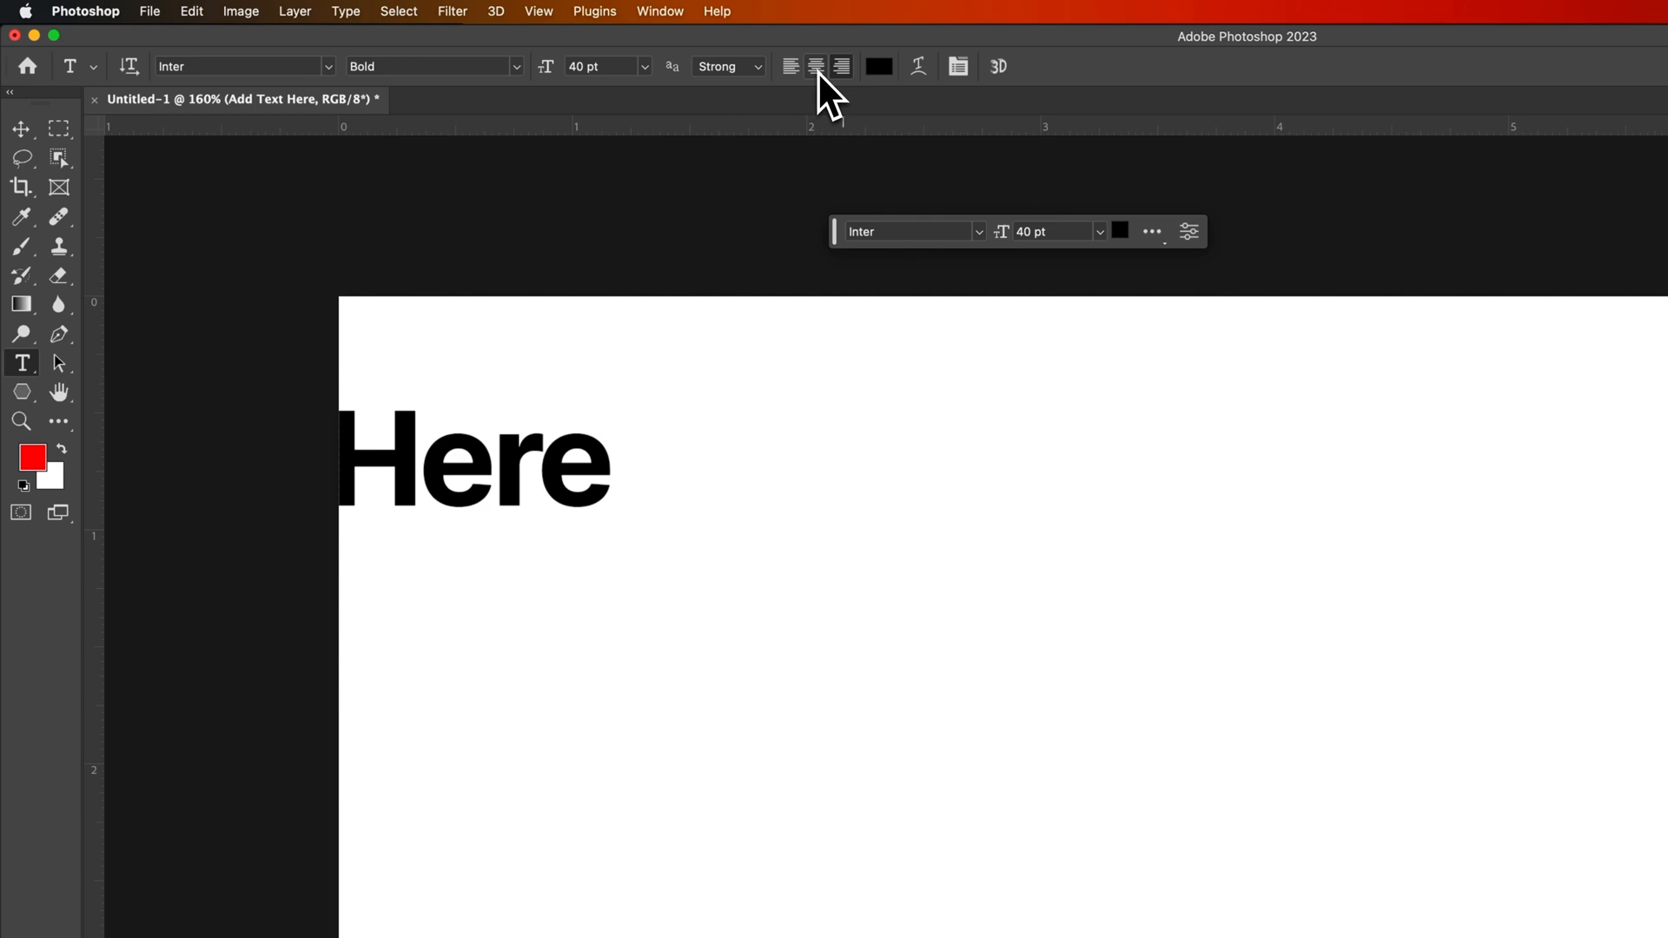
left_click(791, 66)
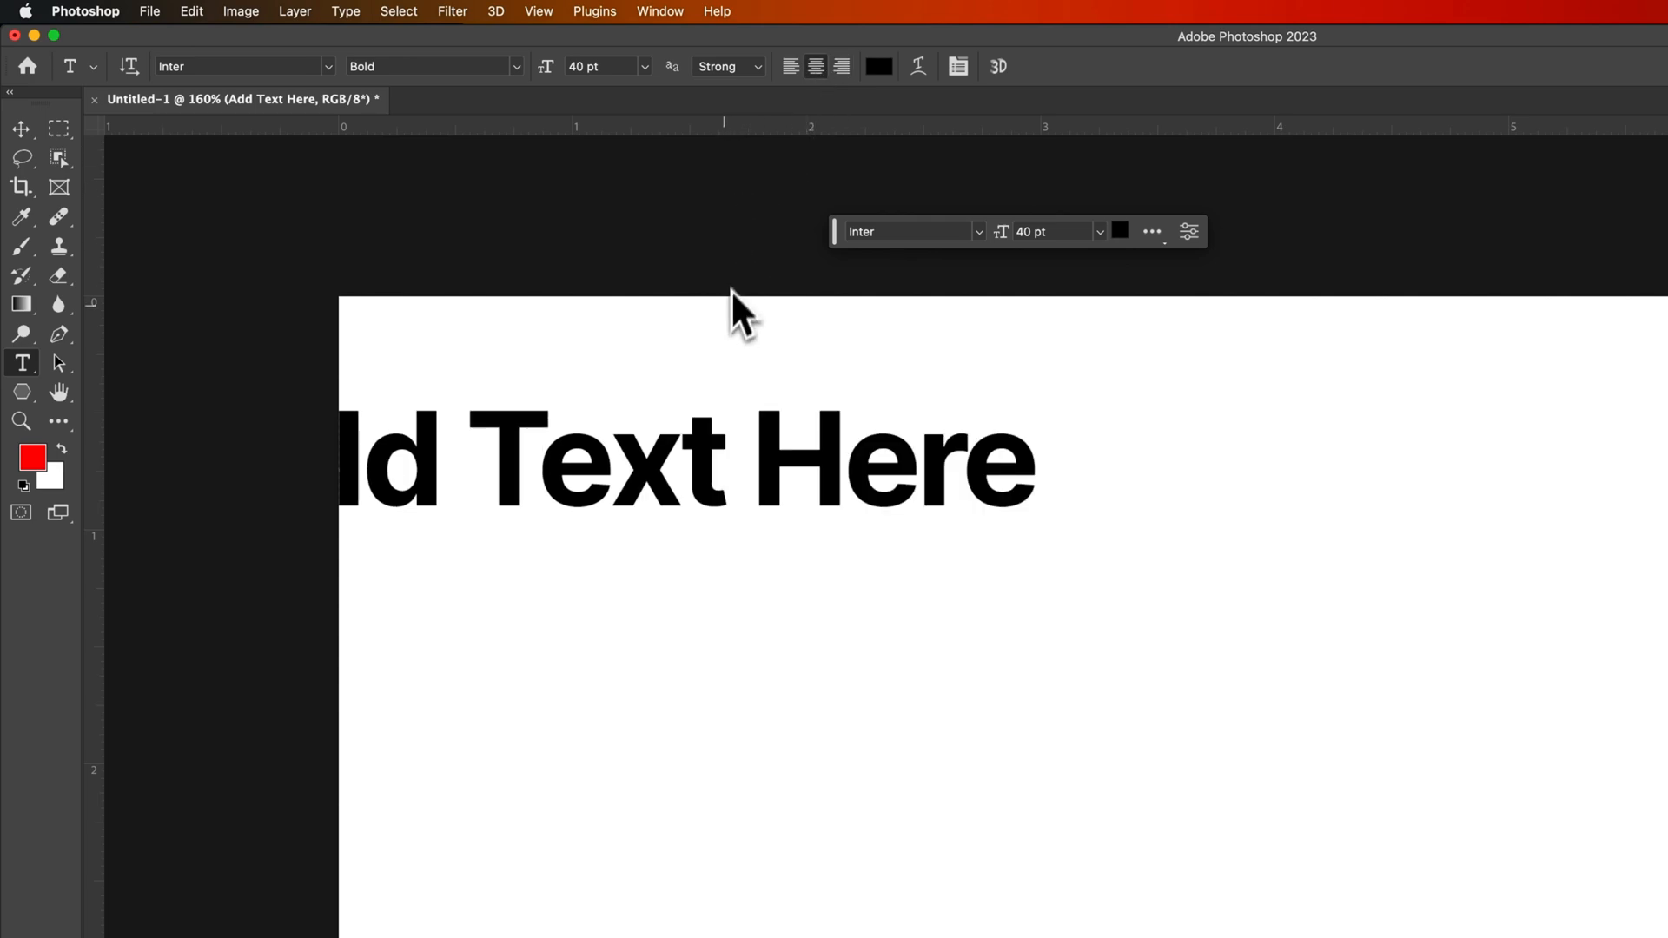
mouse_move(59, 159)
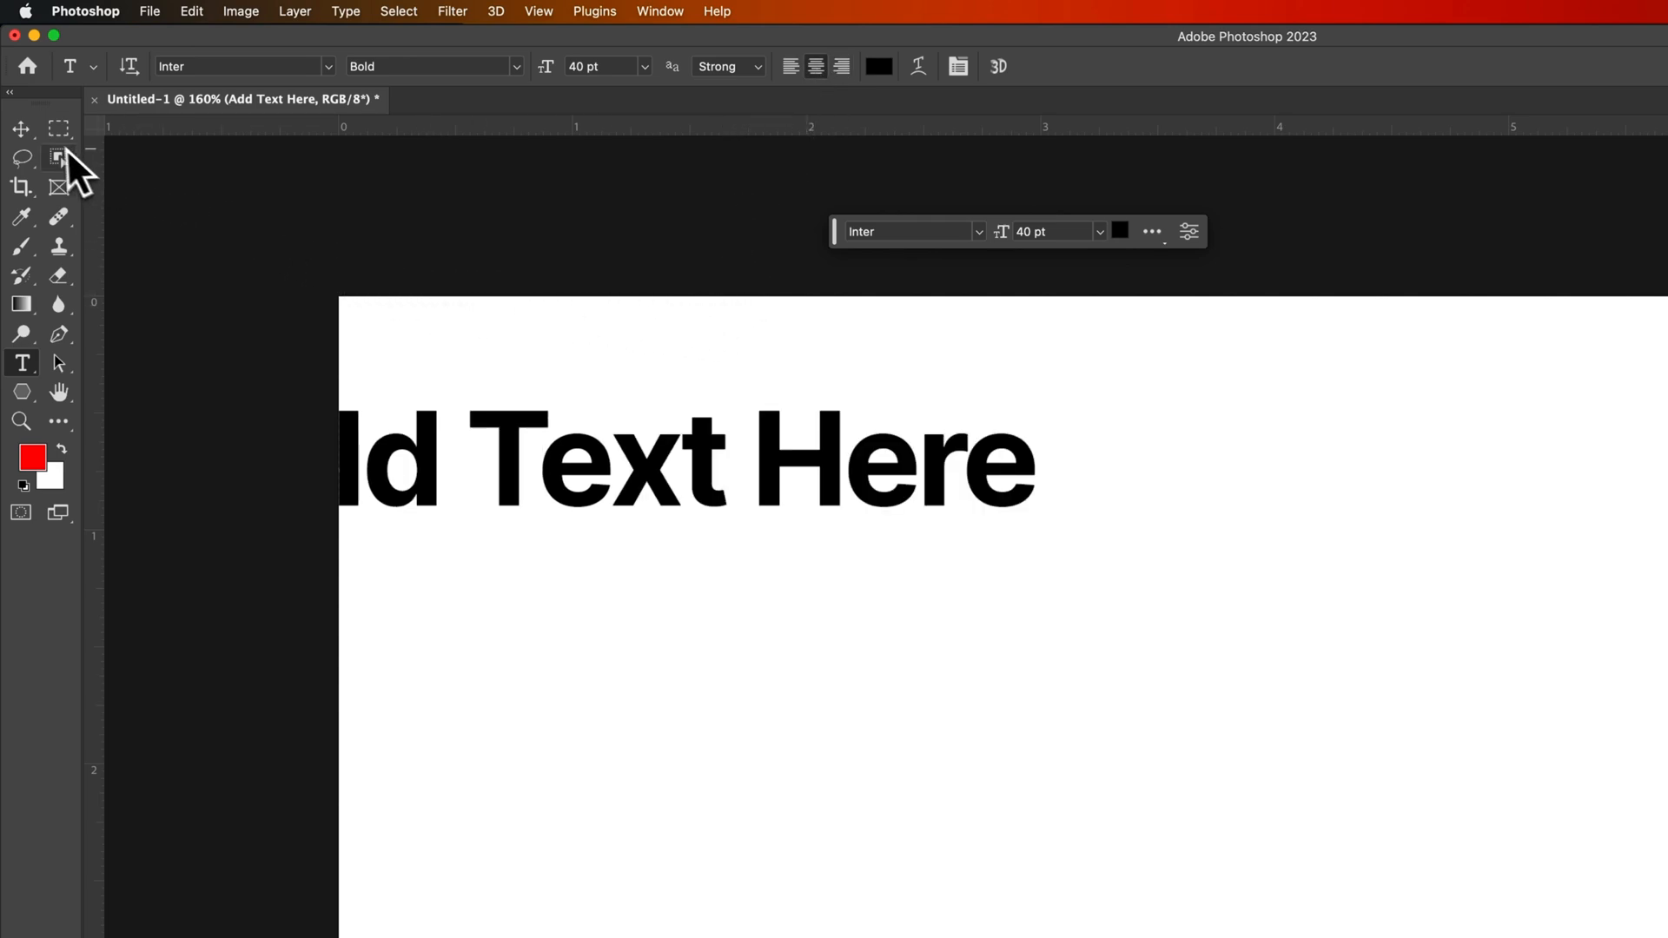
mouse_move(43, 143)
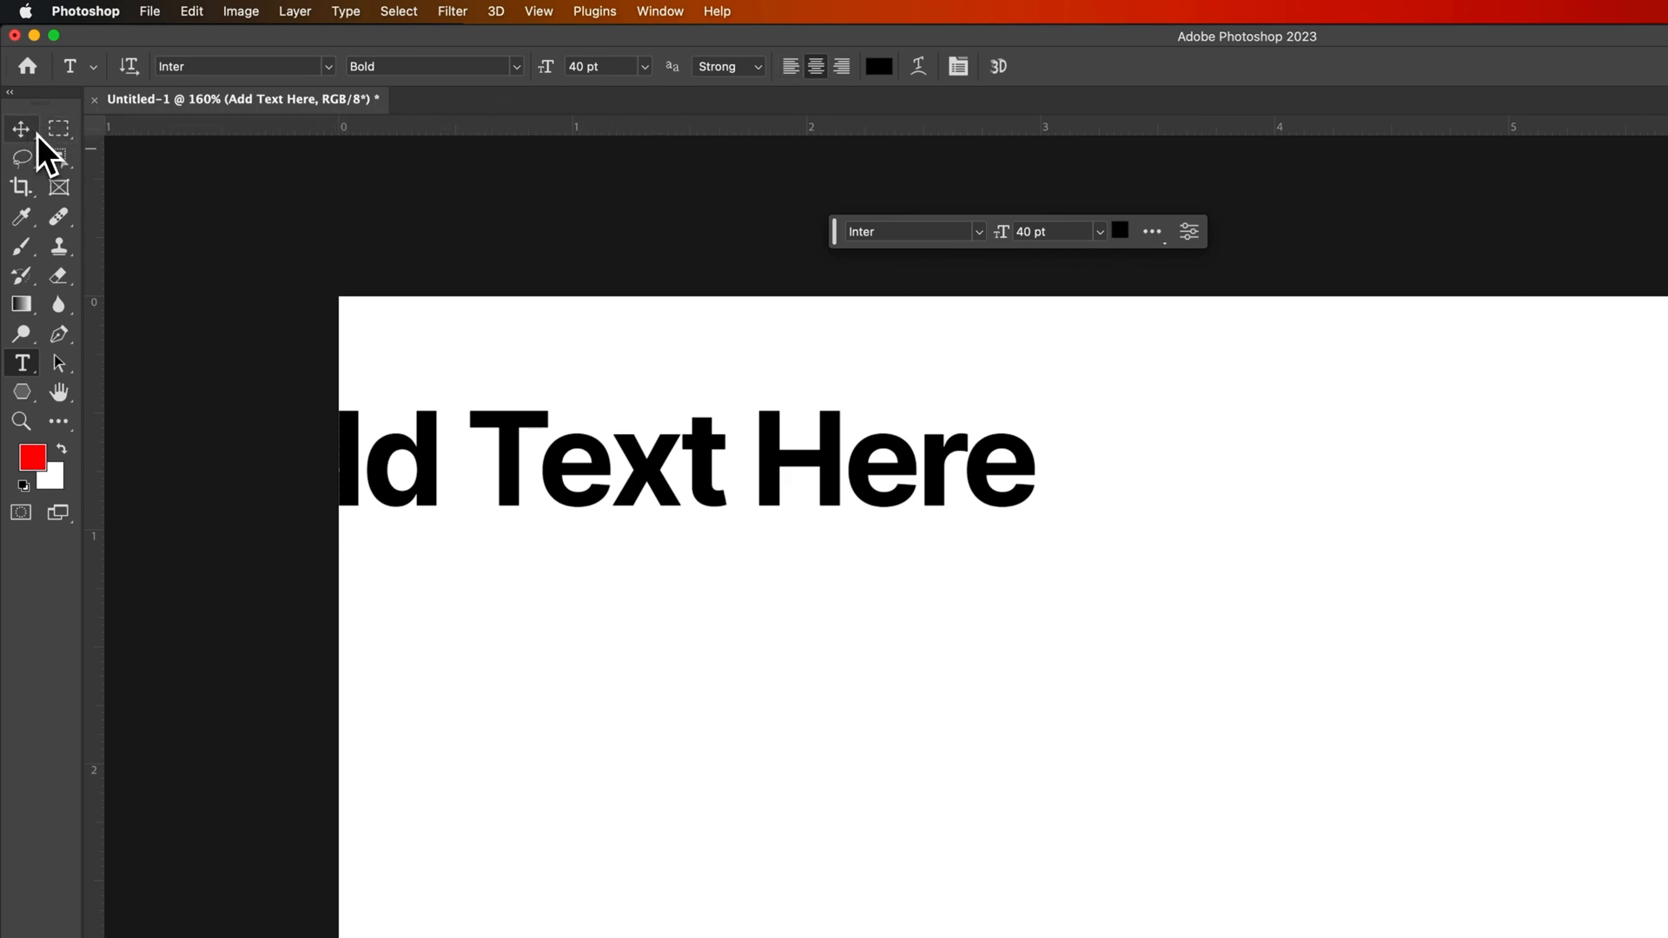
- Centre the headline layer on the canvas with the Move tool and clear the selection
left_click(20, 129)
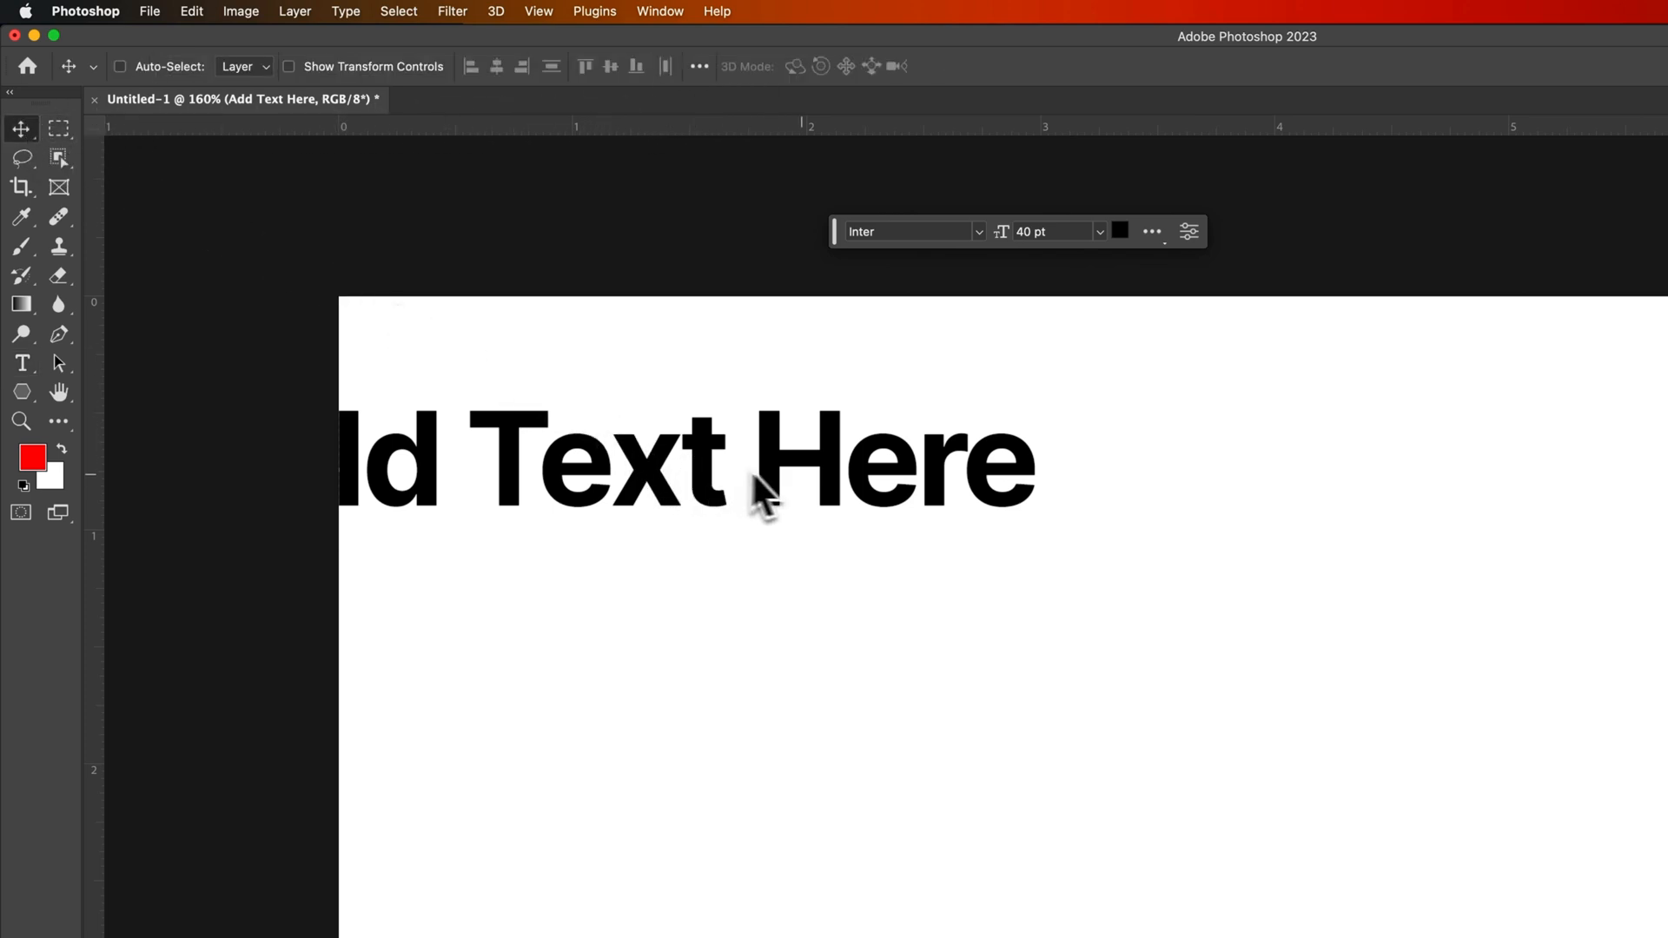
mouse_move(772, 494)
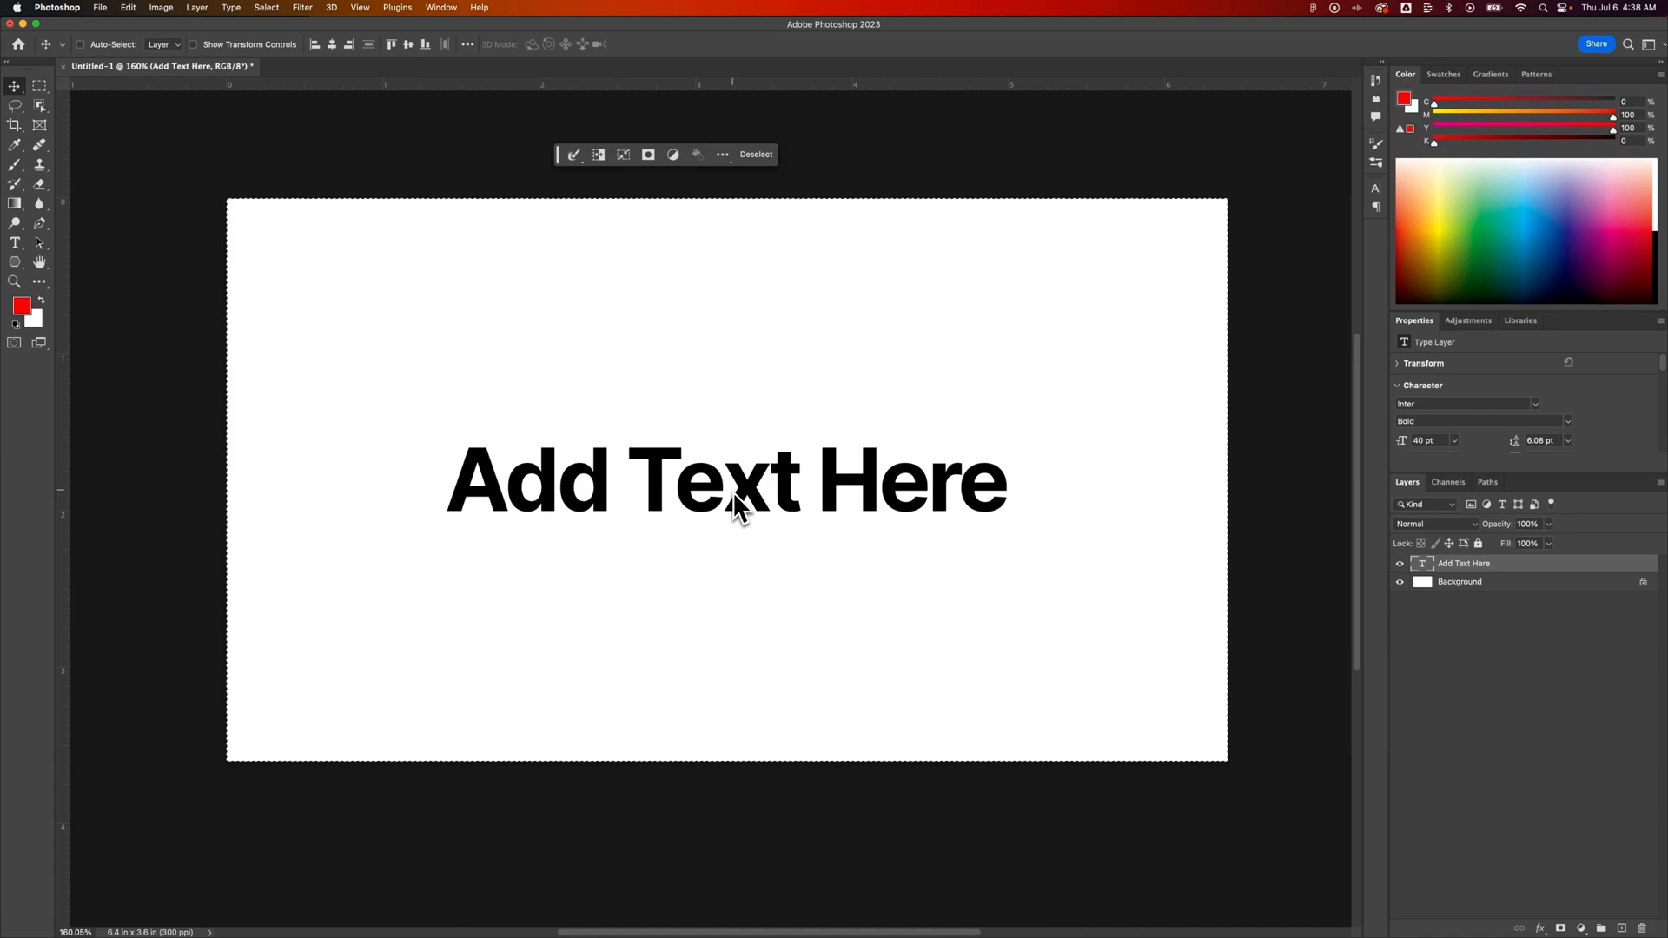
mouse_move(386, 147)
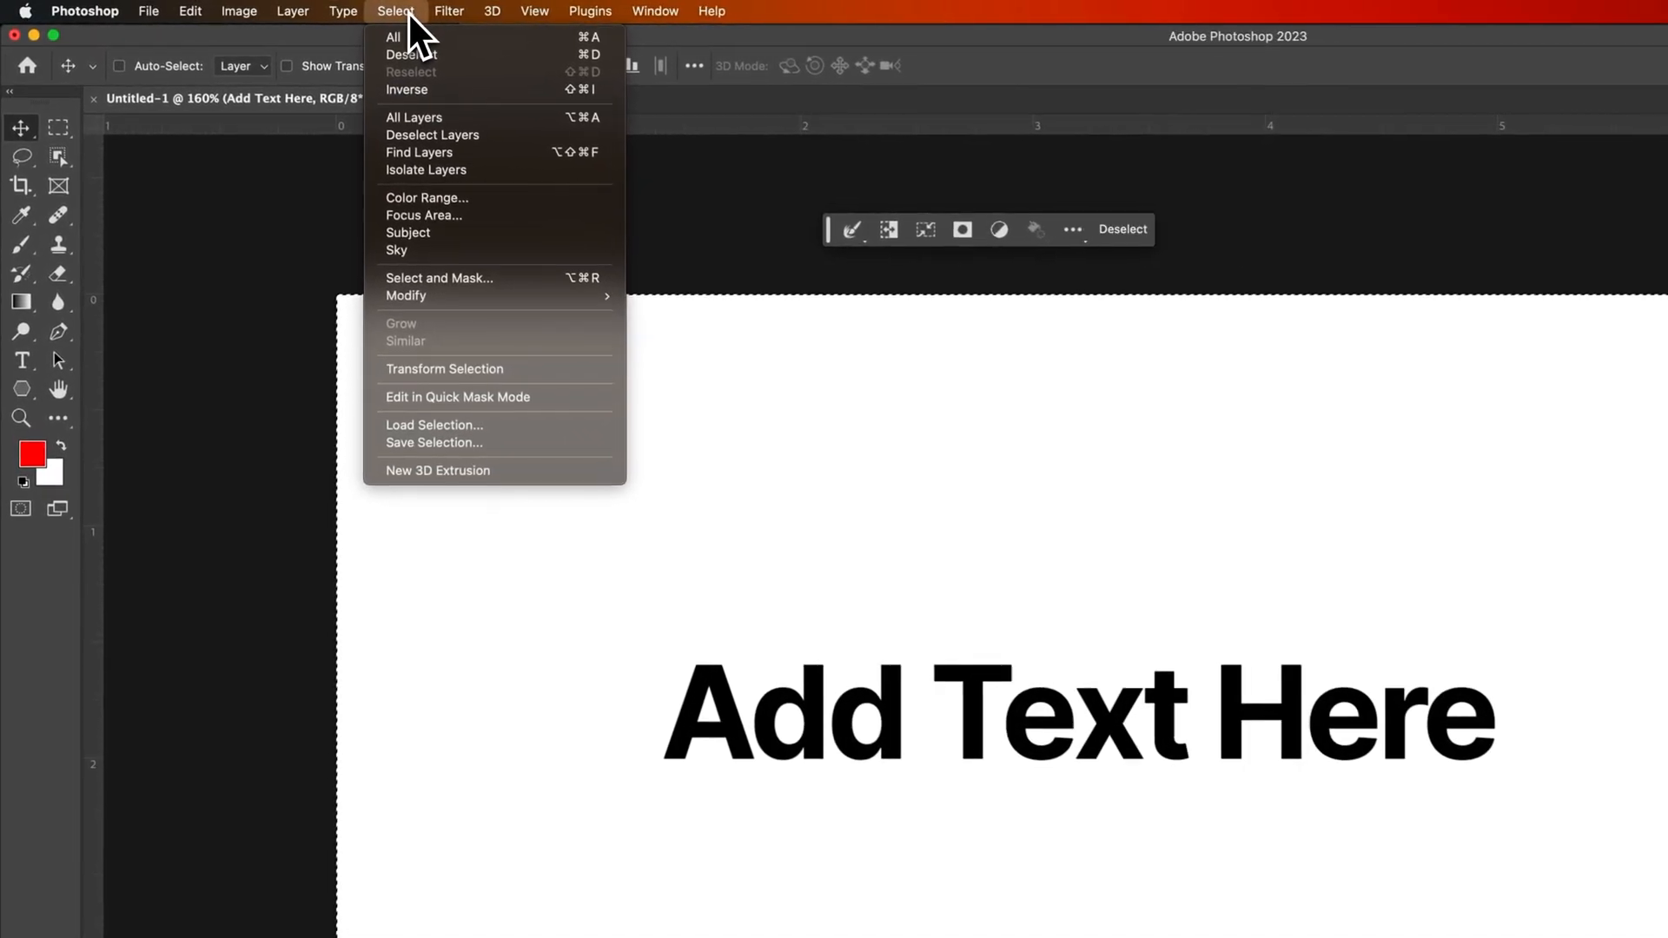
mouse_move(404, 38)
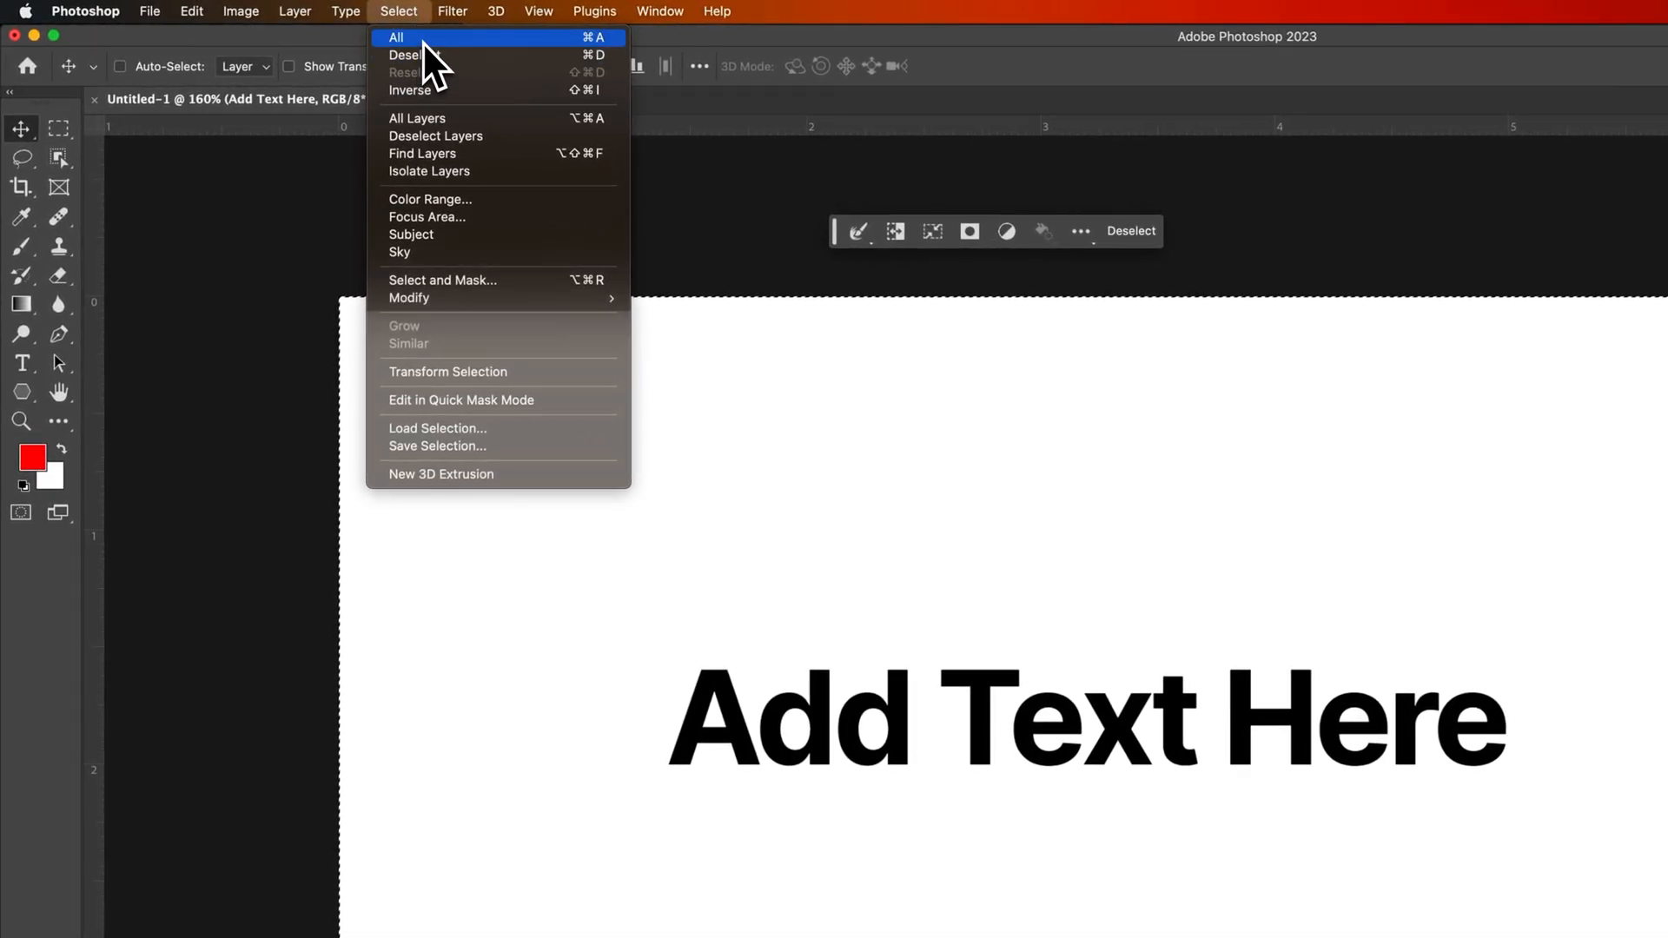
left_click(397, 37)
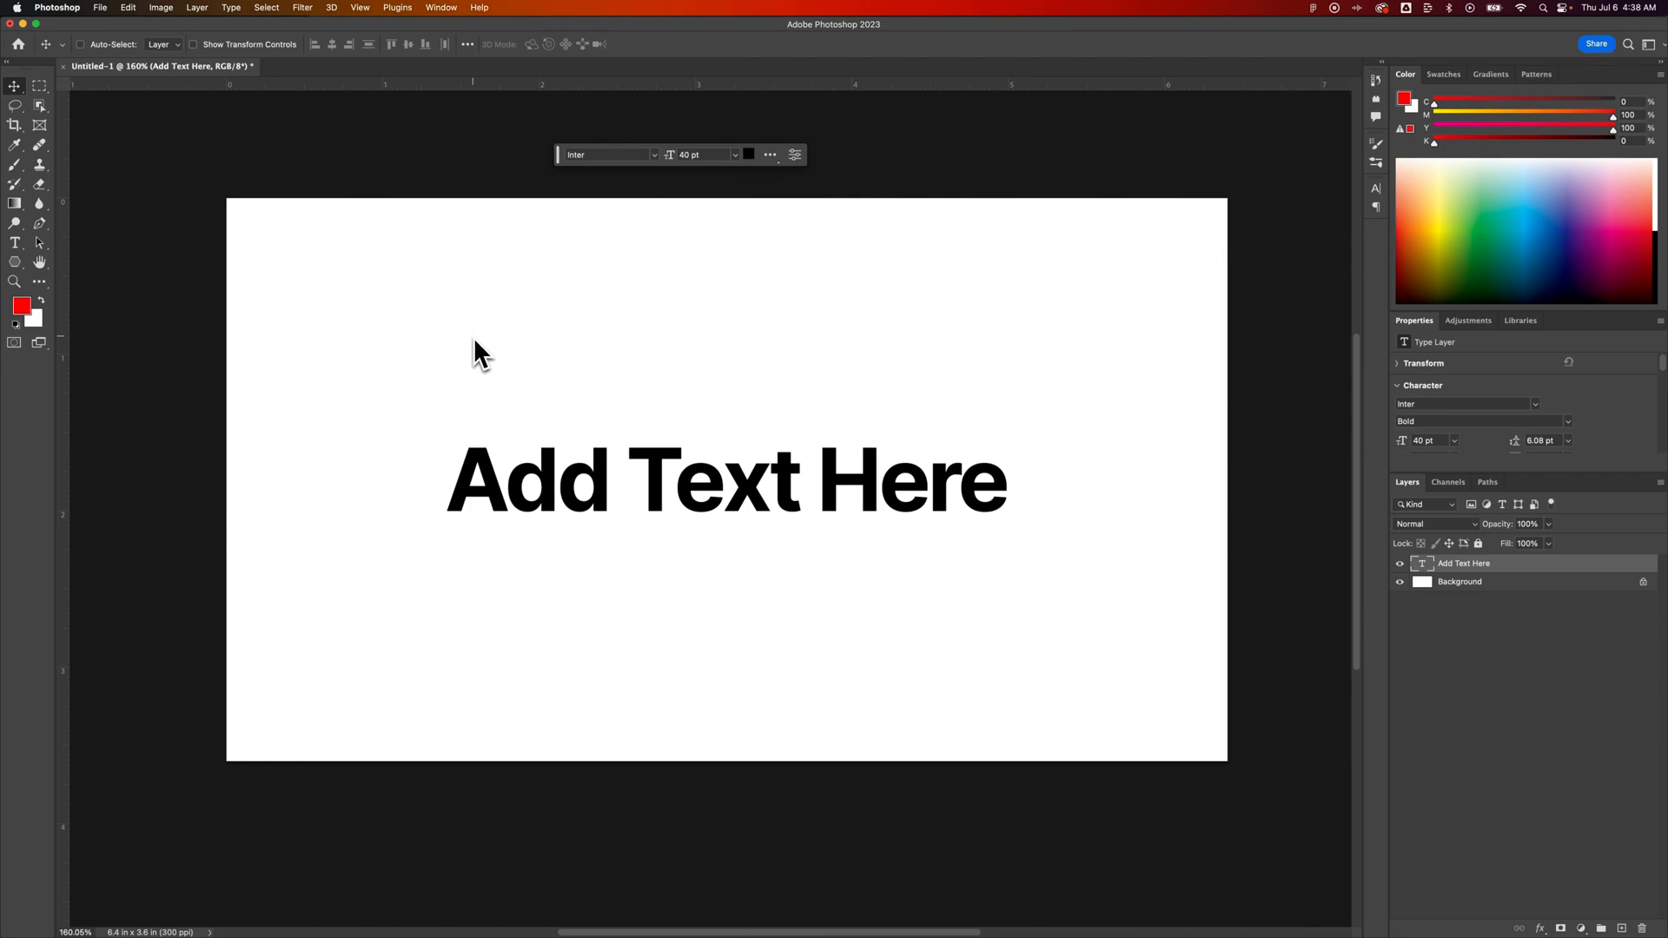
mouse_move(492, 355)
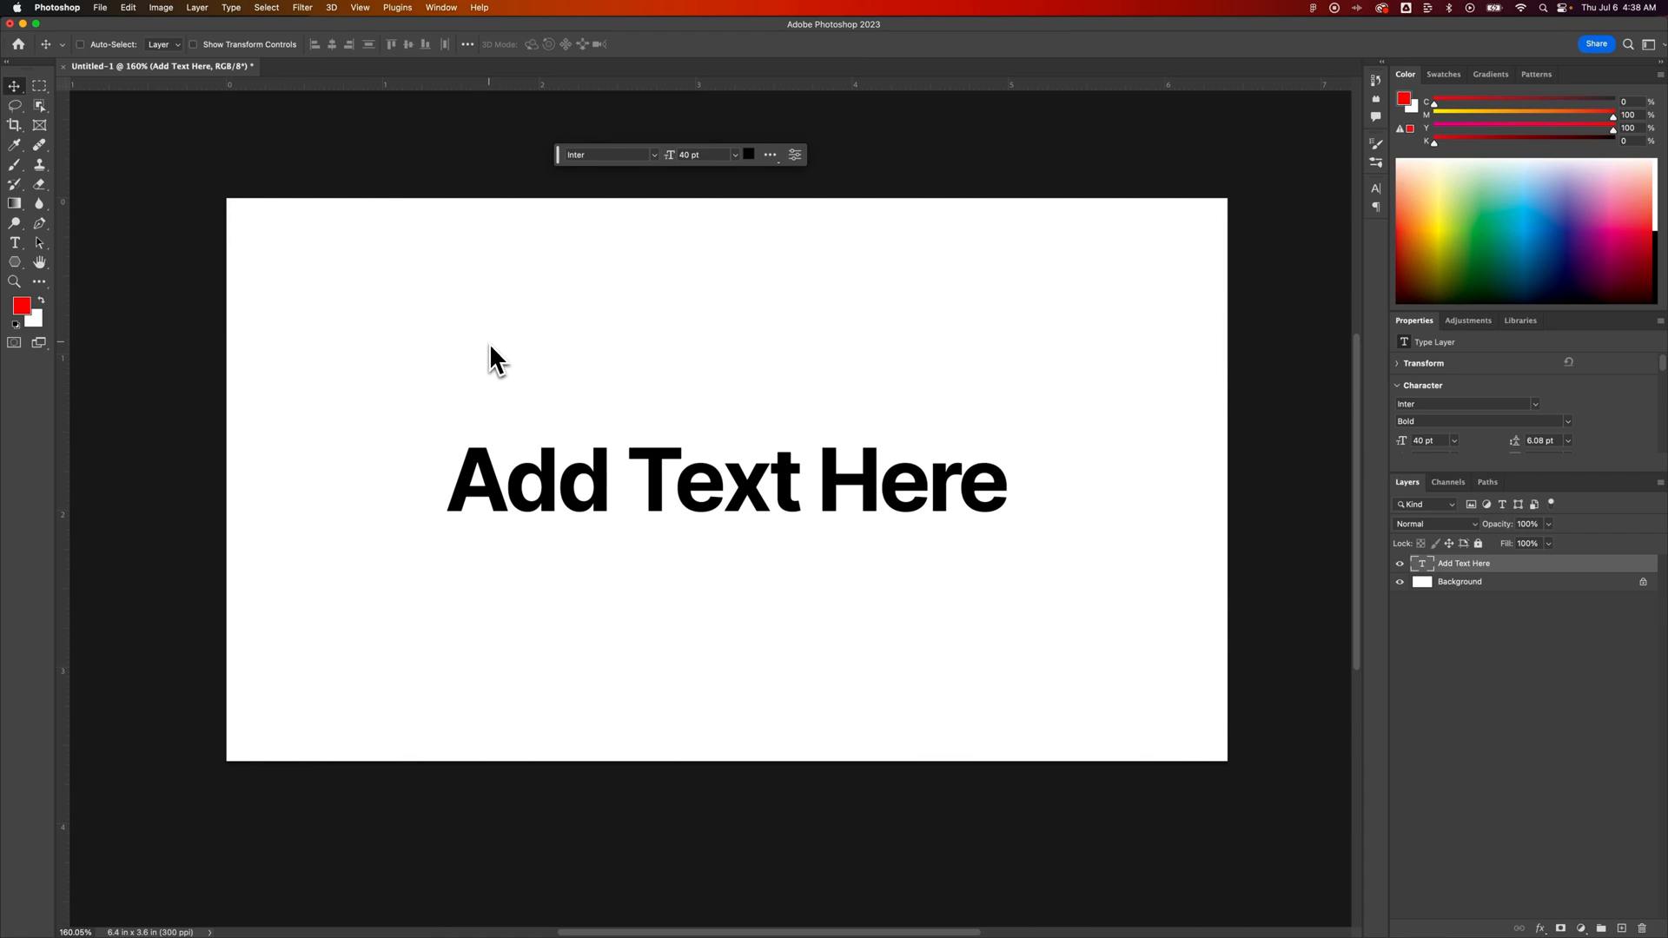
mouse_move(519, 377)
type("Anything")
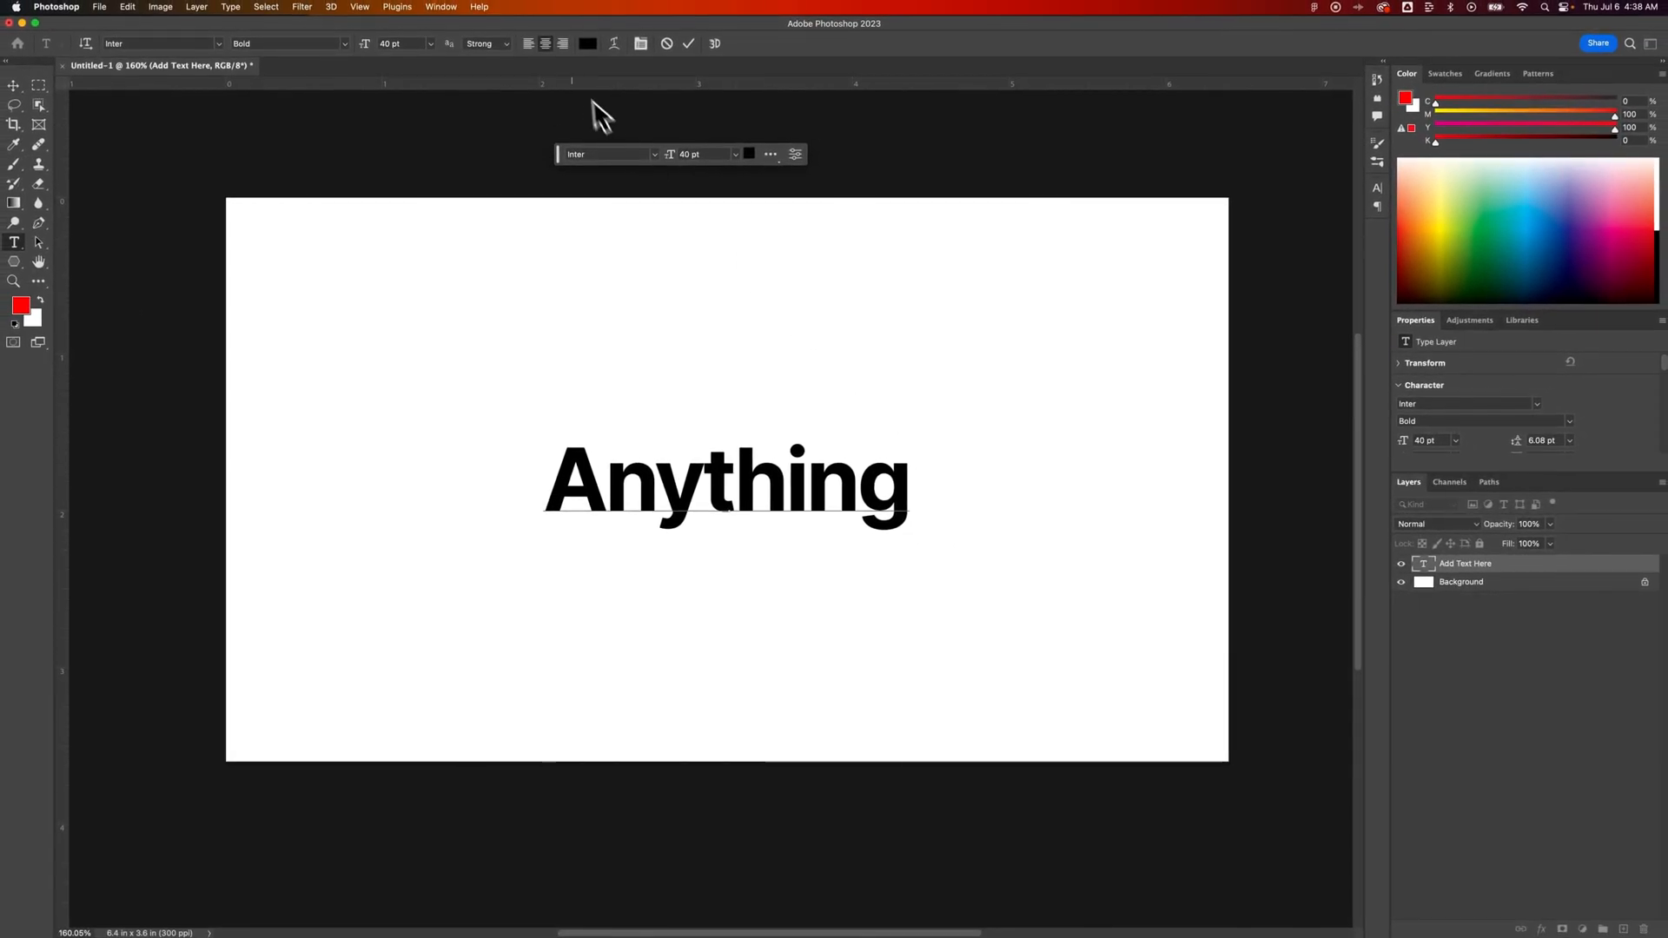
mouse_move(562, 43)
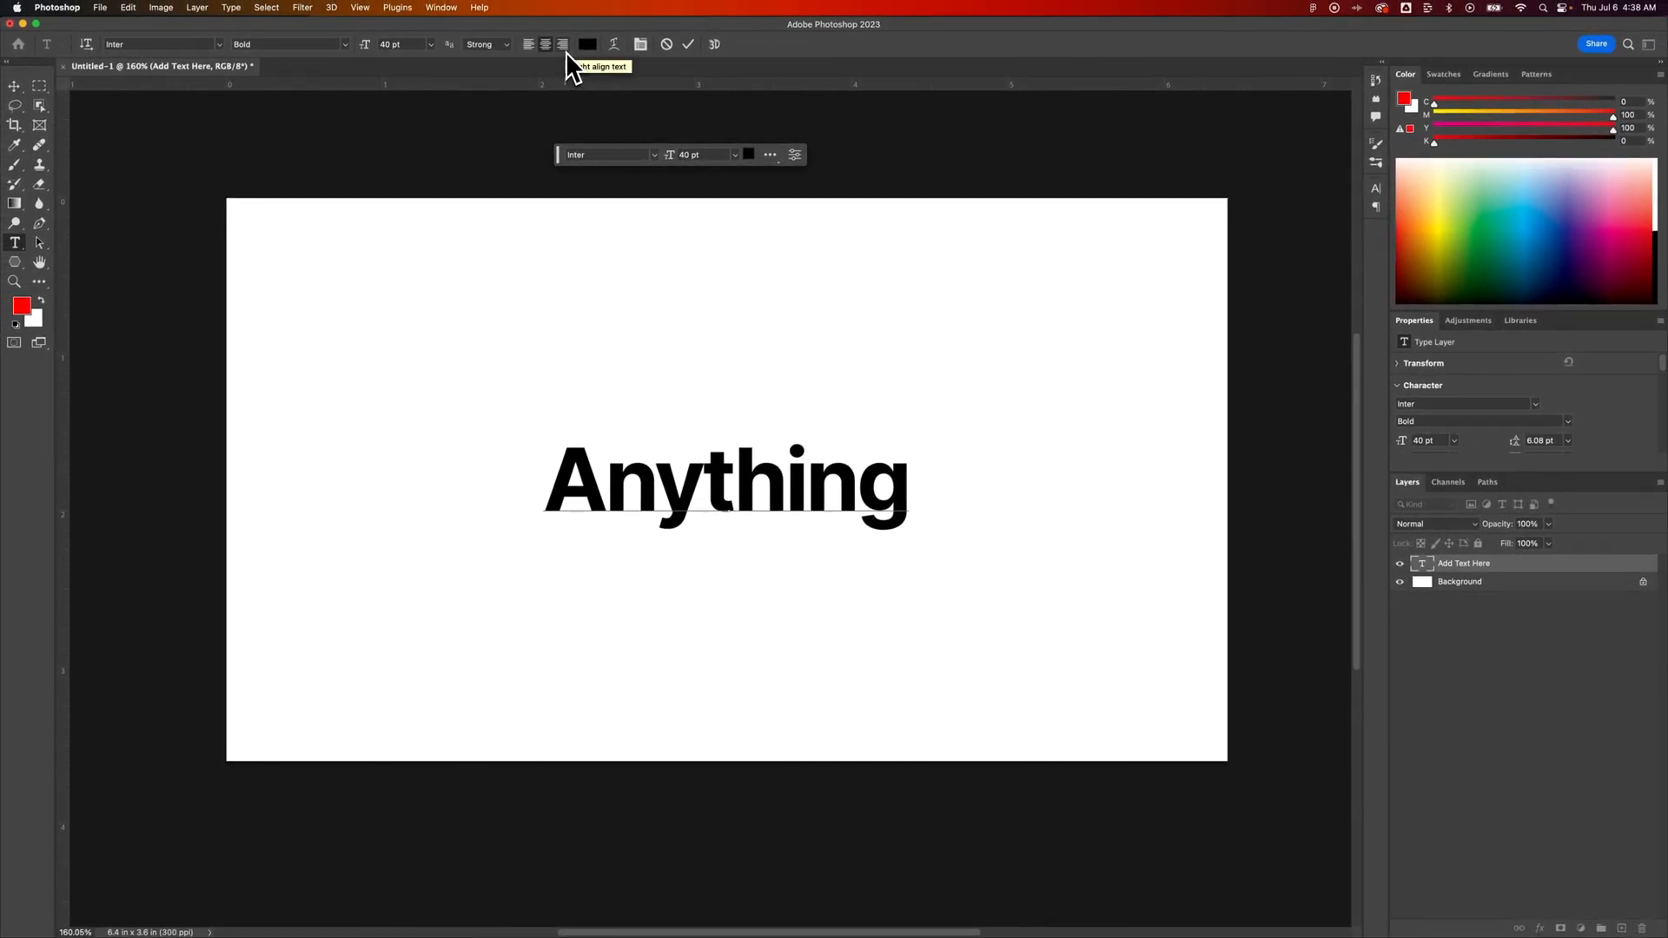
- Replace the headline text with 'Anything' and check its alignment setting
left_click(909, 483)
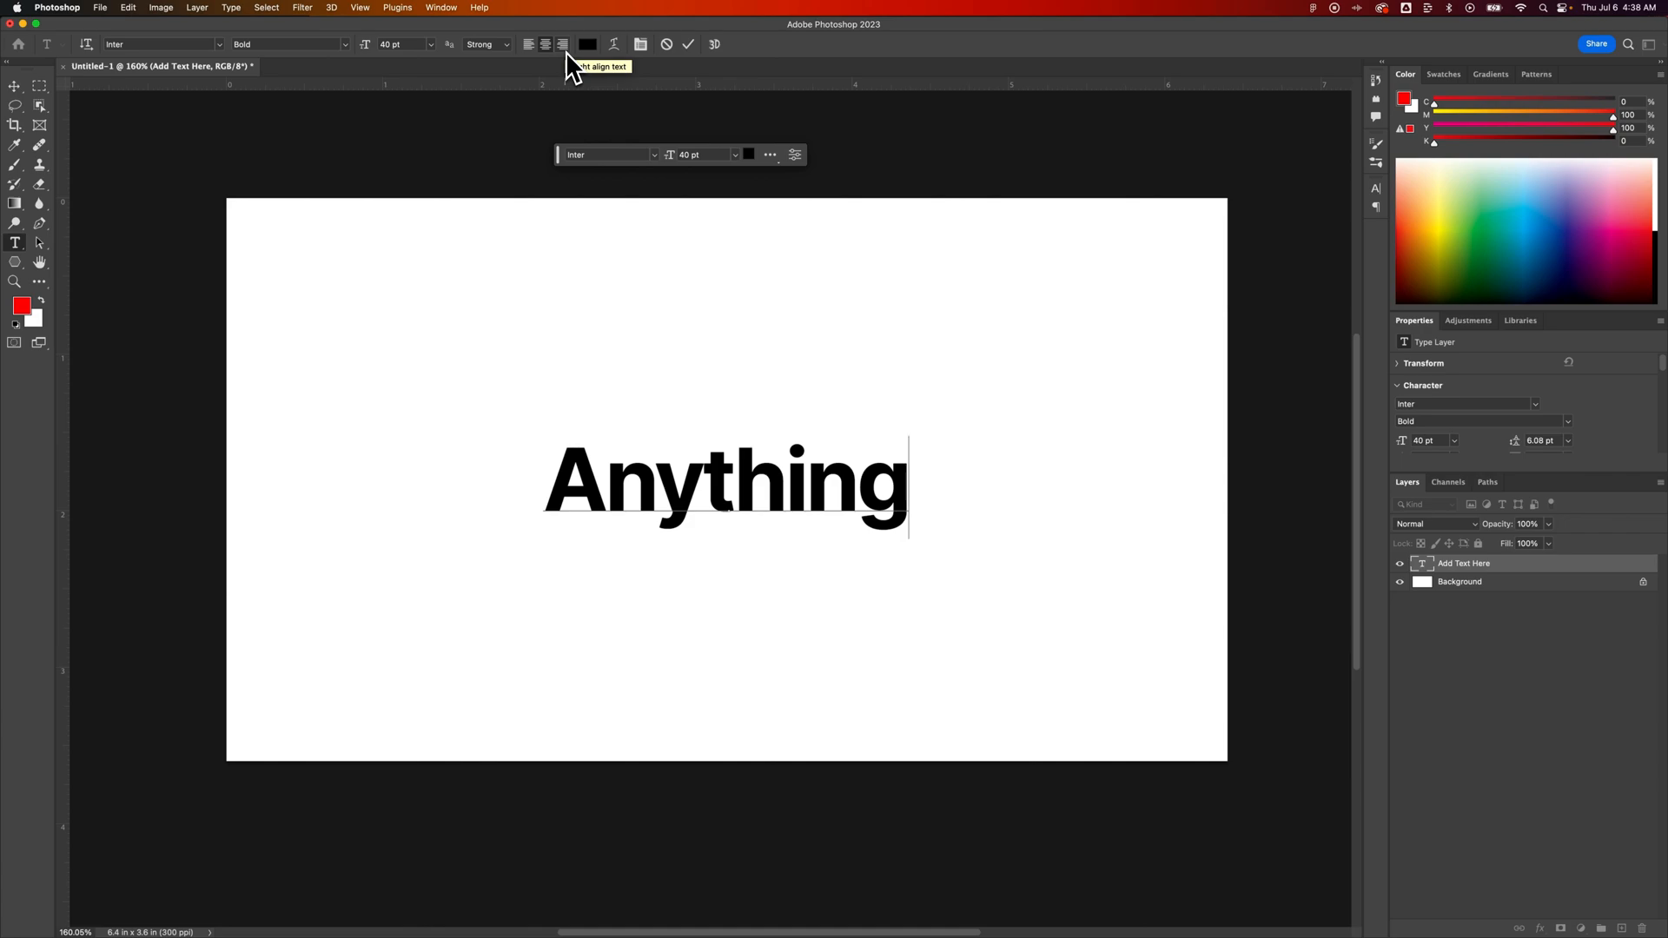
left_click(545, 43)
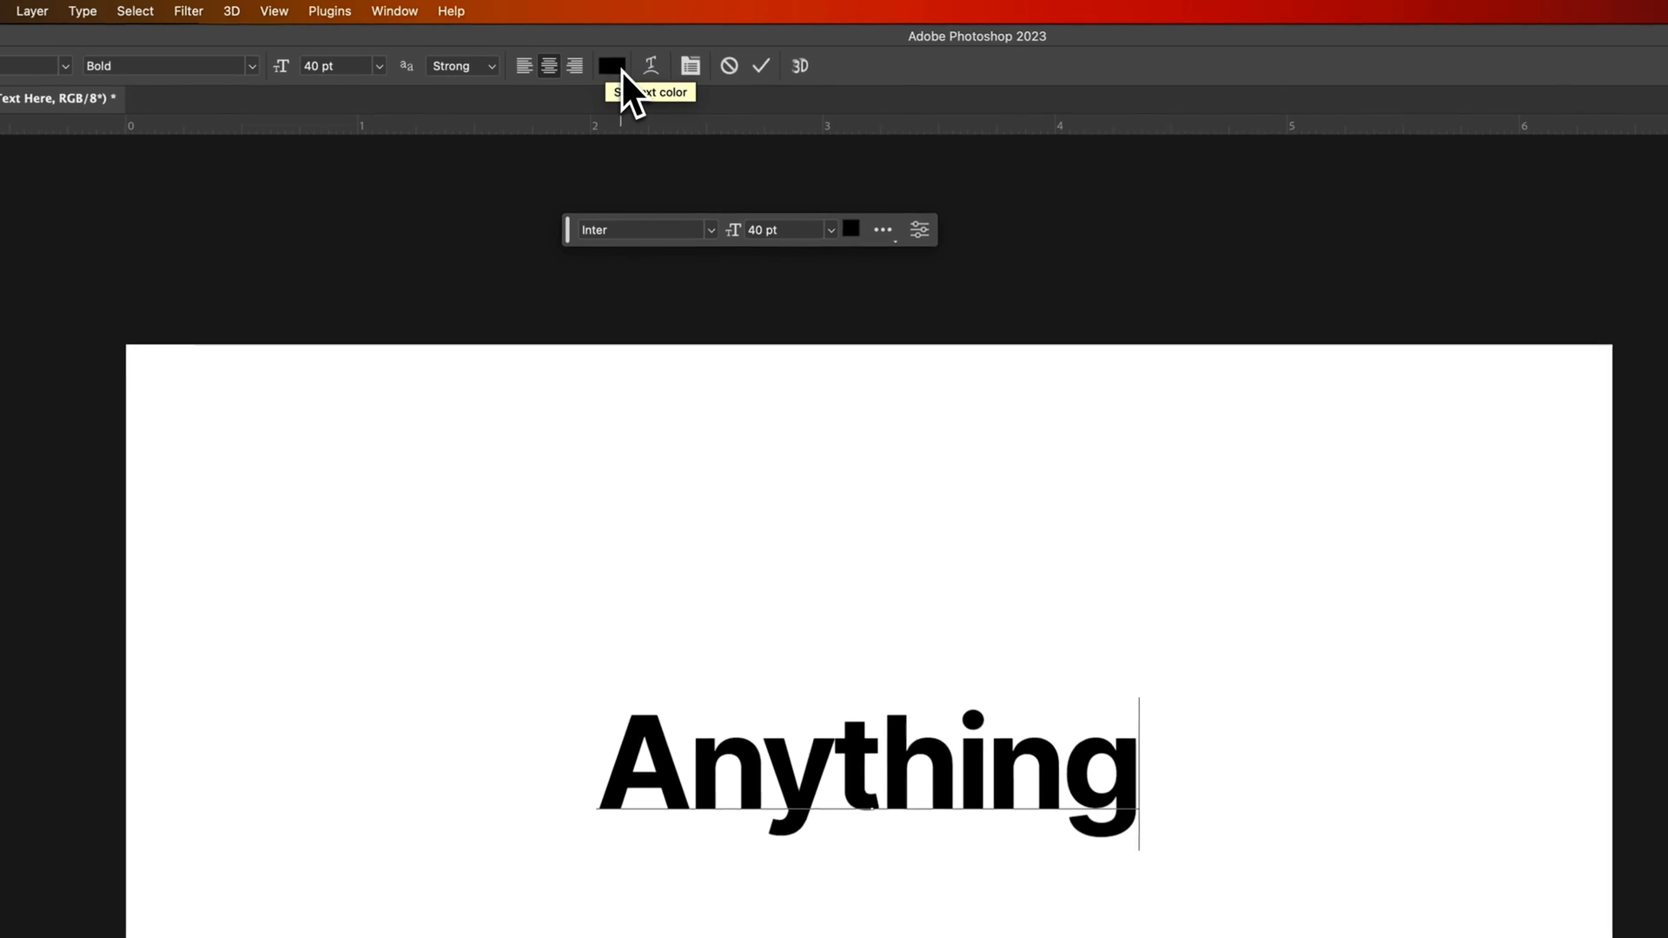
mouse_move(651, 66)
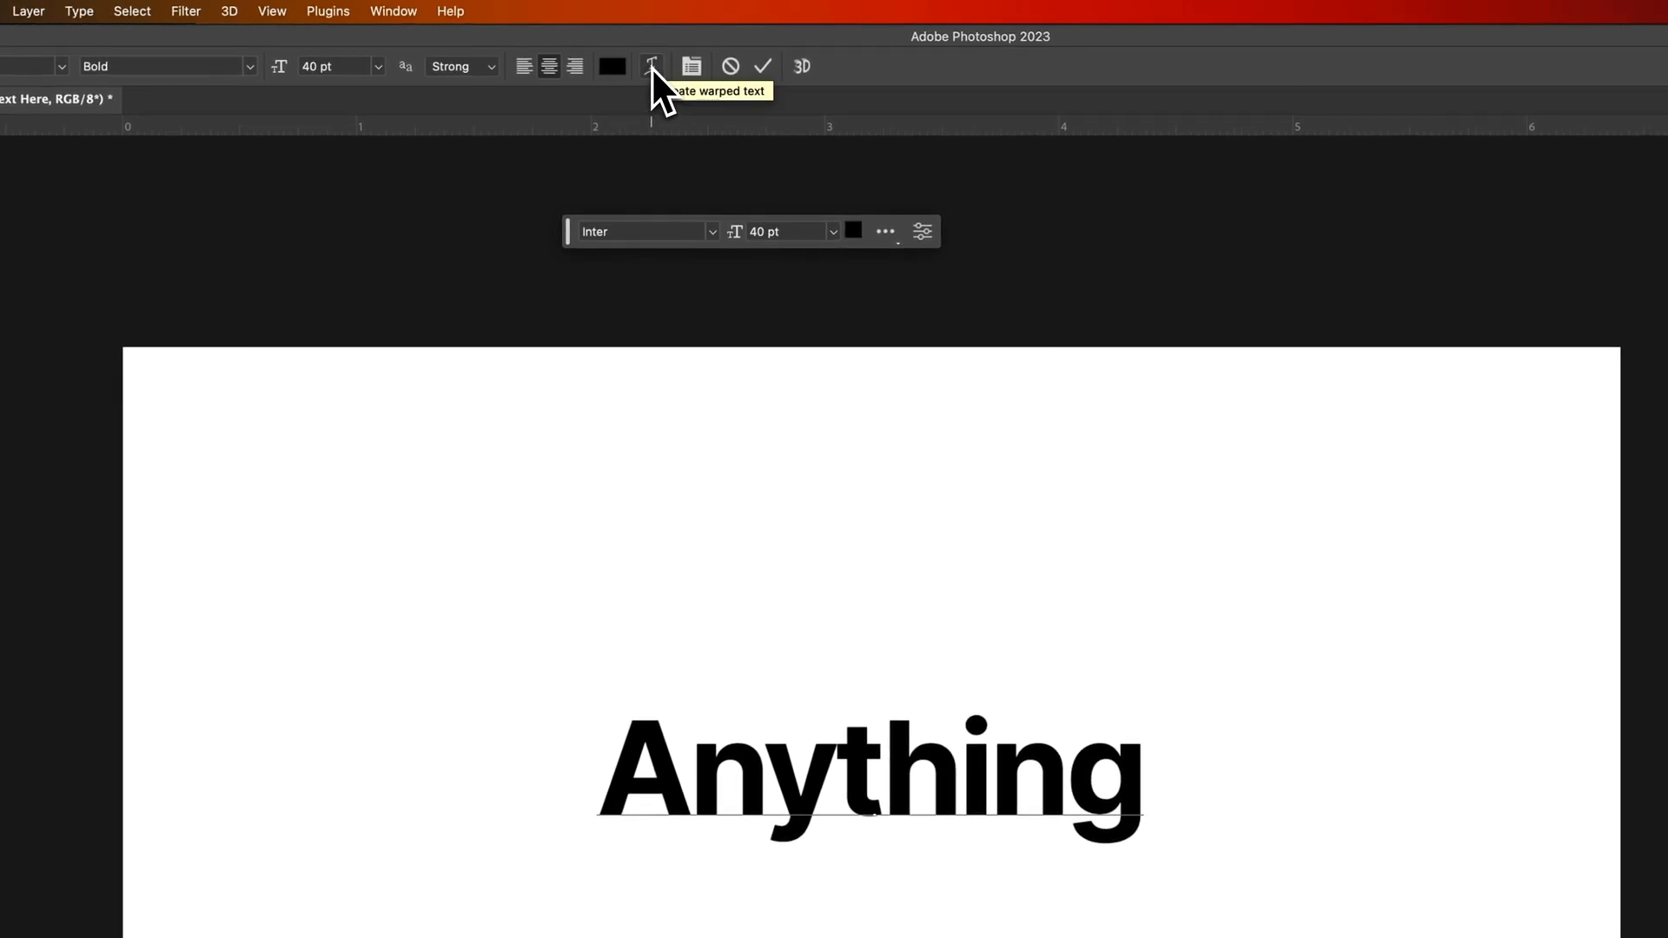
- Preview an Arc warp with a +10 bend on the 'Anything' headline
left_click(649, 66)
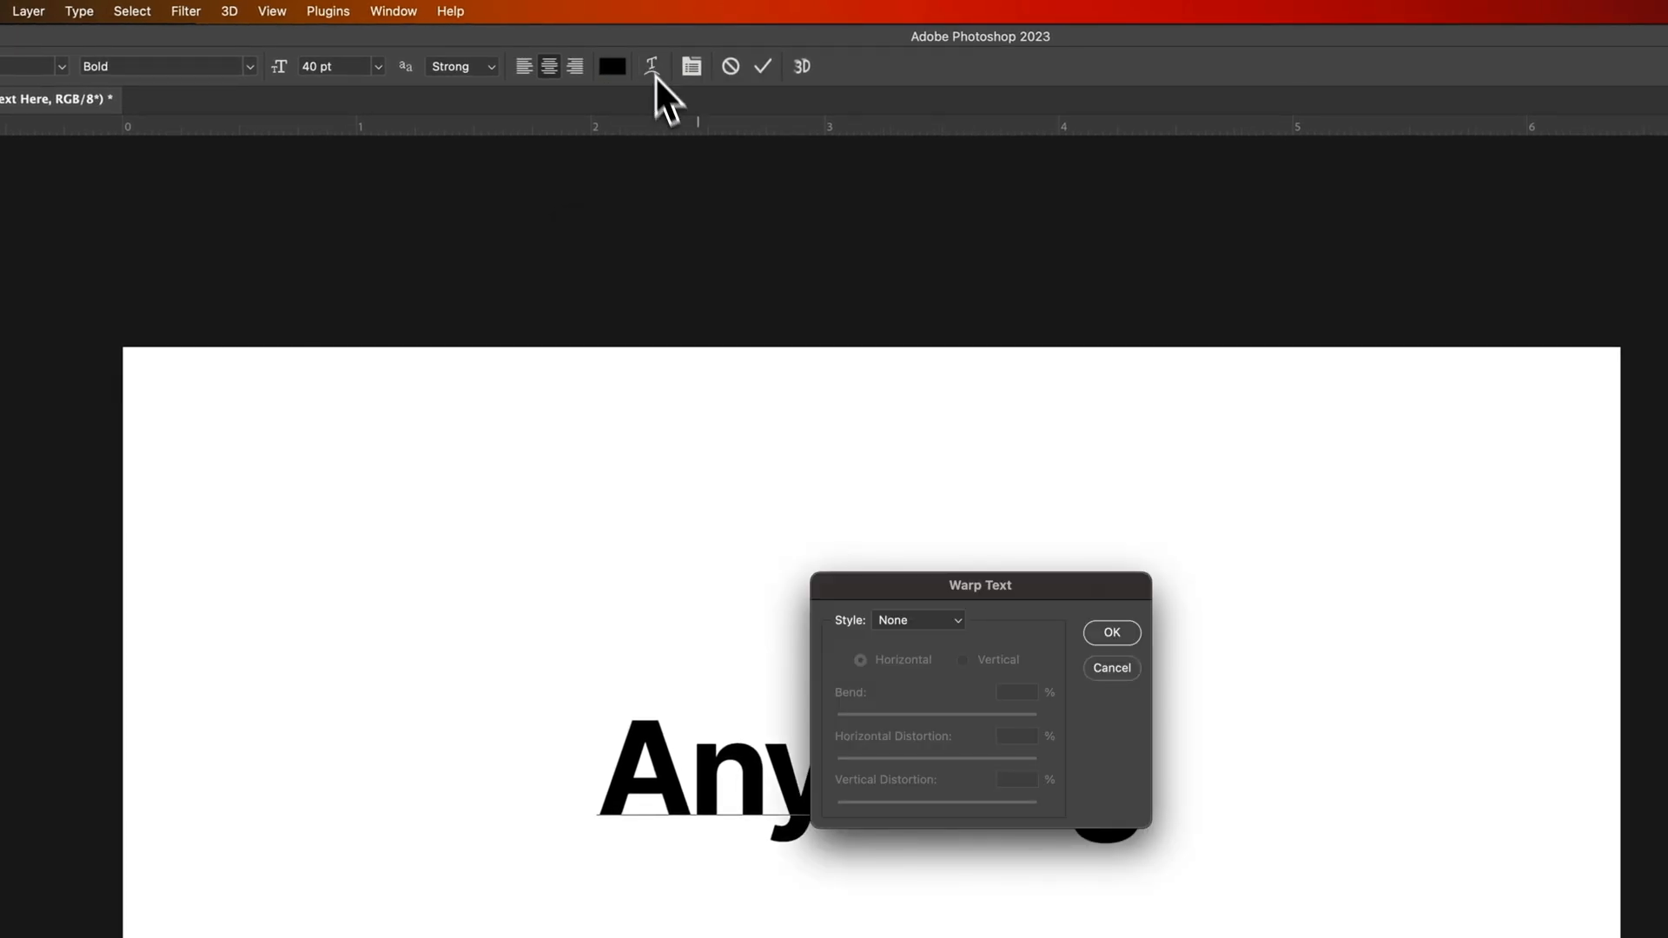
left_click(914, 620)
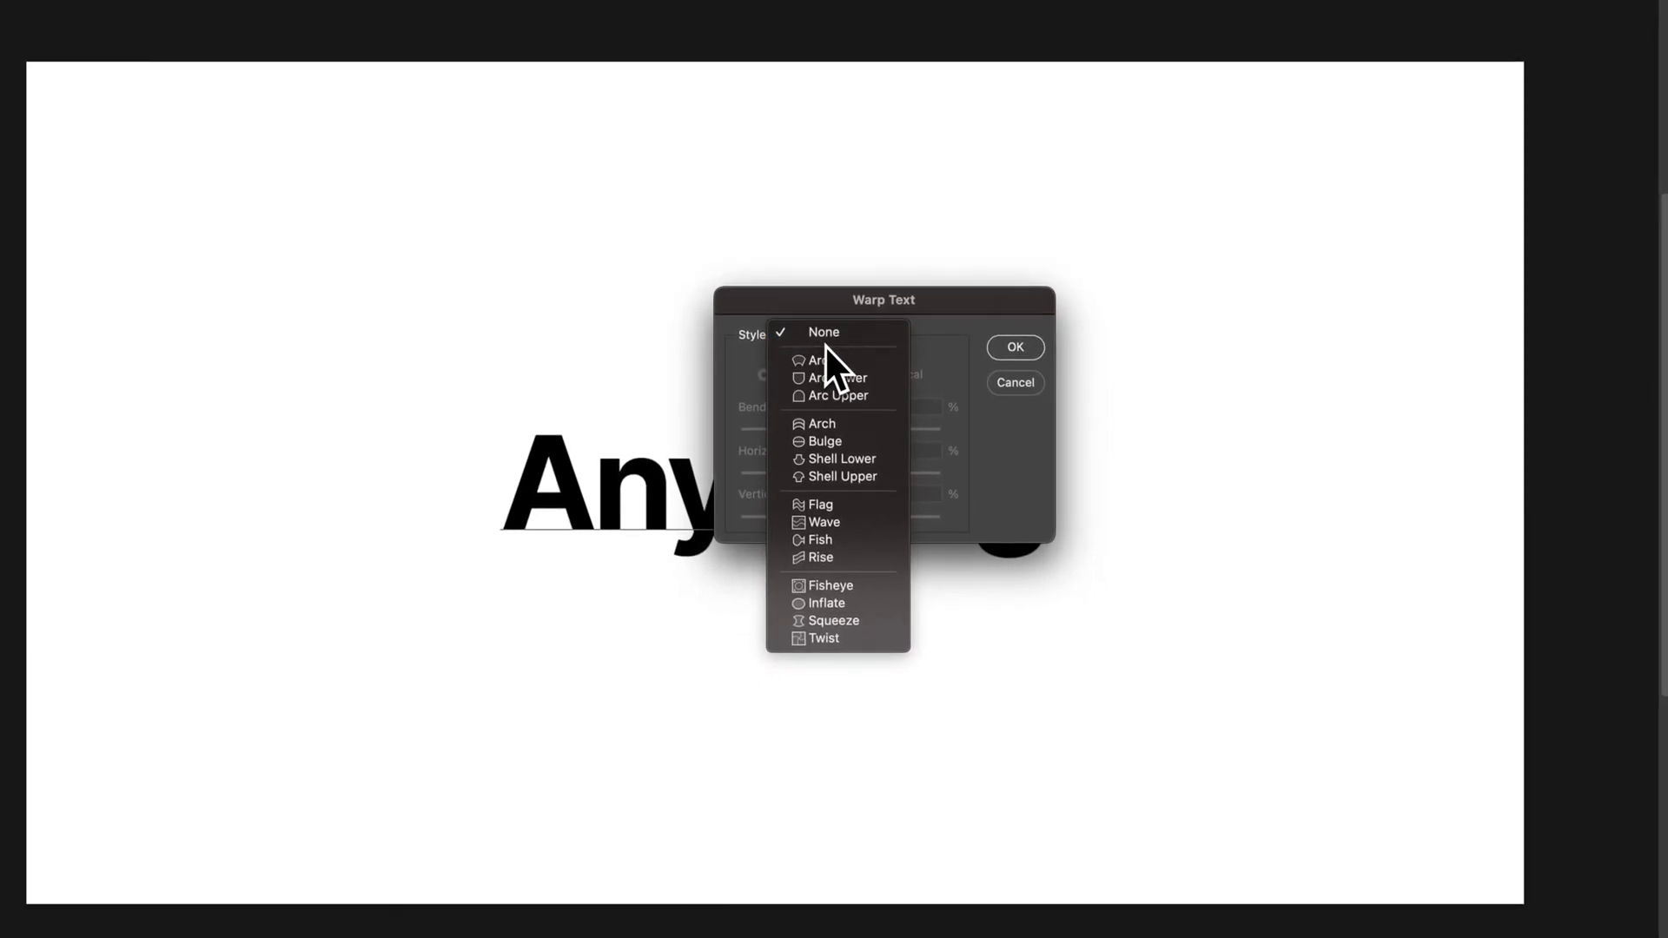
left_click(820, 360)
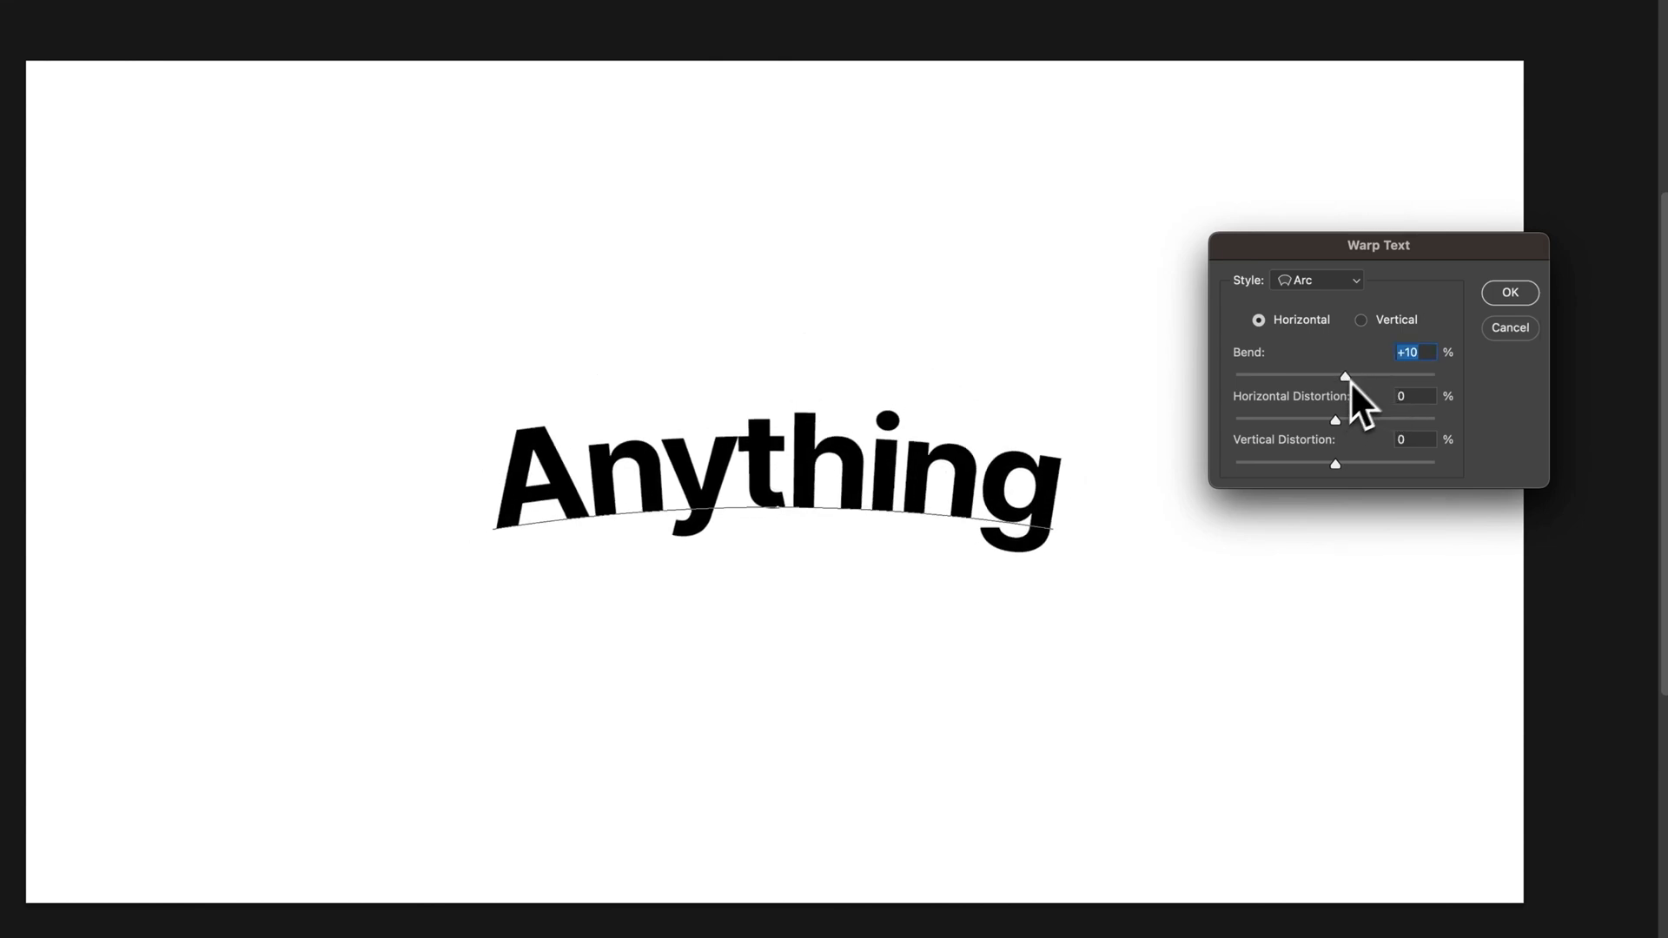
mouse_move(1441, 313)
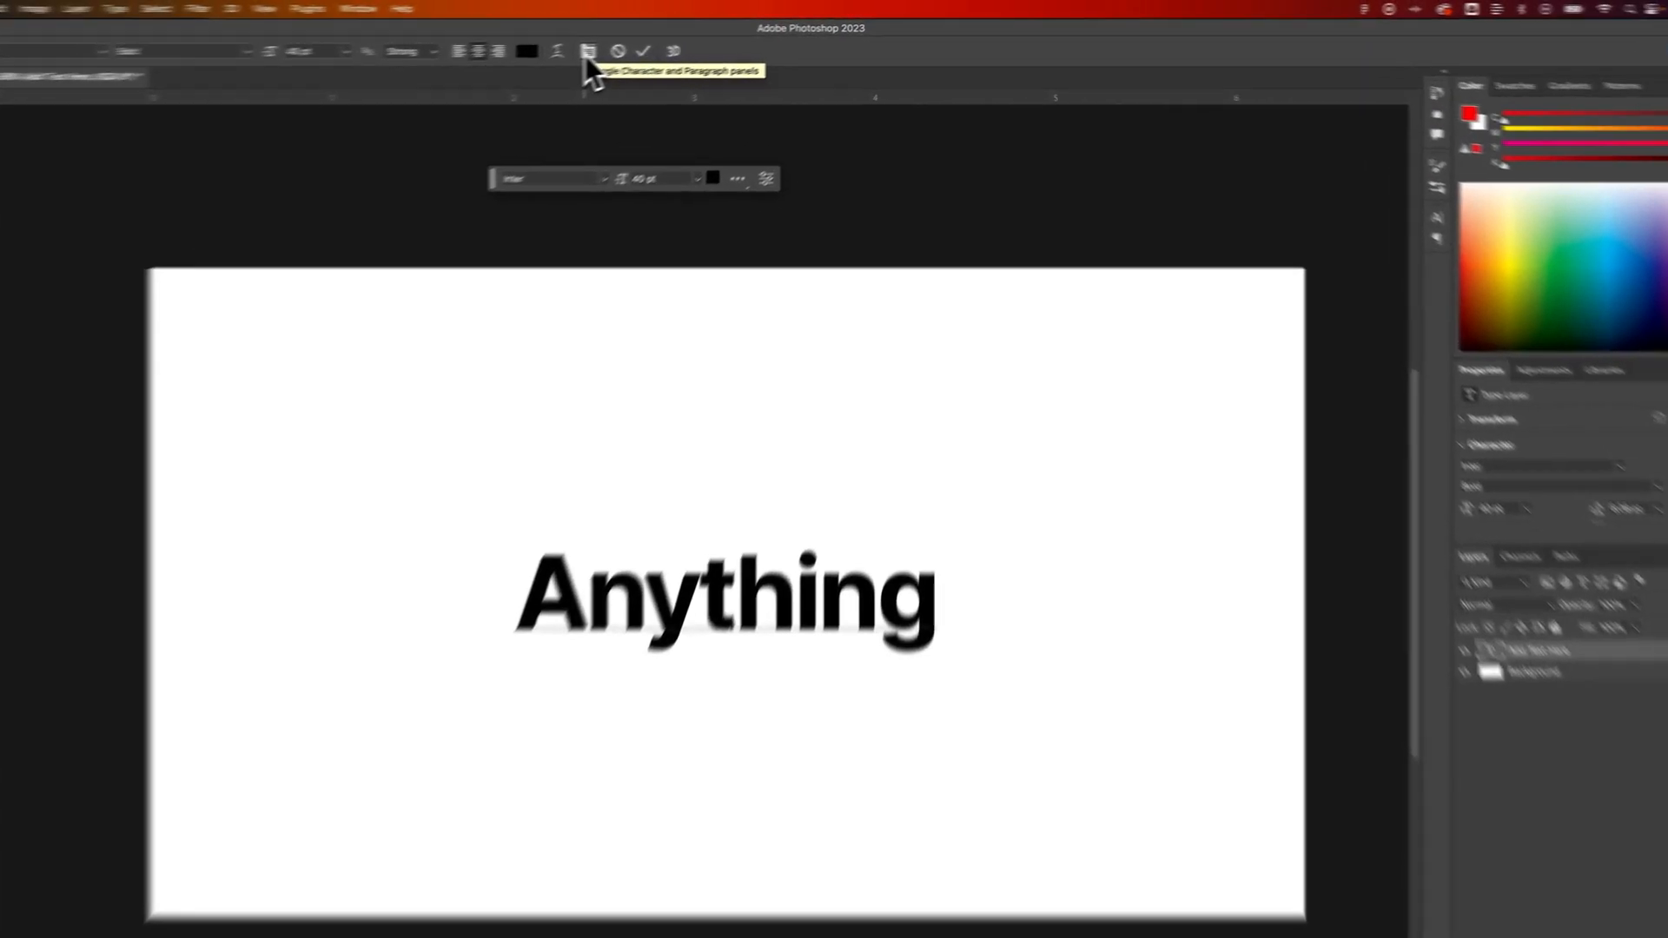
- Show the Character and Paragraph panels and browse both panel flyout menus for the headline
left_click(471, 67)
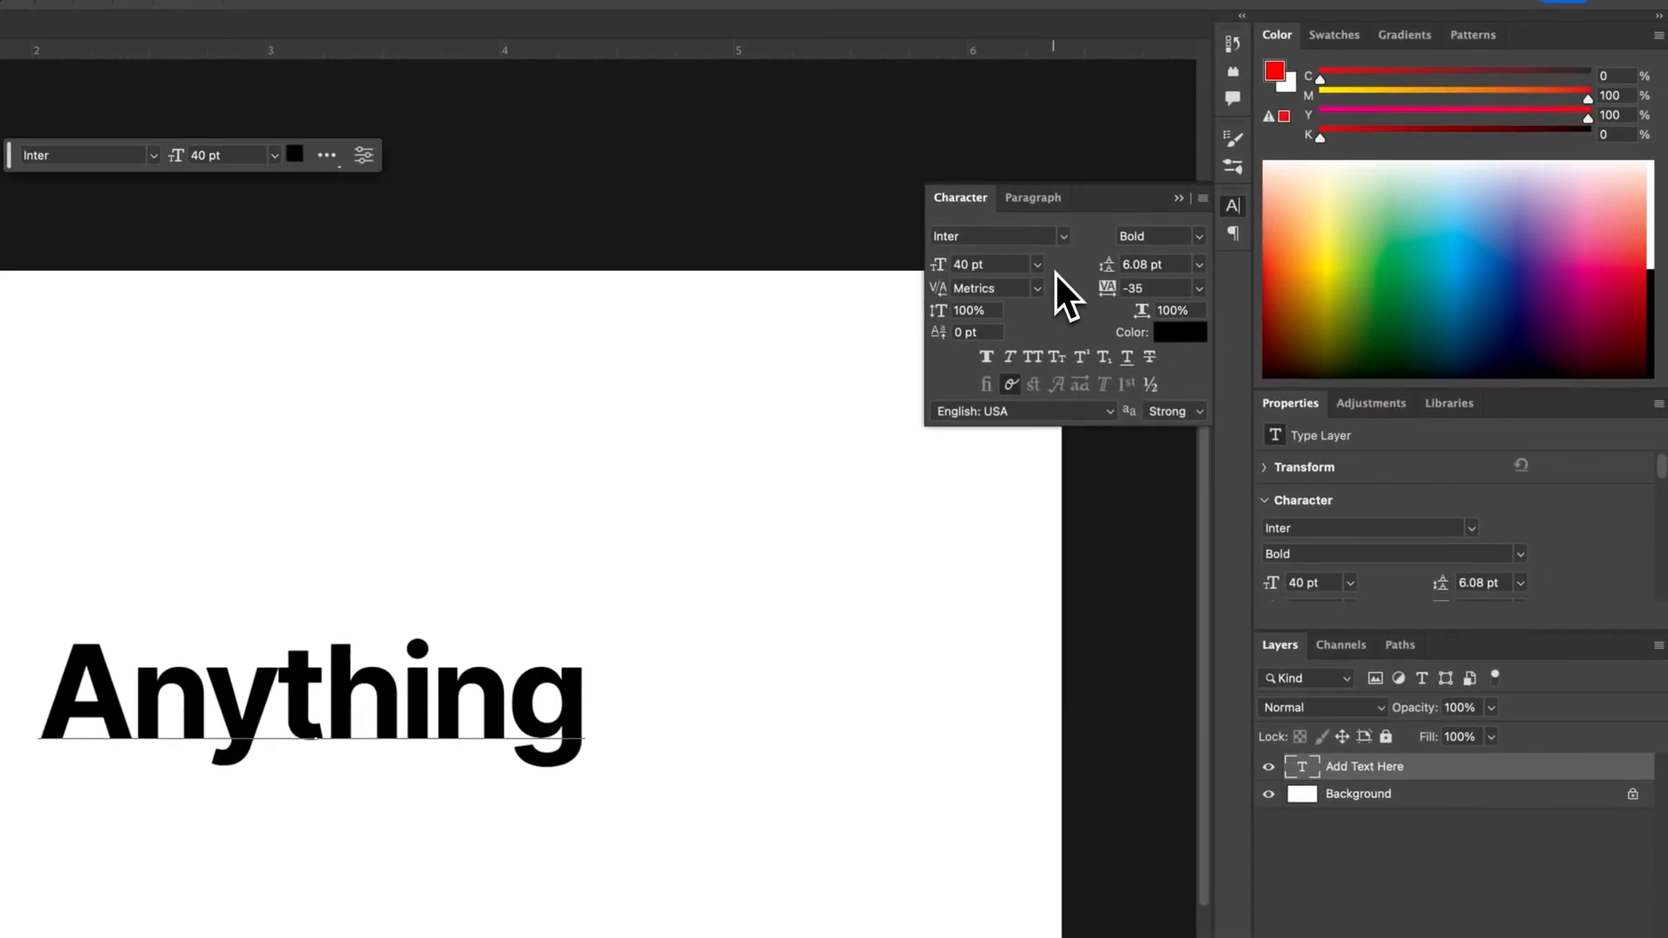
mouse_move(1138, 303)
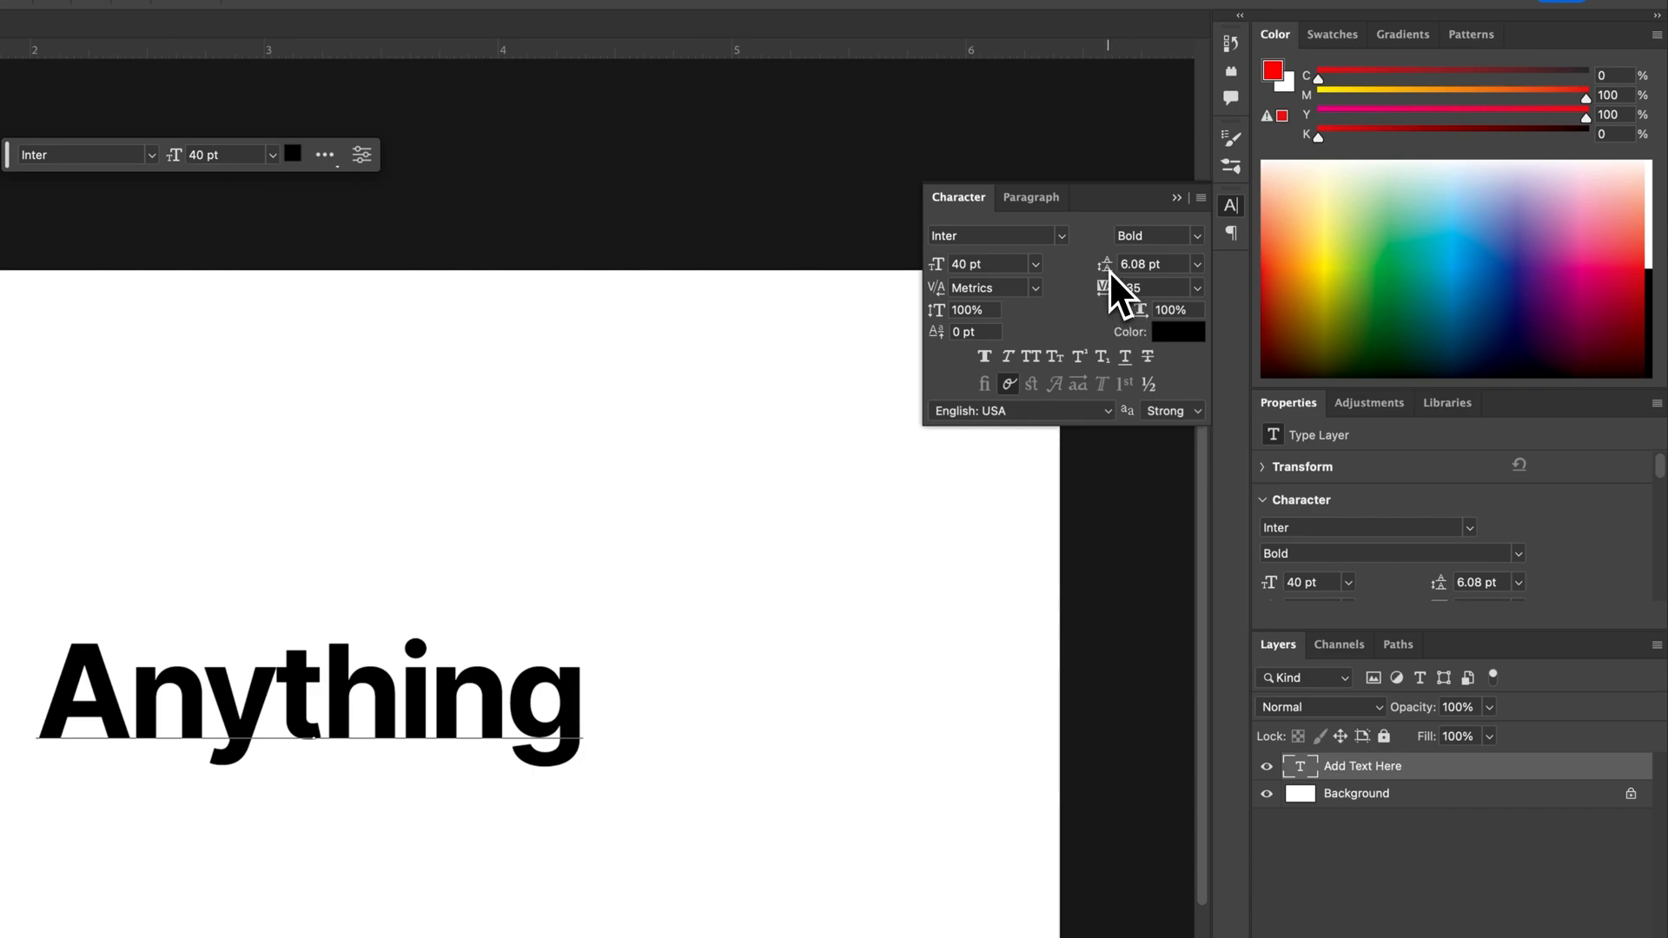
mouse_move(1105, 287)
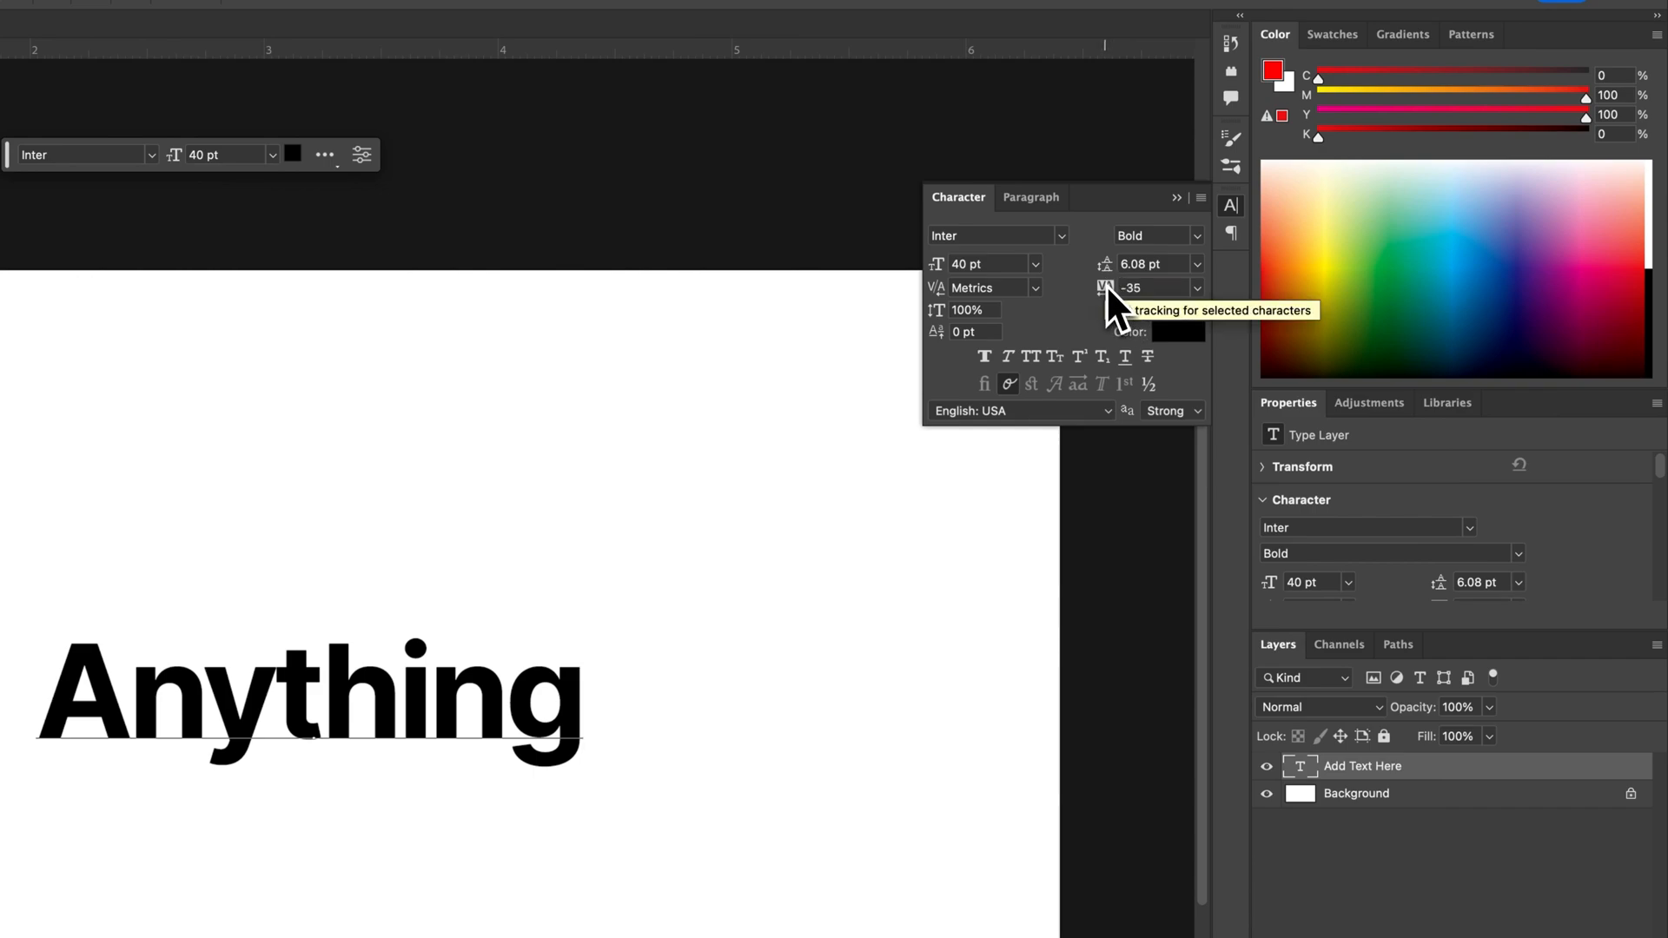
mouse_move(1000, 309)
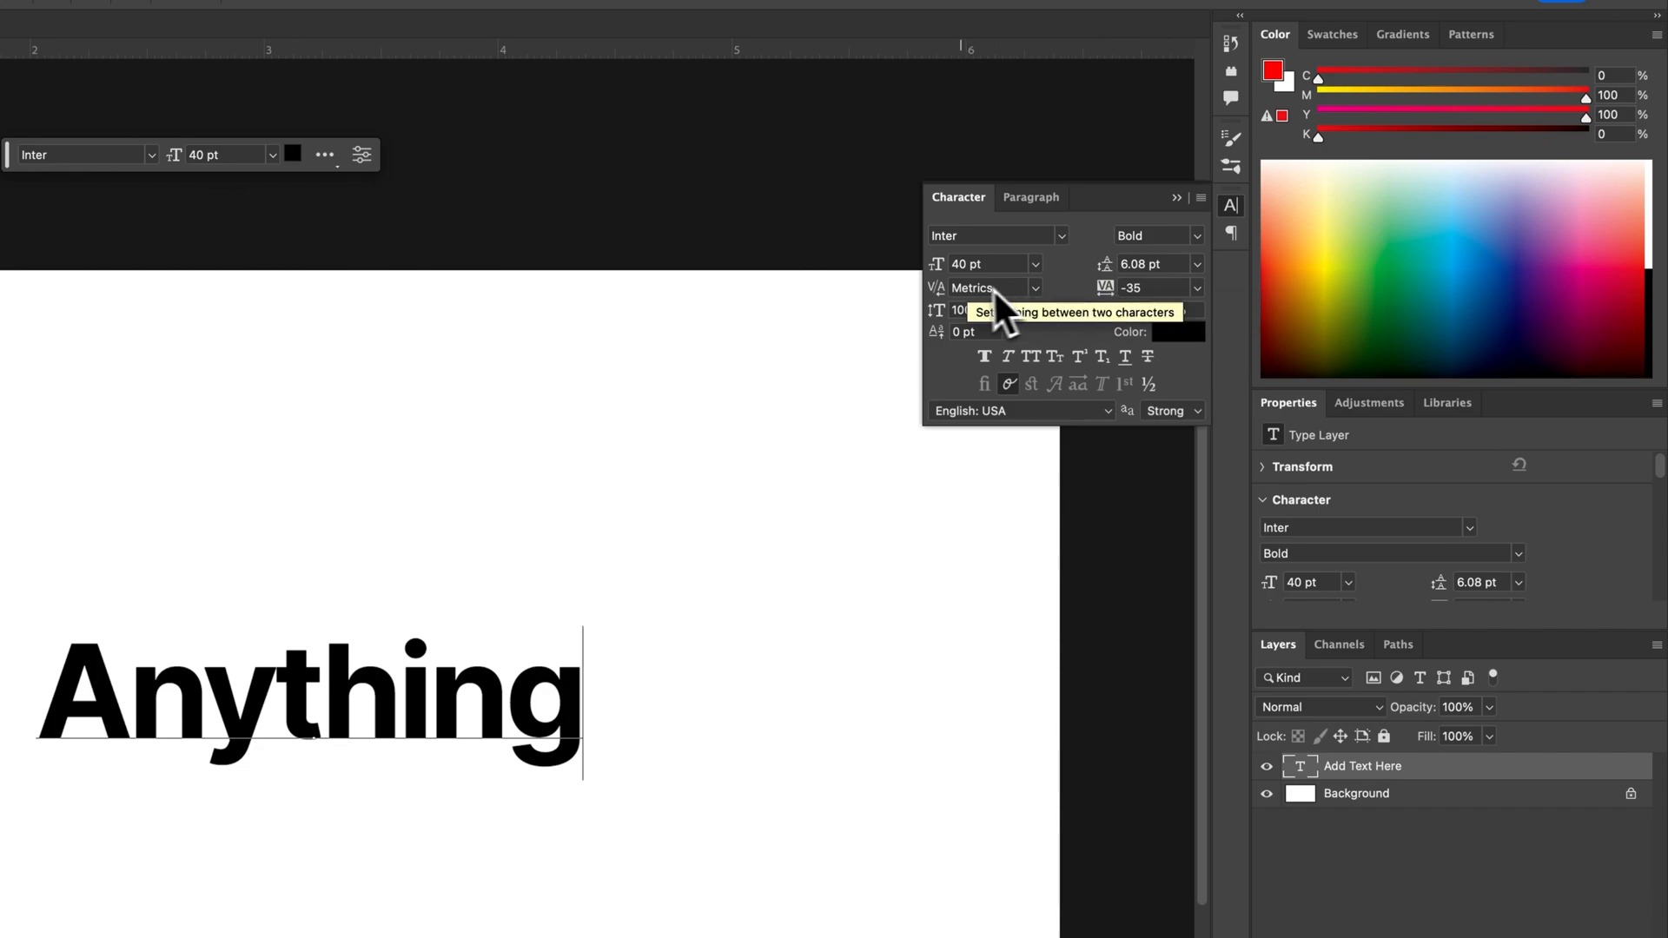
mouse_move(998, 351)
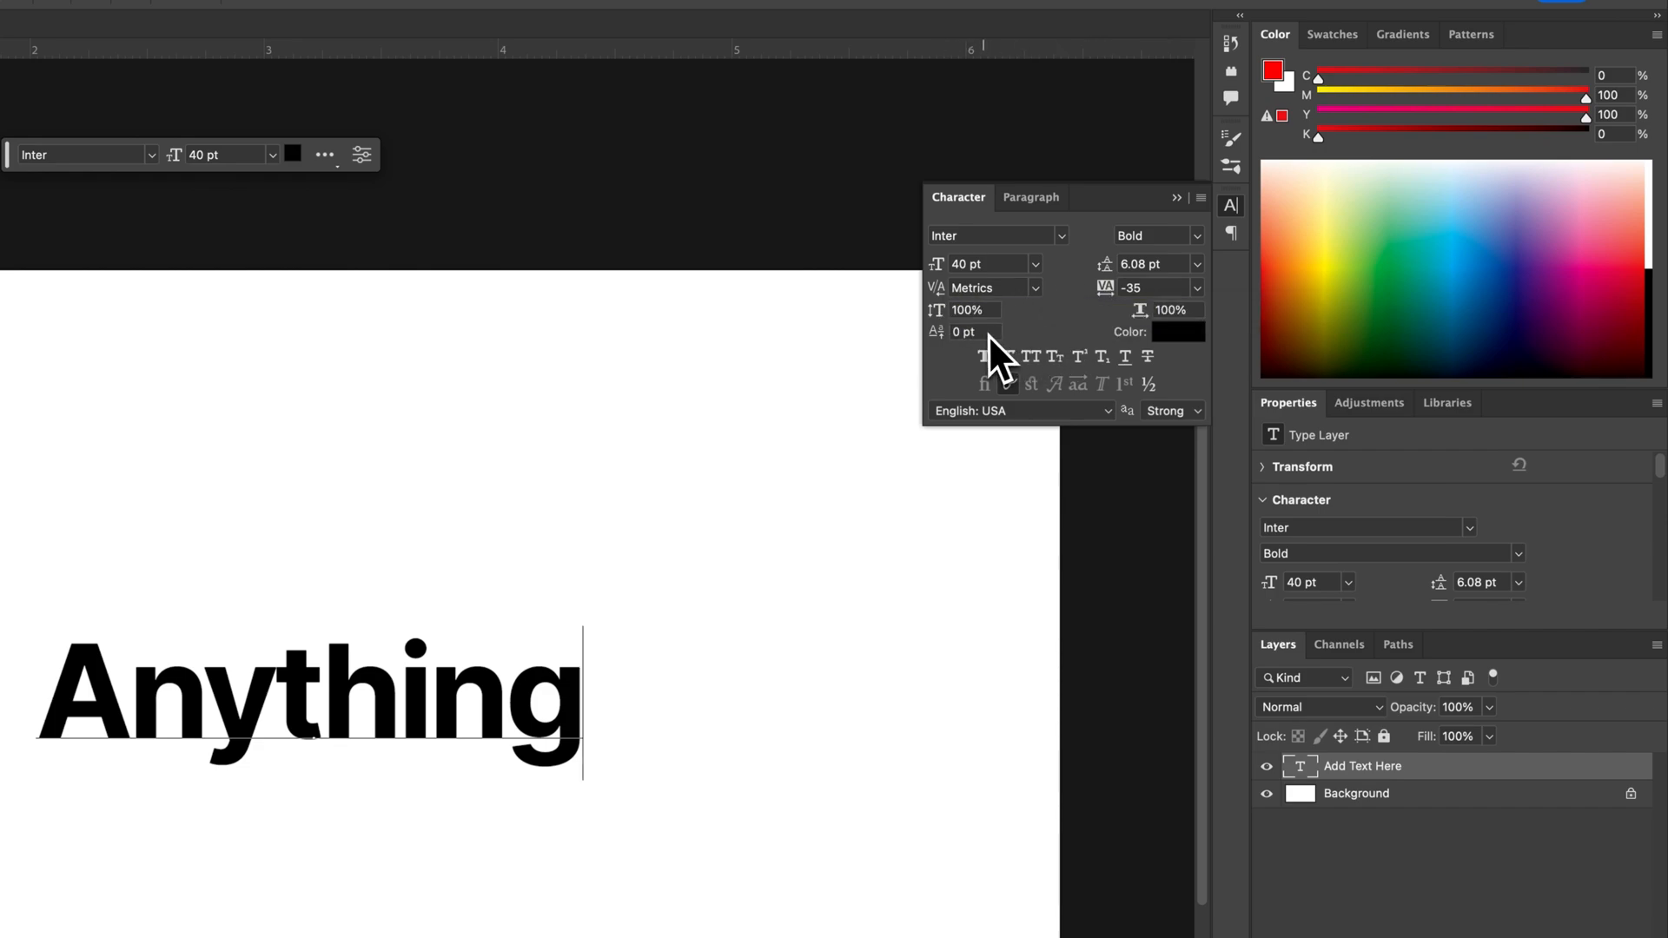
mouse_move(1083, 378)
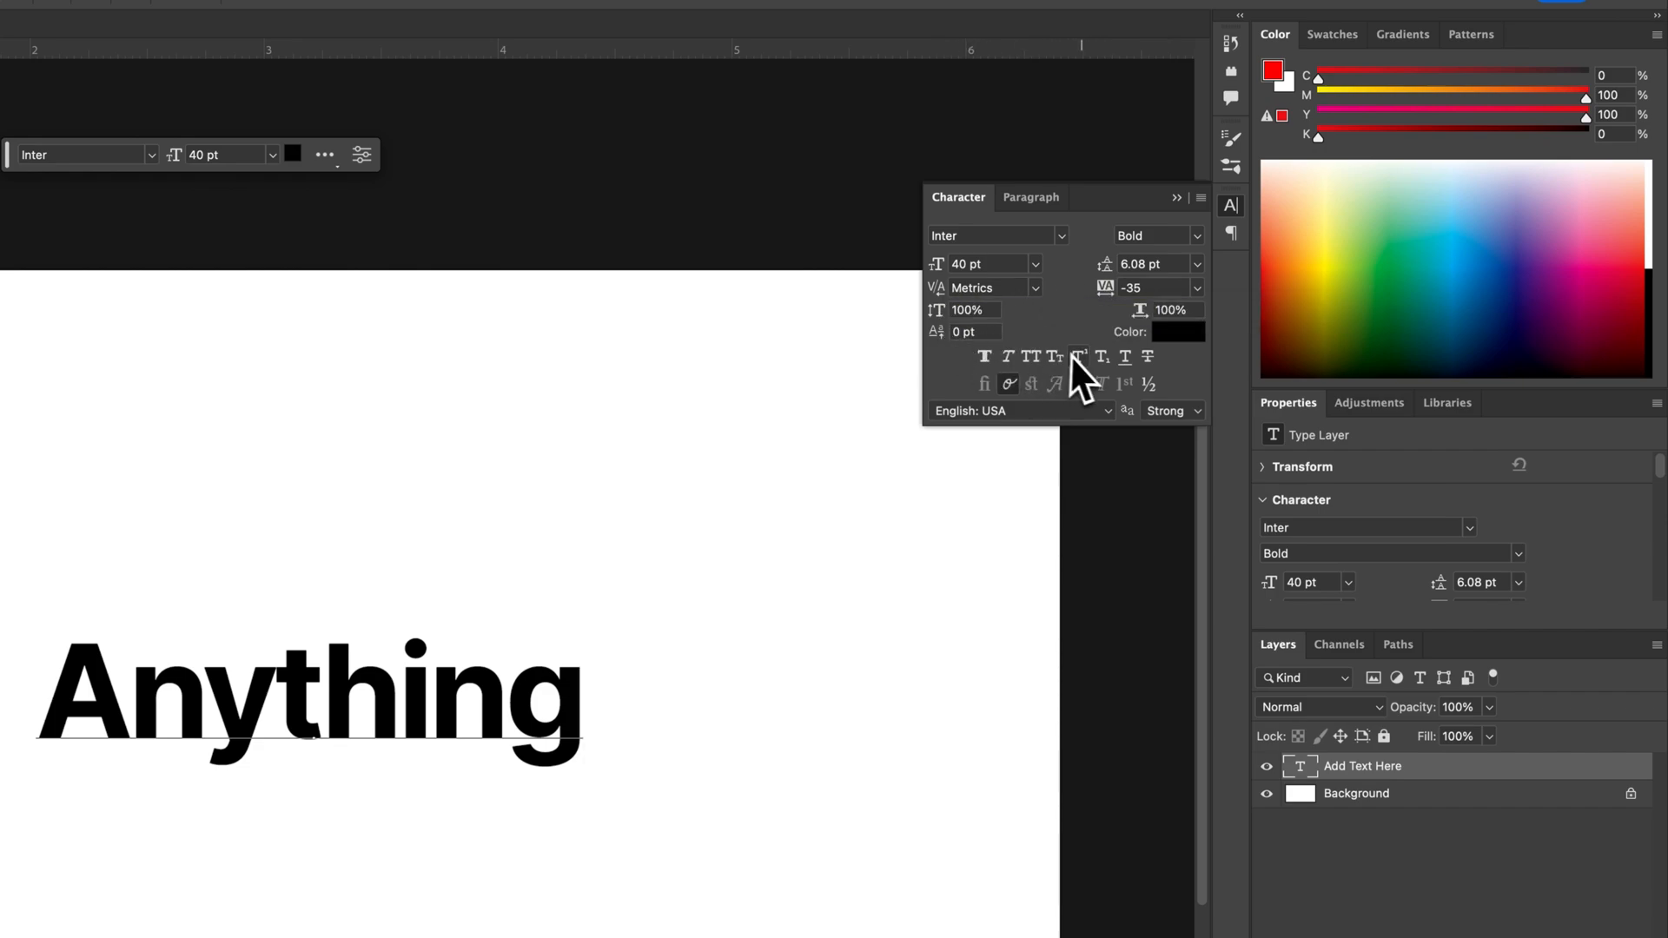
mouse_move(1133, 383)
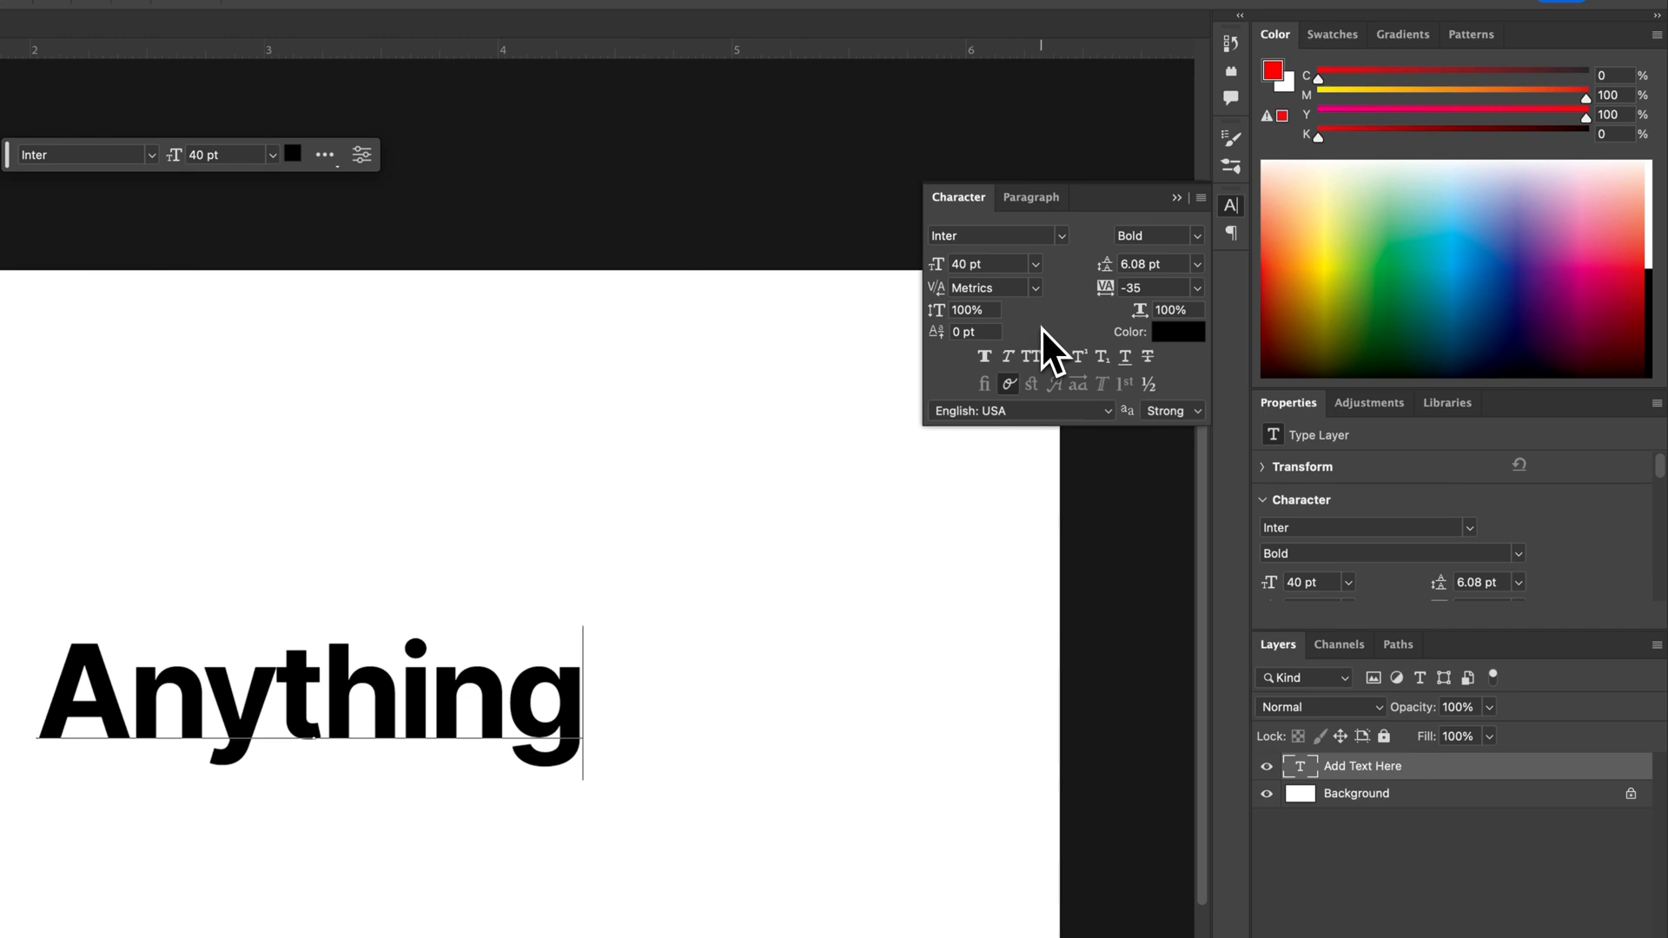
left_click(1031, 197)
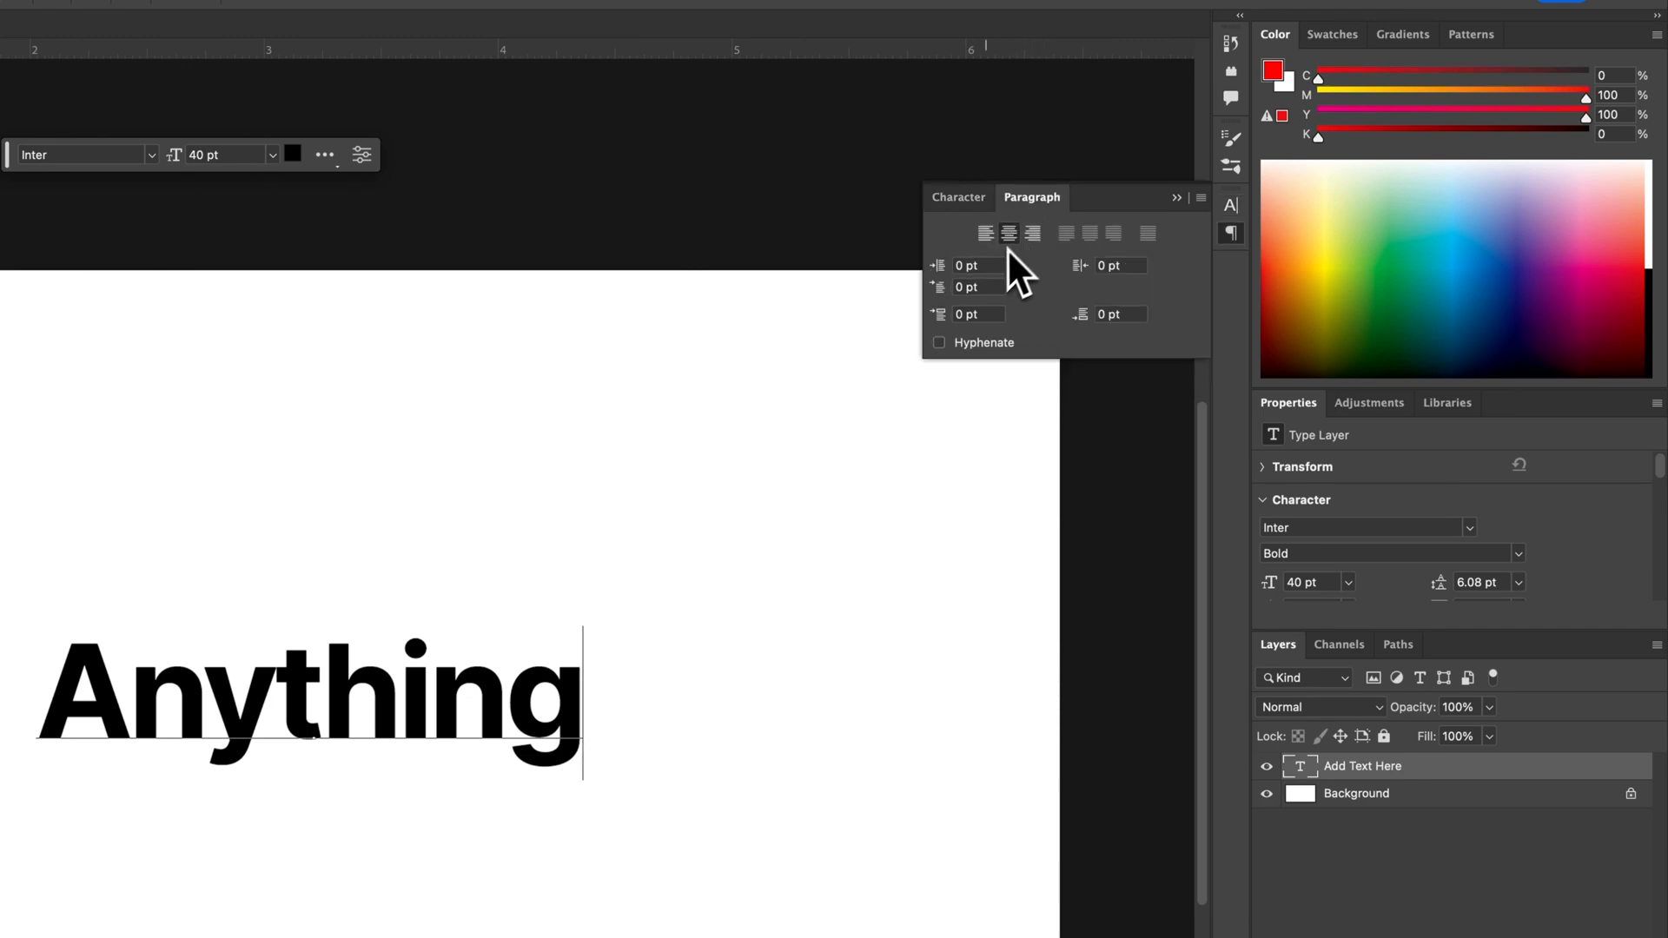
mouse_move(1070, 308)
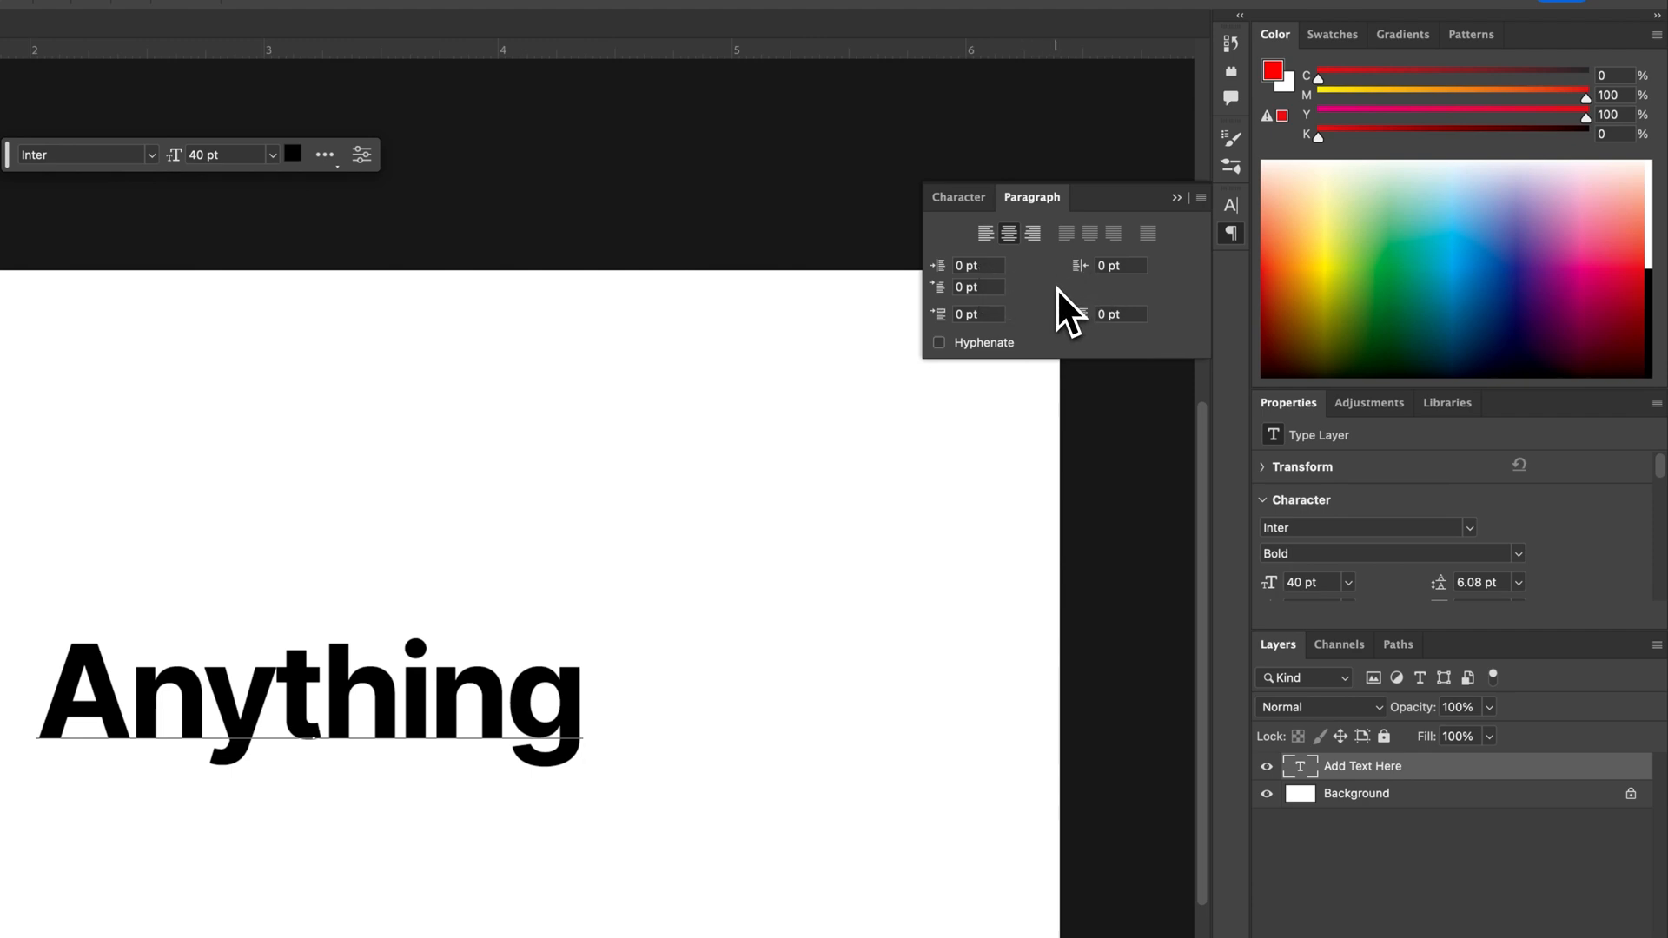
mouse_move(1213, 244)
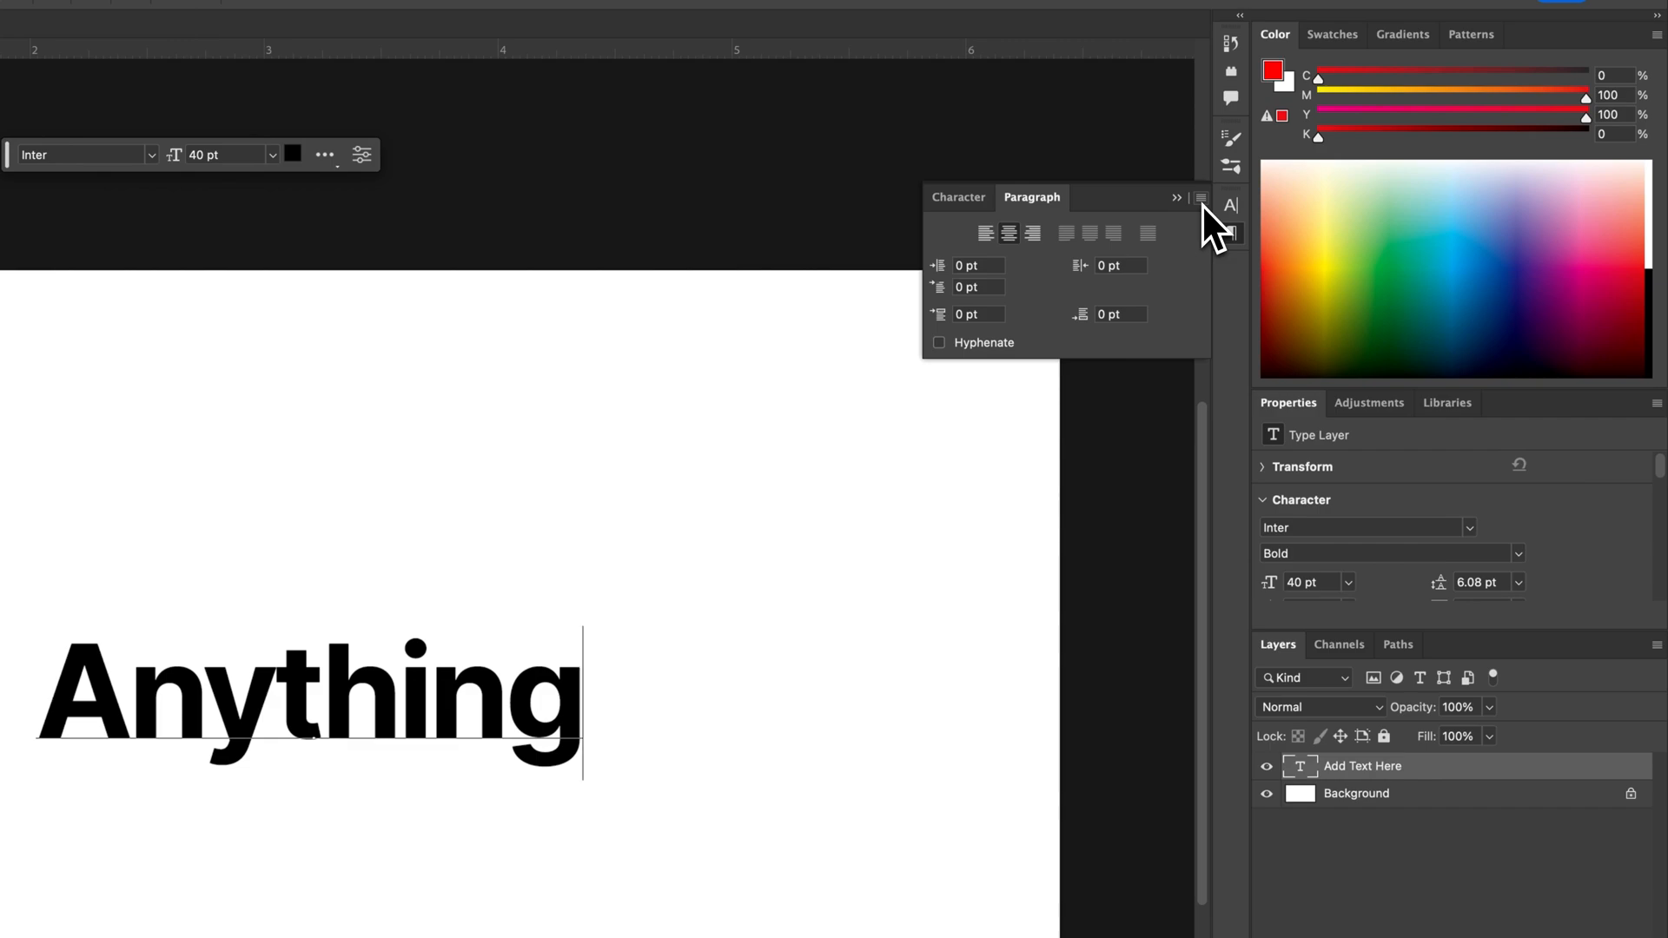
left_click(1199, 200)
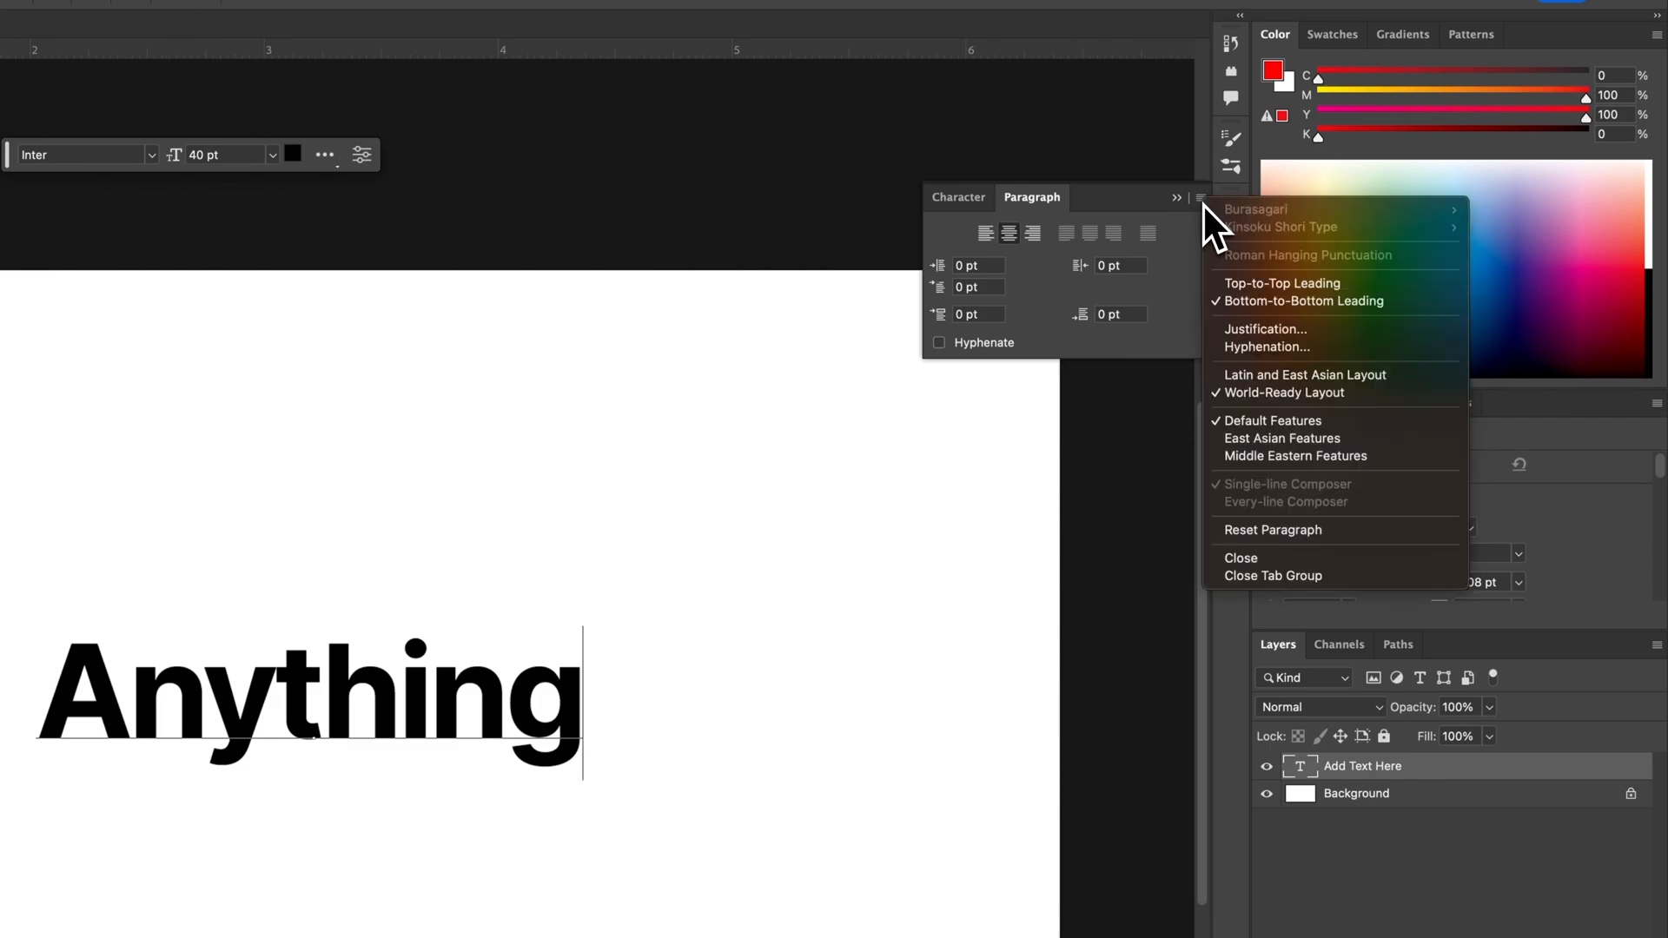
mouse_move(1260, 441)
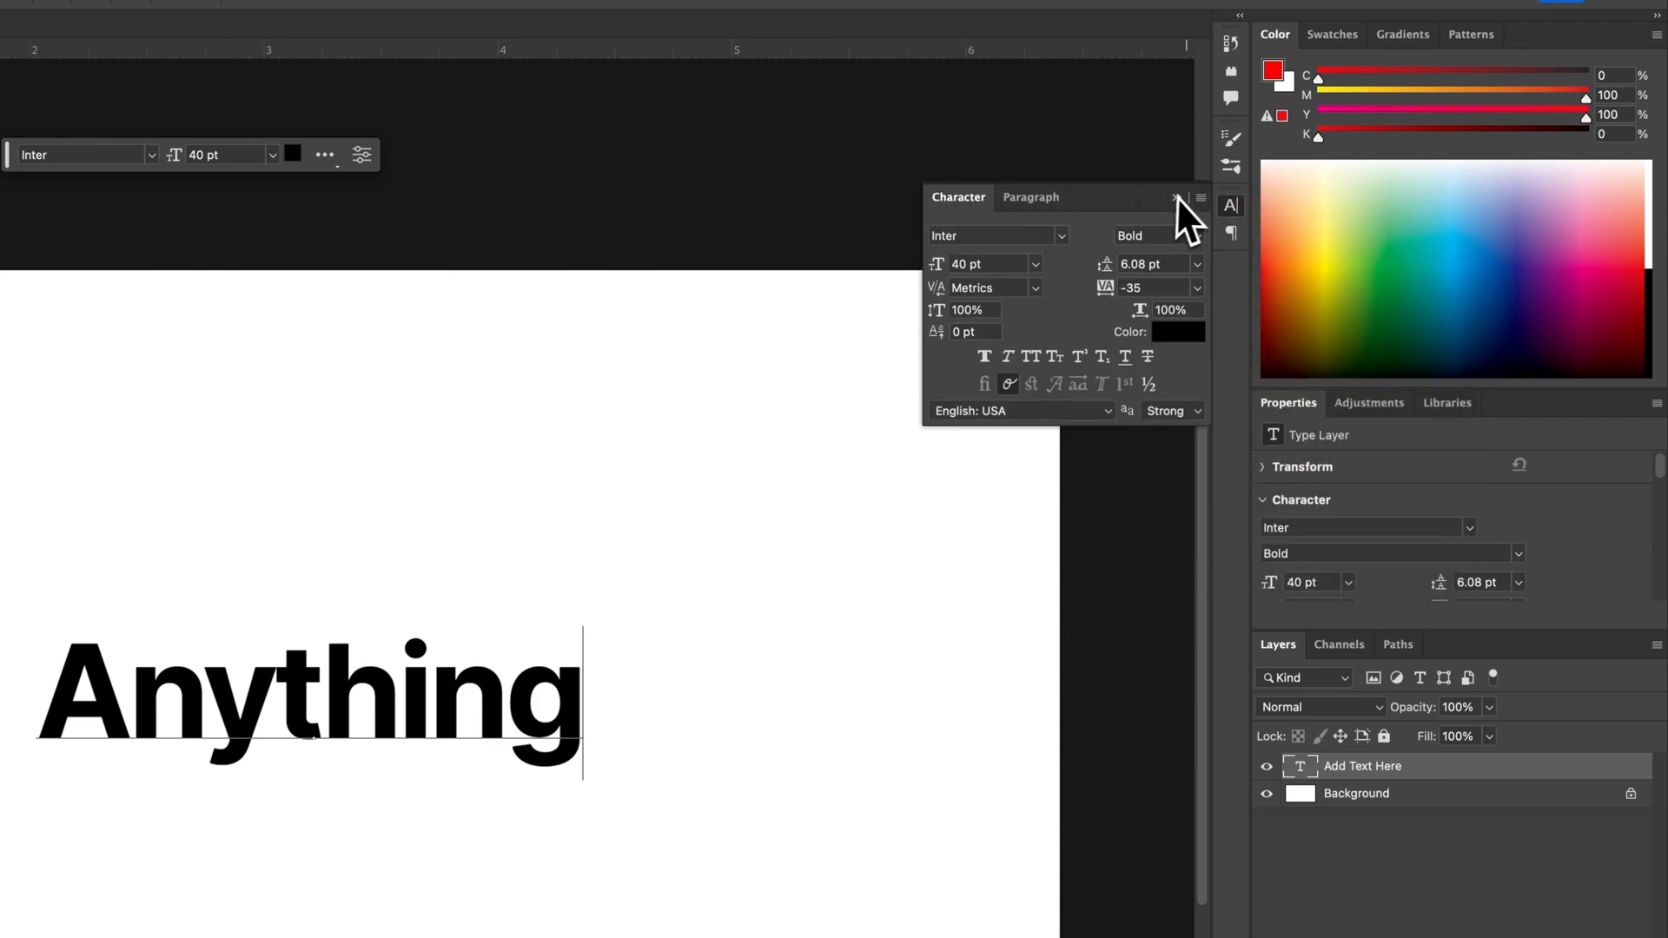
left_click(1199, 199)
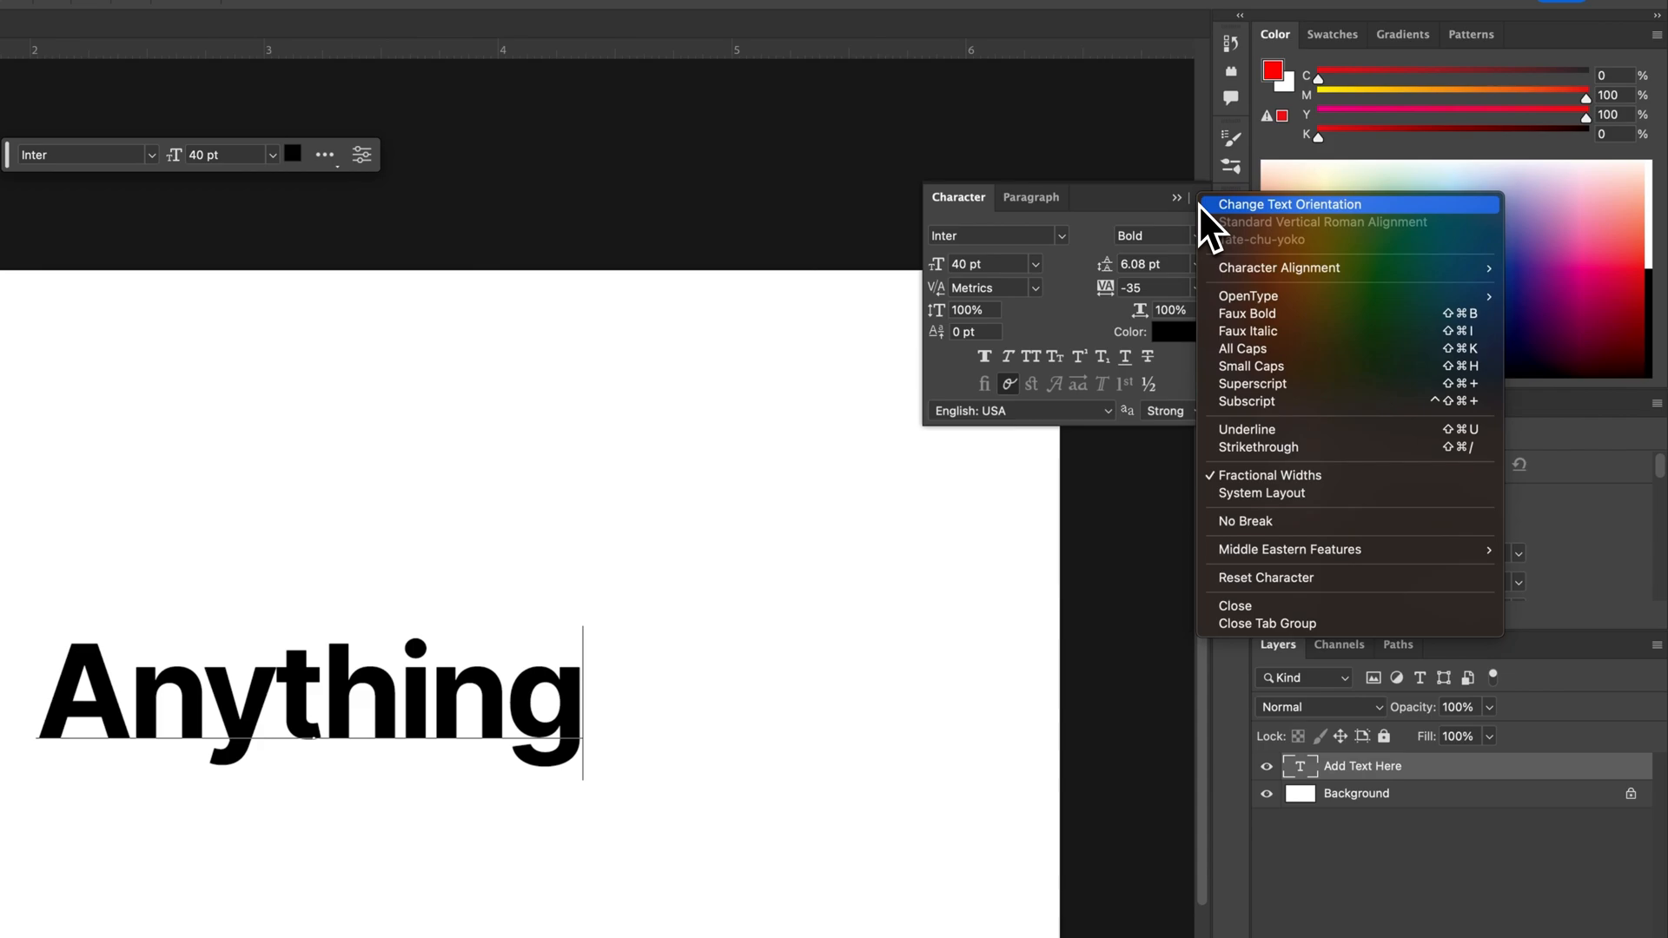
mouse_move(1282, 463)
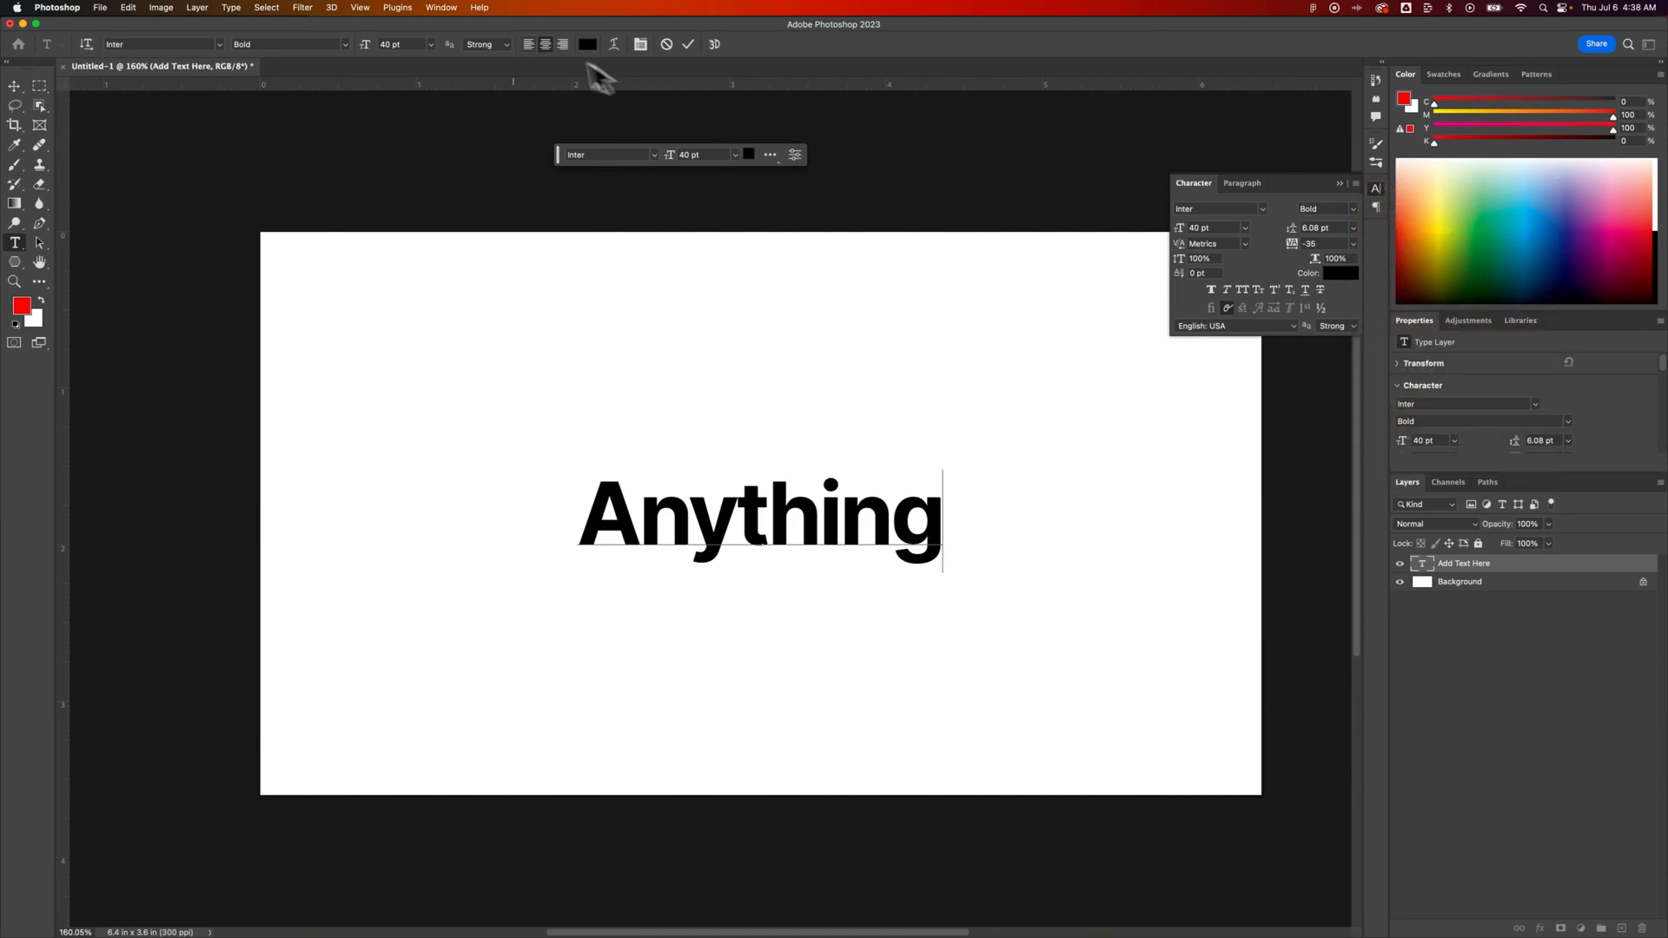
left_click(440, 8)
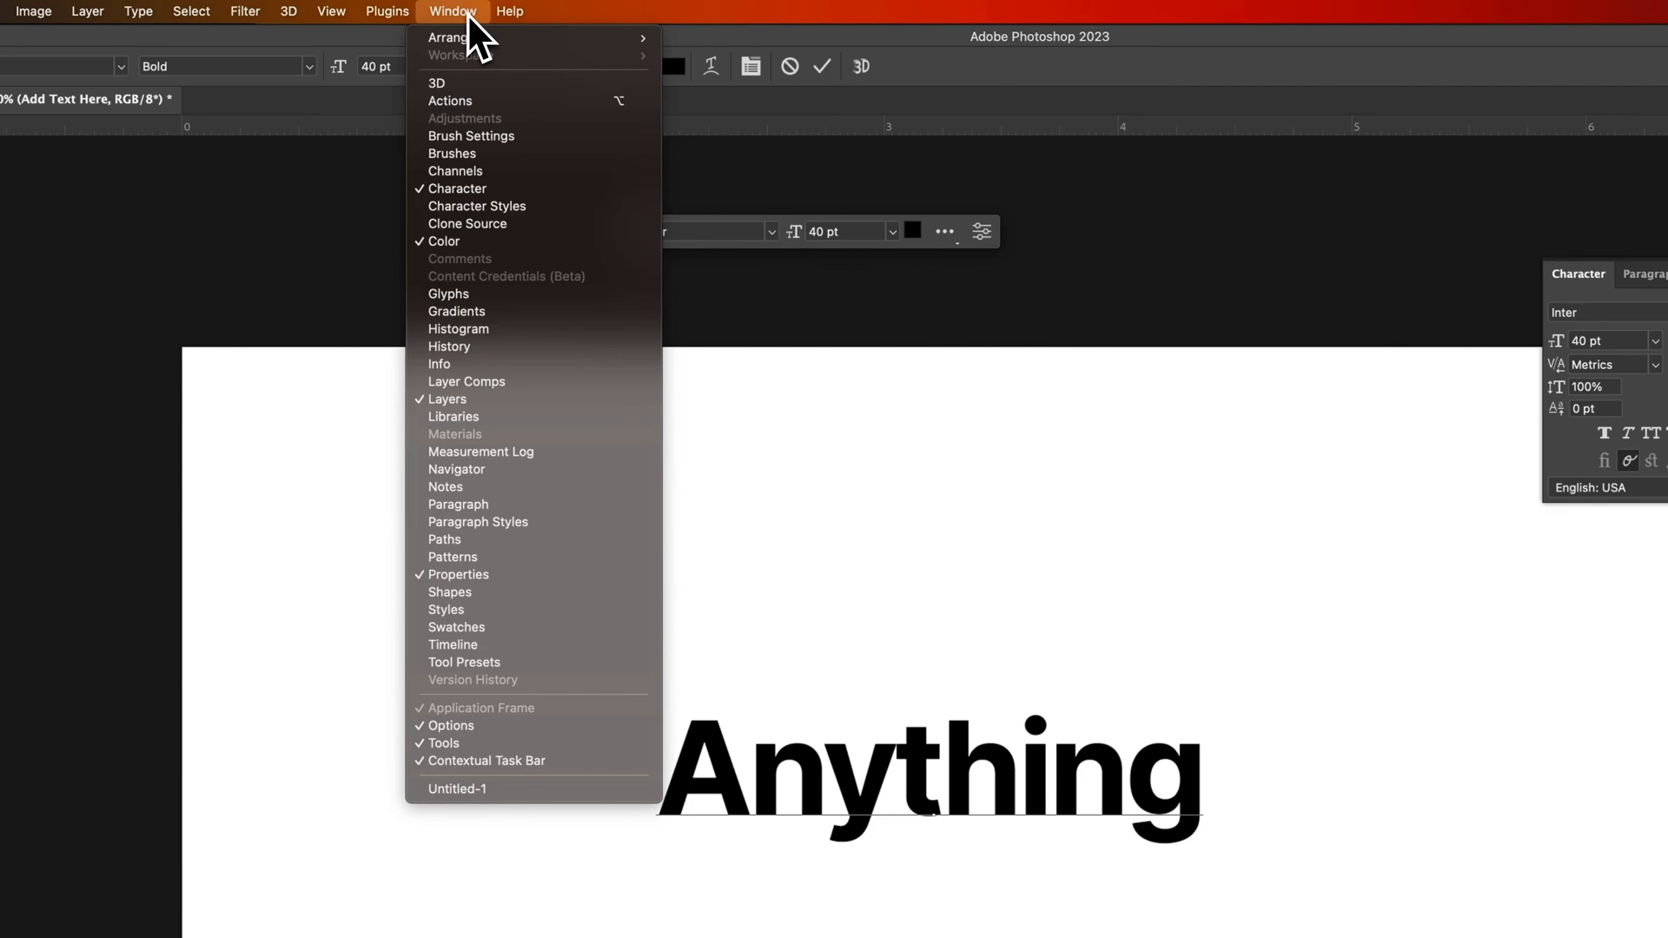
mouse_move(489, 188)
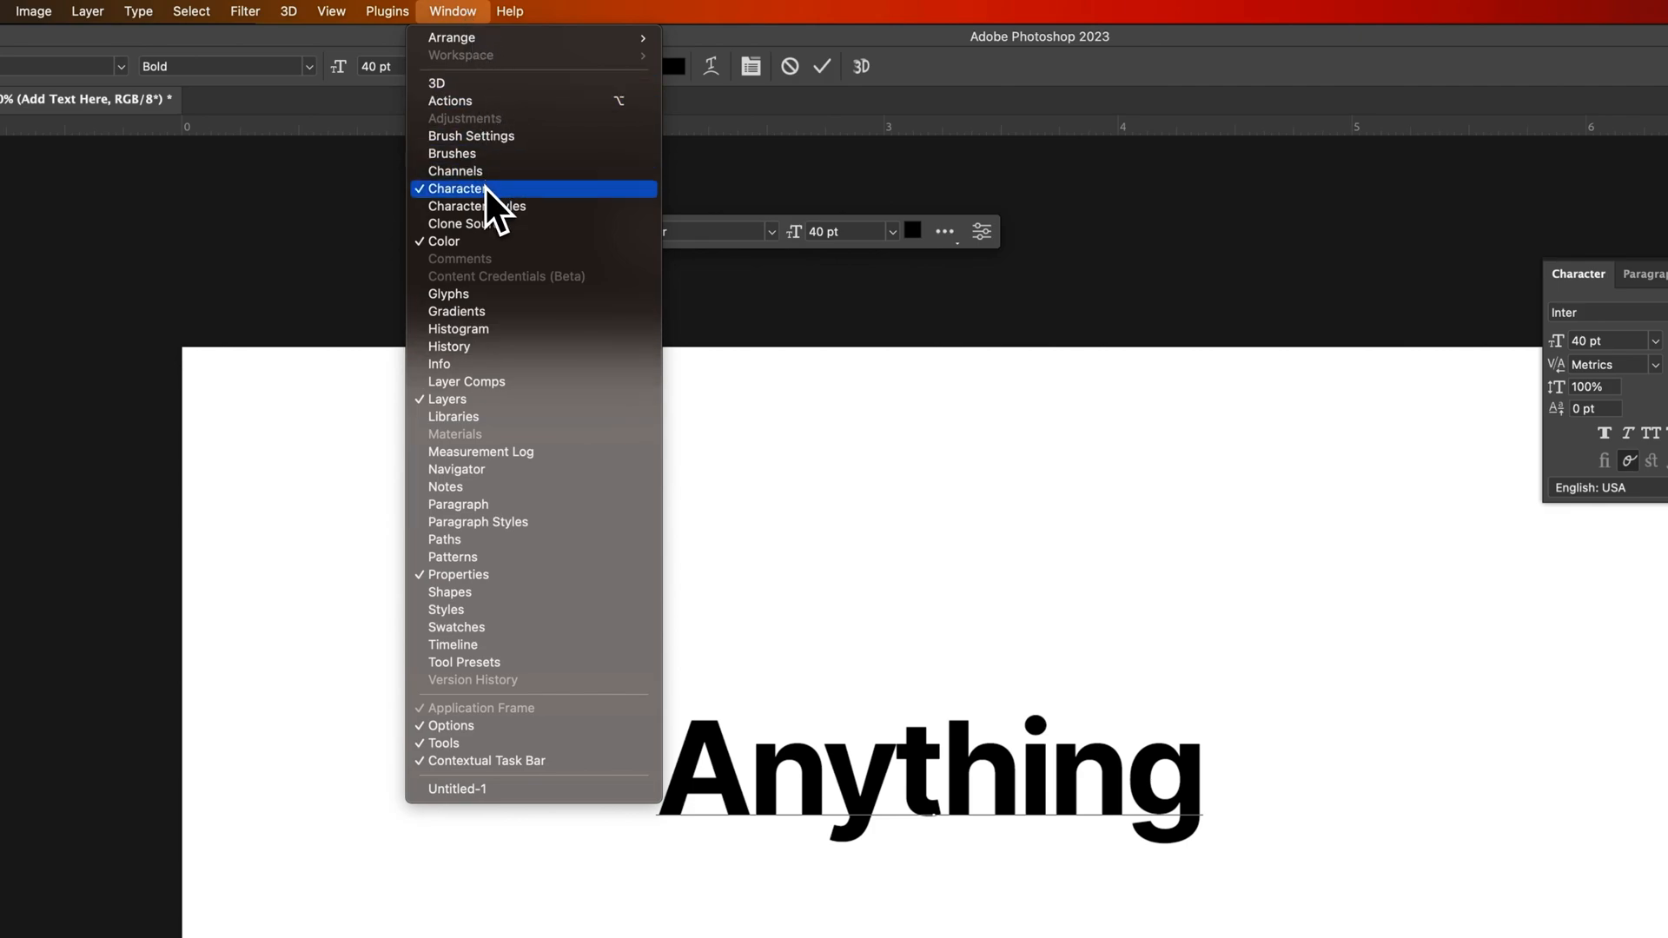
mouse_move(516, 213)
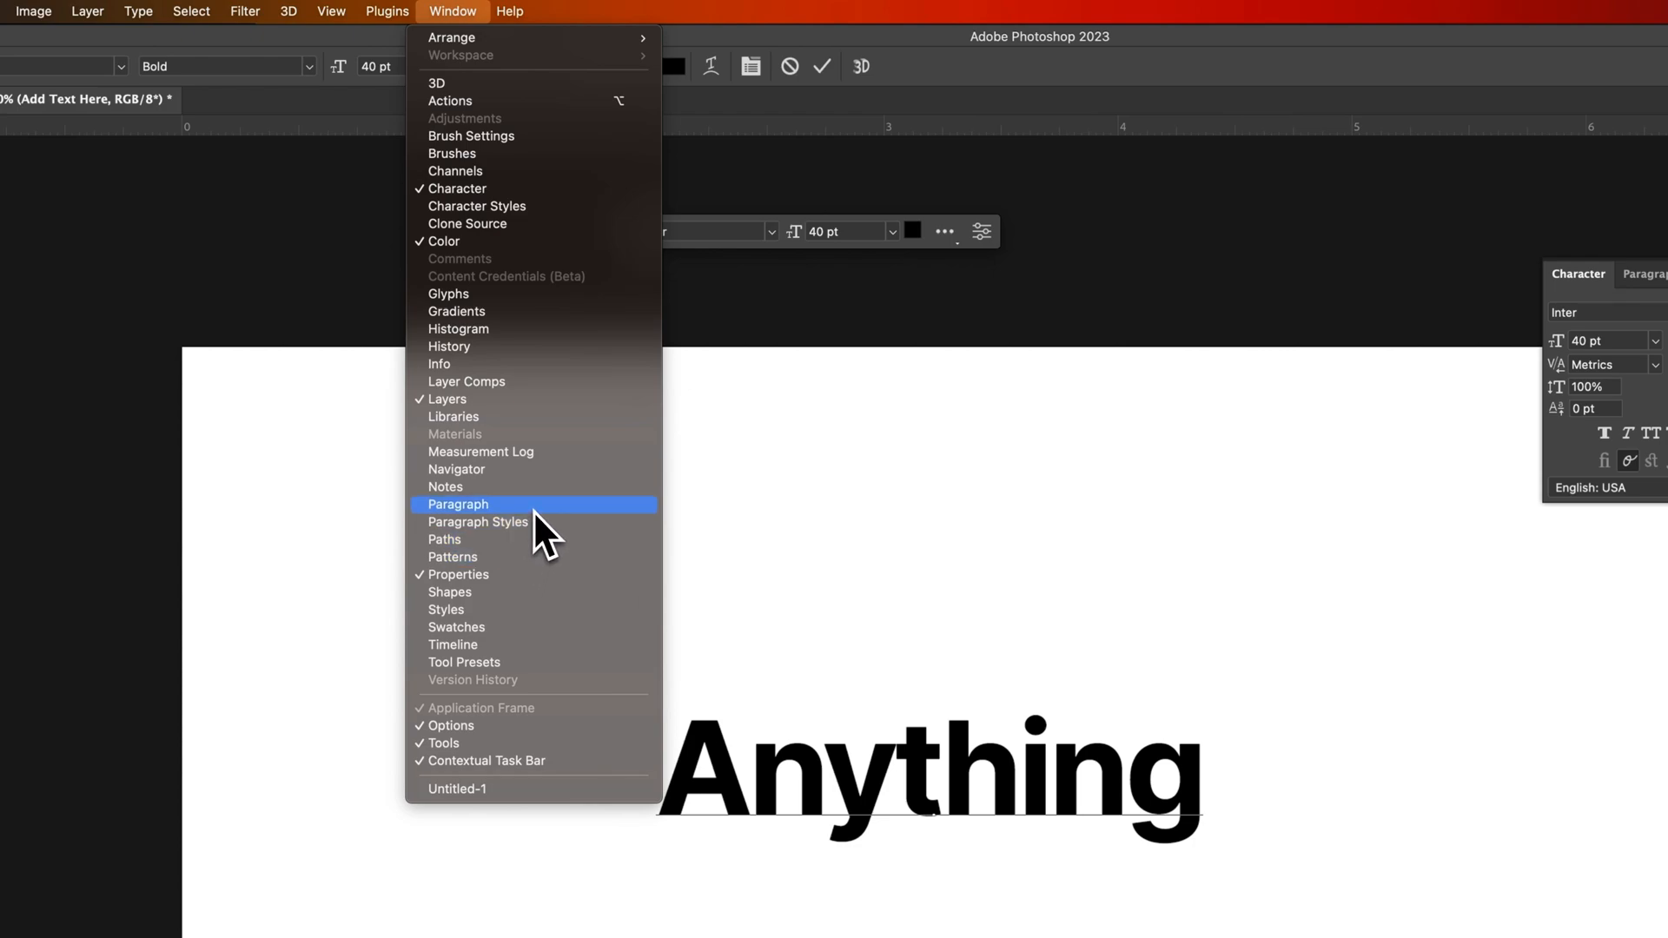
mouse_move(548, 537)
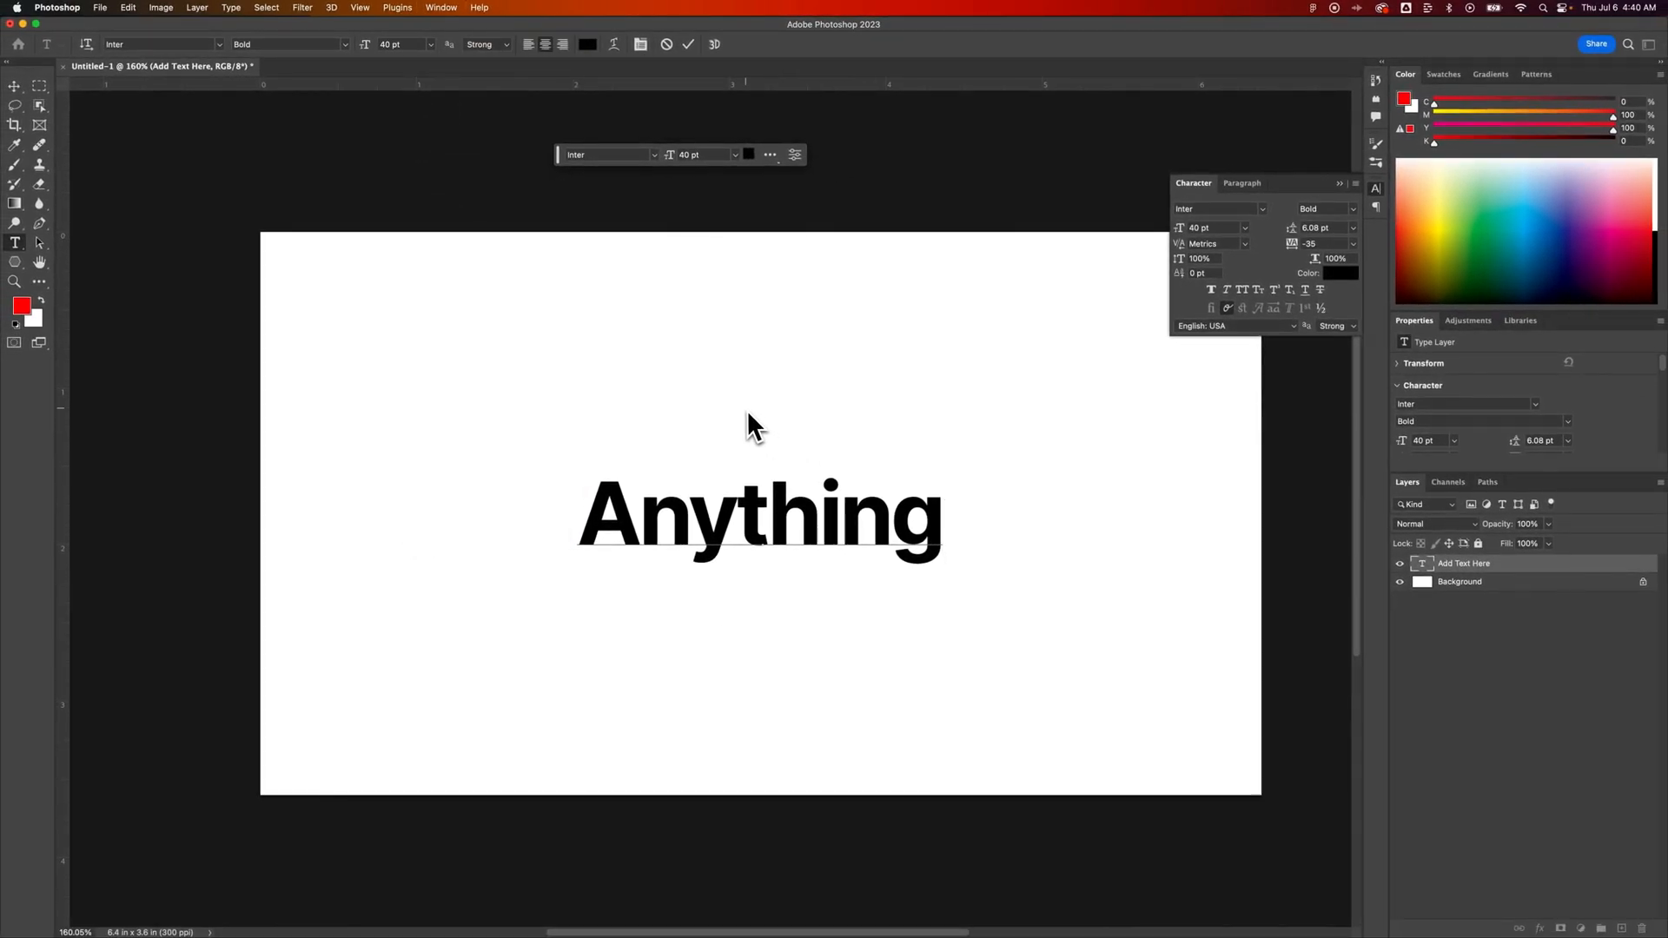
mouse_move(423, 308)
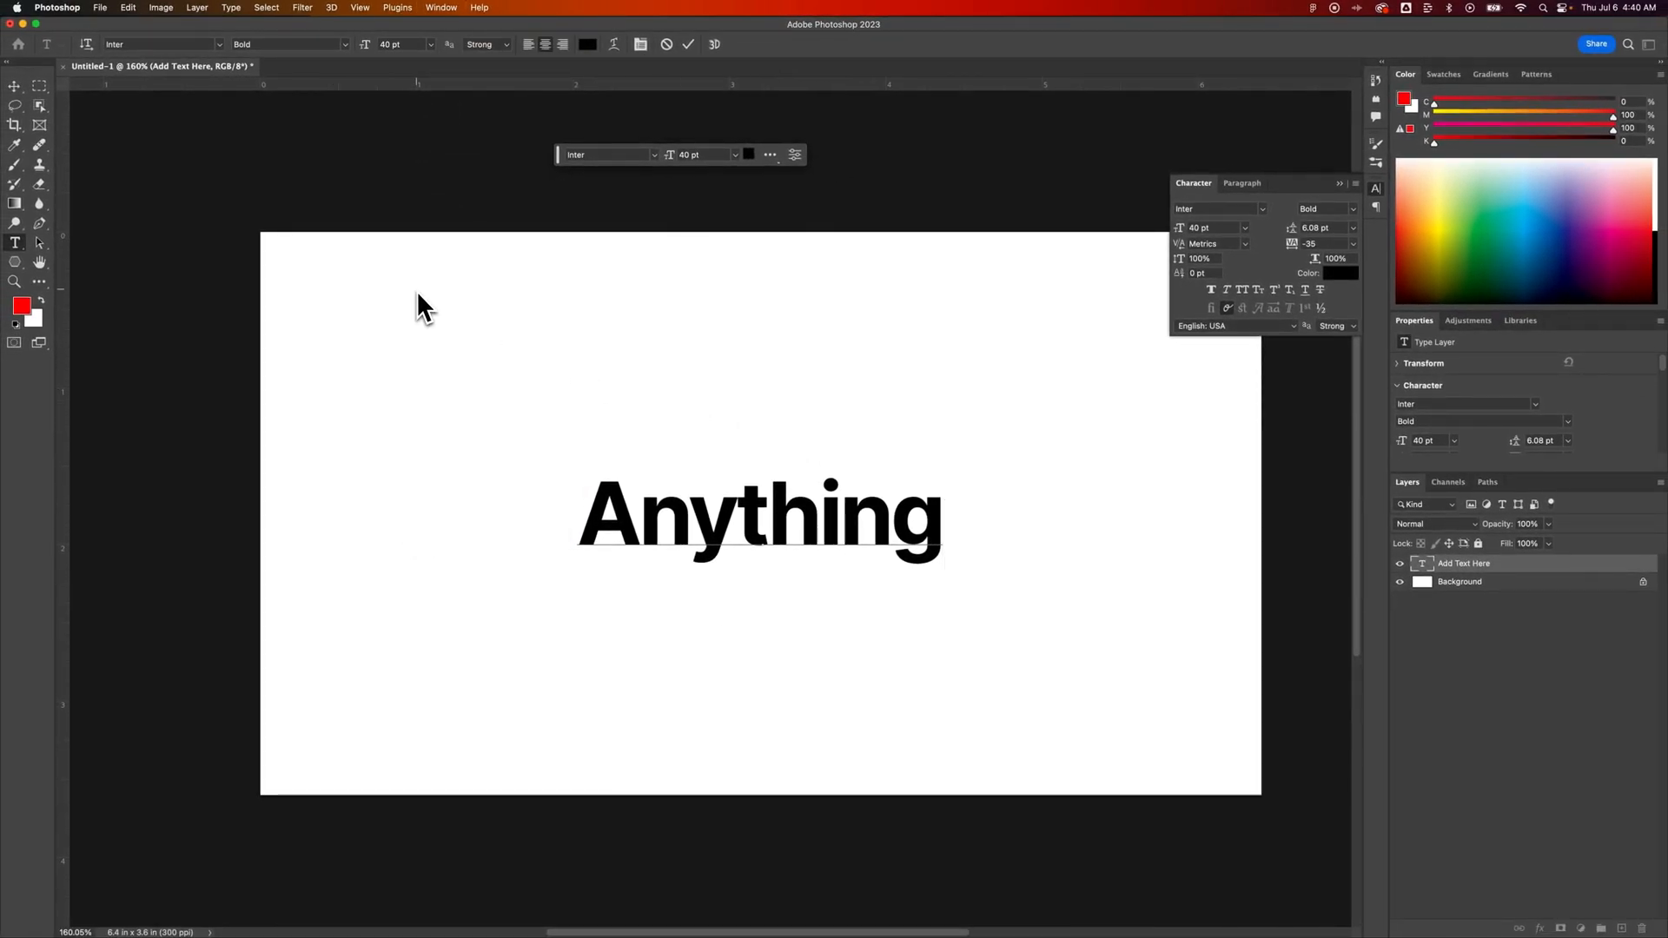
mouse_move(94, 123)
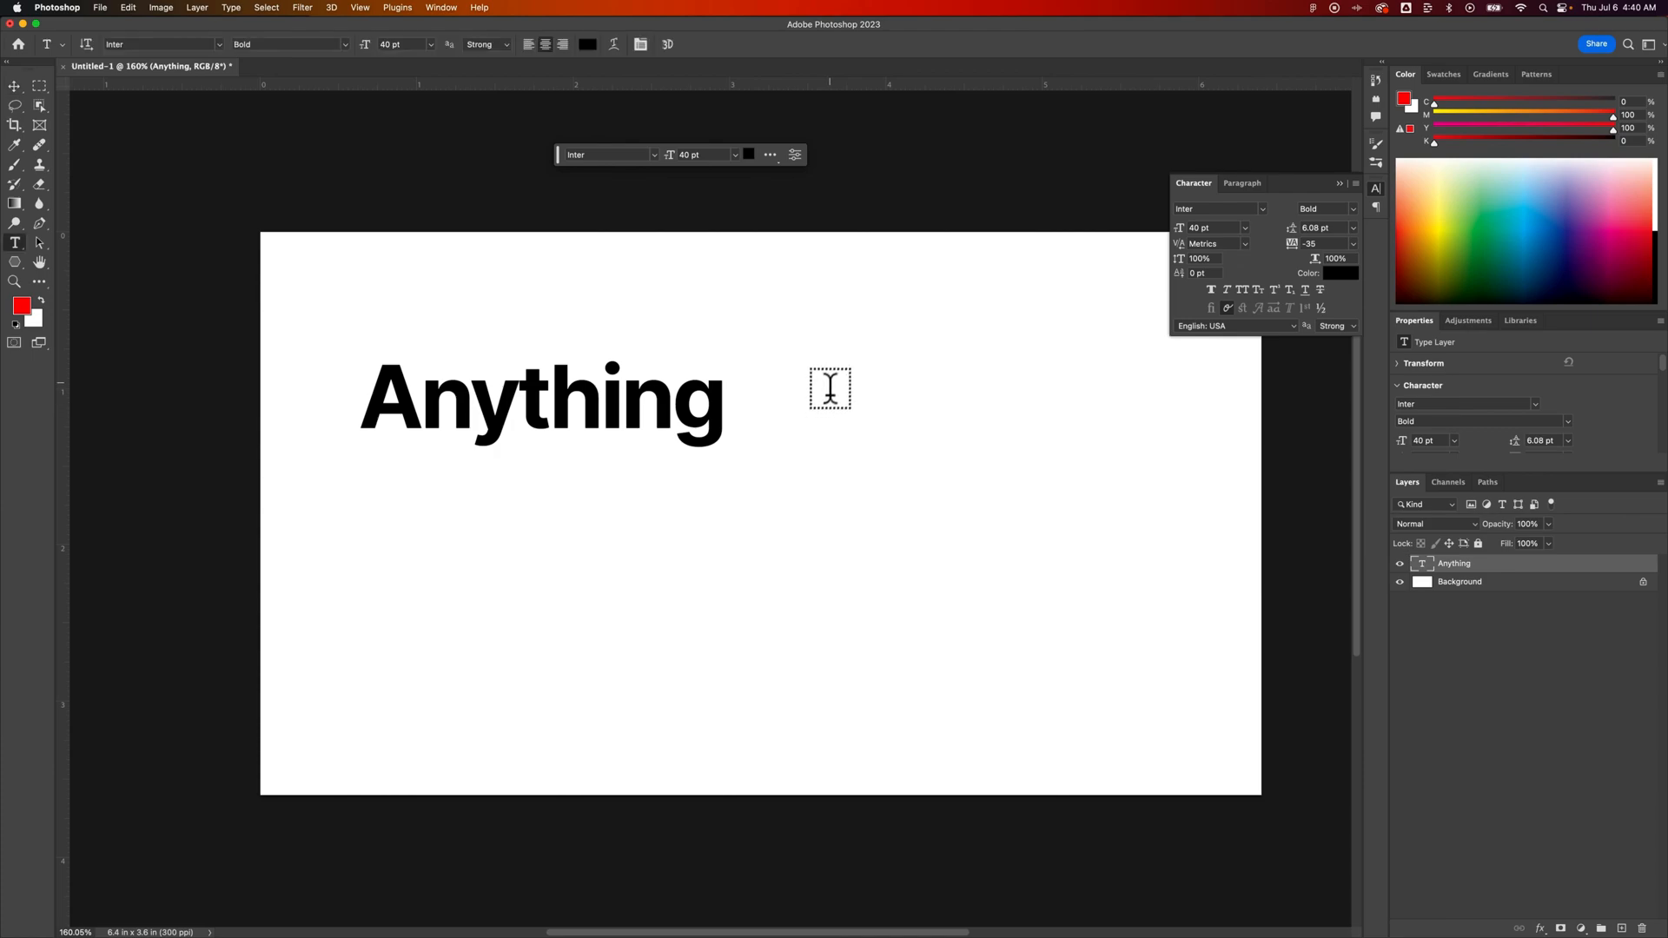
mouse_move(838, 361)
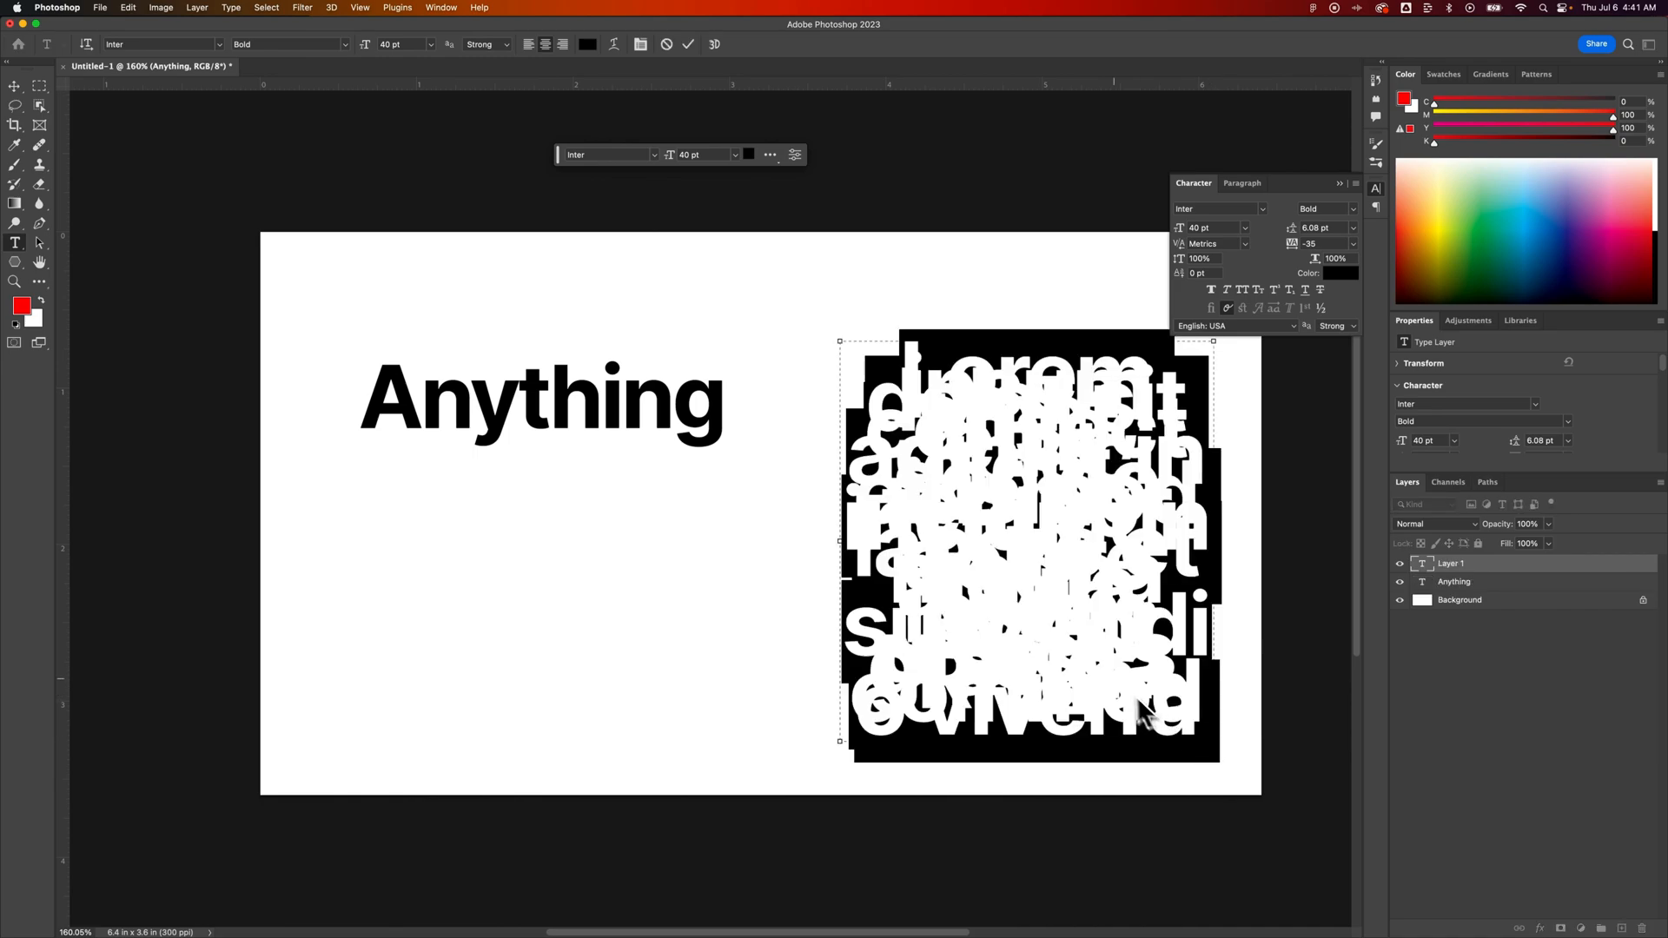
mouse_move(1122, 696)
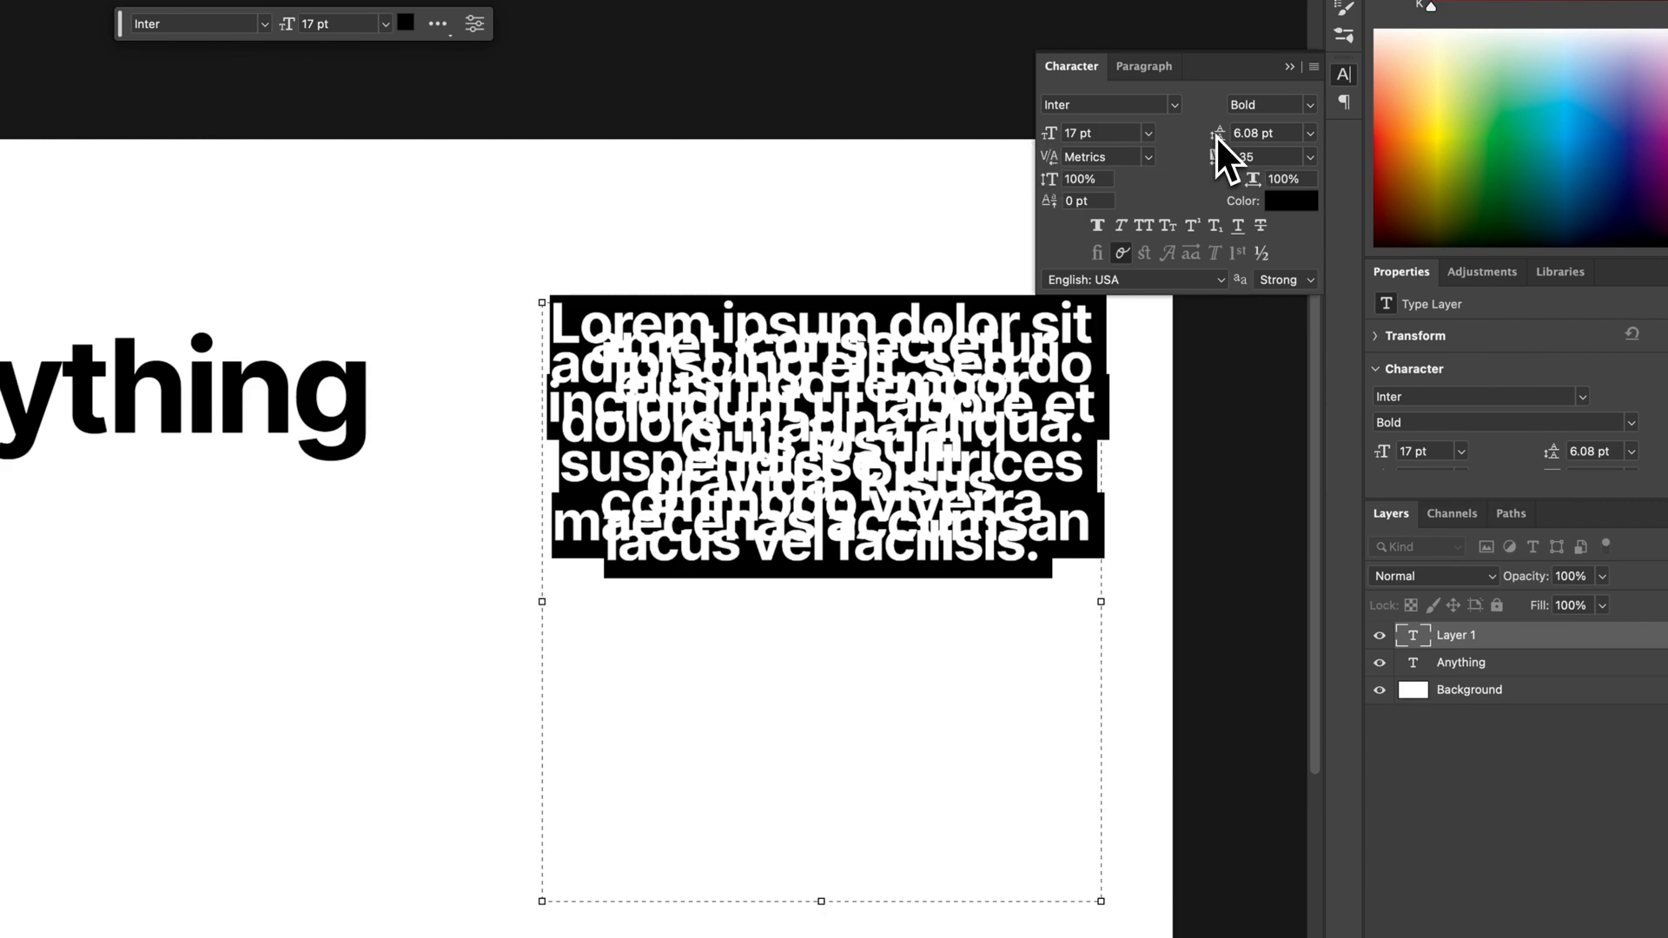
mouse_move(1218, 132)
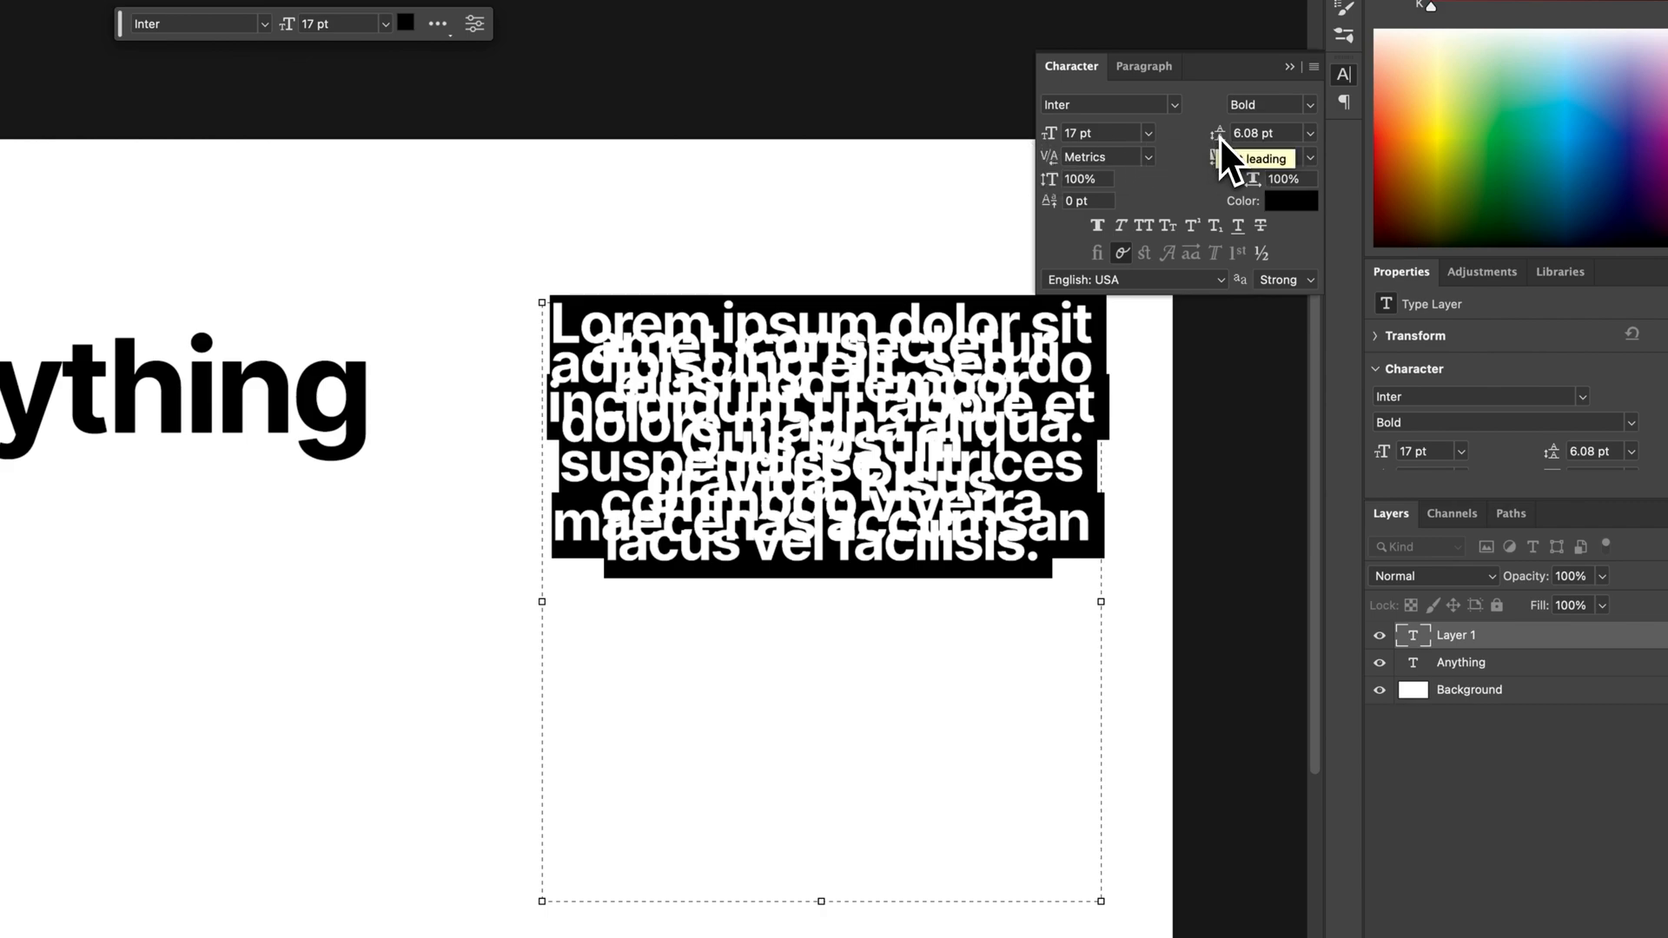
- Set the lorem ipsum paragraph's leading to Auto in the Character panel
left_click(1310, 133)
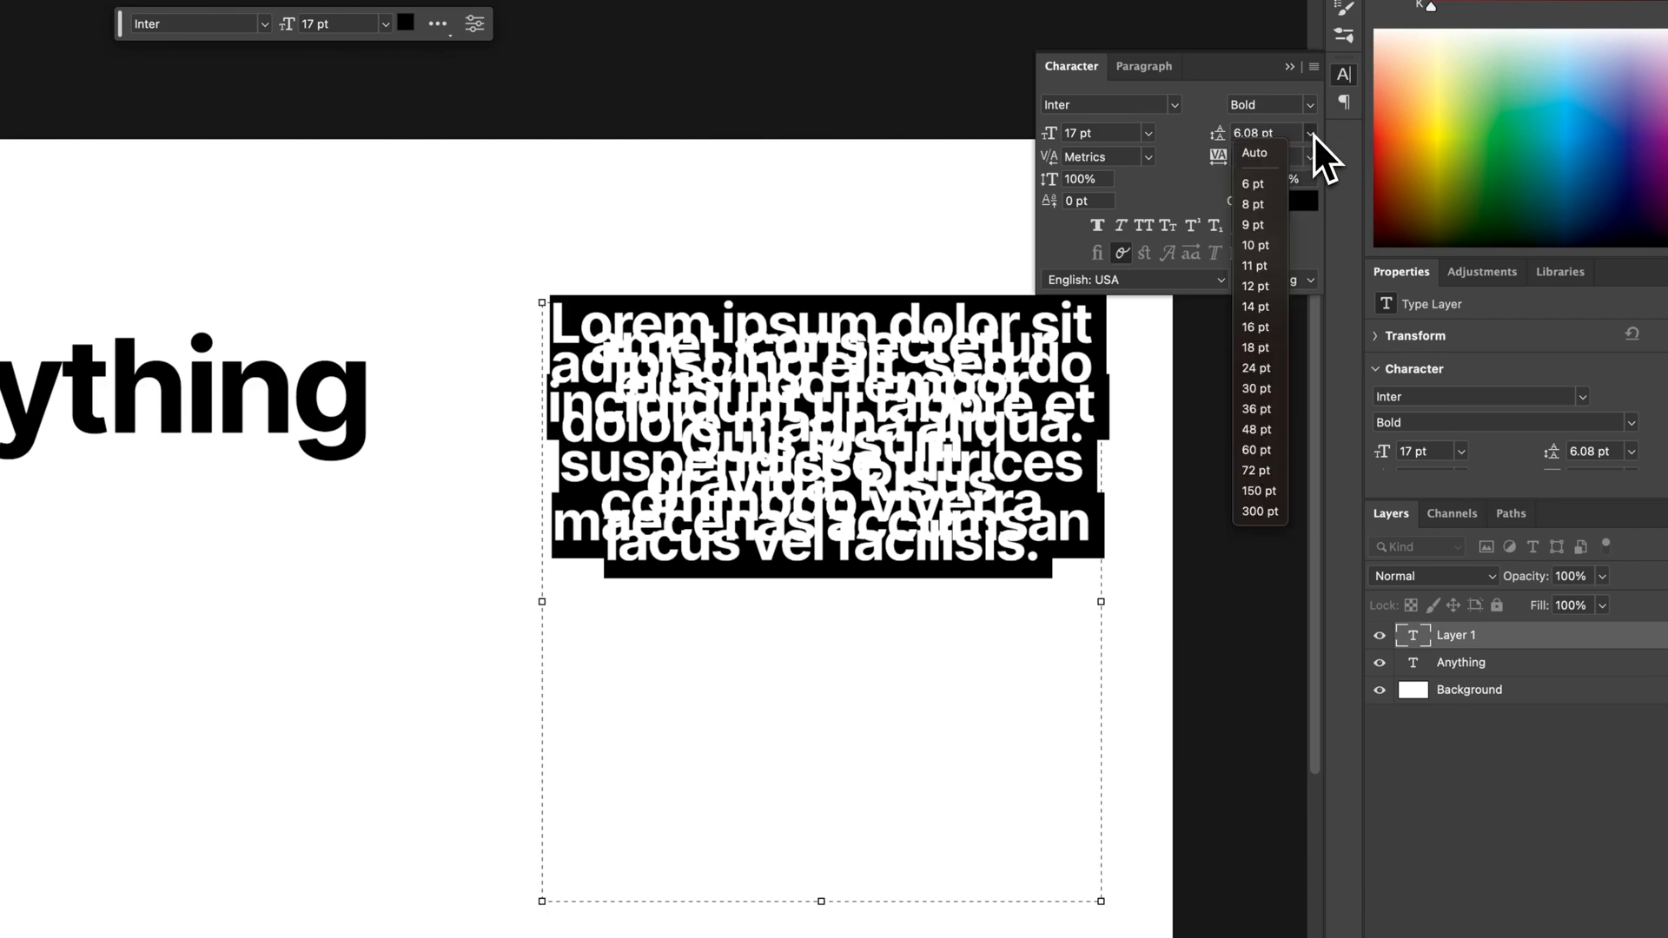
left_click(1252, 152)
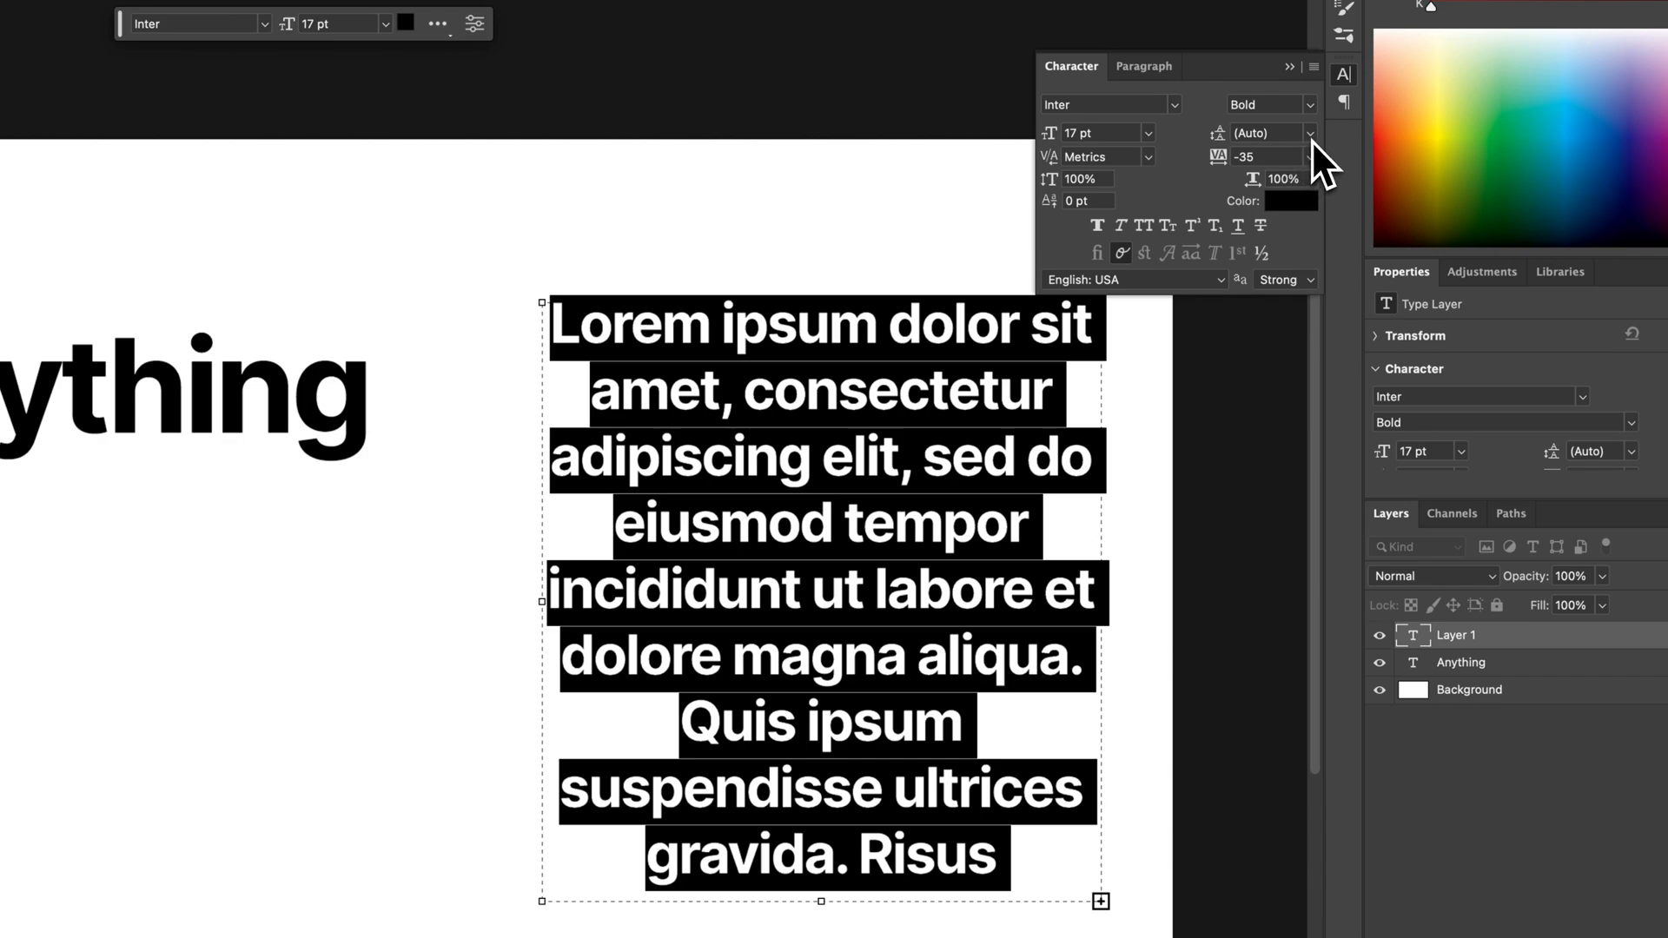
left_click(1309, 133)
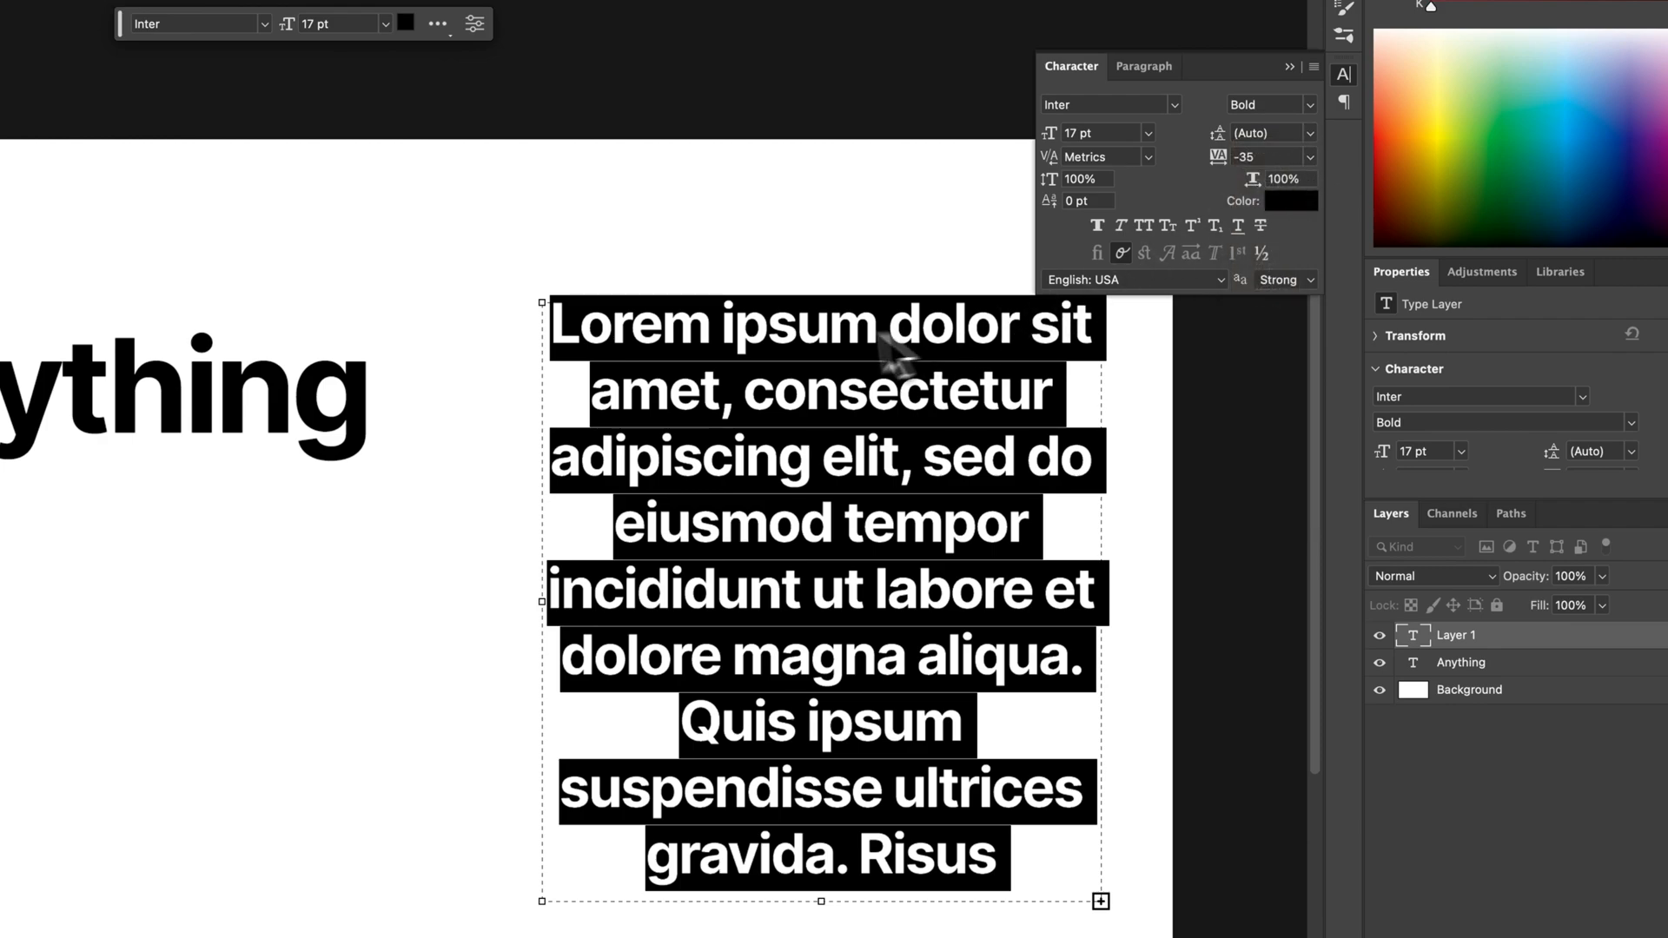
mouse_move(845, 431)
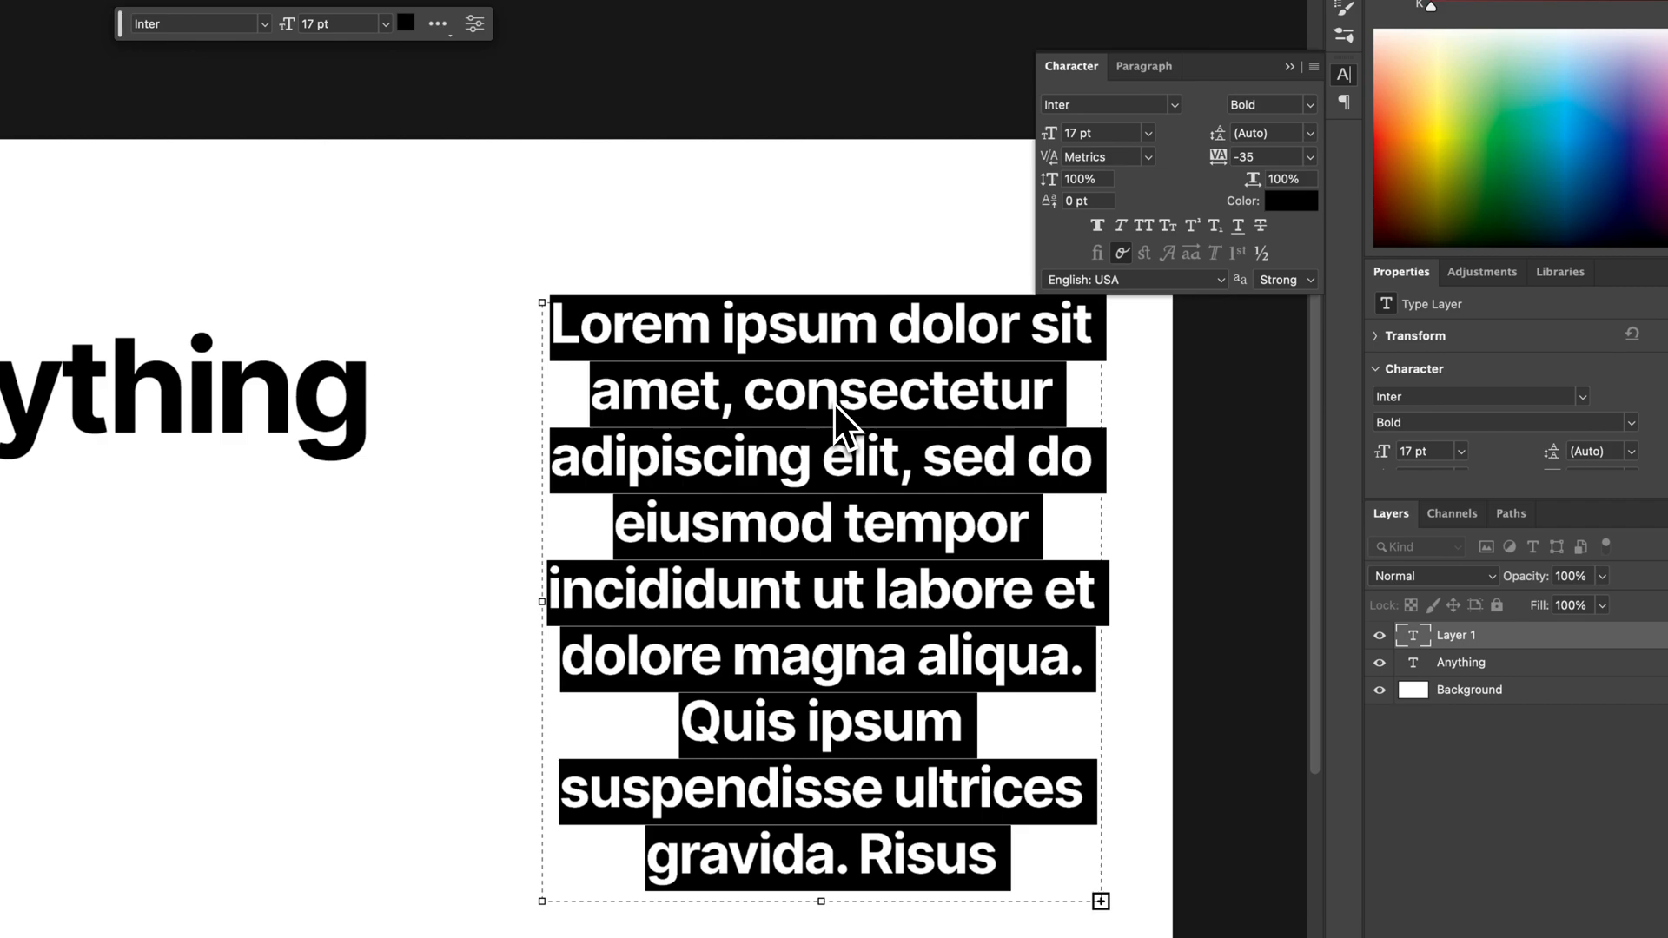
mouse_move(776, 446)
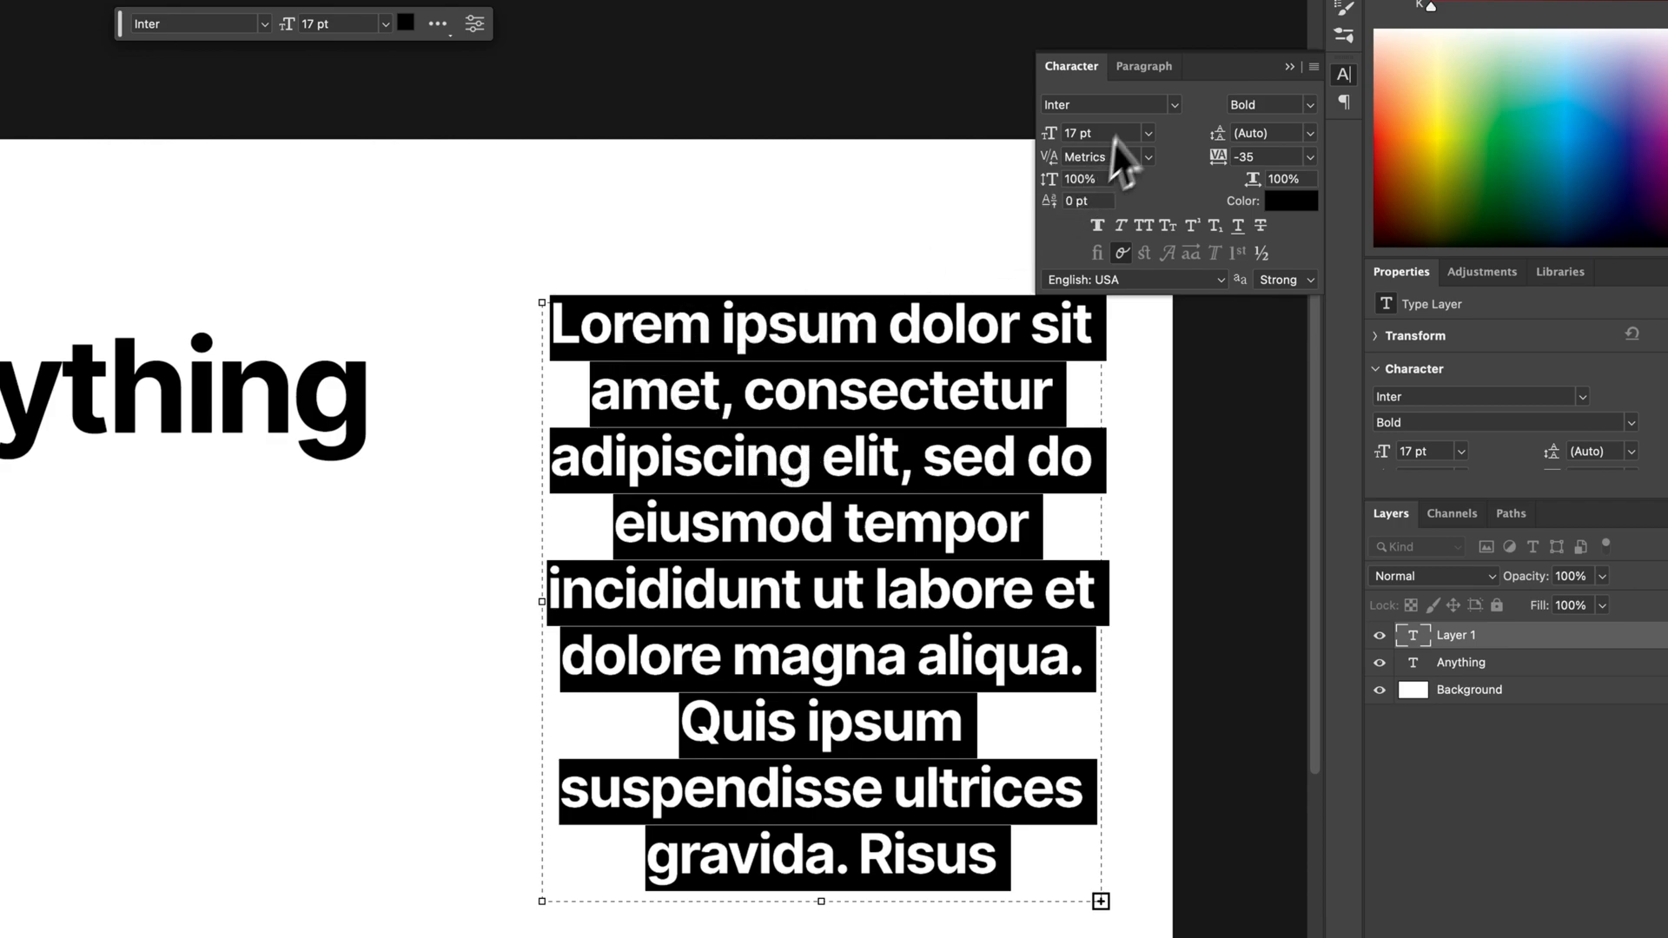
- Justify the lorem ipsum paragraph with last line left, then set it to Left Align Text
left_click(1143, 66)
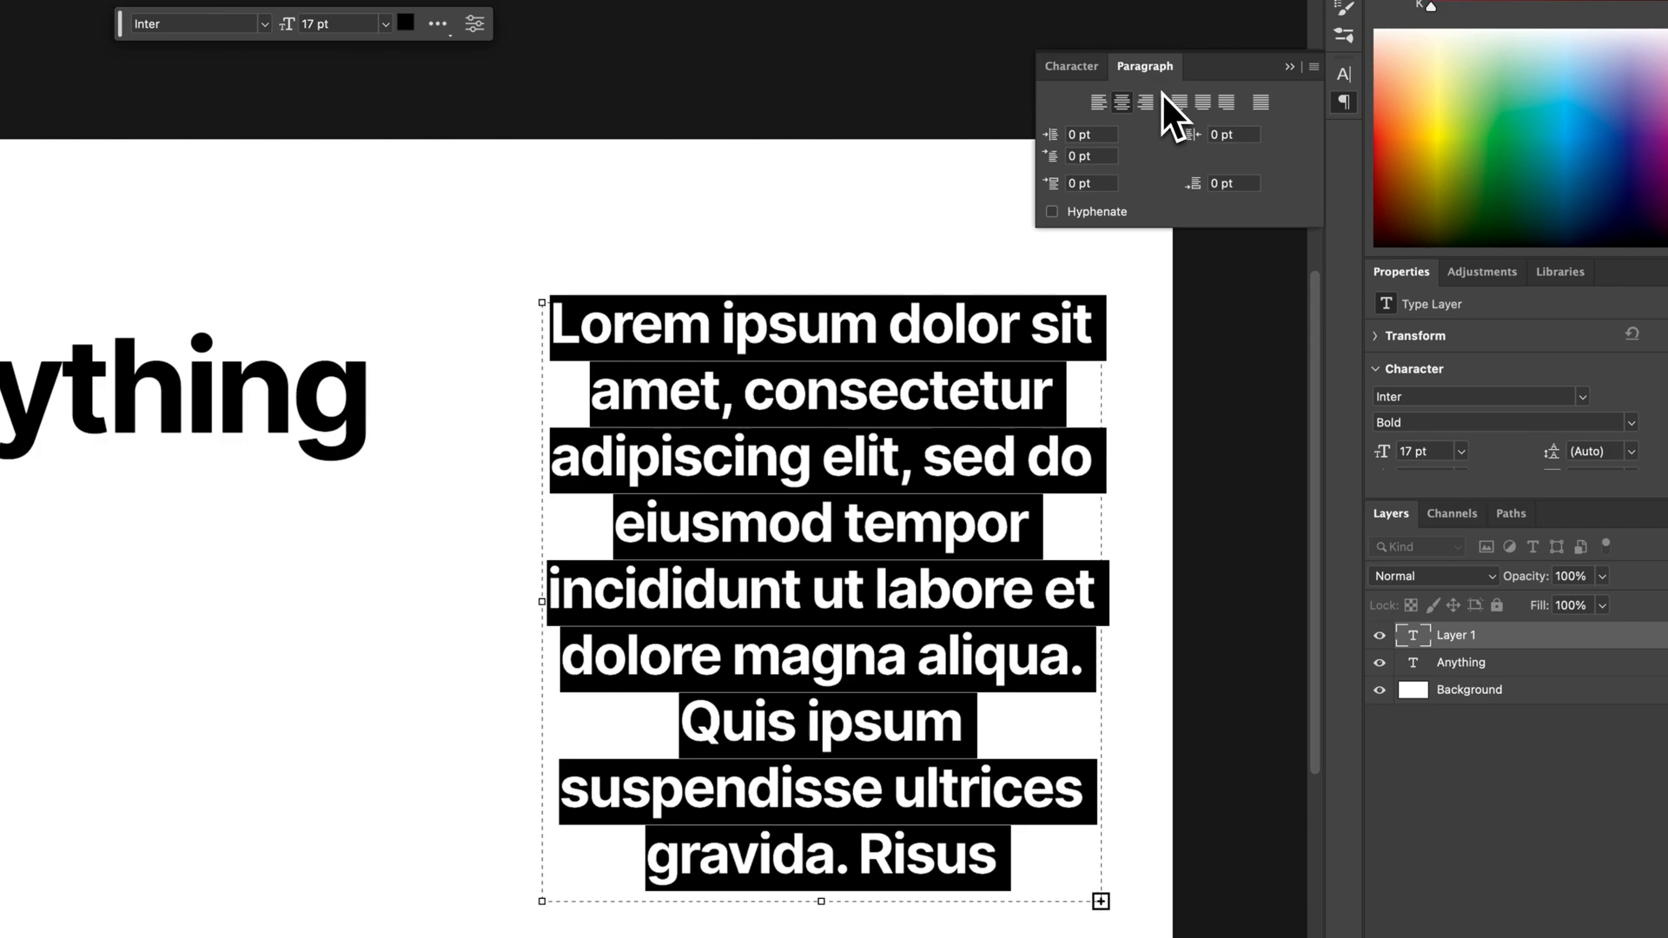
mouse_move(1178, 106)
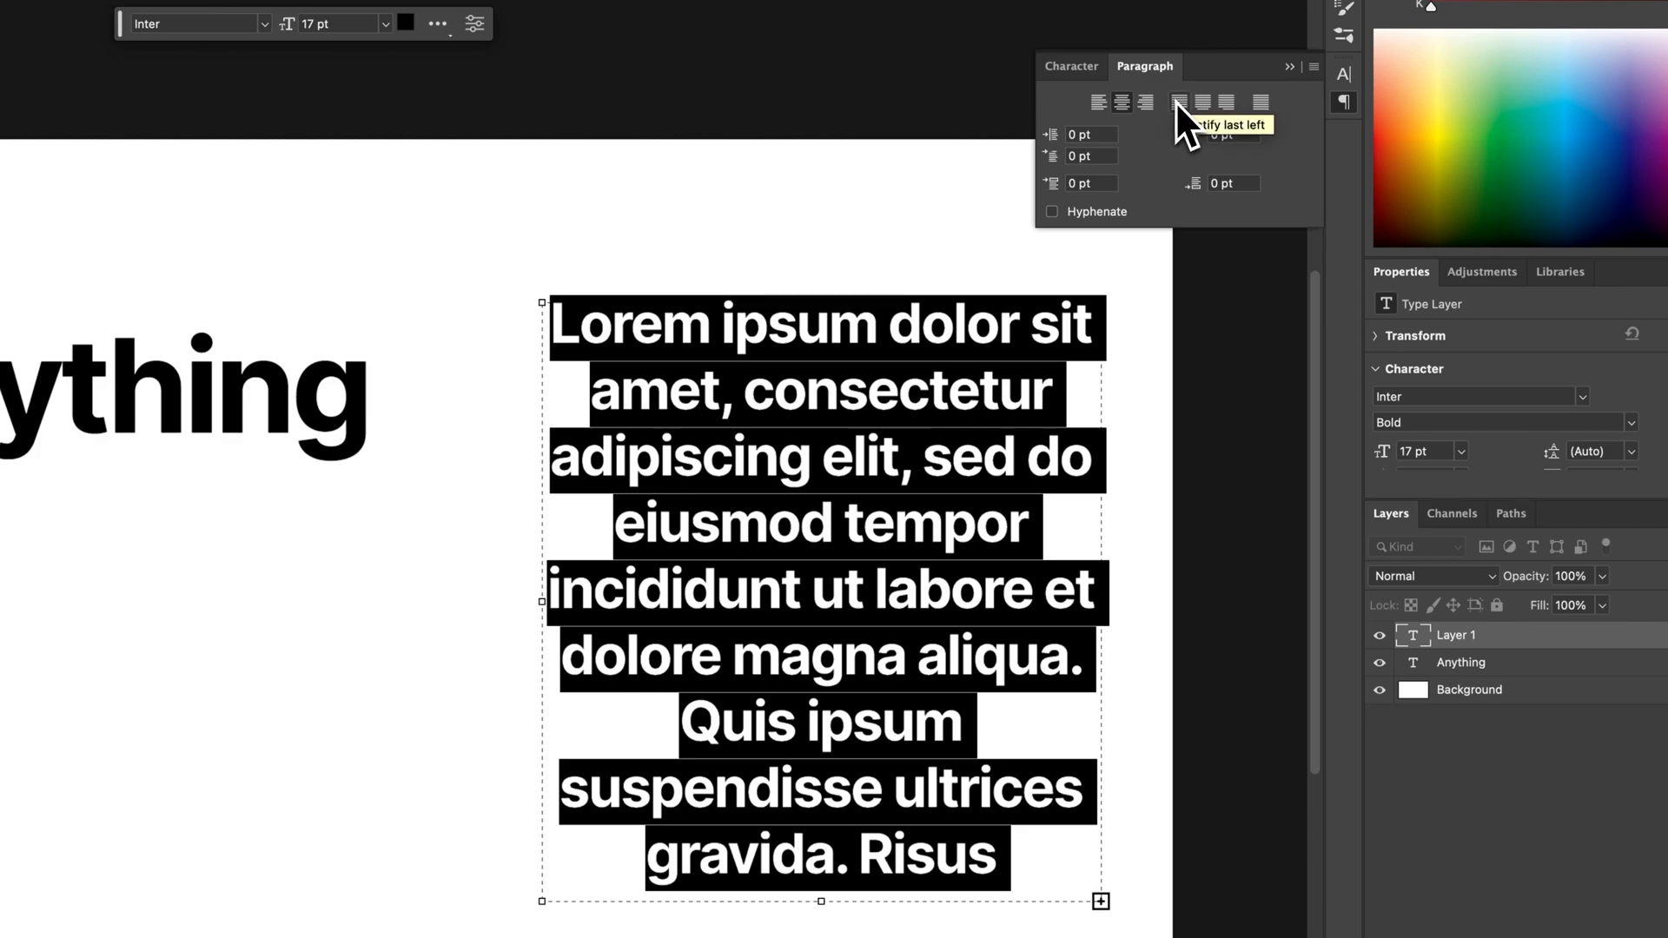
left_click(1177, 104)
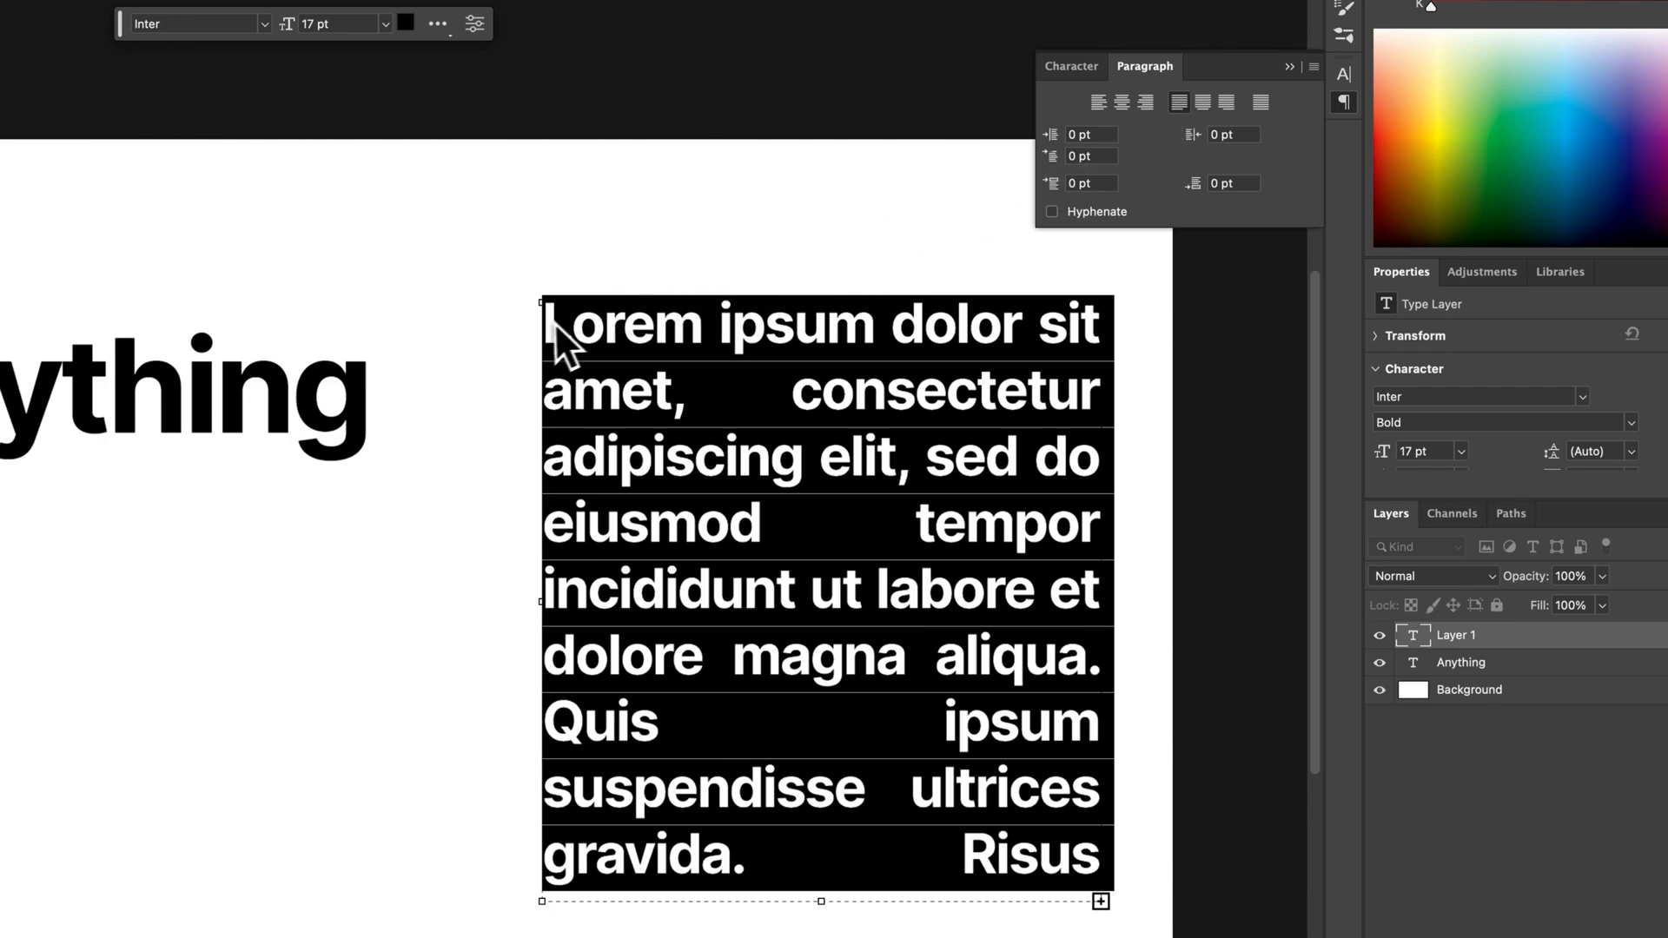
mouse_move(1085, 373)
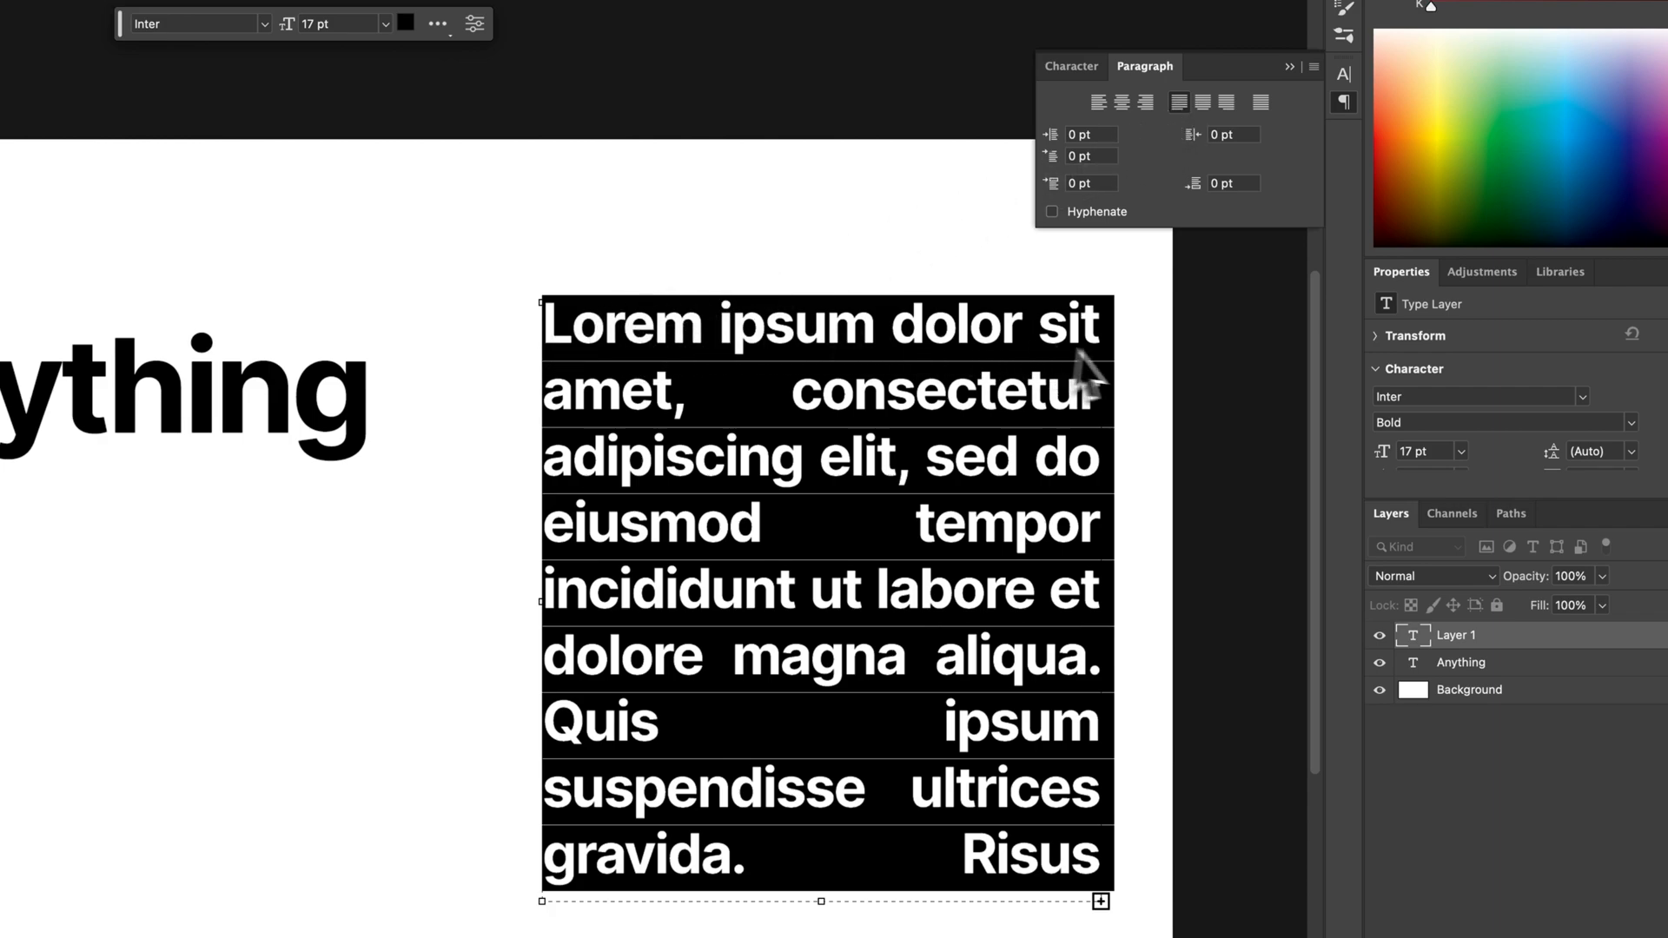
mouse_move(1086, 408)
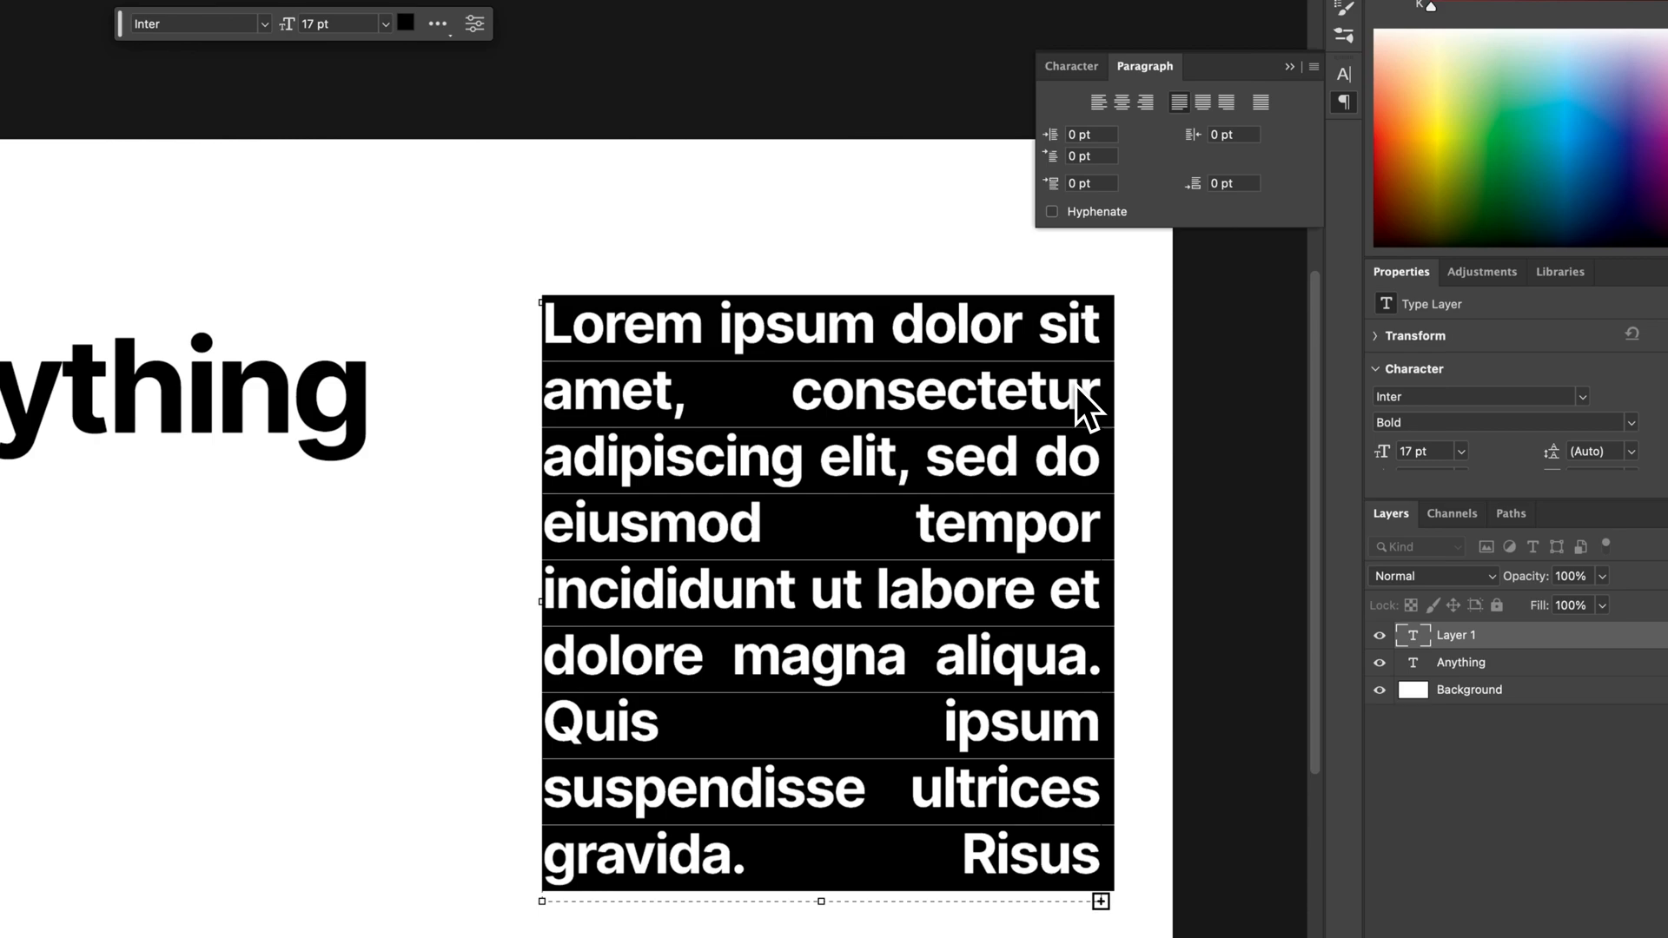
mouse_move(1080, 149)
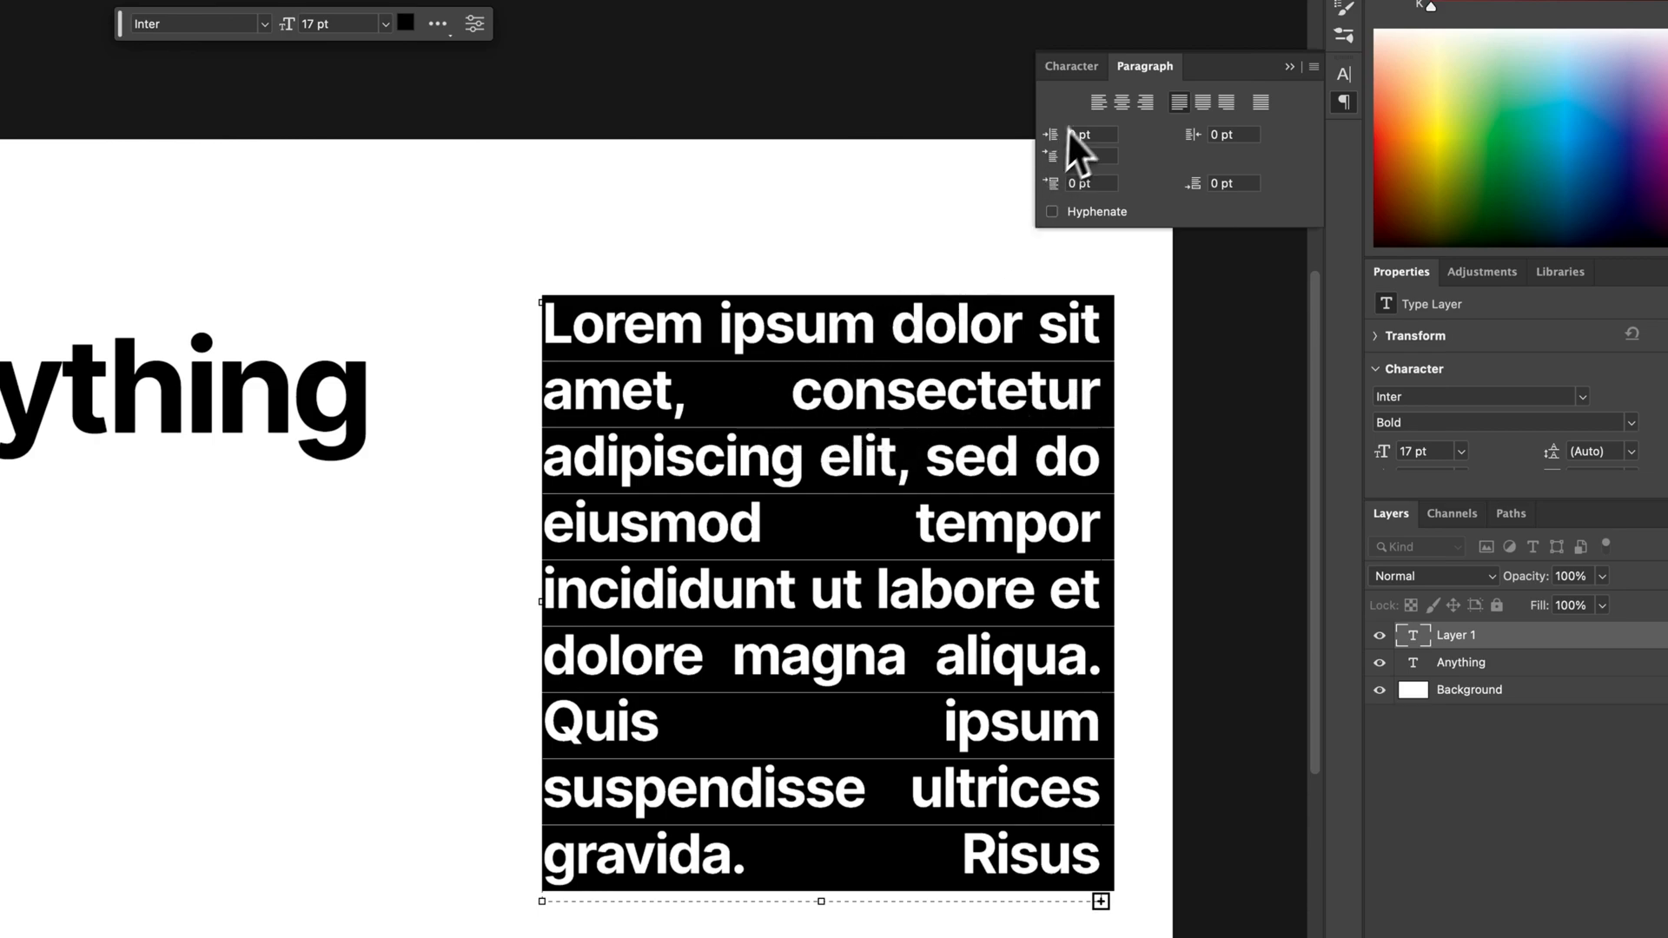
left_click(1097, 102)
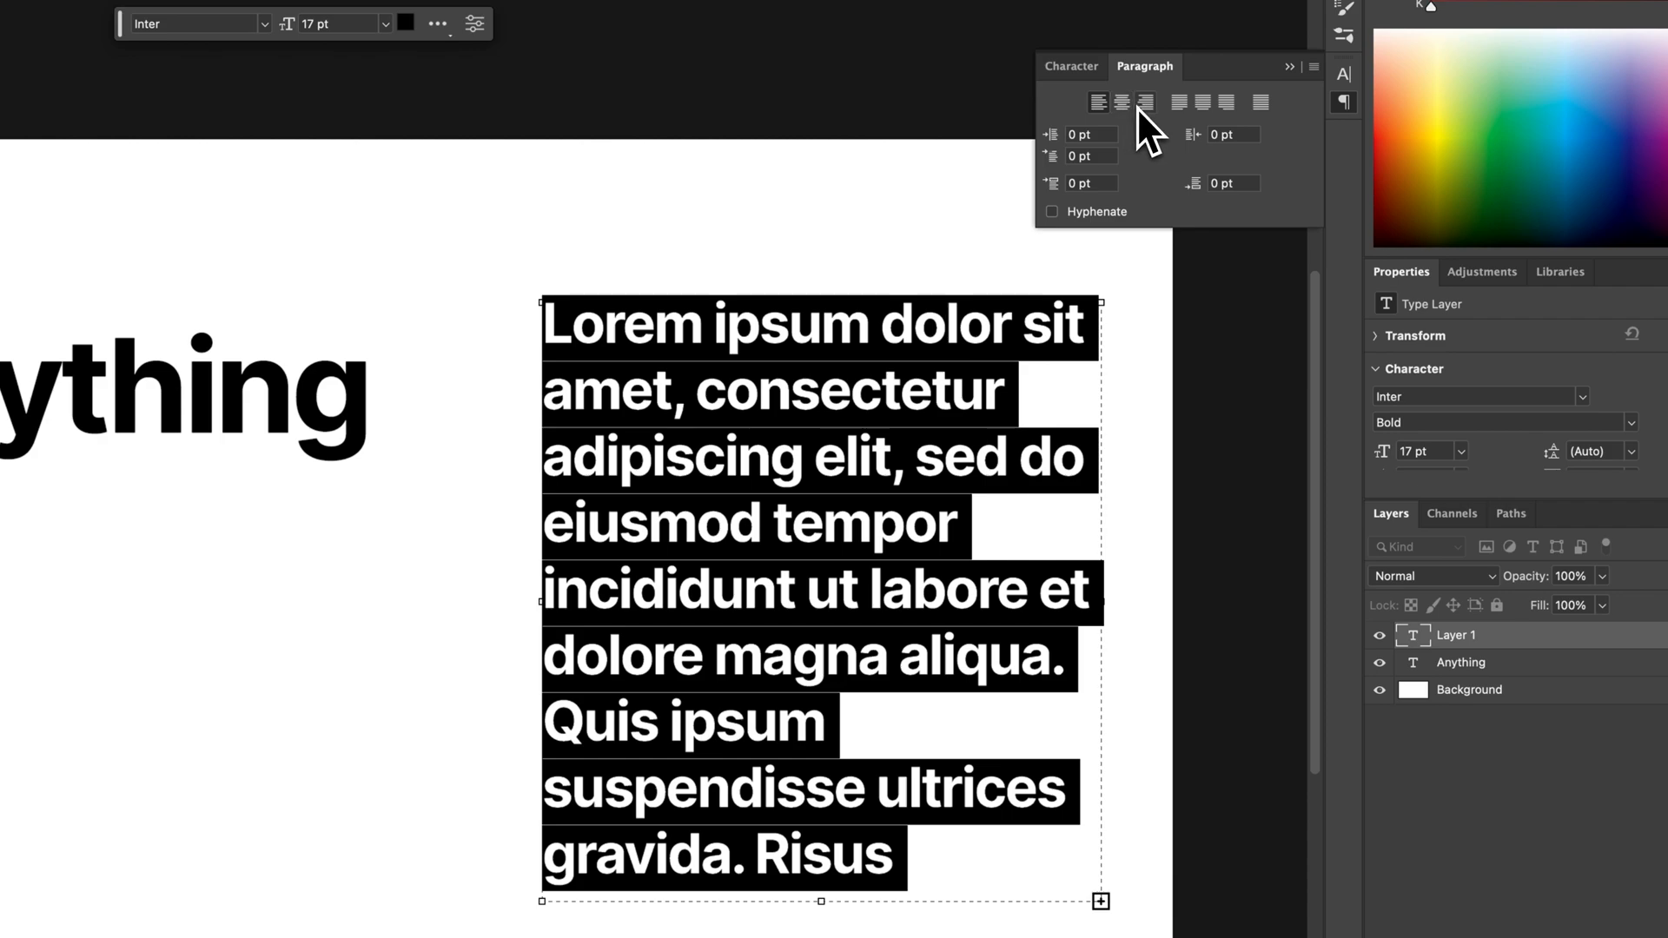
mouse_move(1091, 170)
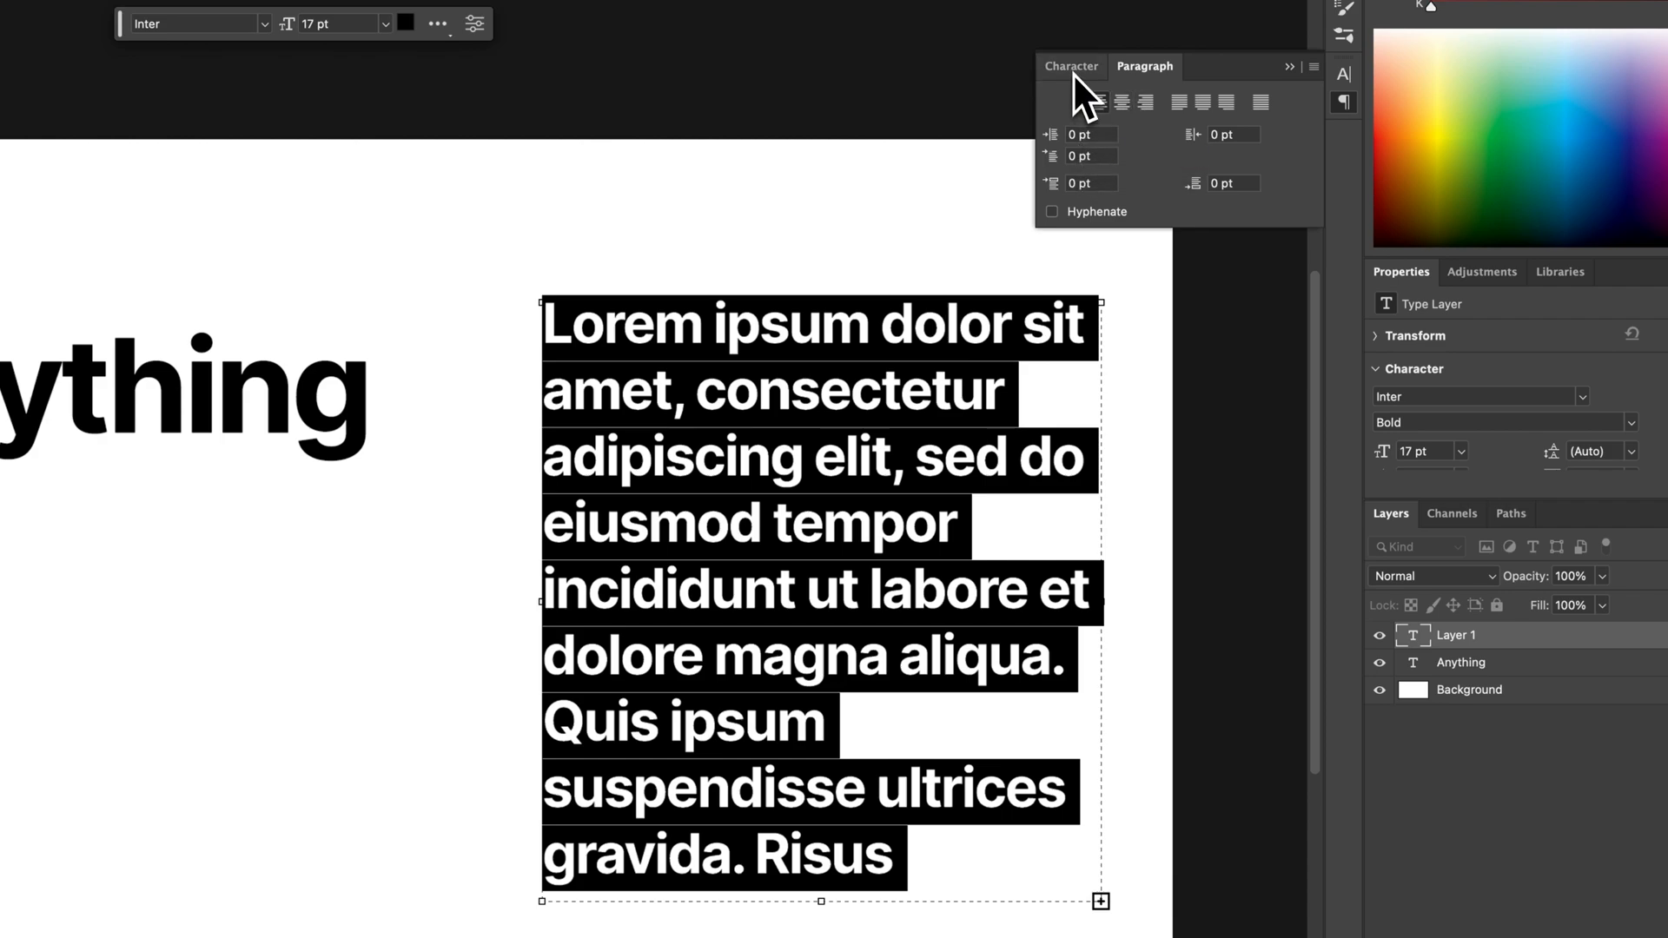
left_click(1071, 66)
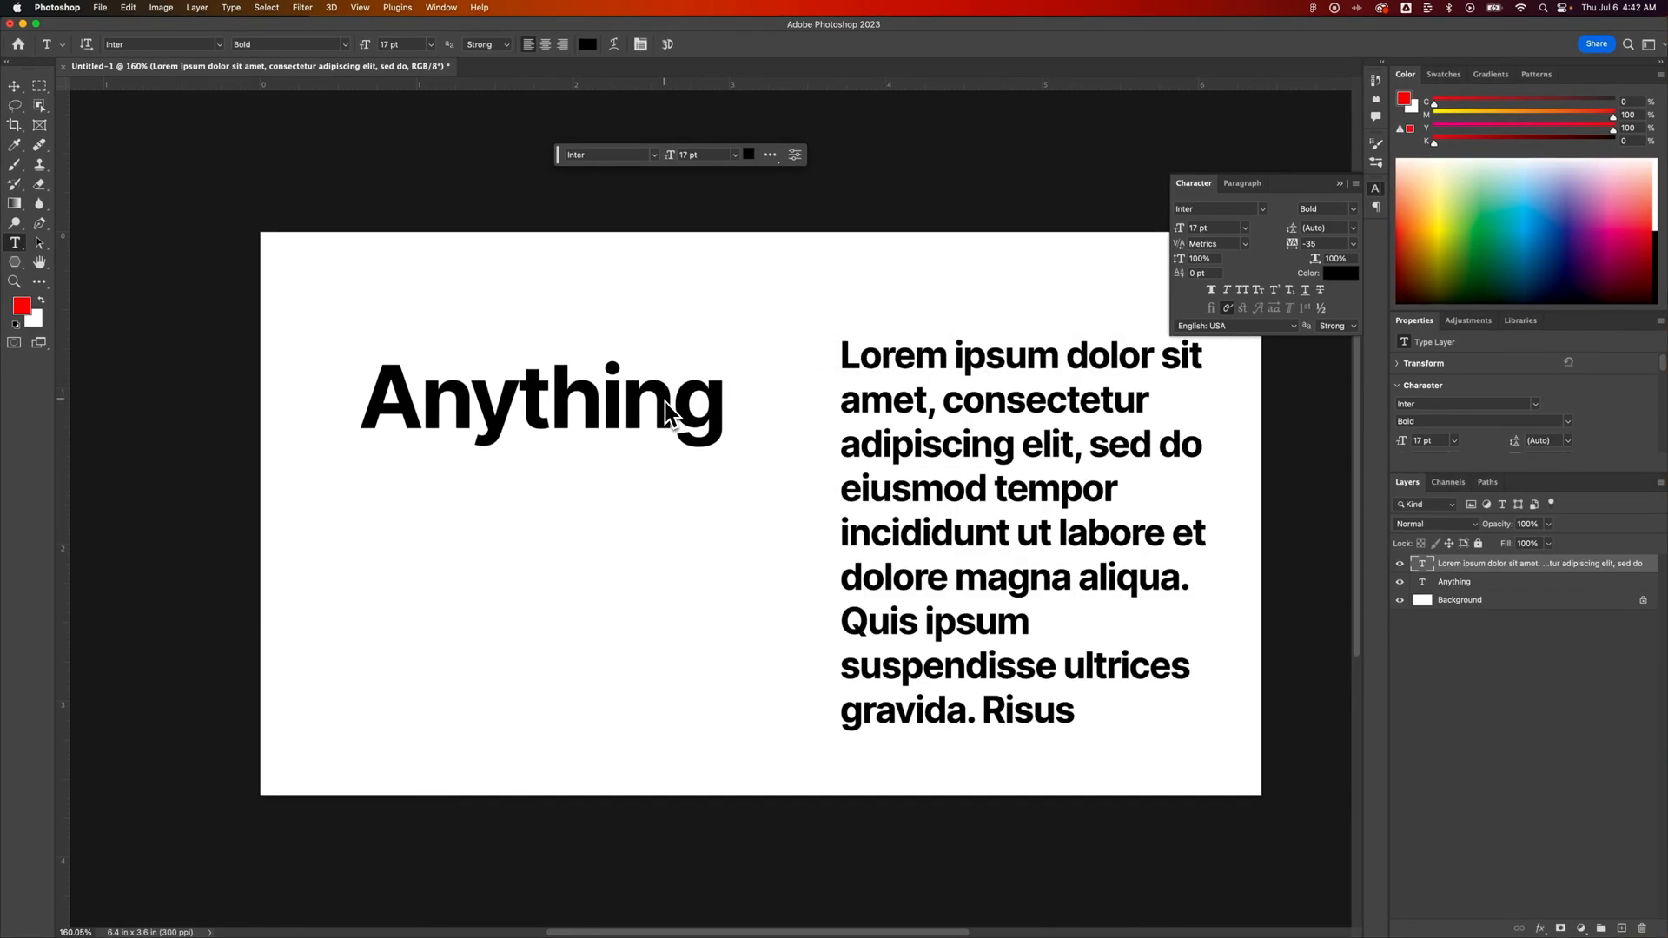
mouse_move(721, 412)
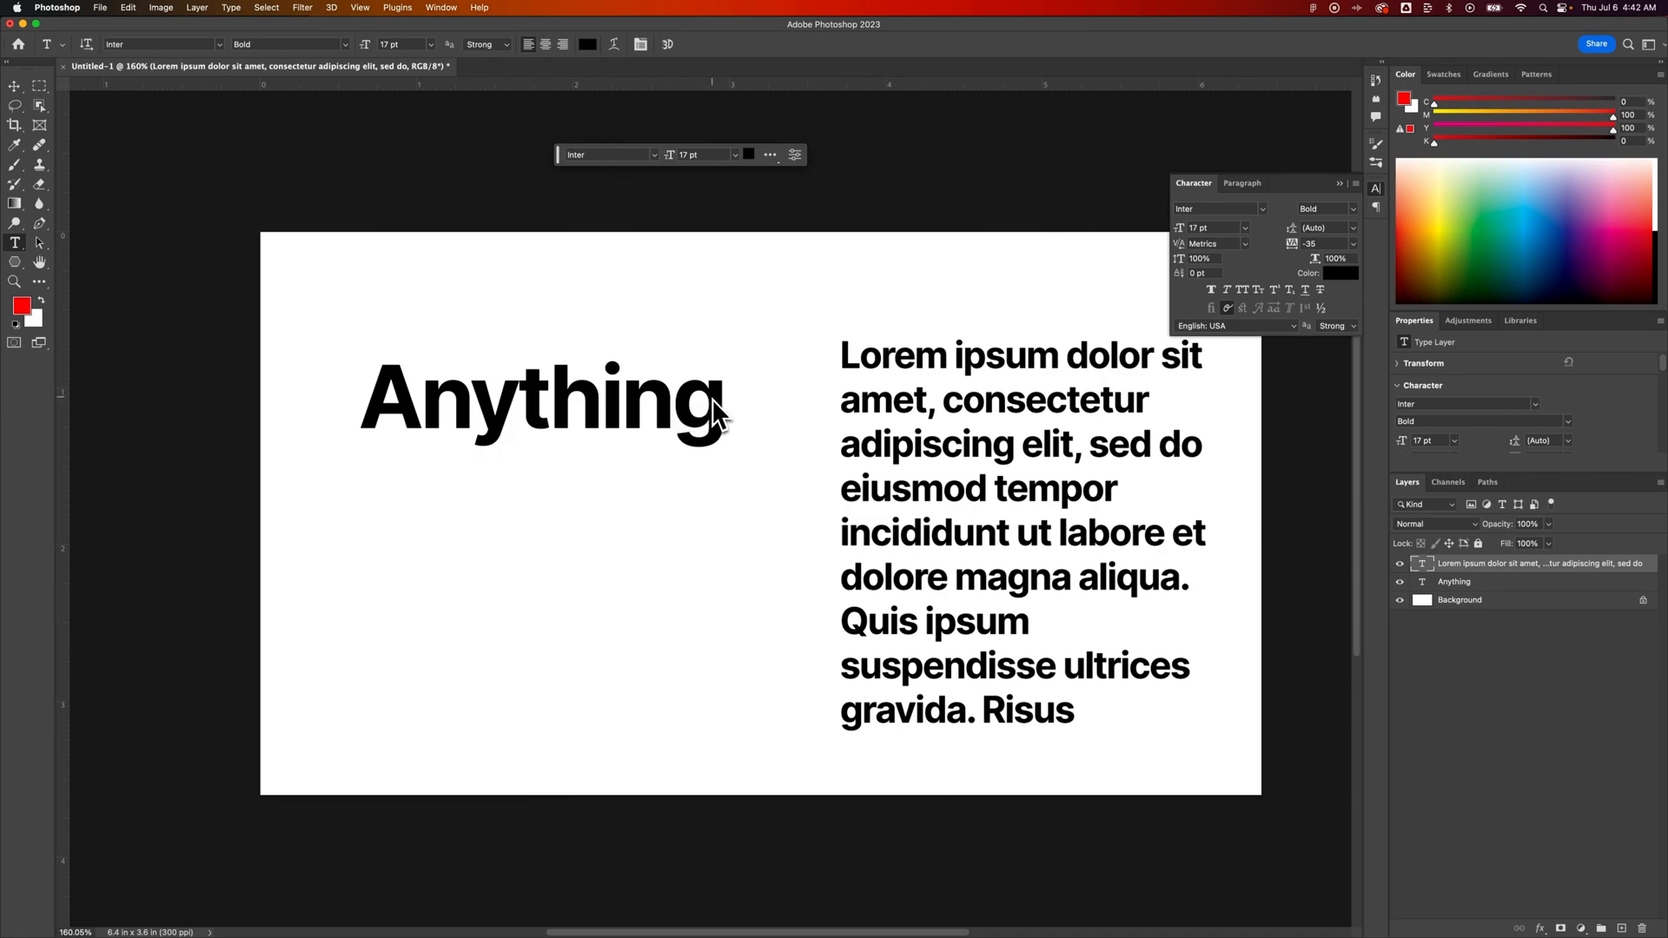
mouse_move(959, 351)
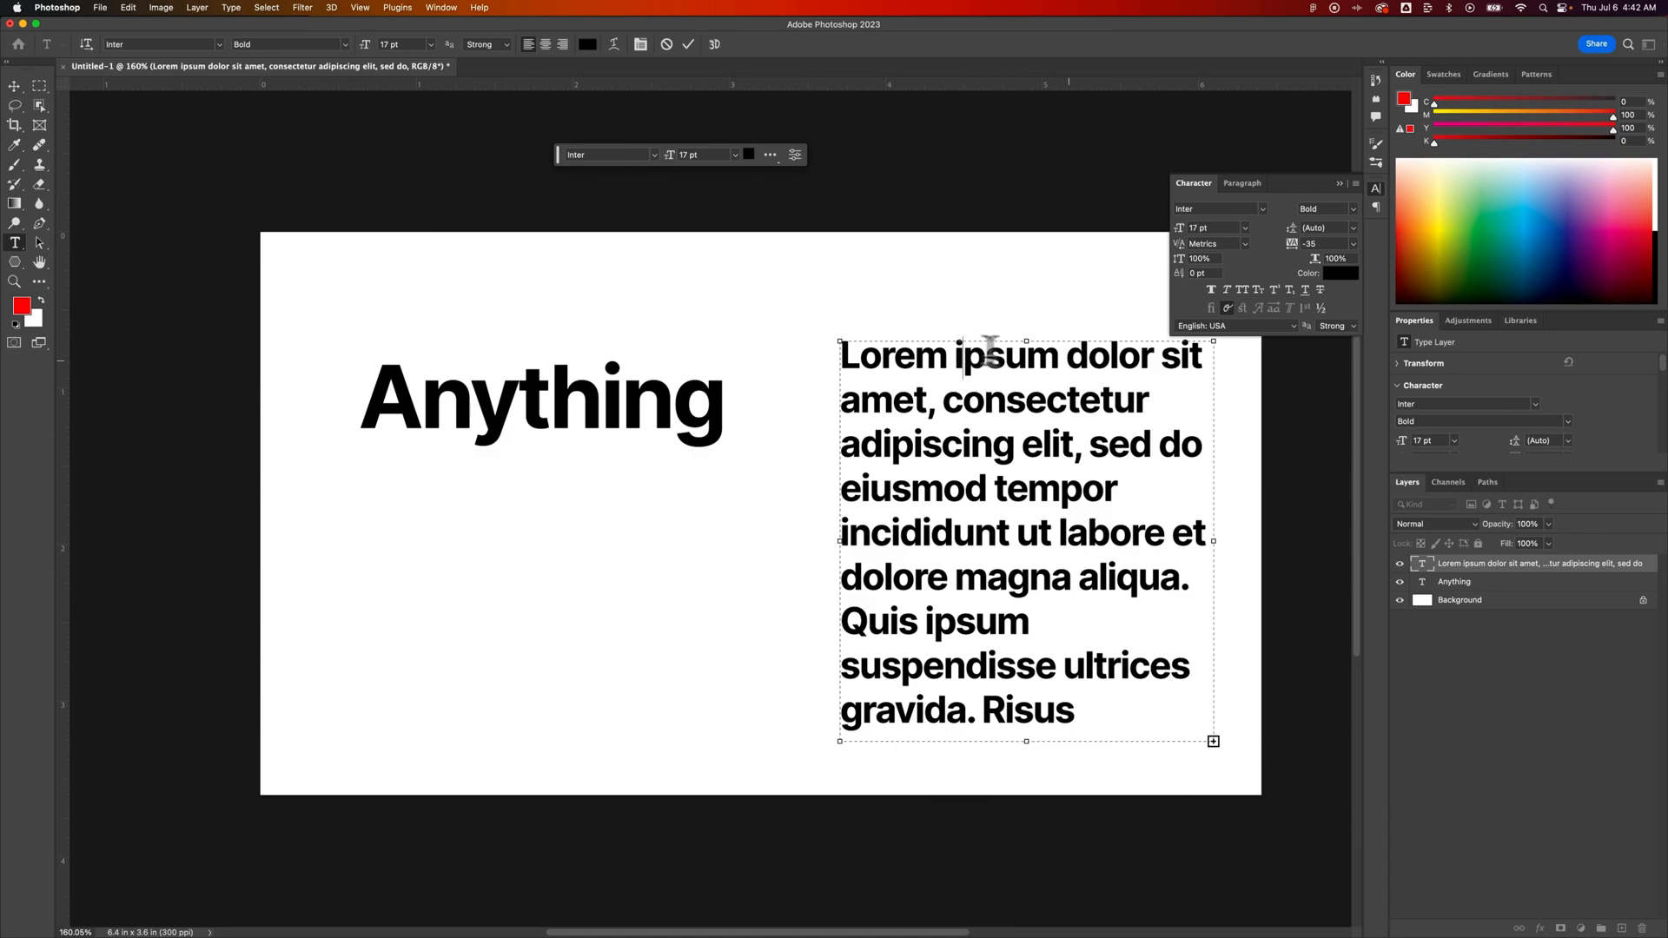
mouse_move(984, 431)
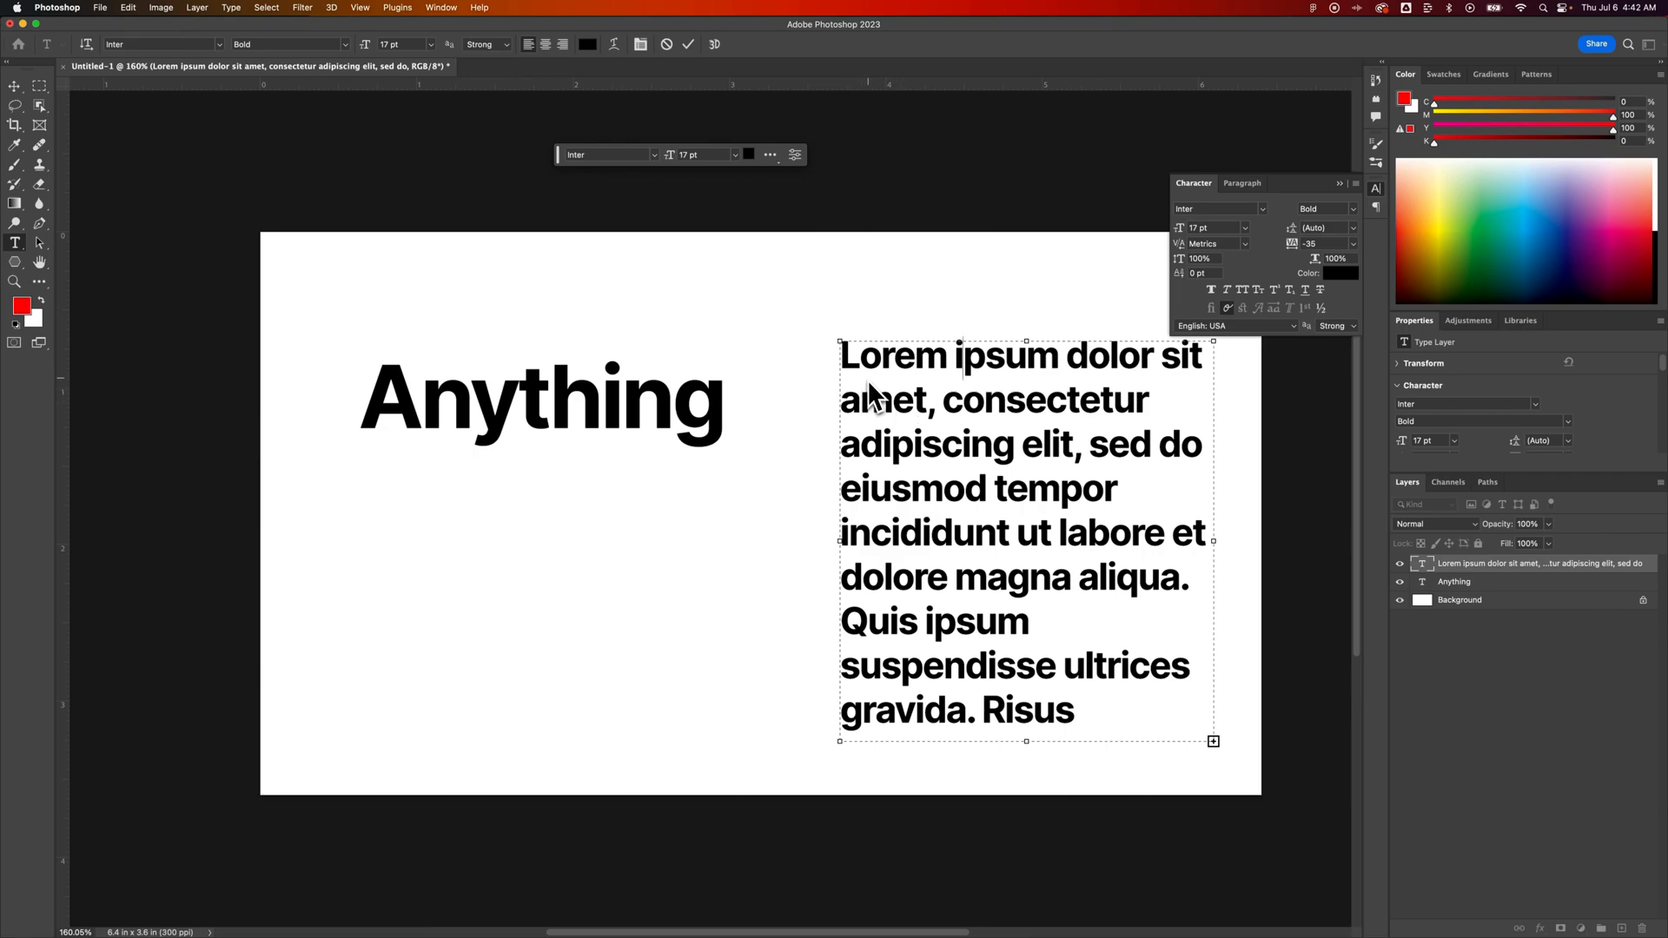
mouse_move(303, 59)
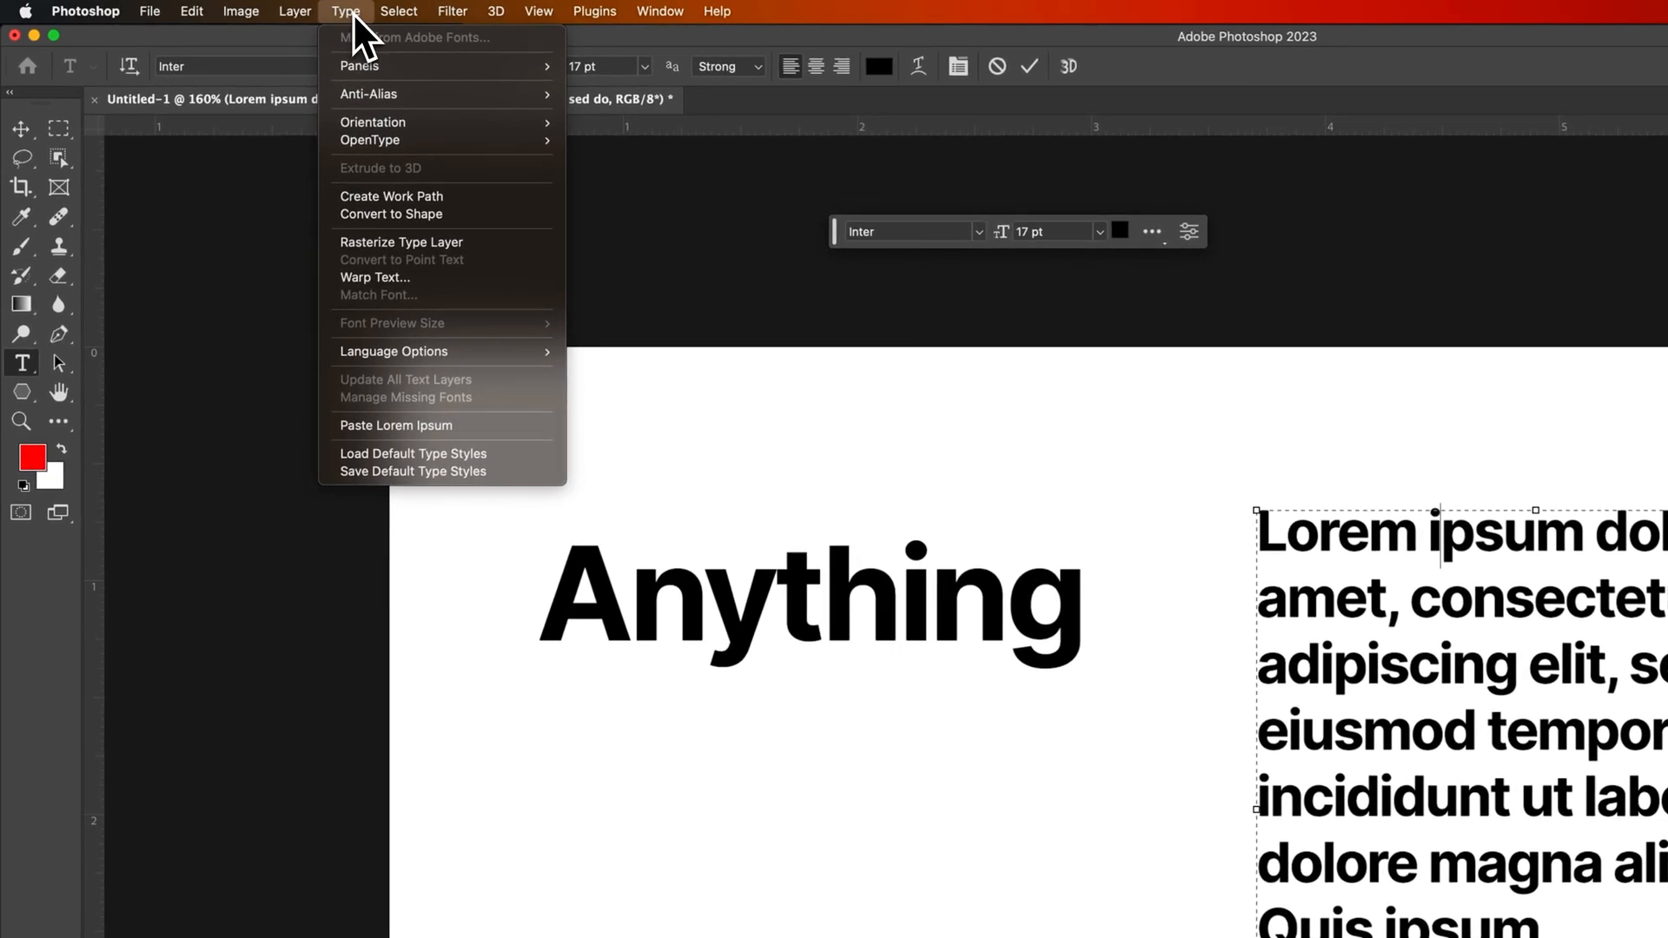
mouse_move(358, 65)
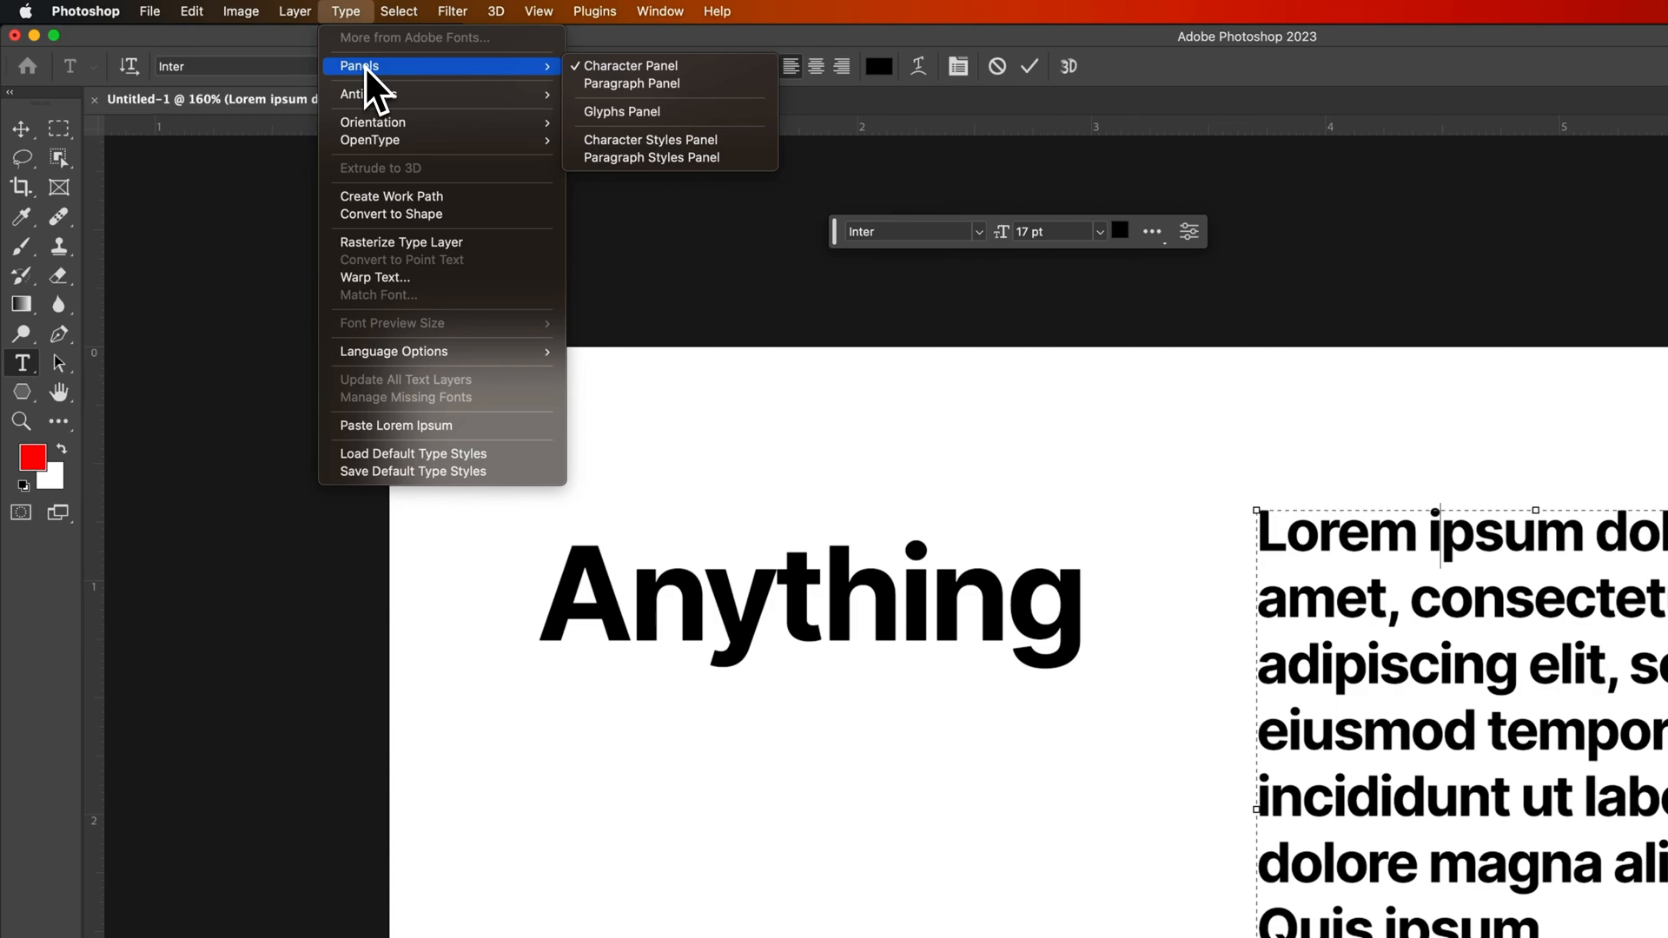
mouse_move(370, 94)
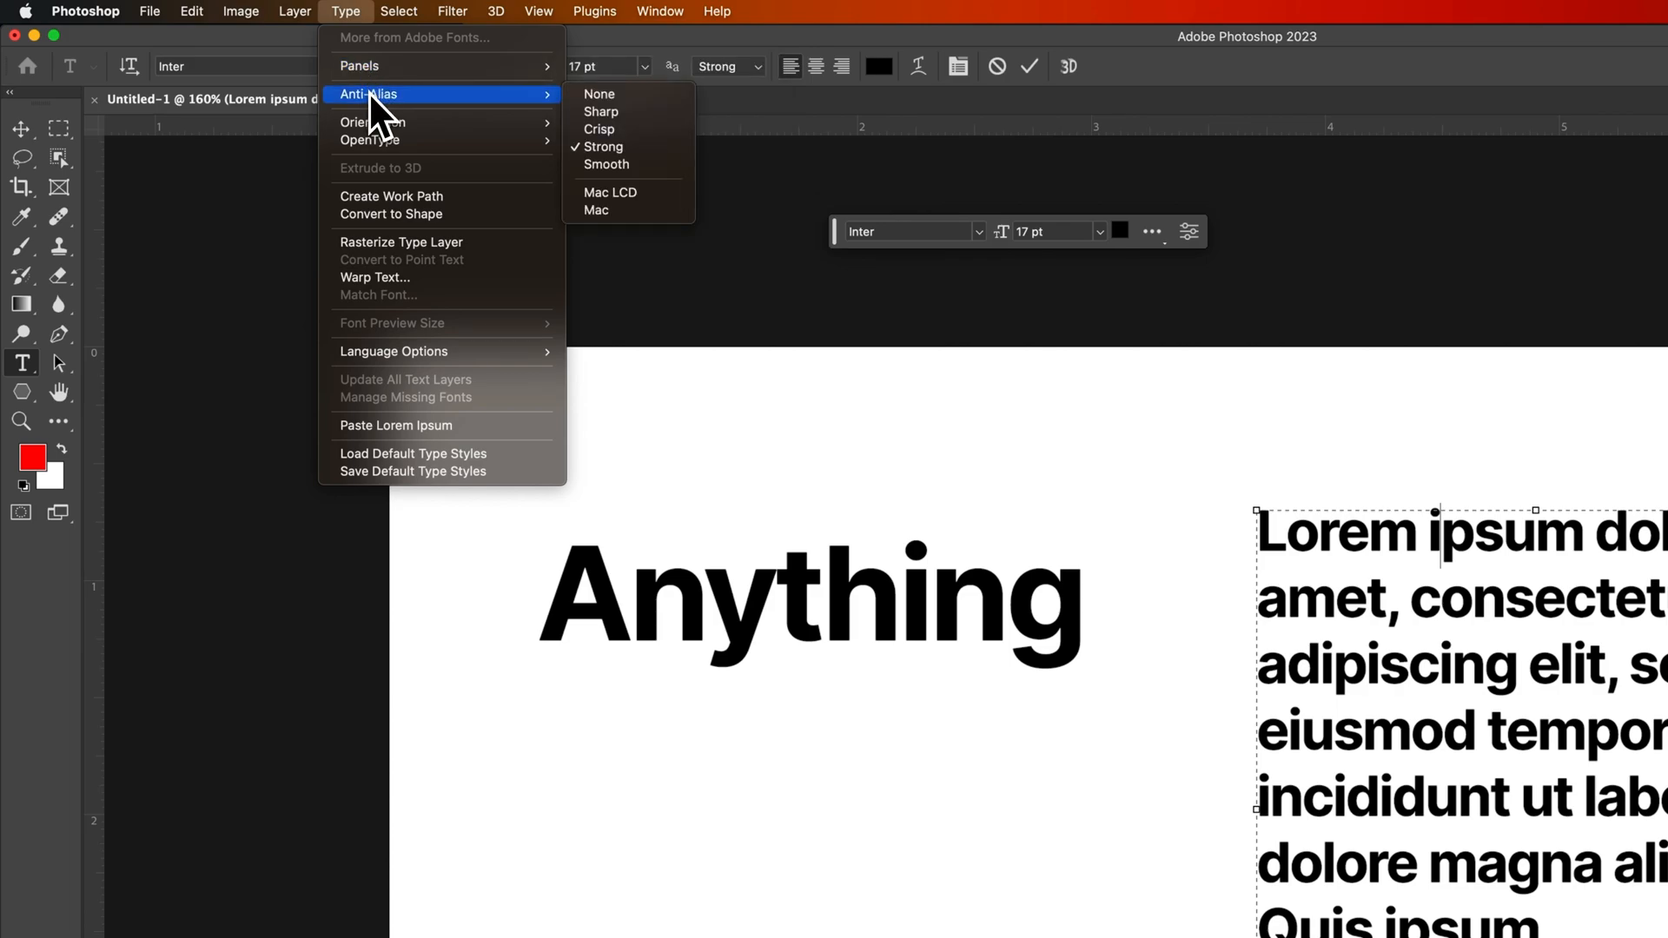
mouse_move(627, 147)
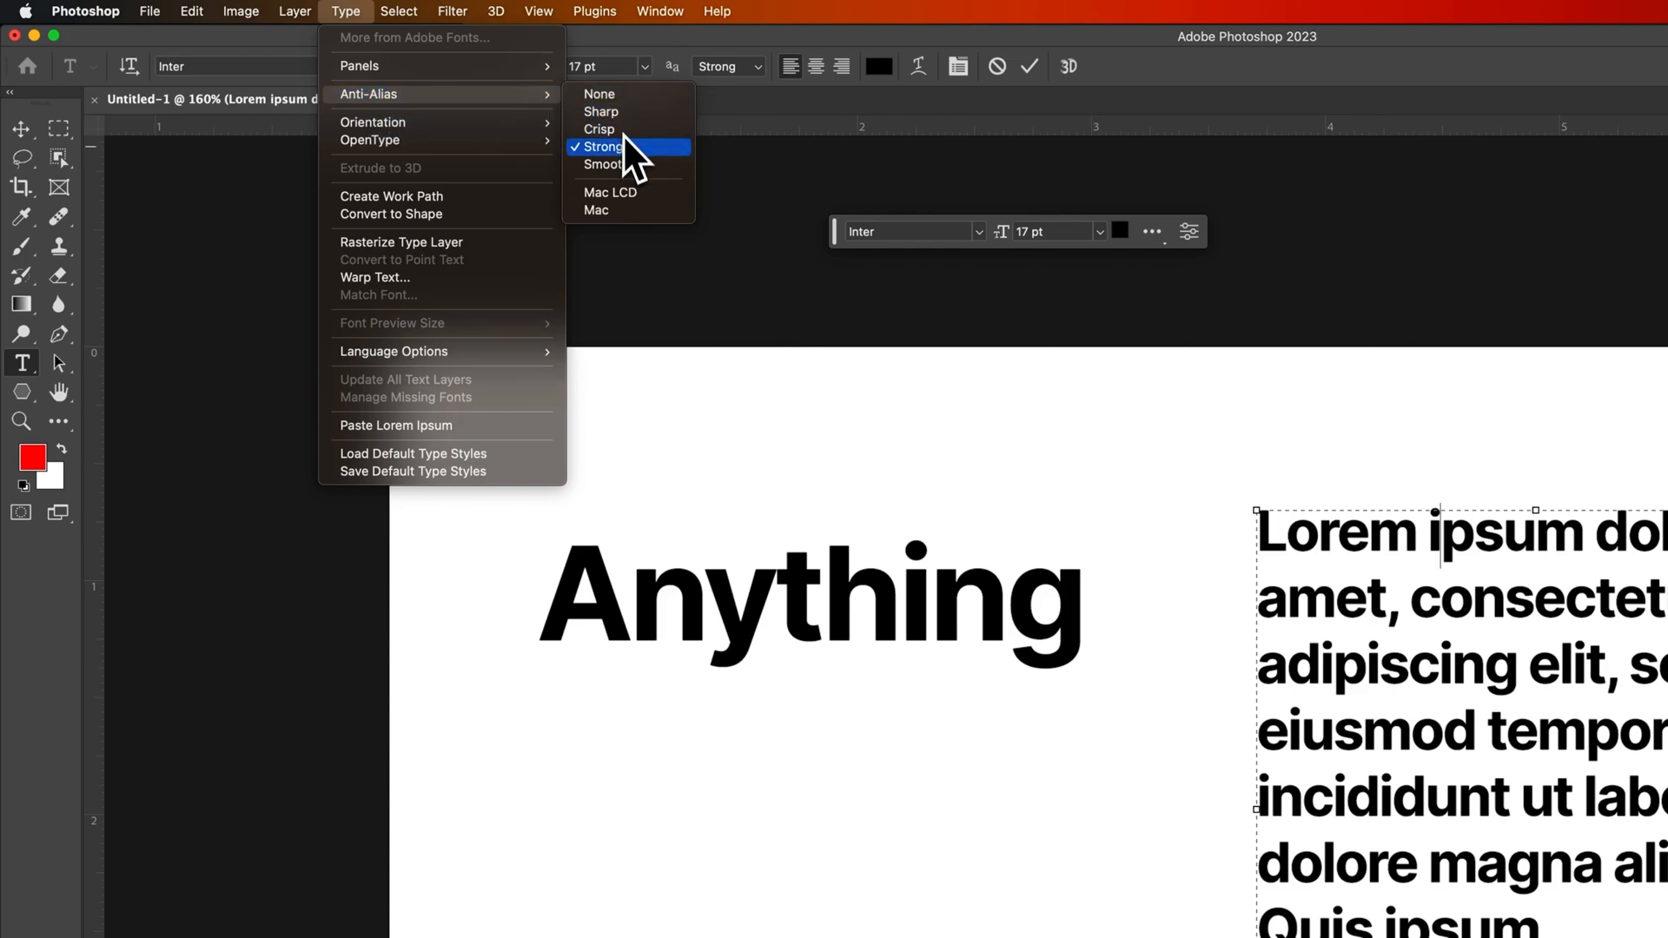
mouse_move(402, 122)
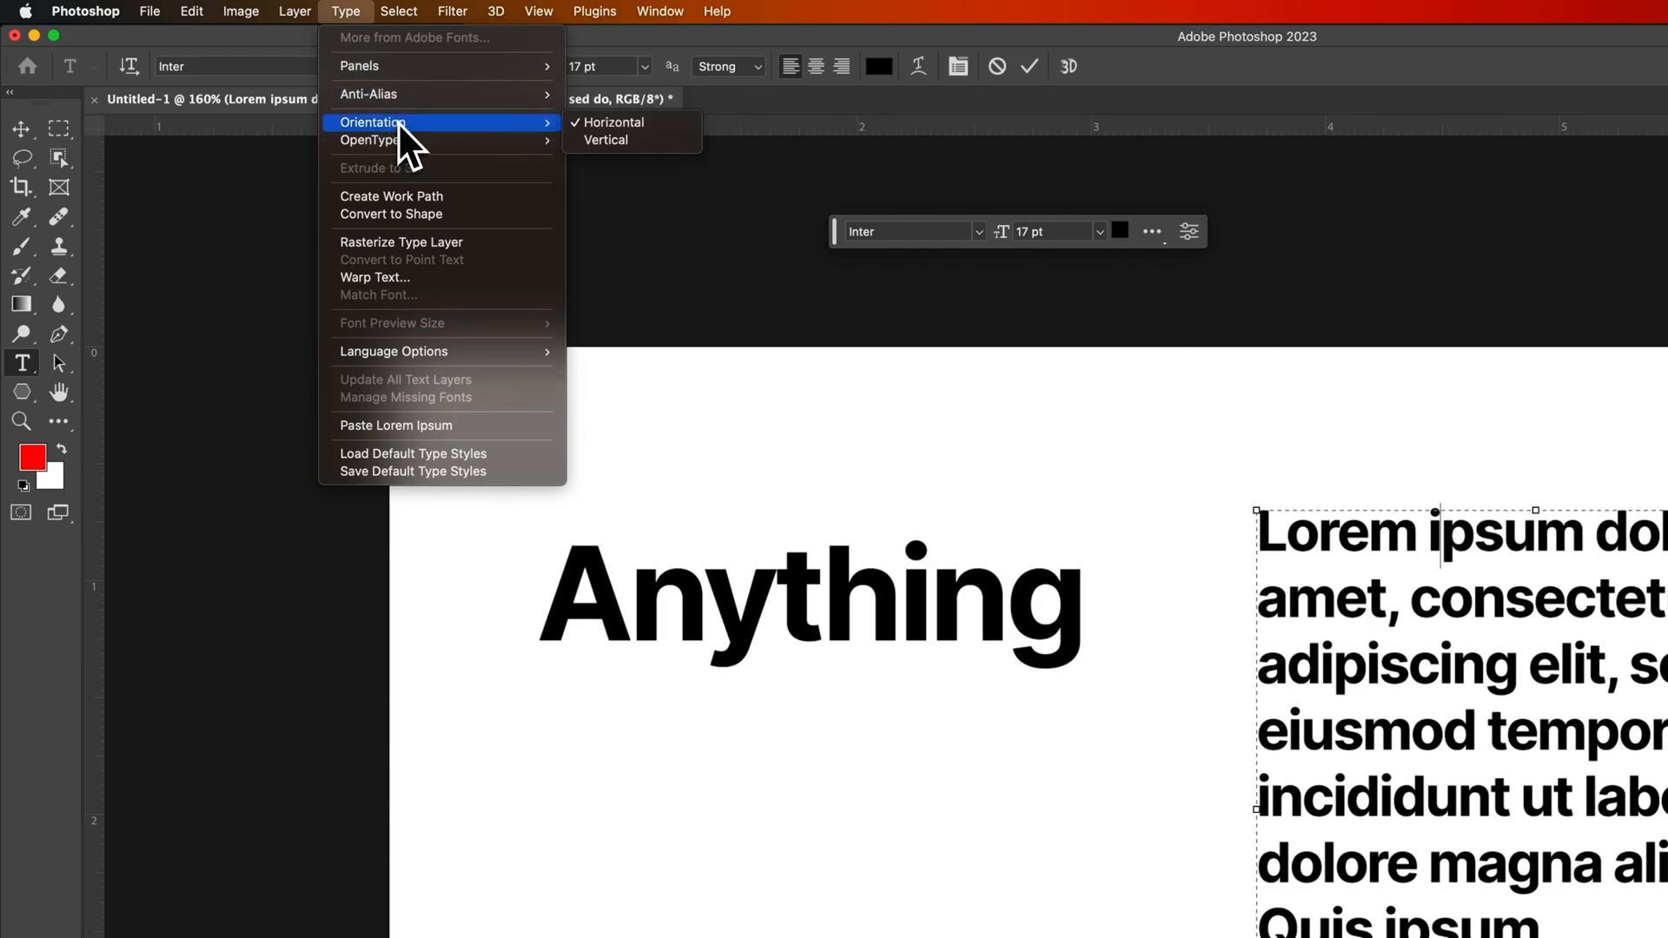
mouse_move(369, 139)
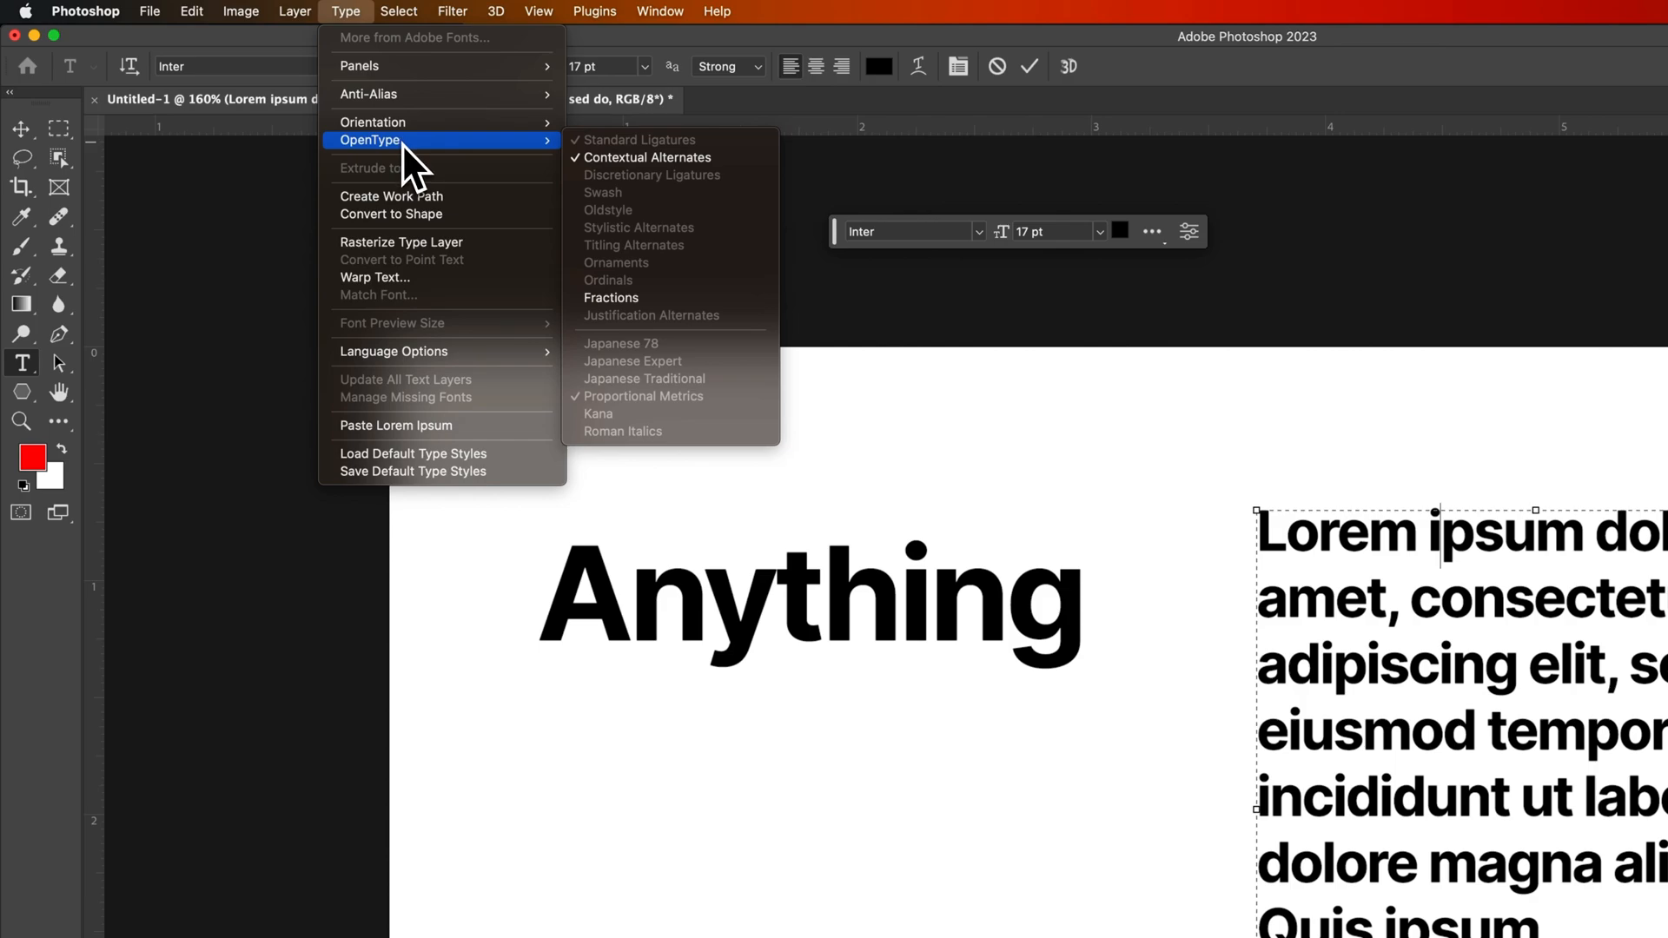
mouse_move(425, 208)
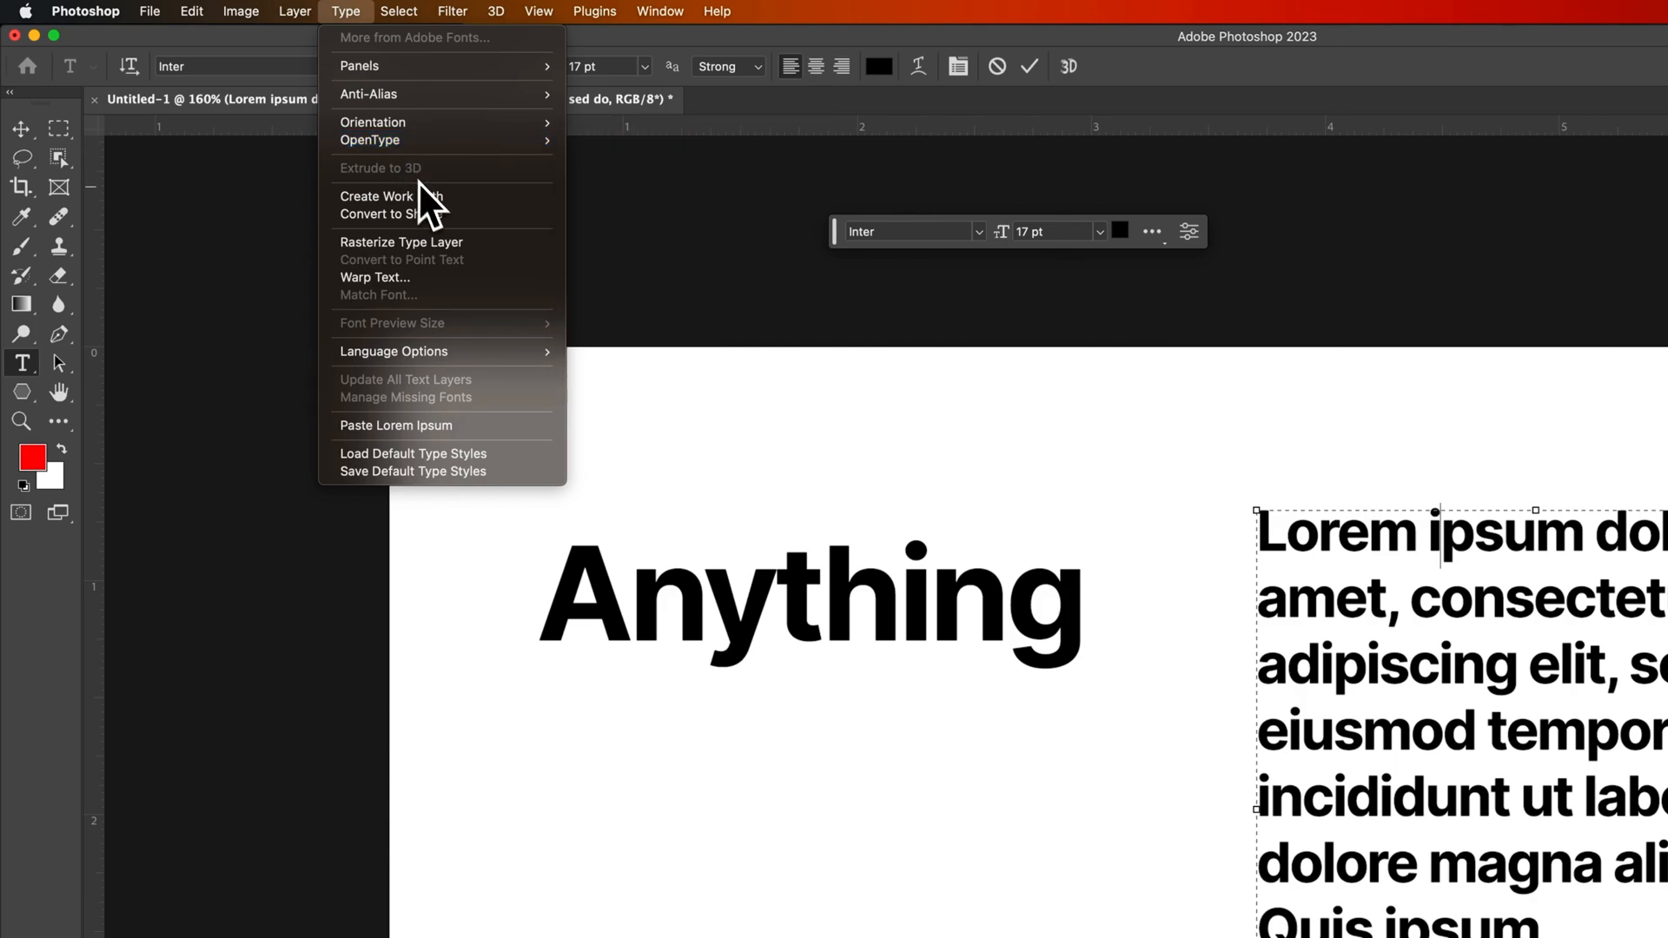
mouse_move(441, 241)
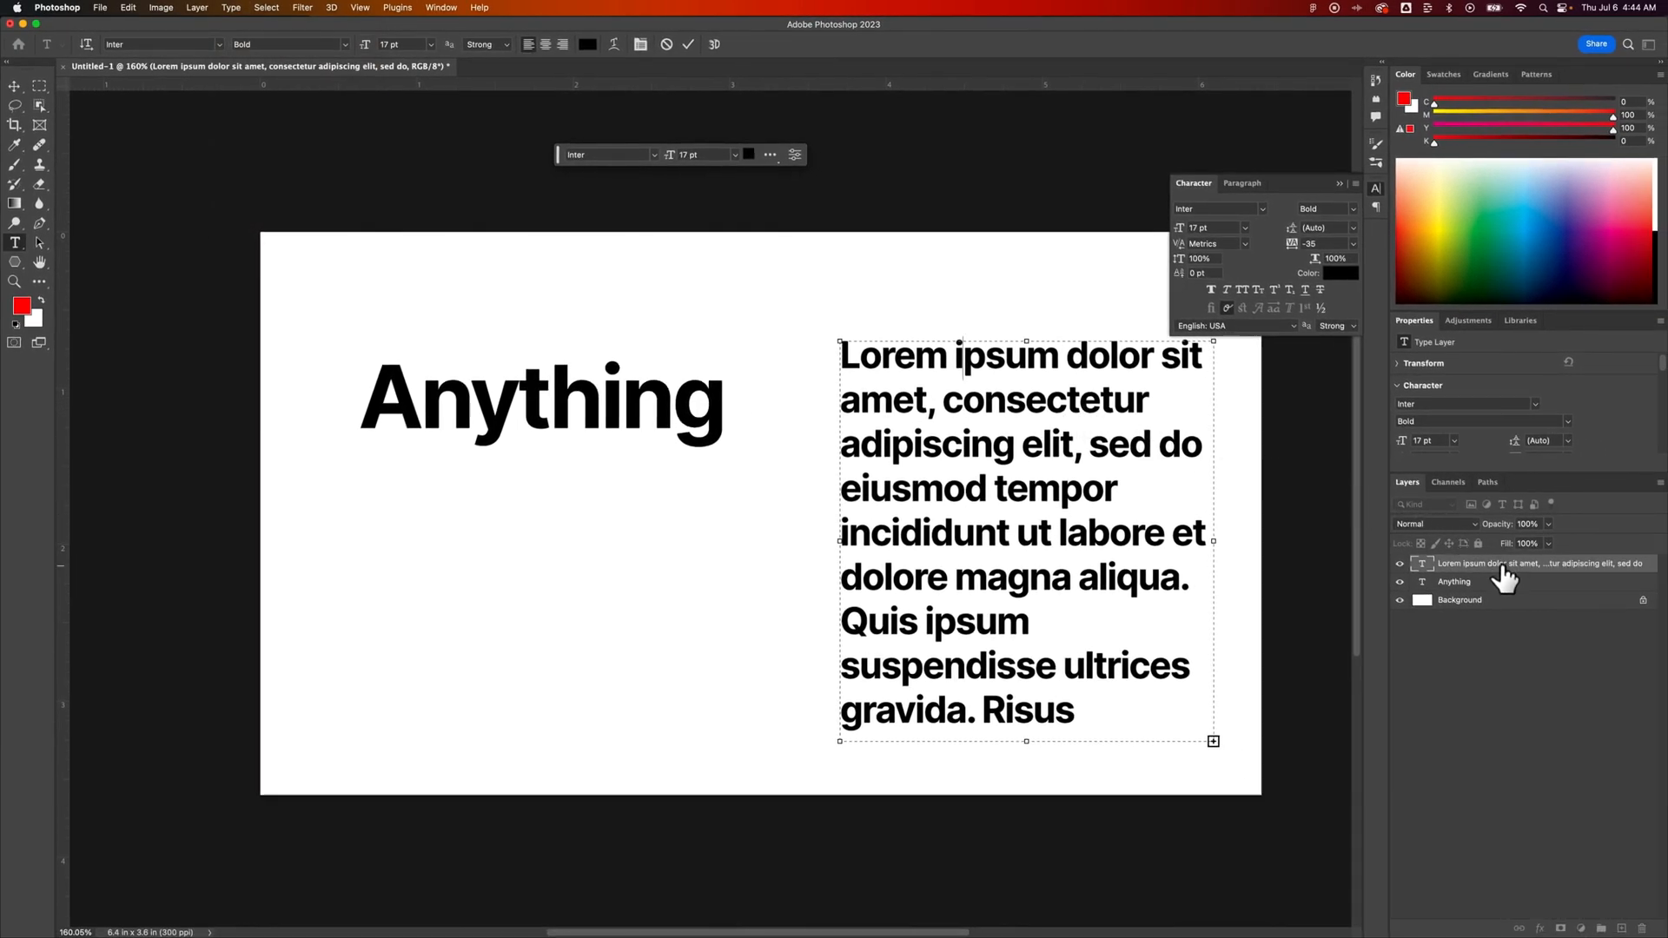
- Select the lorem ipsum paragraph layer and bring up the Type menu
left_click(231, 8)
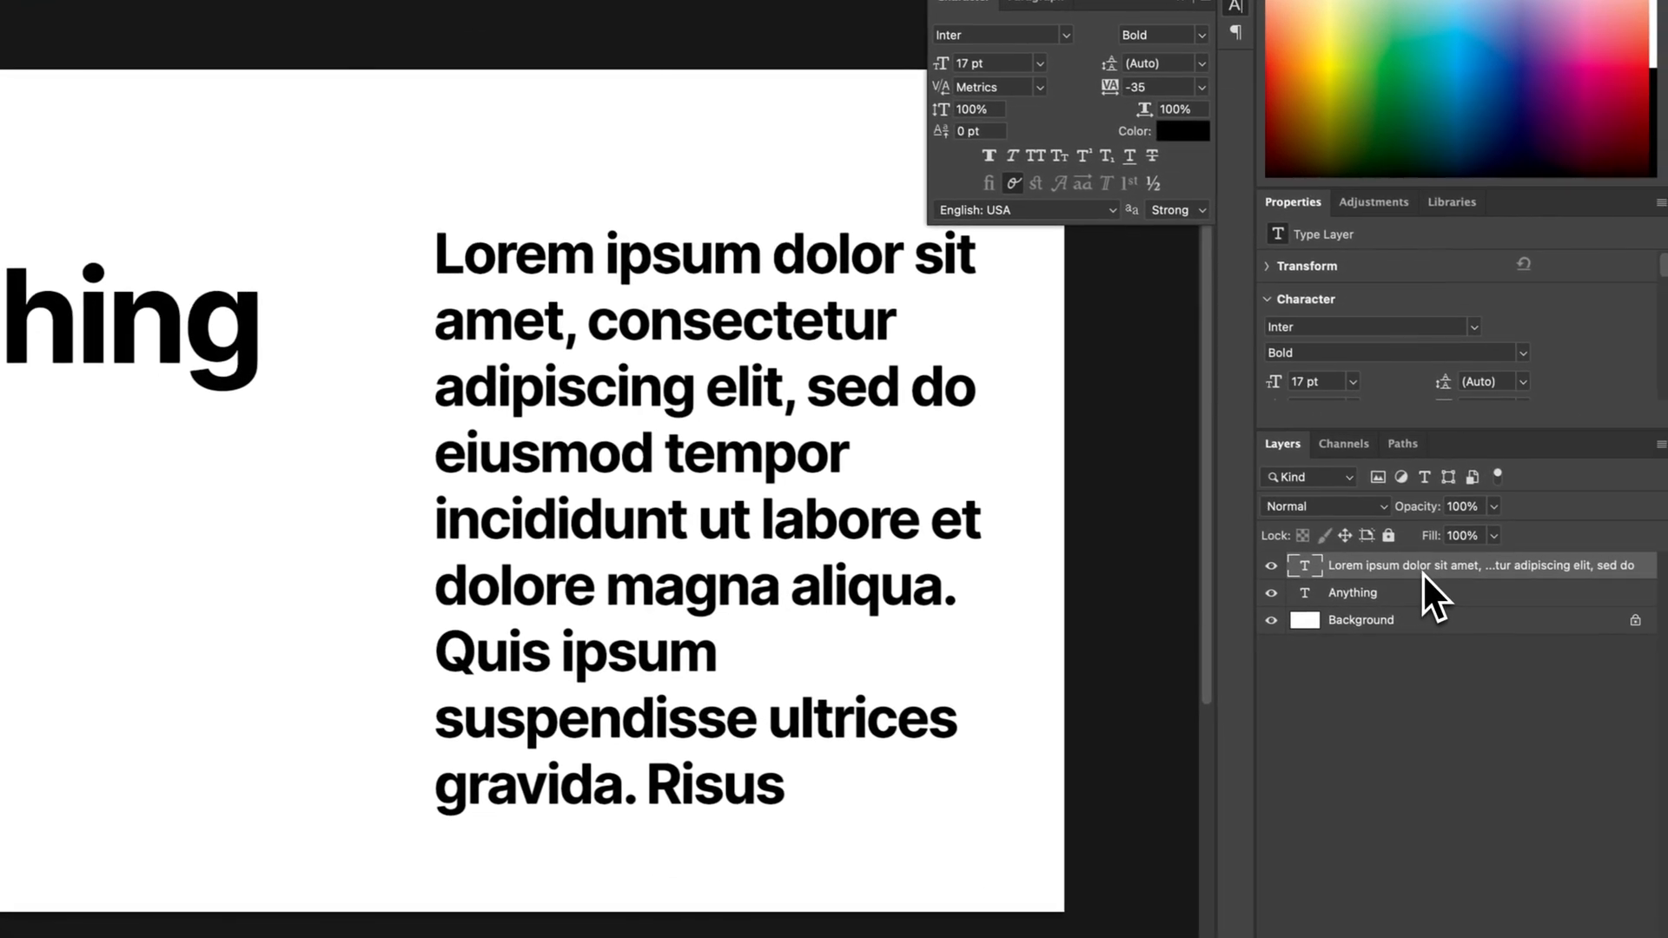
left_click(224, 5)
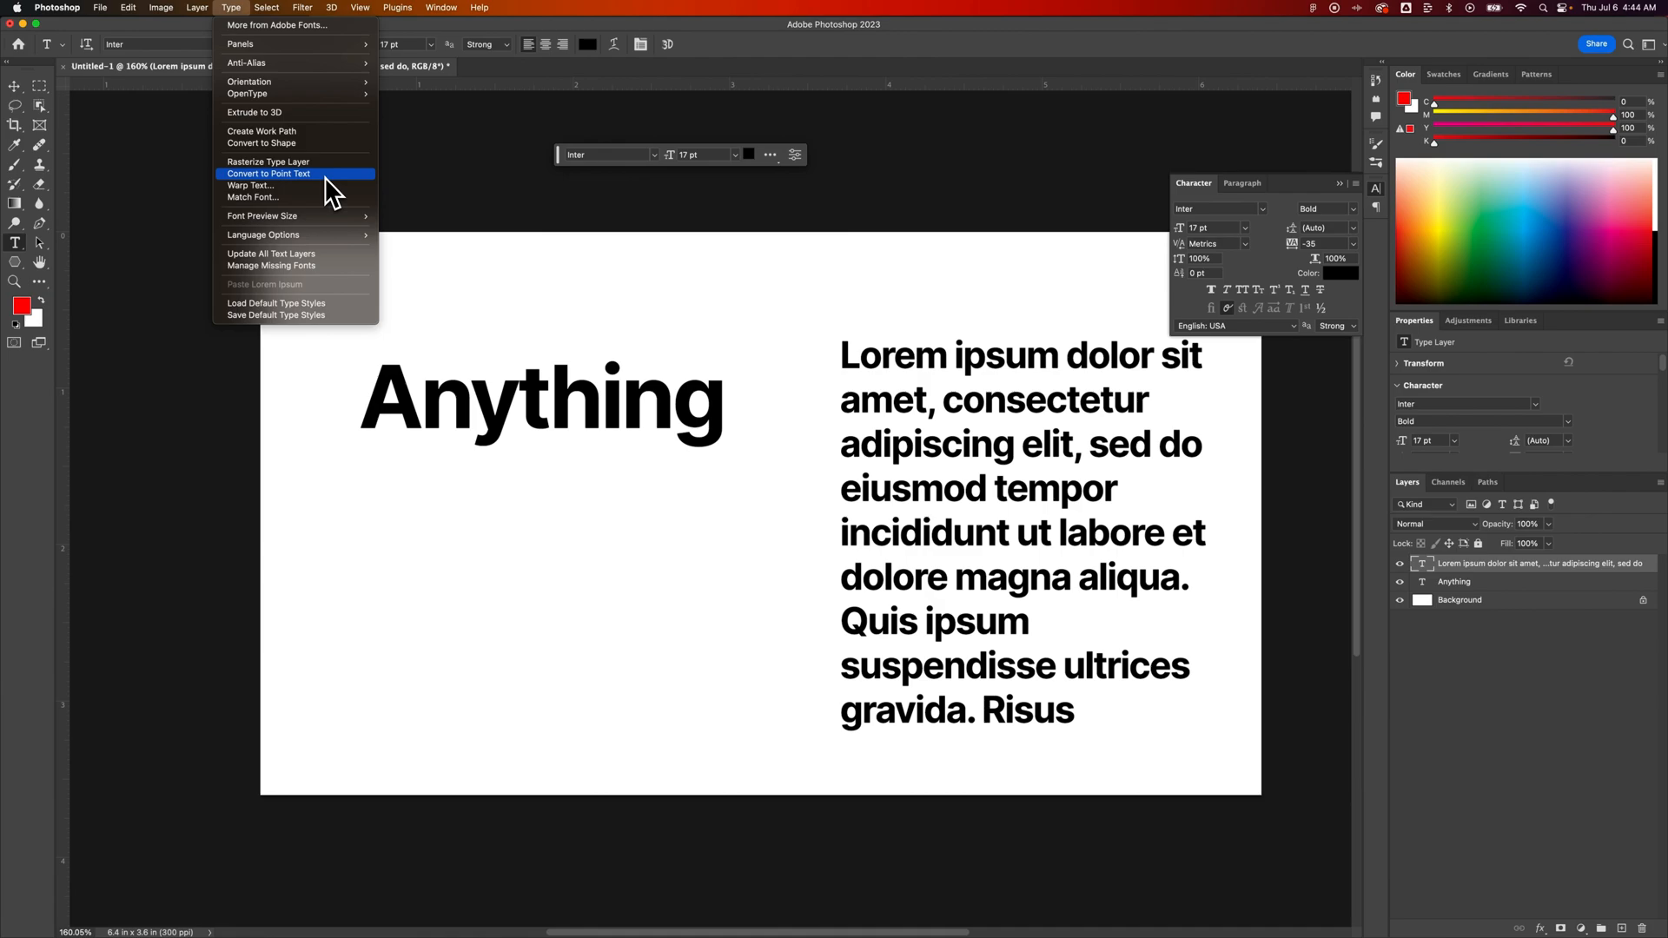
- Convert the lorem ipsum paragraph to point text, accepting the overflow warning, and commit it
left_click(269, 174)
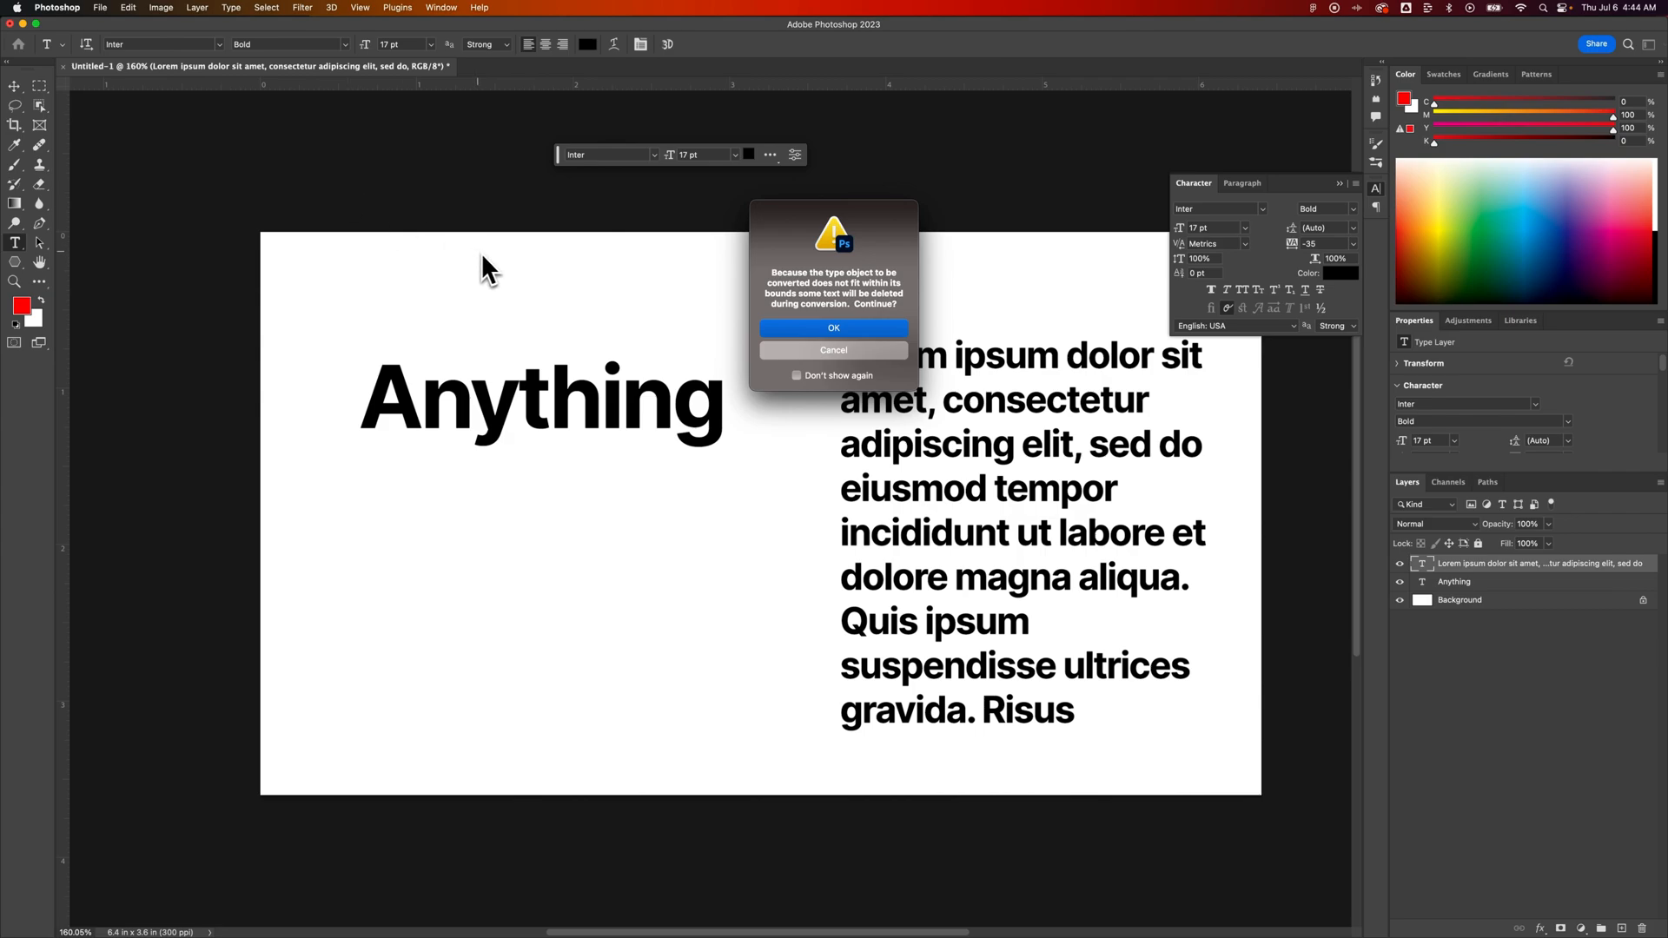
left_click(834, 328)
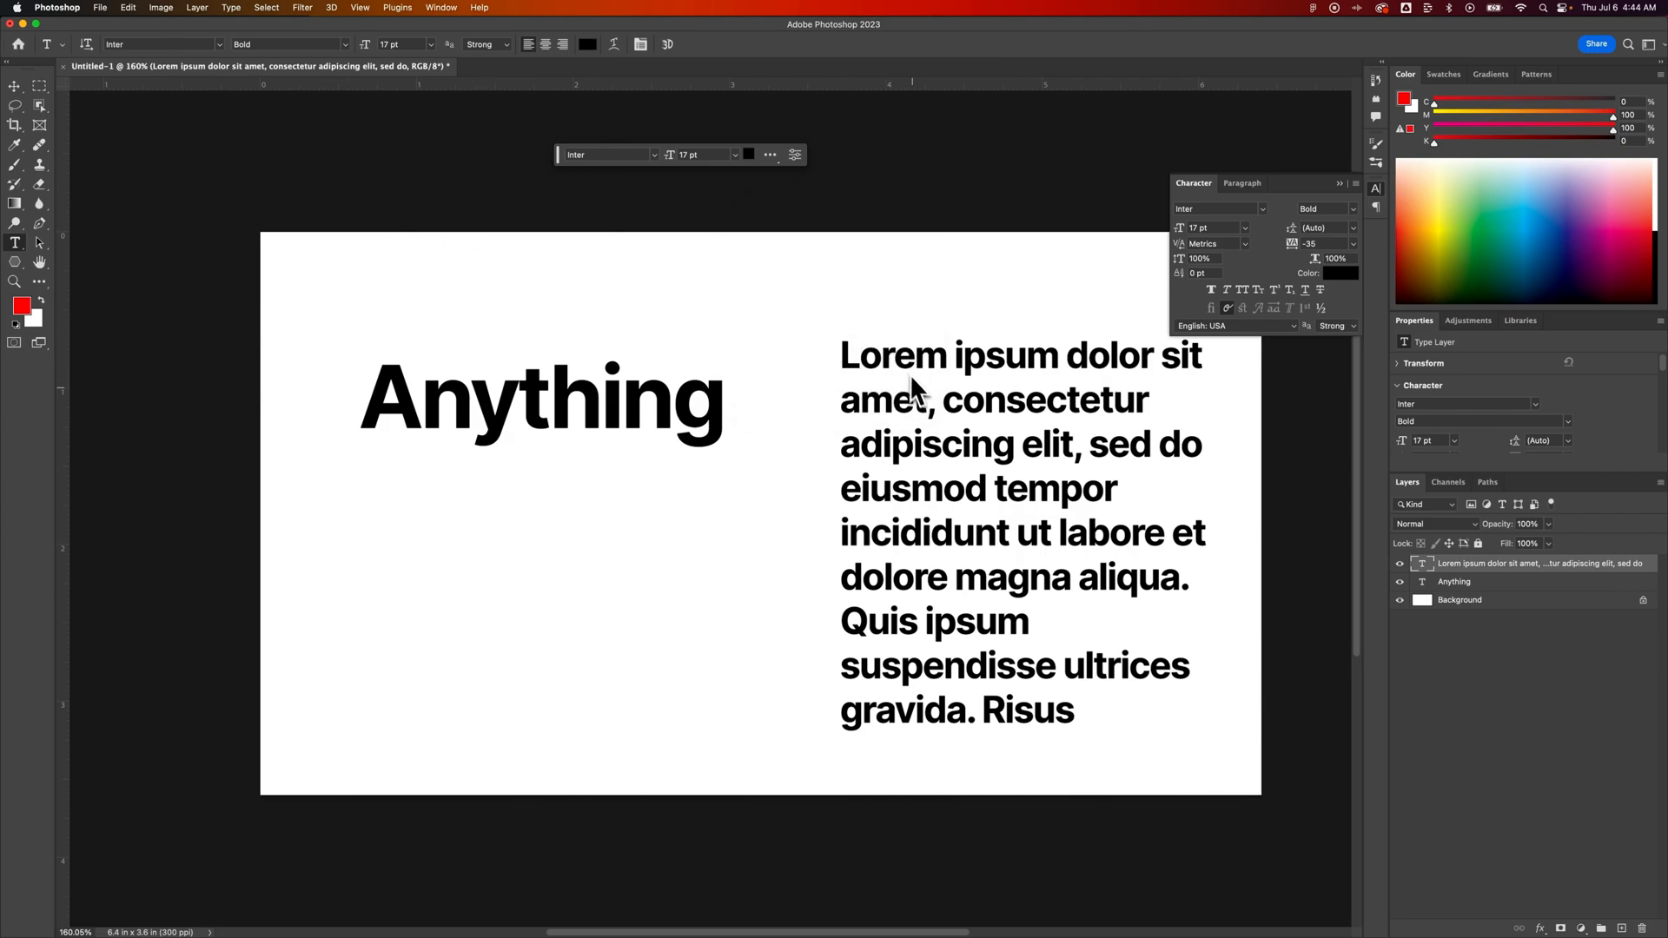
mouse_move(933, 418)
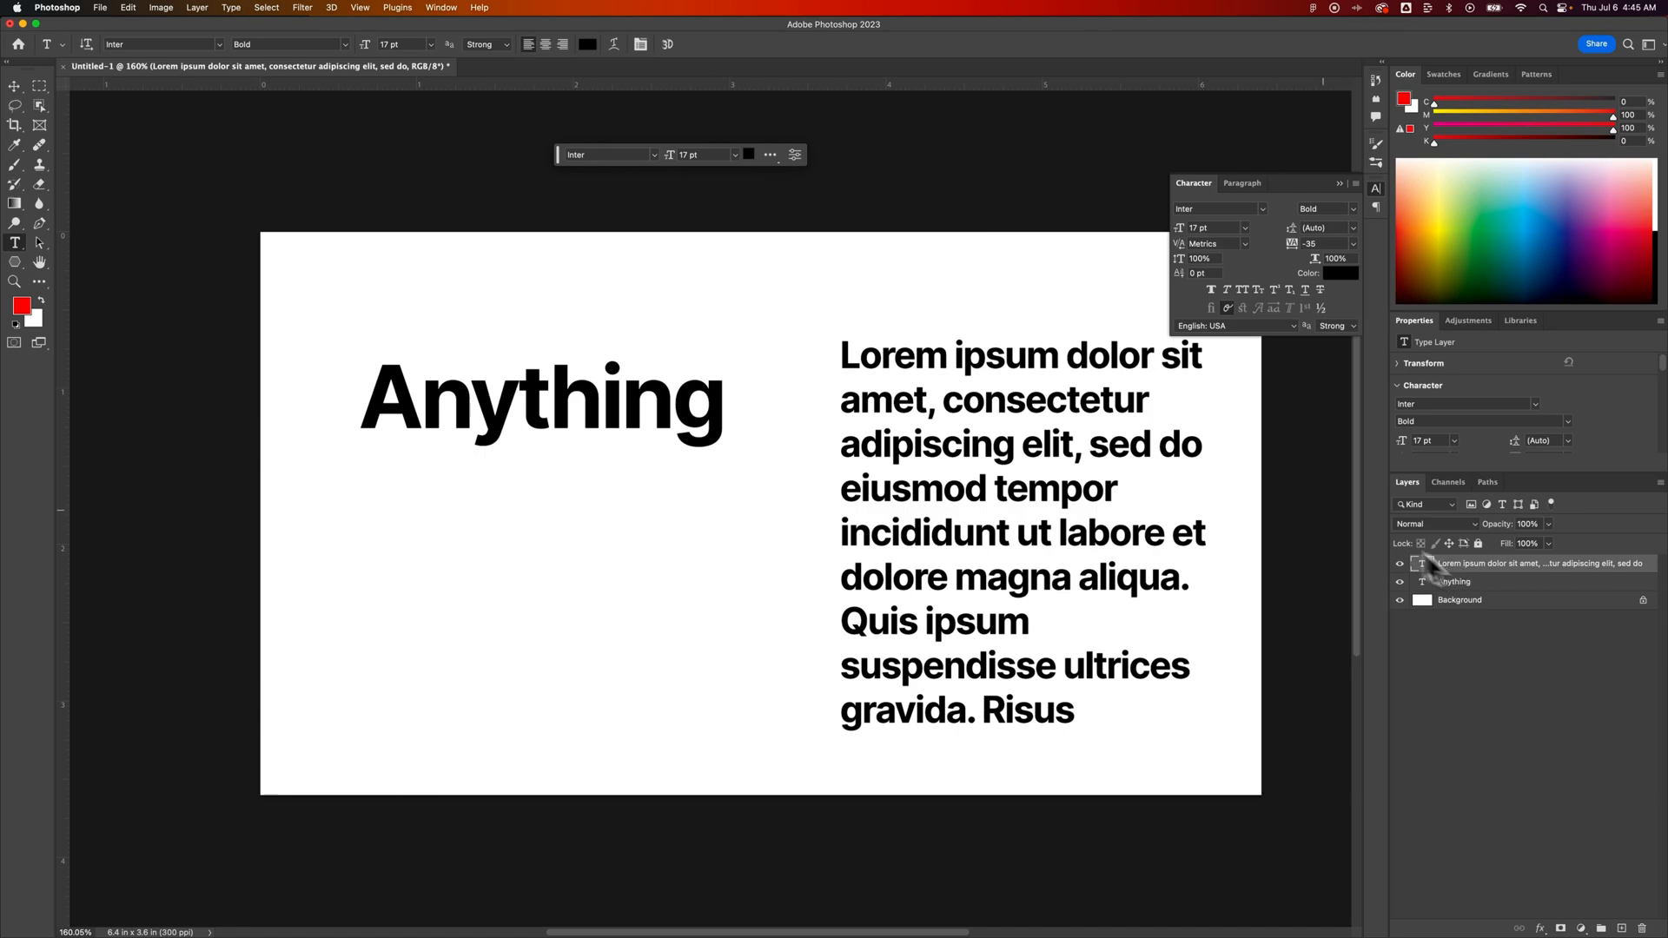
left_click(1053, 361)
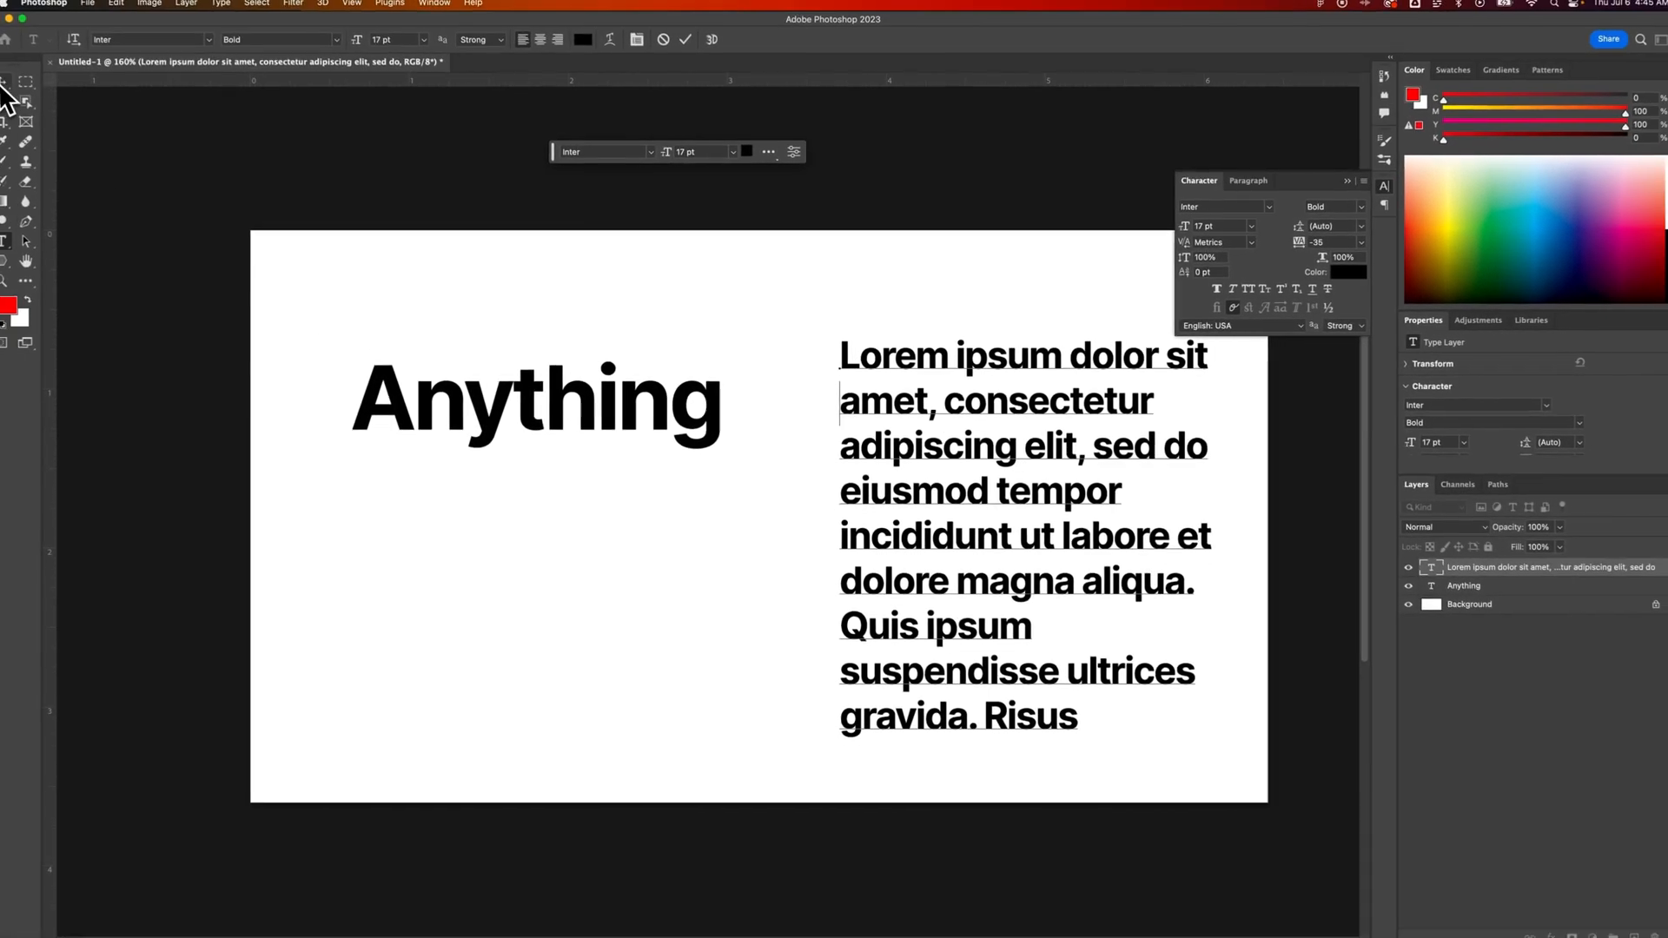
left_click(15, 85)
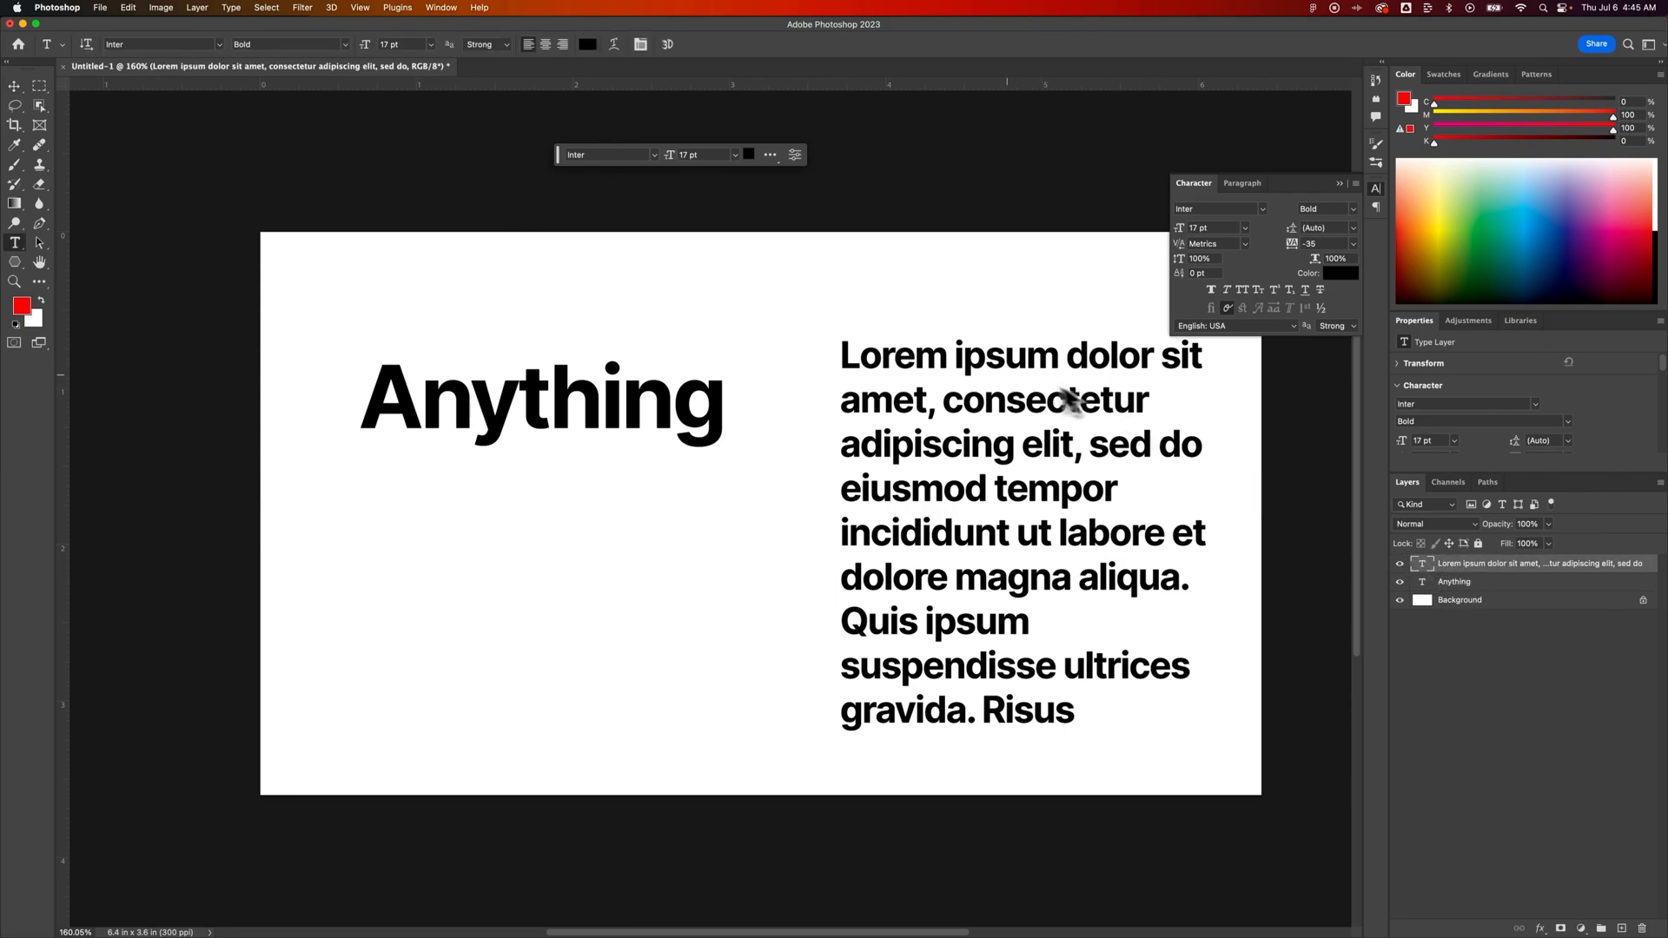
- Convert the lorem ipsum text back to paragraph text via the Type menu
left_click(231, 8)
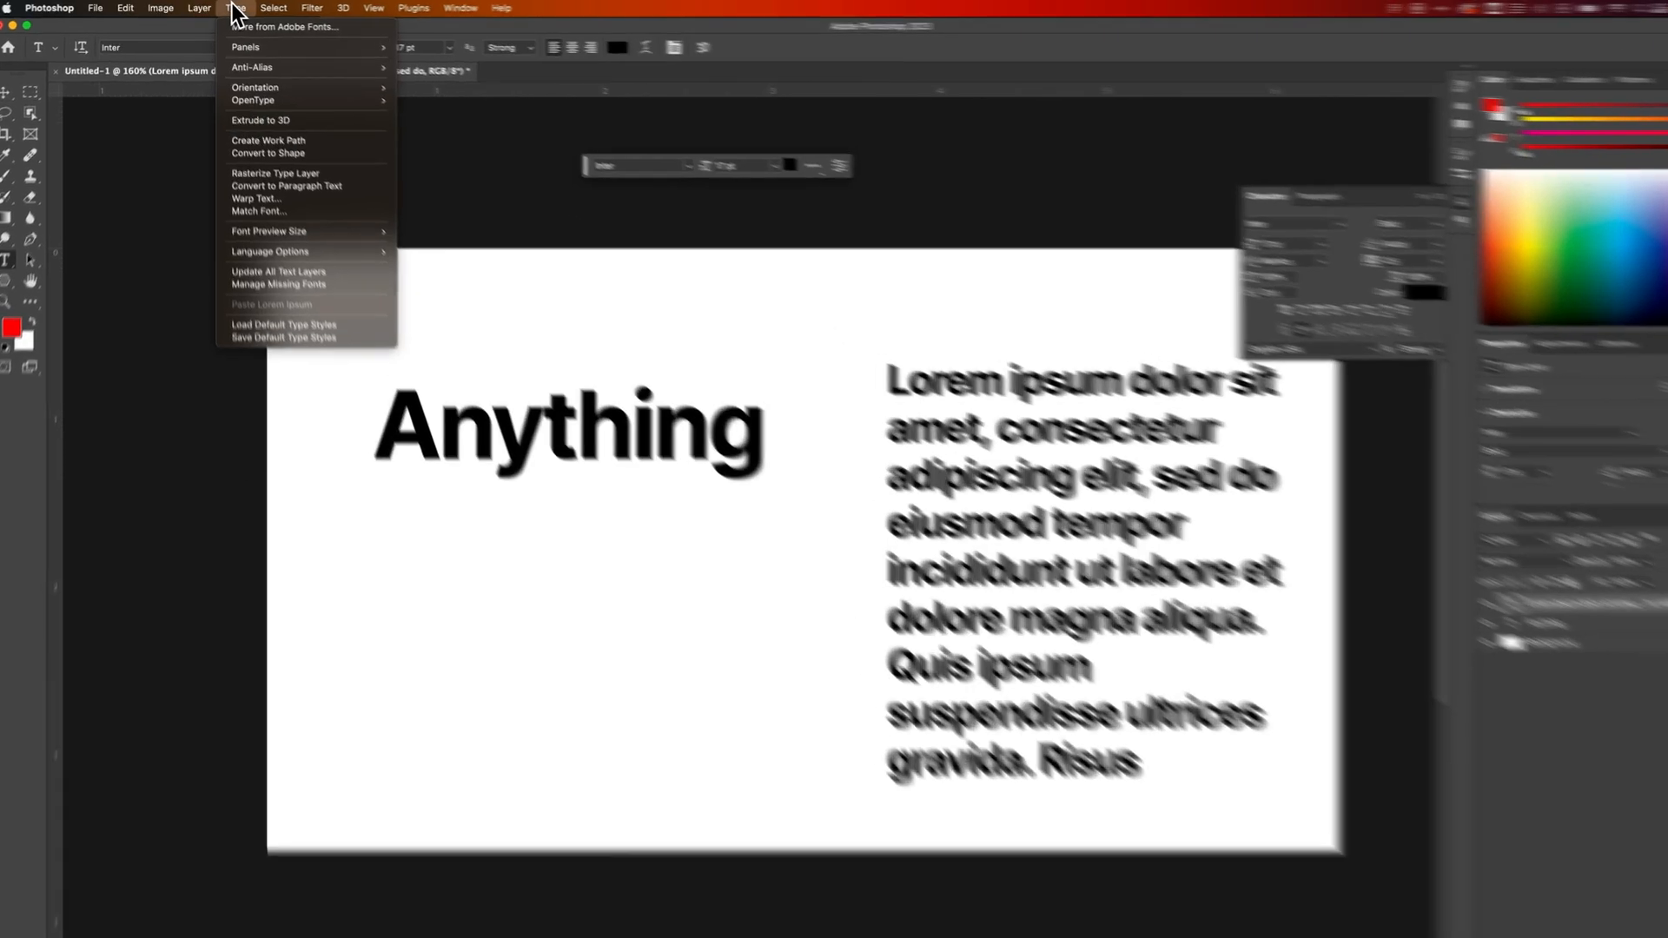
mouse_move(335, 259)
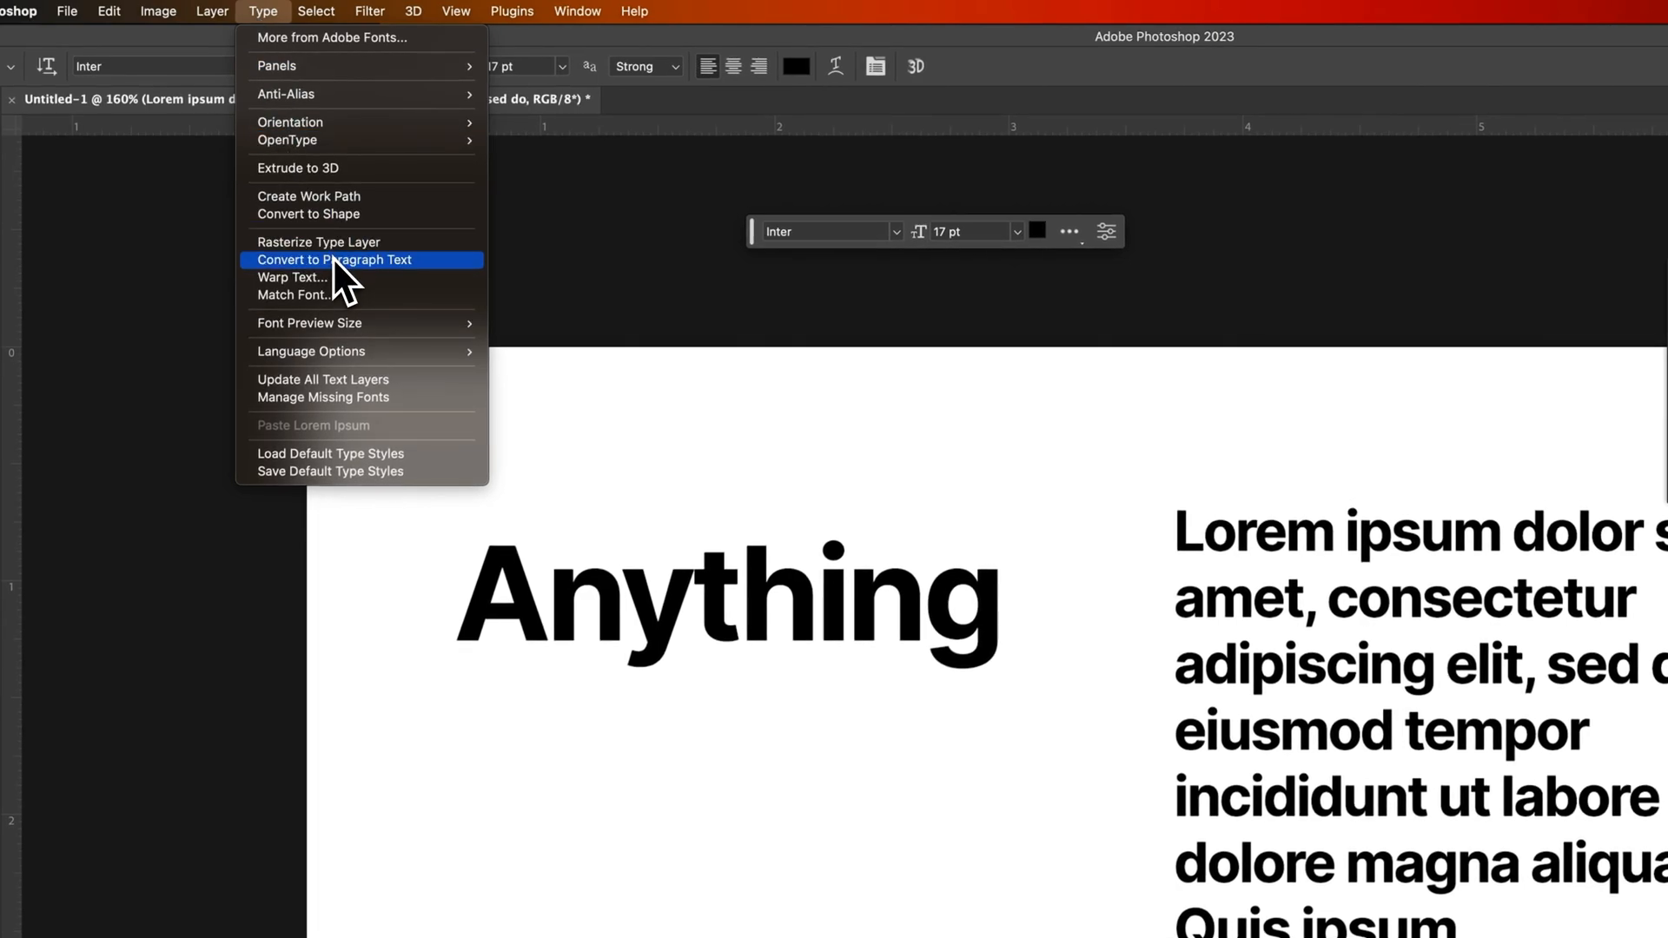
left_click(335, 260)
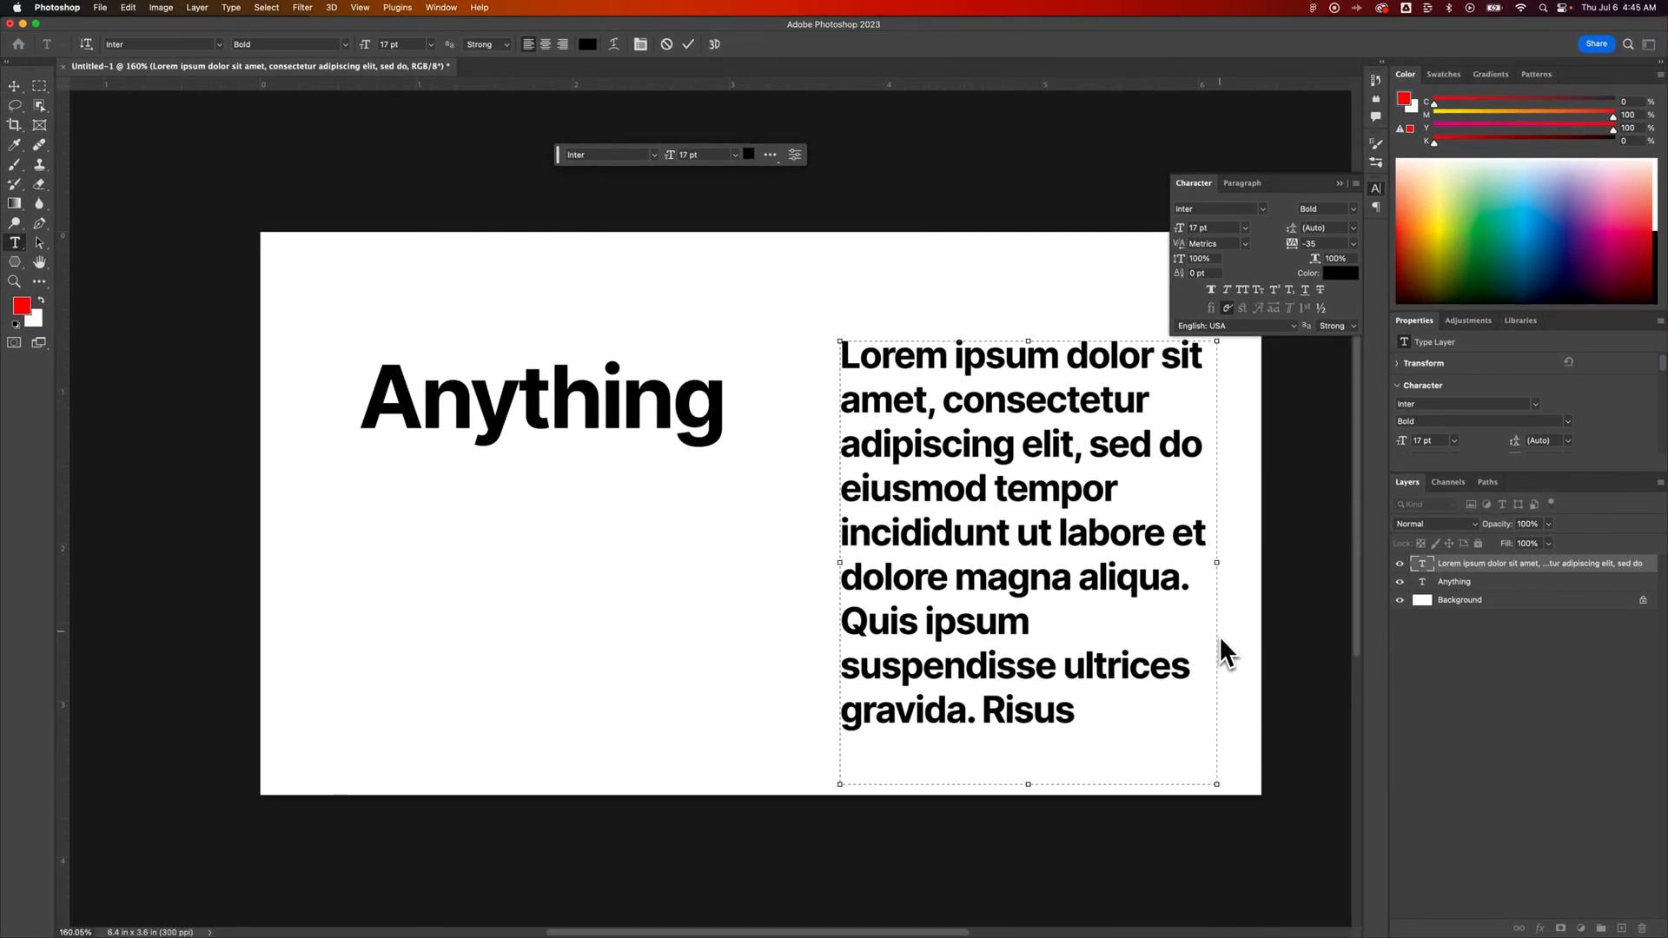
mouse_move(1008, 408)
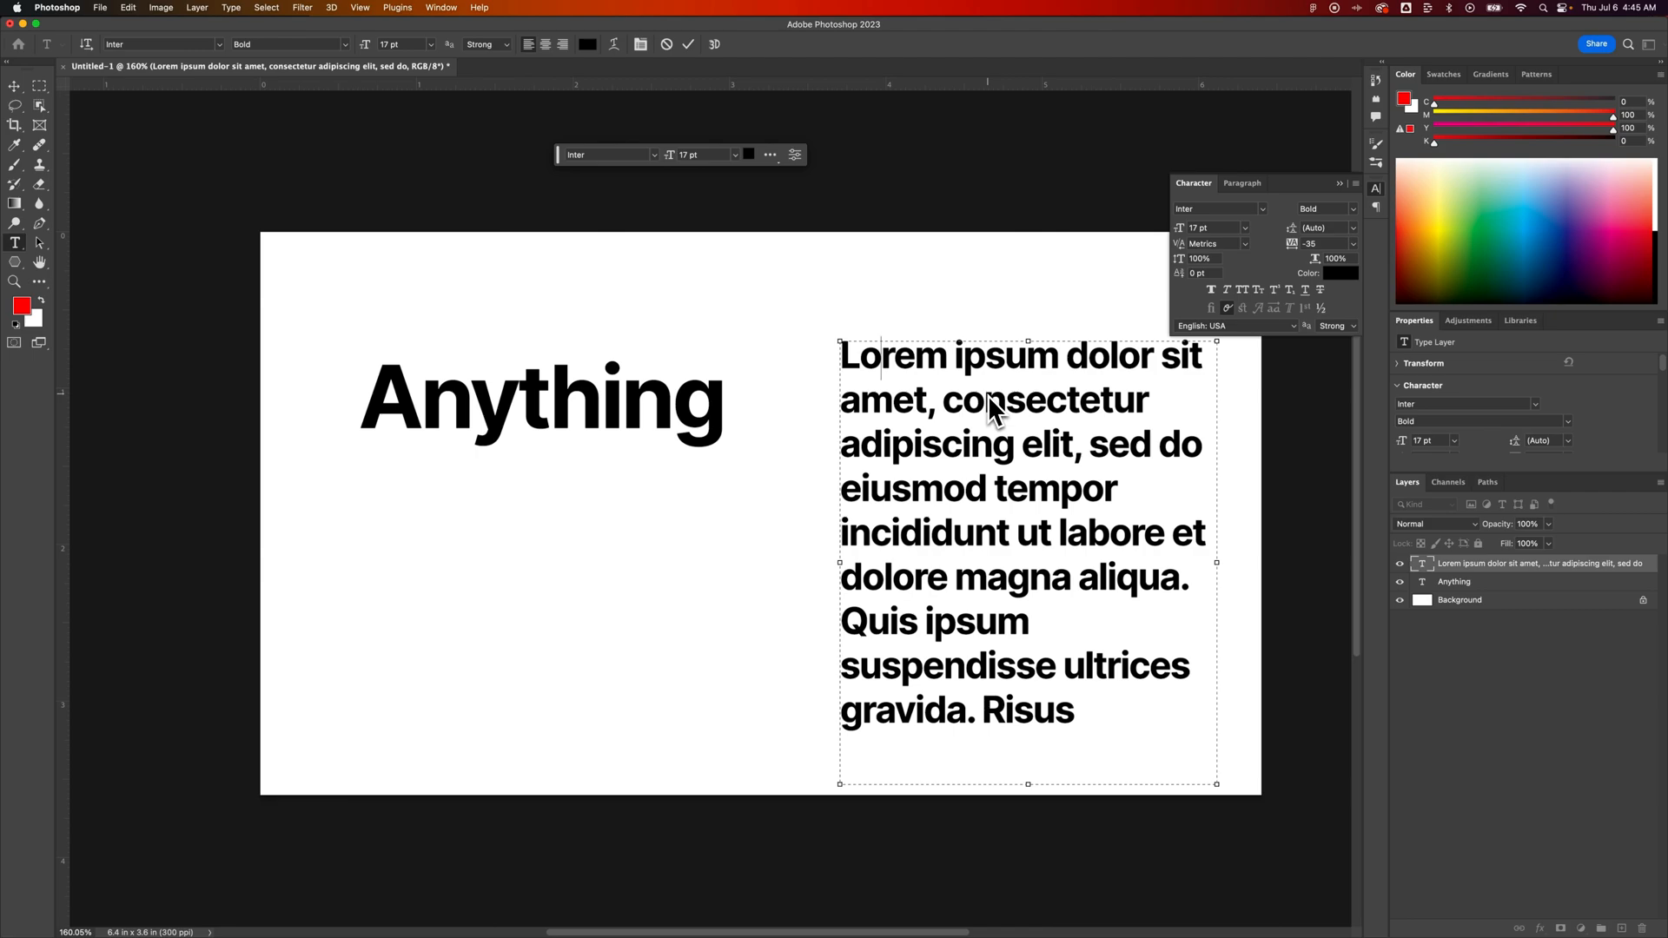
mouse_move(944, 380)
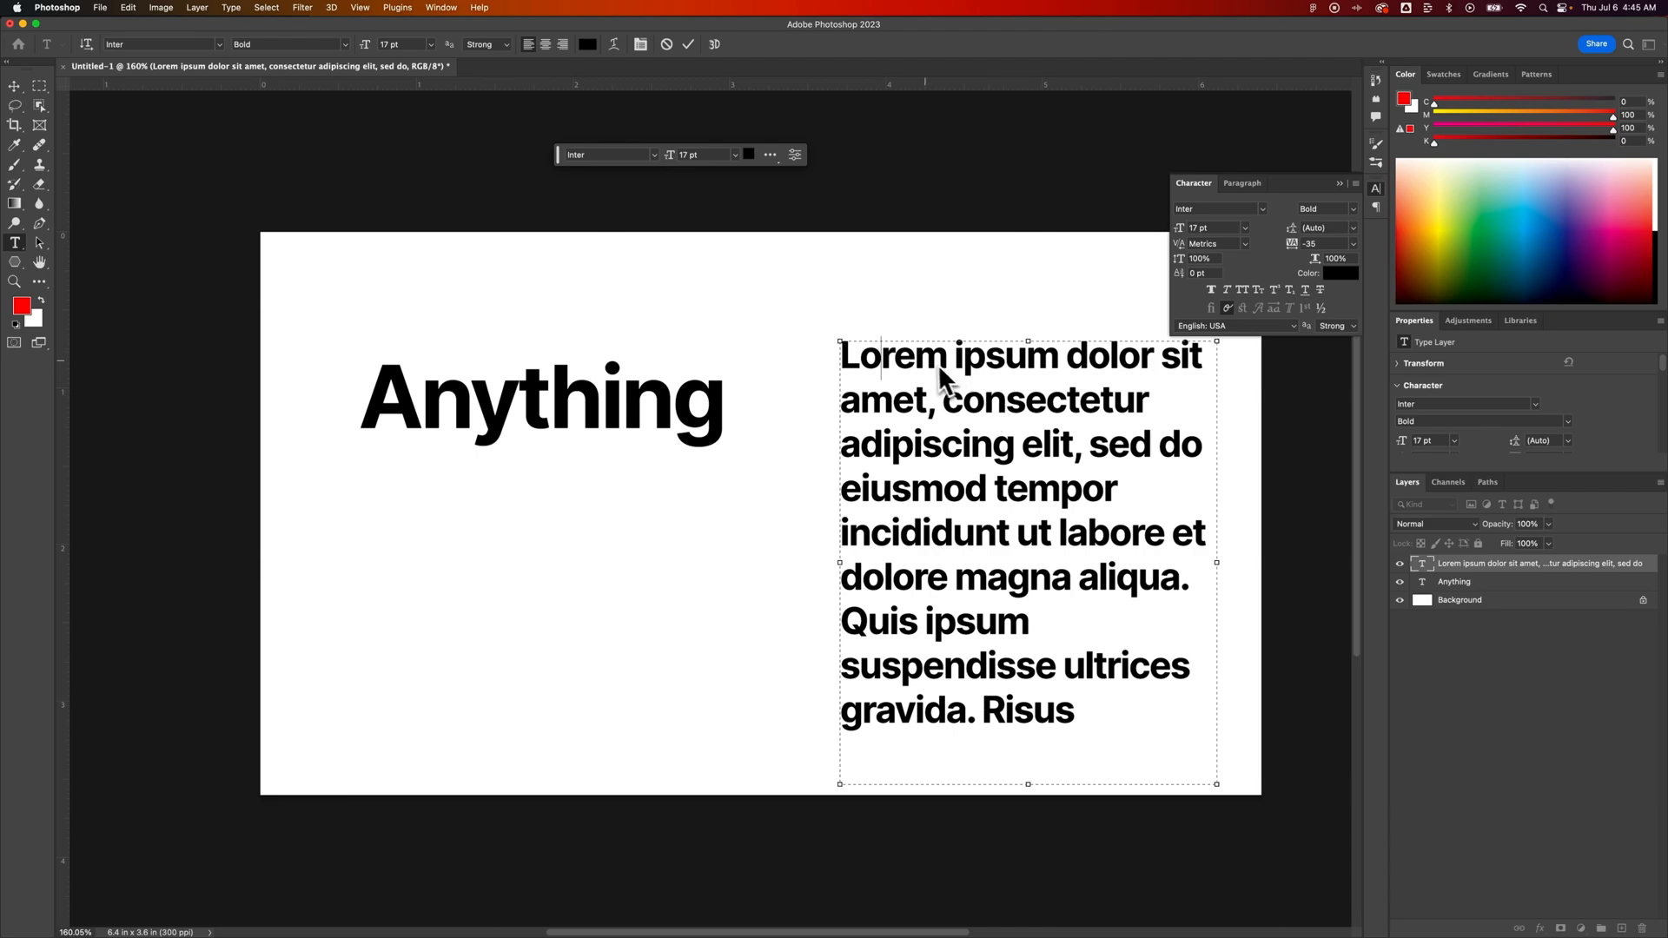